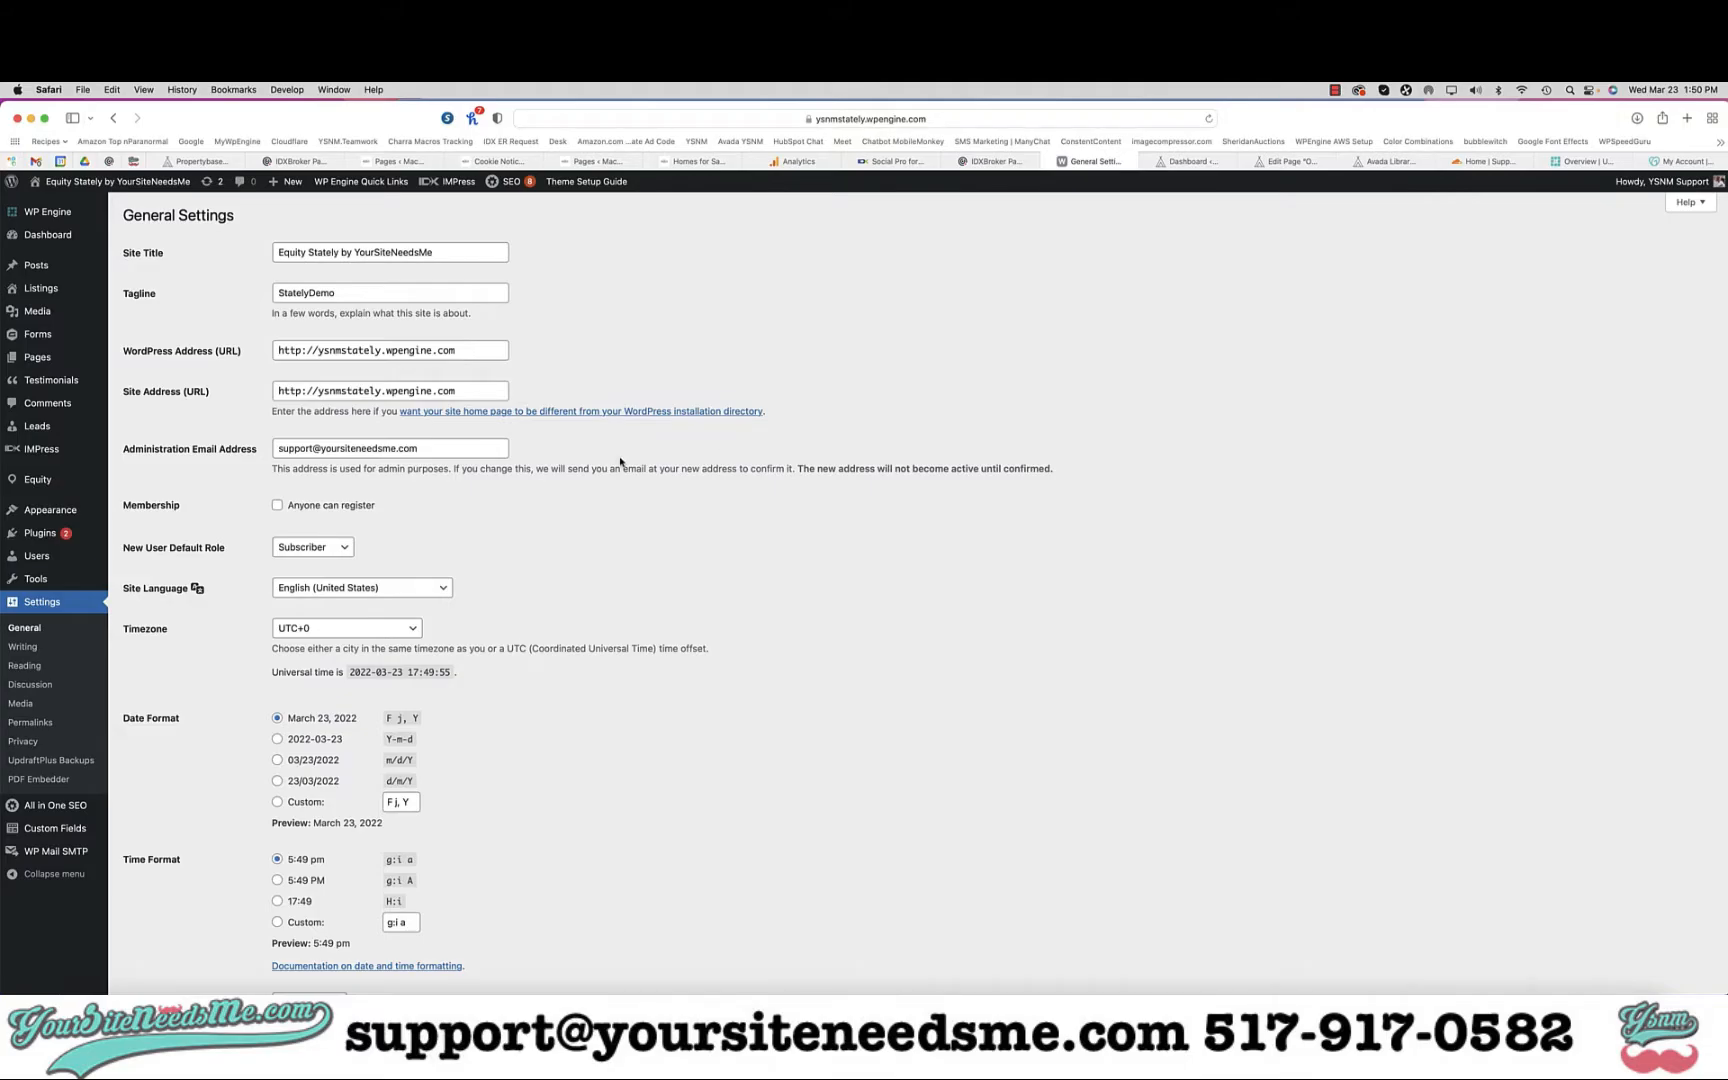
{"action": "mouse_move", "coordinate": [38, 534]}
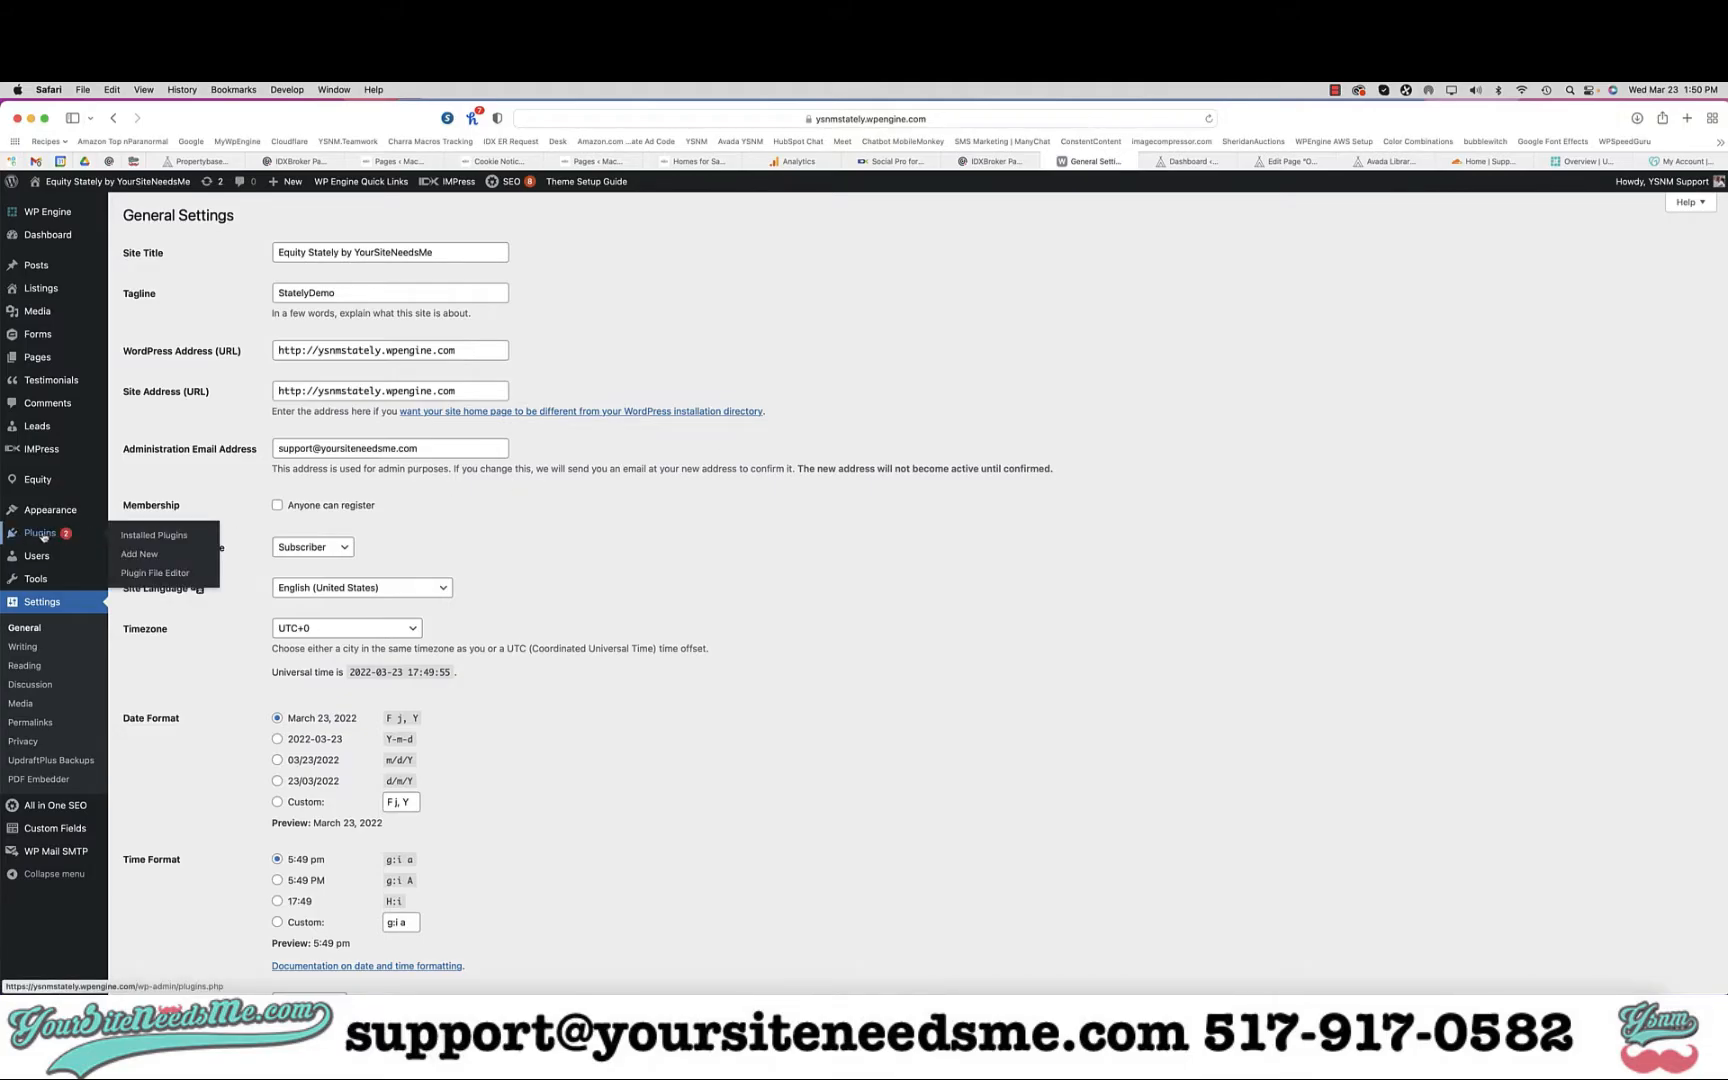
- Search Add Plugins for 'Cookie Notice & Compliance for GDPR / CCPA'
{"action": "left_click", "coordinate": [140, 554]}
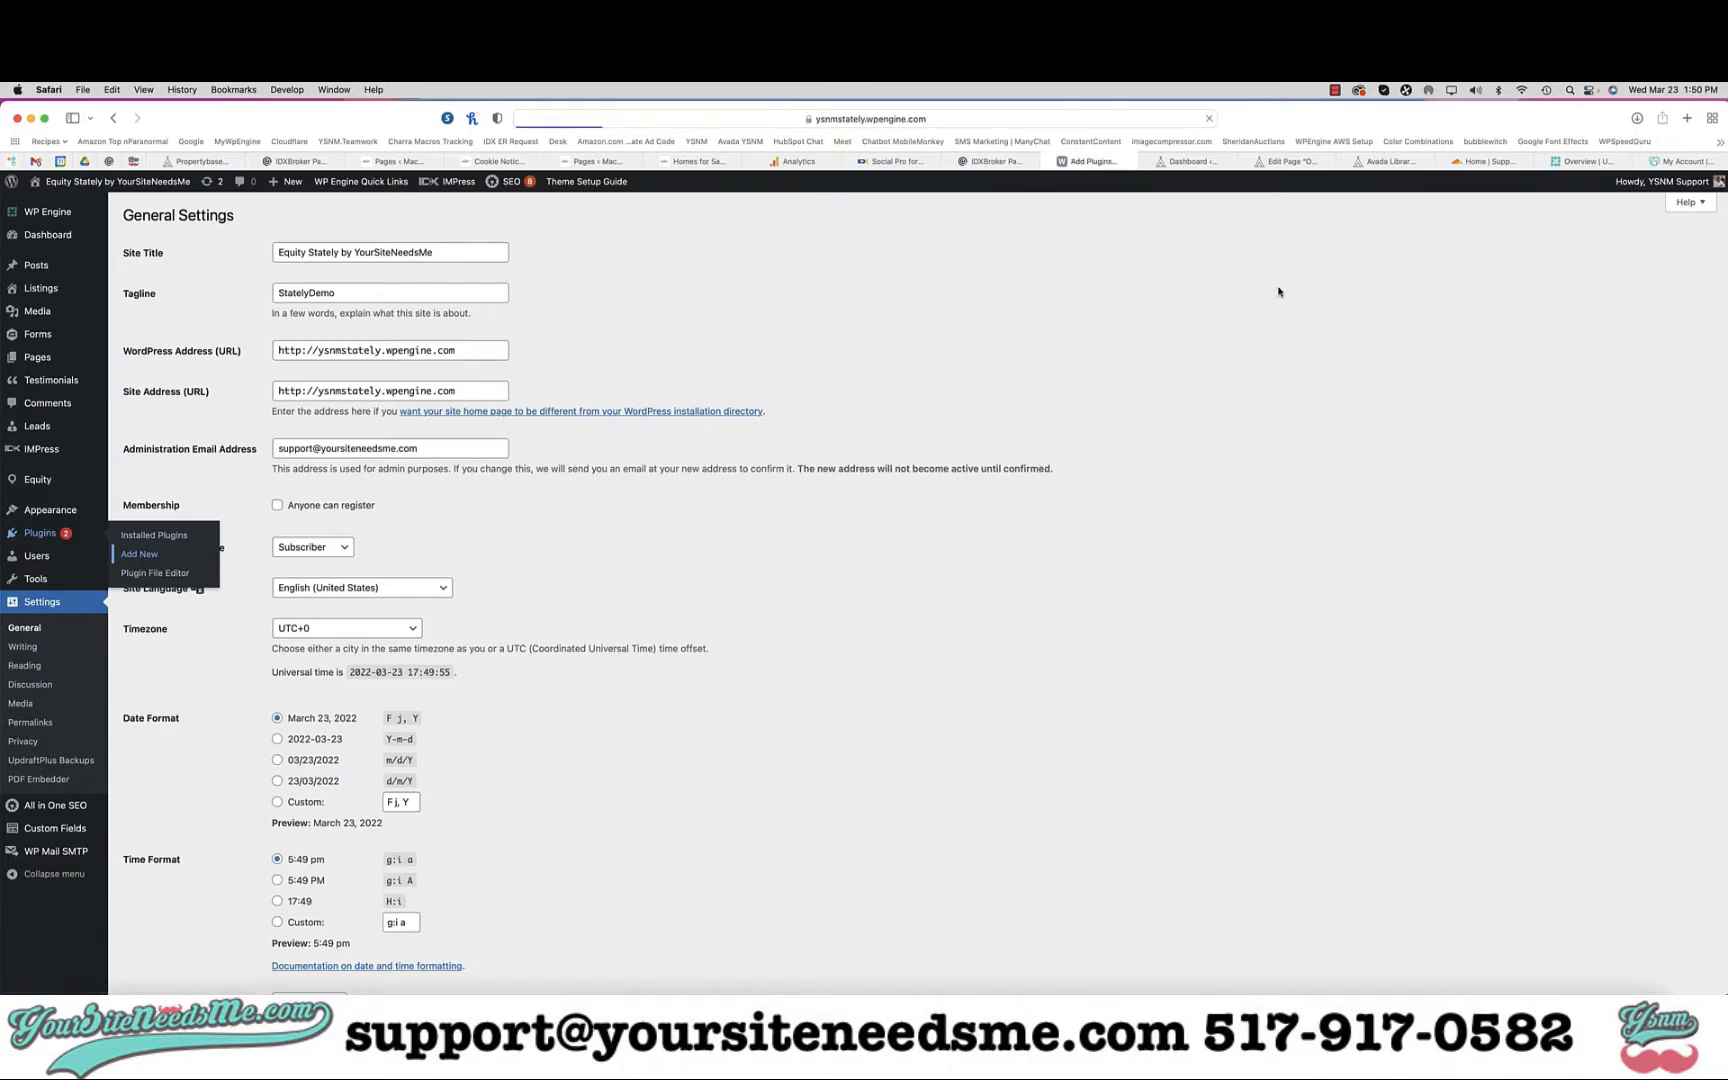
{"action": "left_click", "coordinate": [138, 554]}
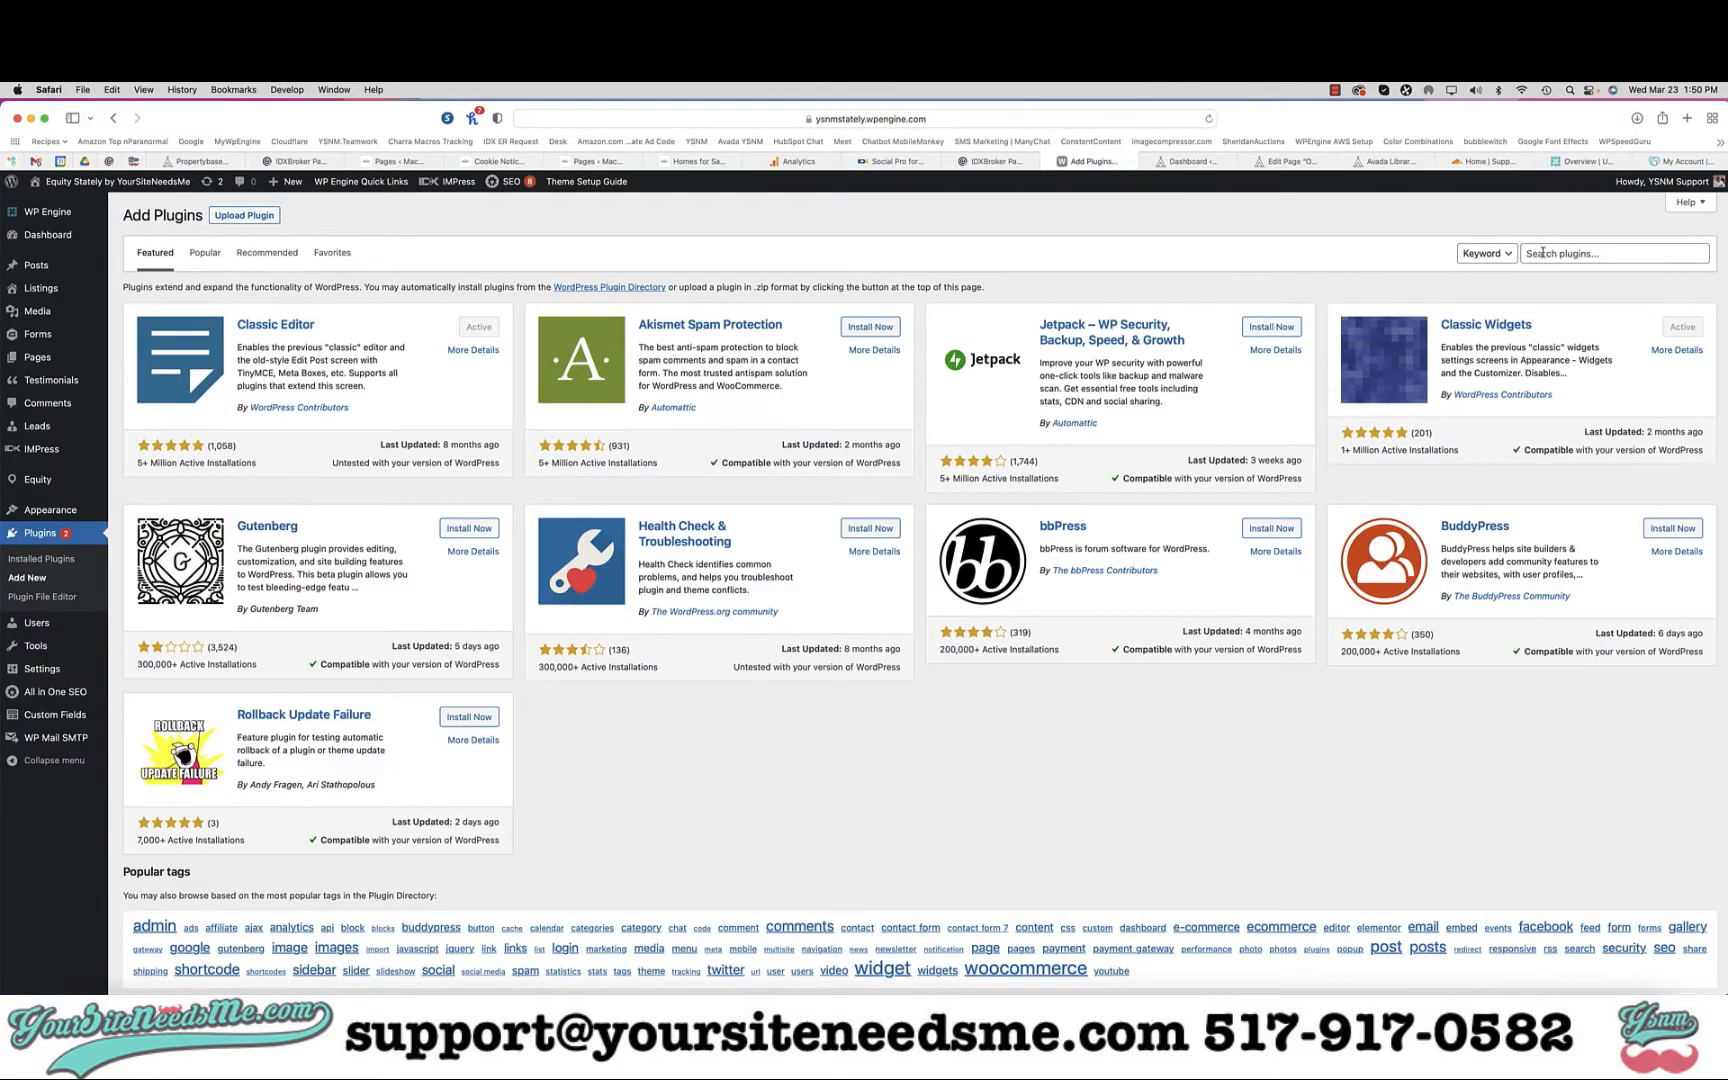
{"action": "type", "text": "otice & Compliance for GDPR / CCPA"}
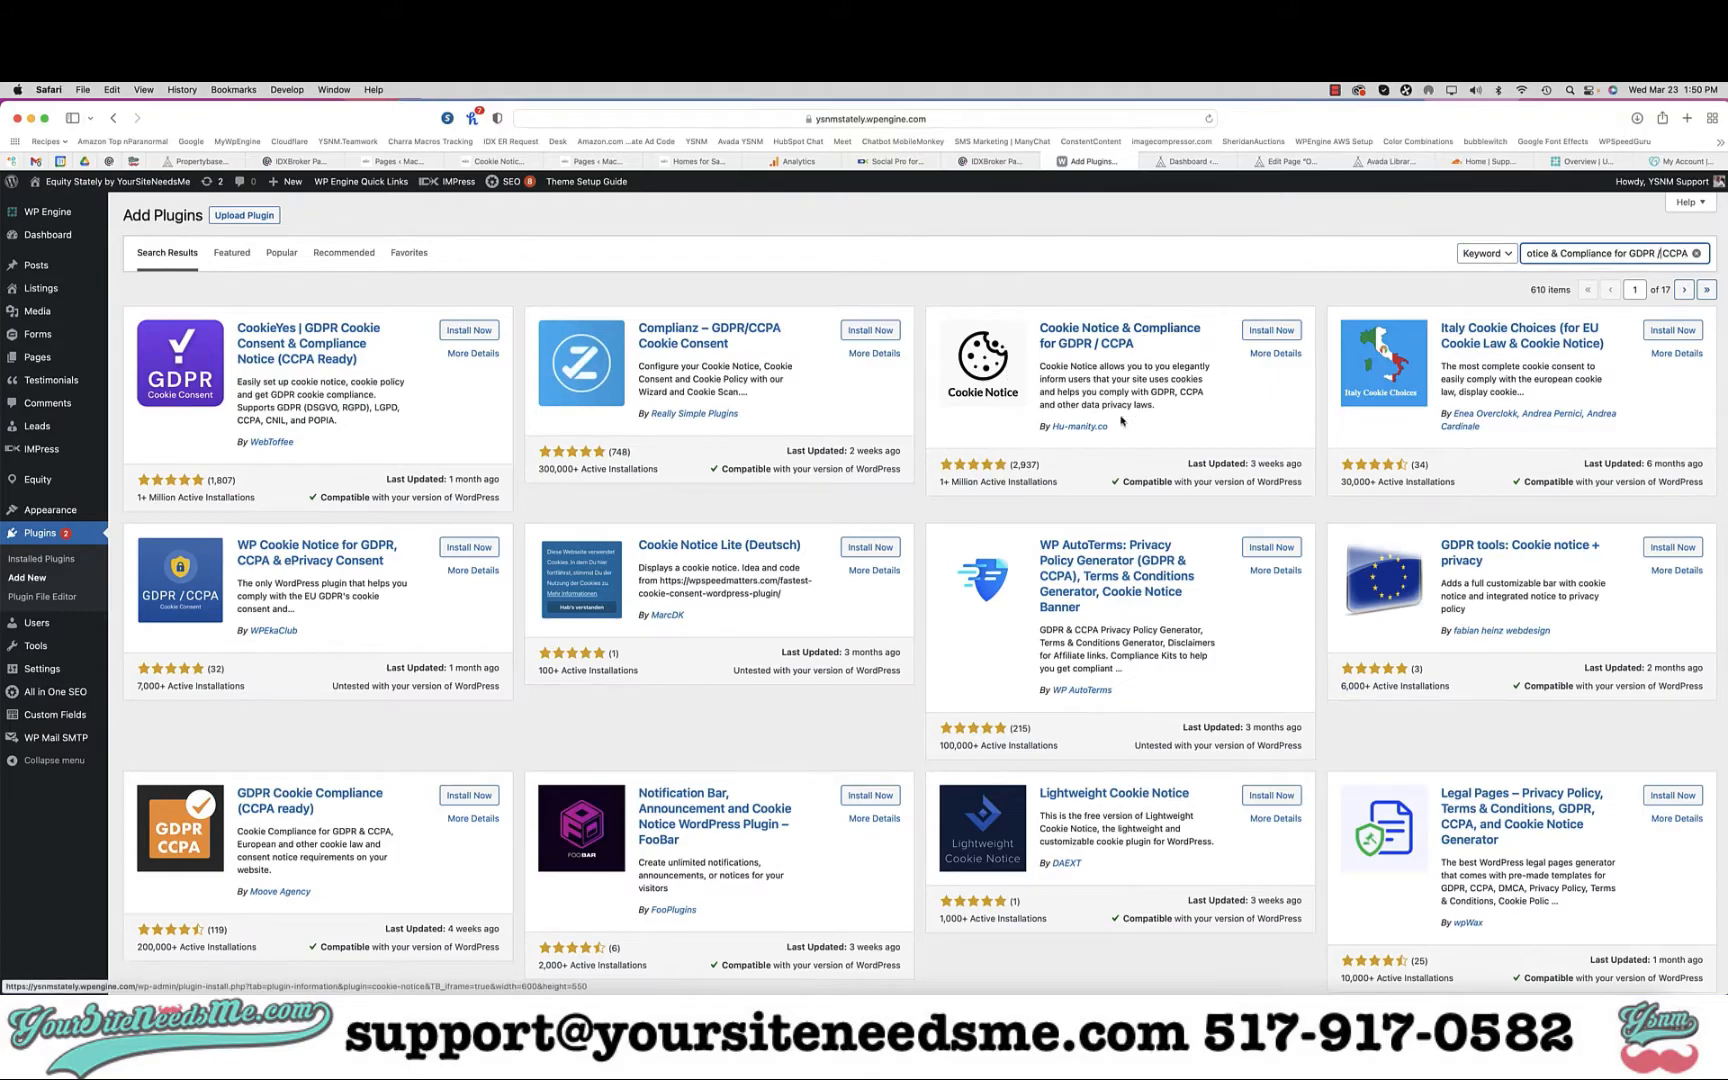
- Install and activate the Cookie Notice & Compliance plugin
{"action": "left_click", "coordinate": [1270, 330]}
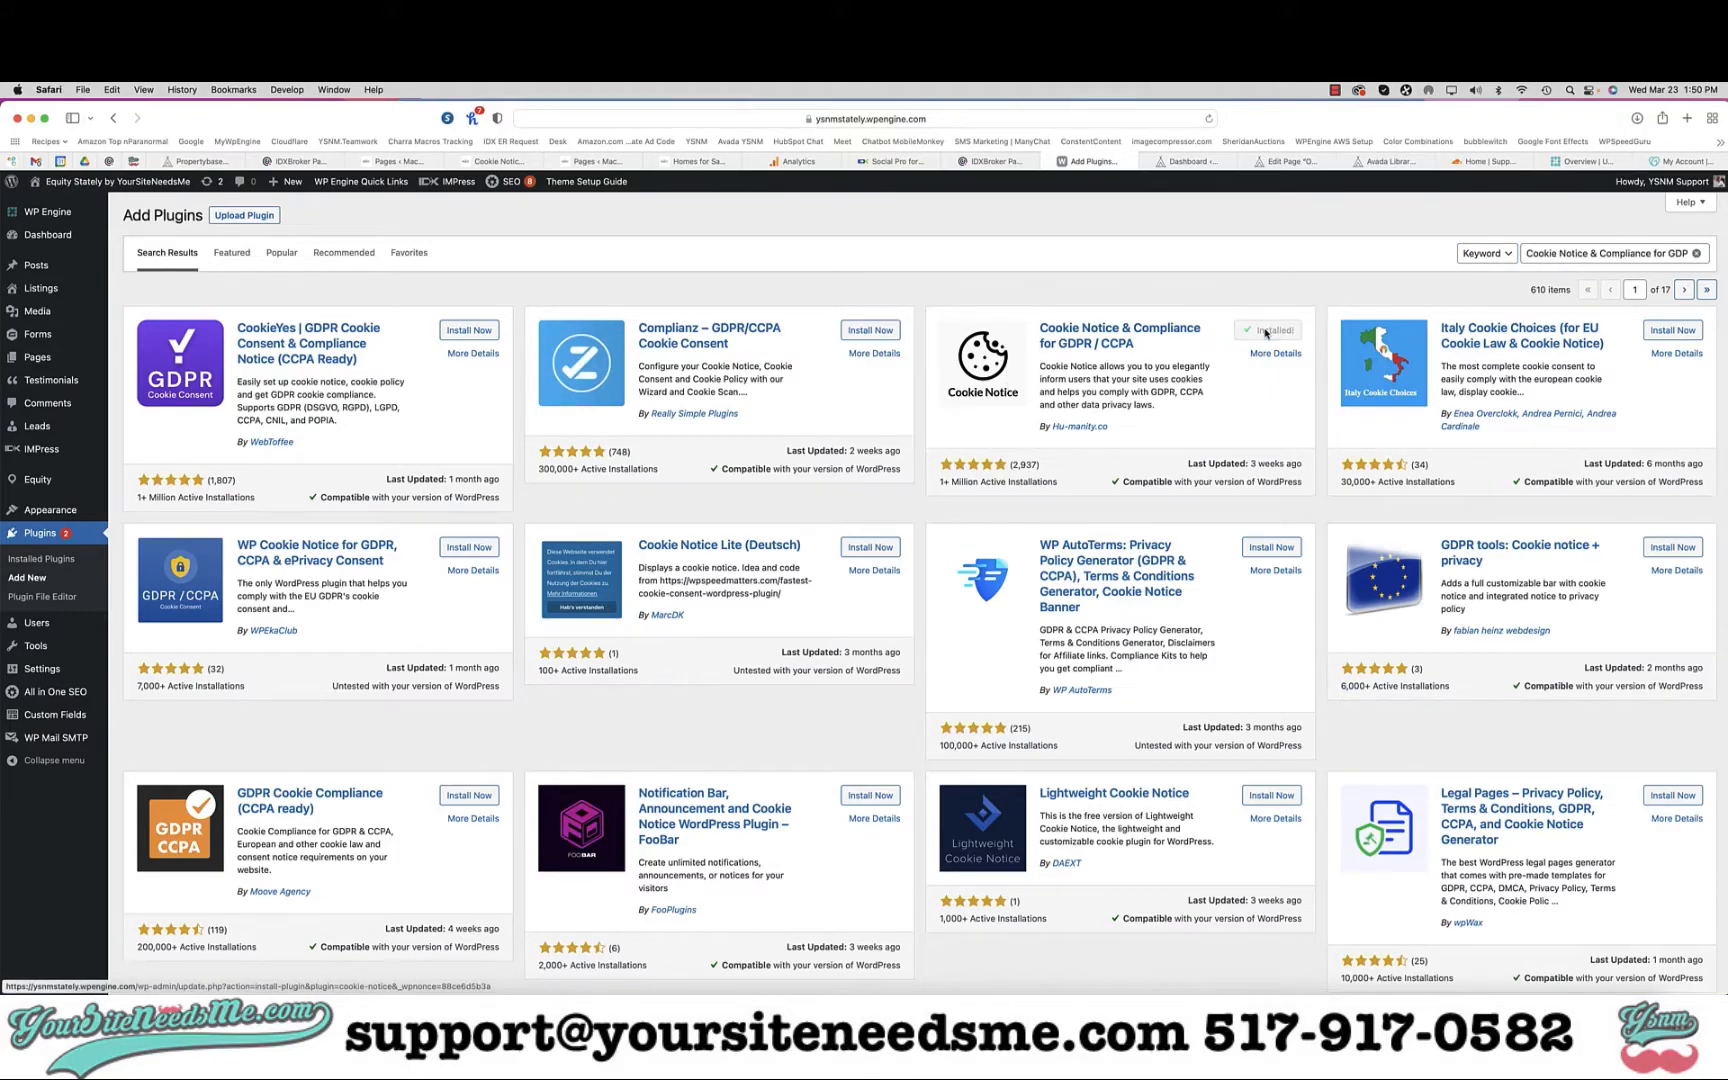
{"action": "left_click", "coordinate": [1268, 330]}
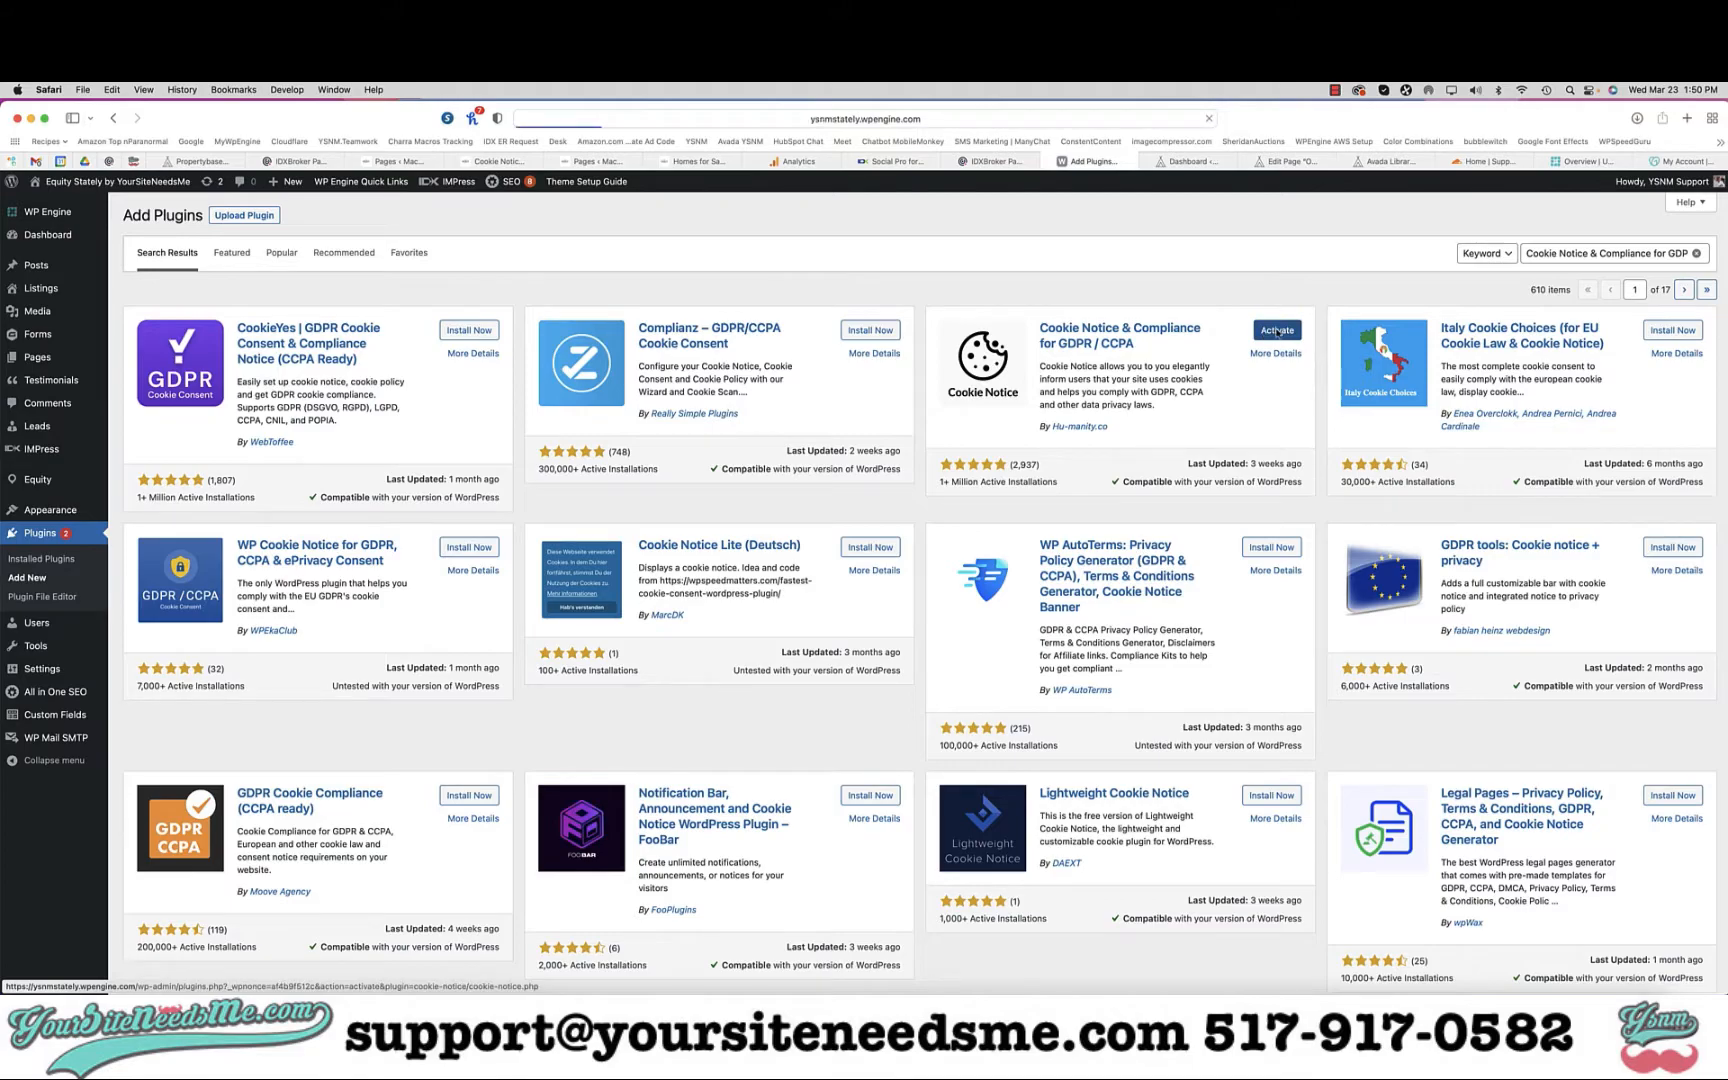
{"action": "left_click", "coordinate": [1276, 330]}
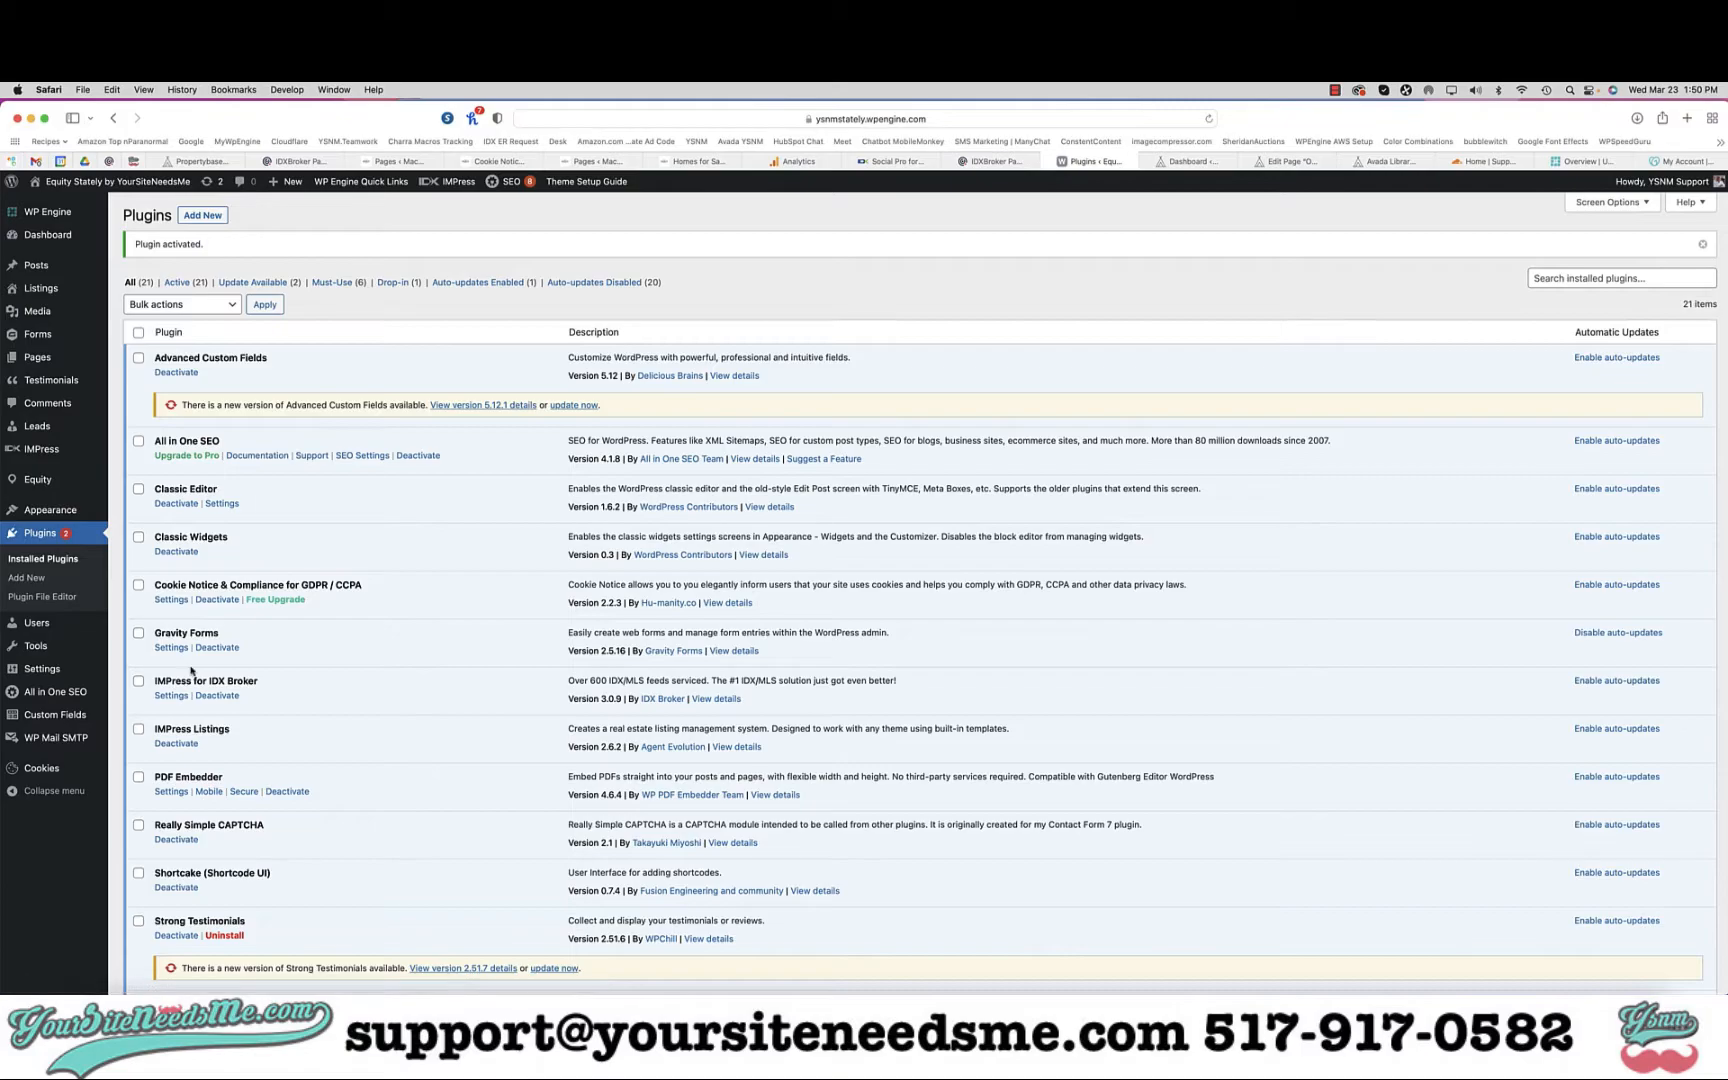
{"action": "mouse_move", "coordinate": [40, 768]}
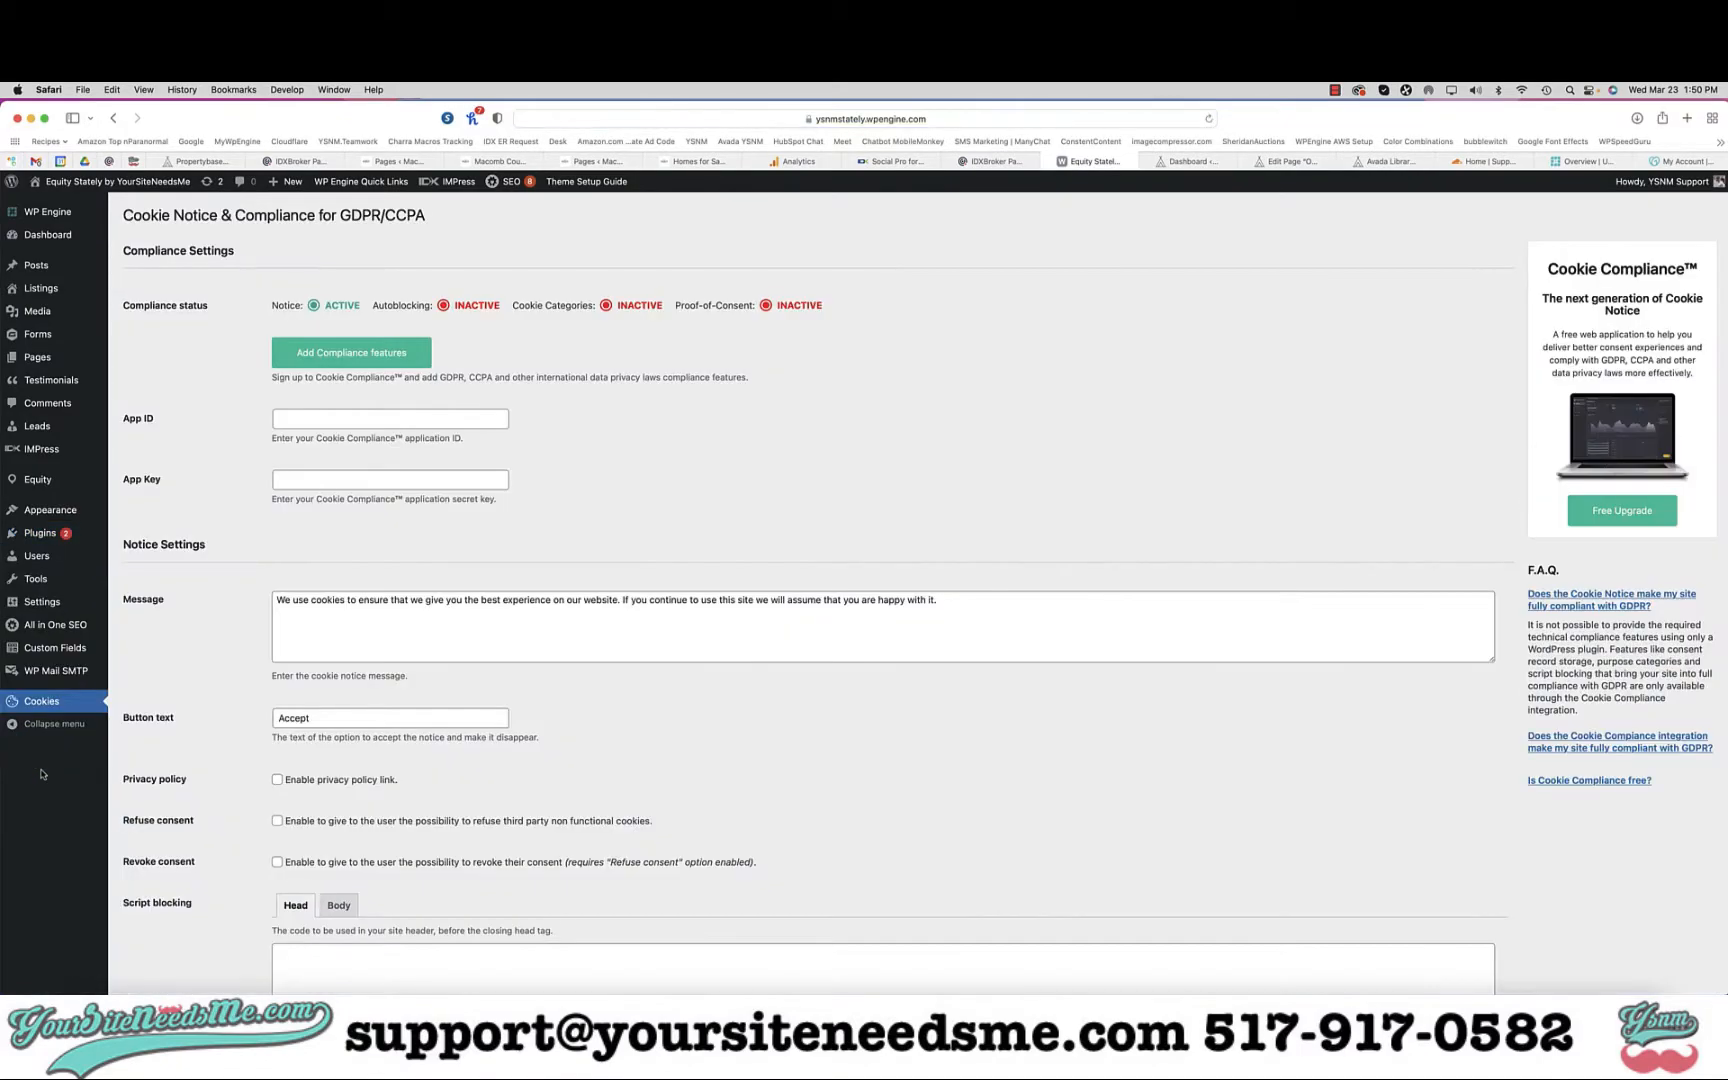
{"action": "mouse_move", "coordinate": [454, 354]}
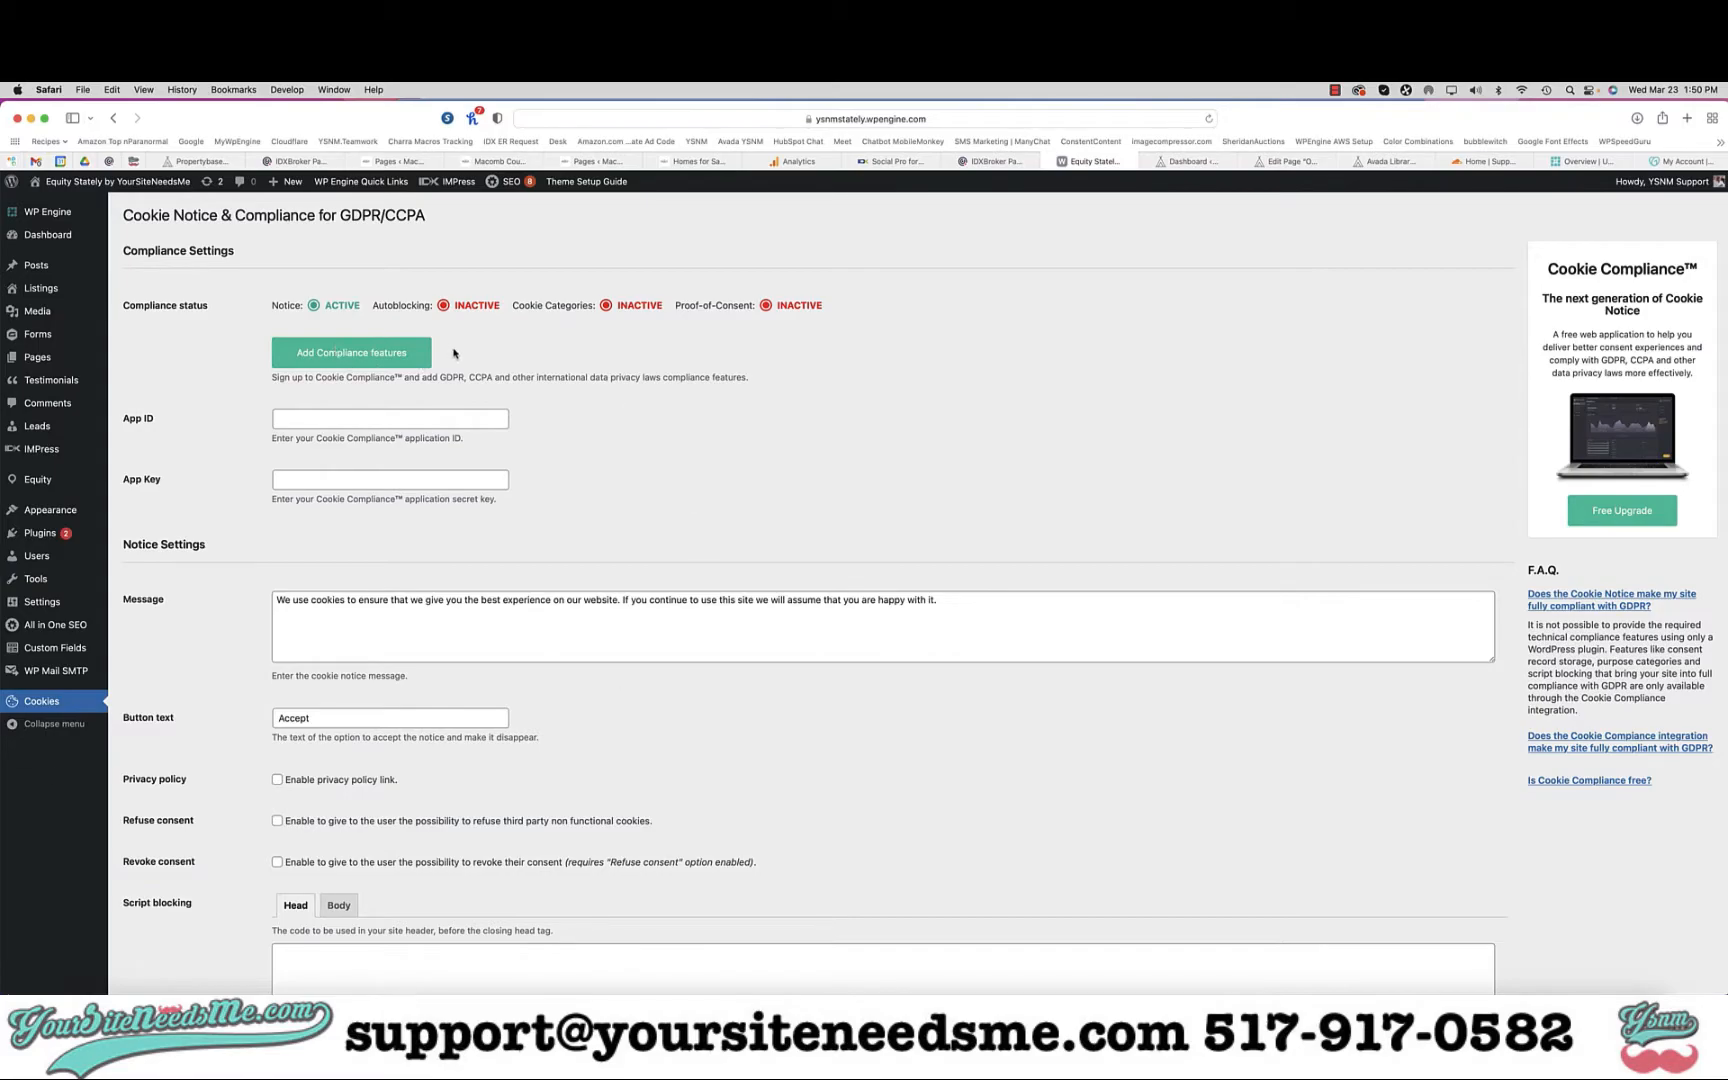
- Run Add Compliance features, revealing the site fails minimum compliance
{"action": "left_click", "coordinate": [350, 352]}
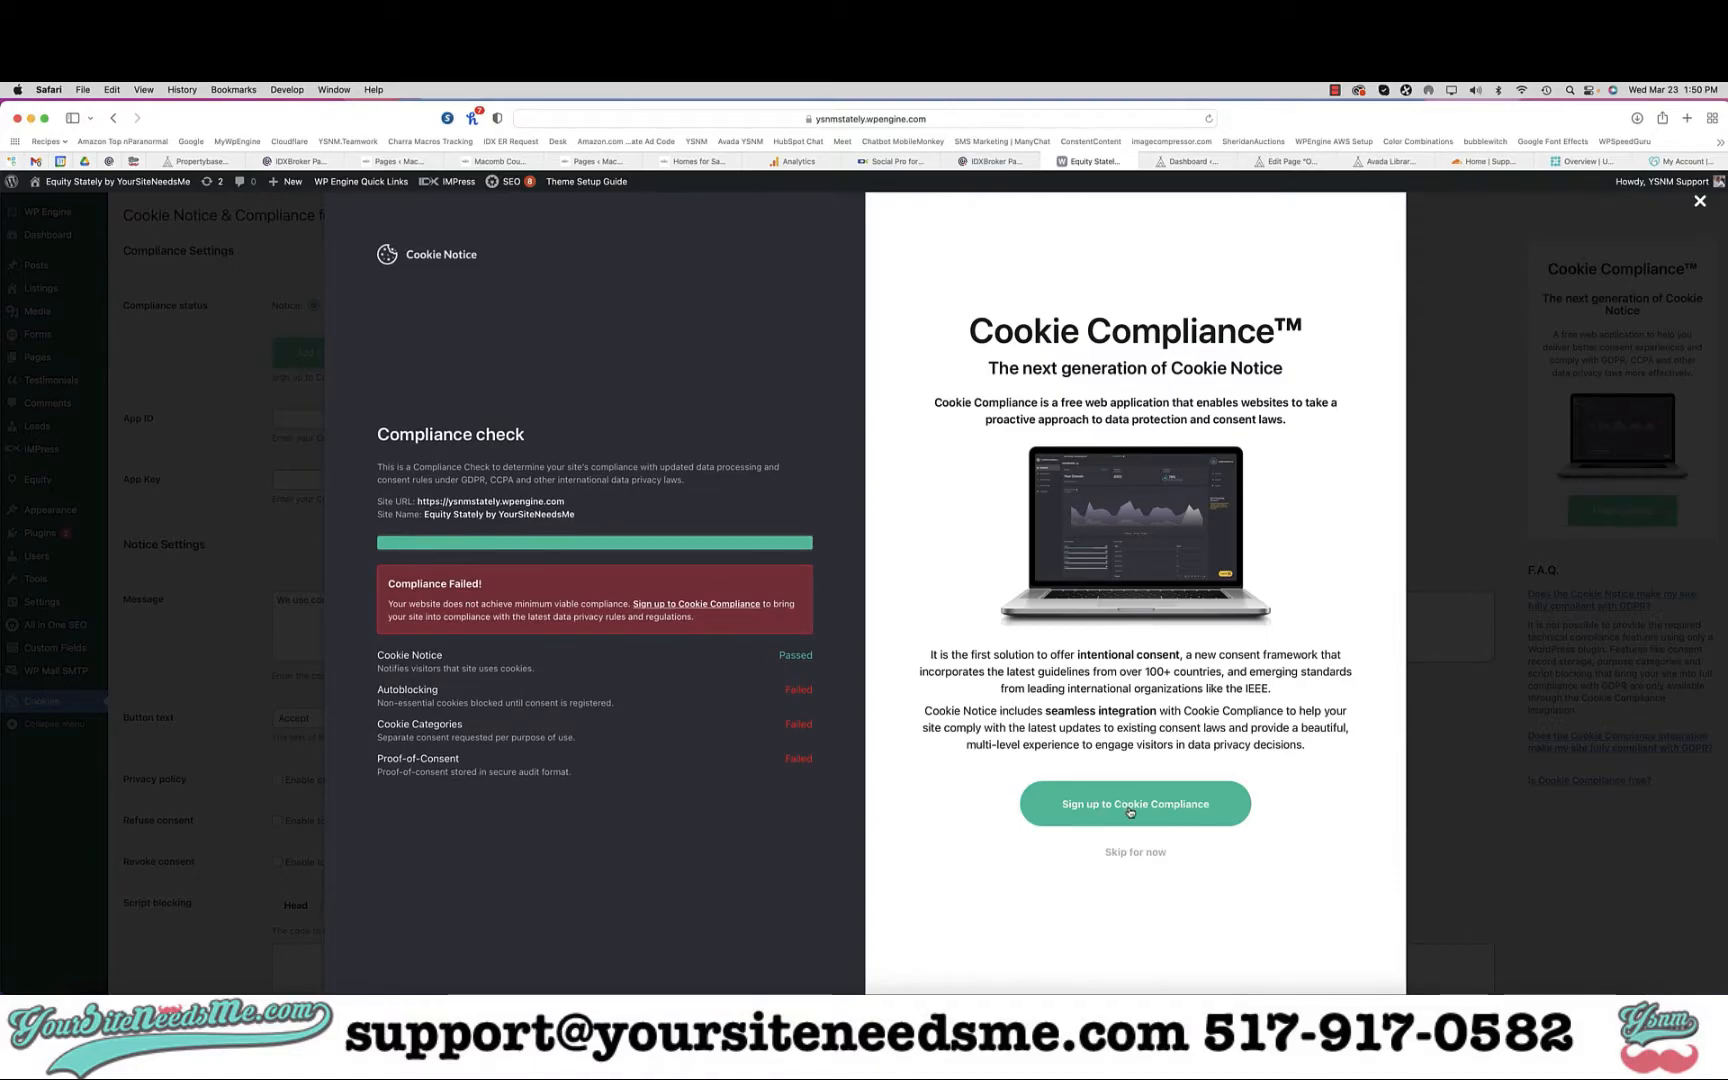
- Start Cookie Compliance sign-up and choose Private, Balanced, Personalized consent names
{"action": "left_click", "coordinate": [1136, 804]}
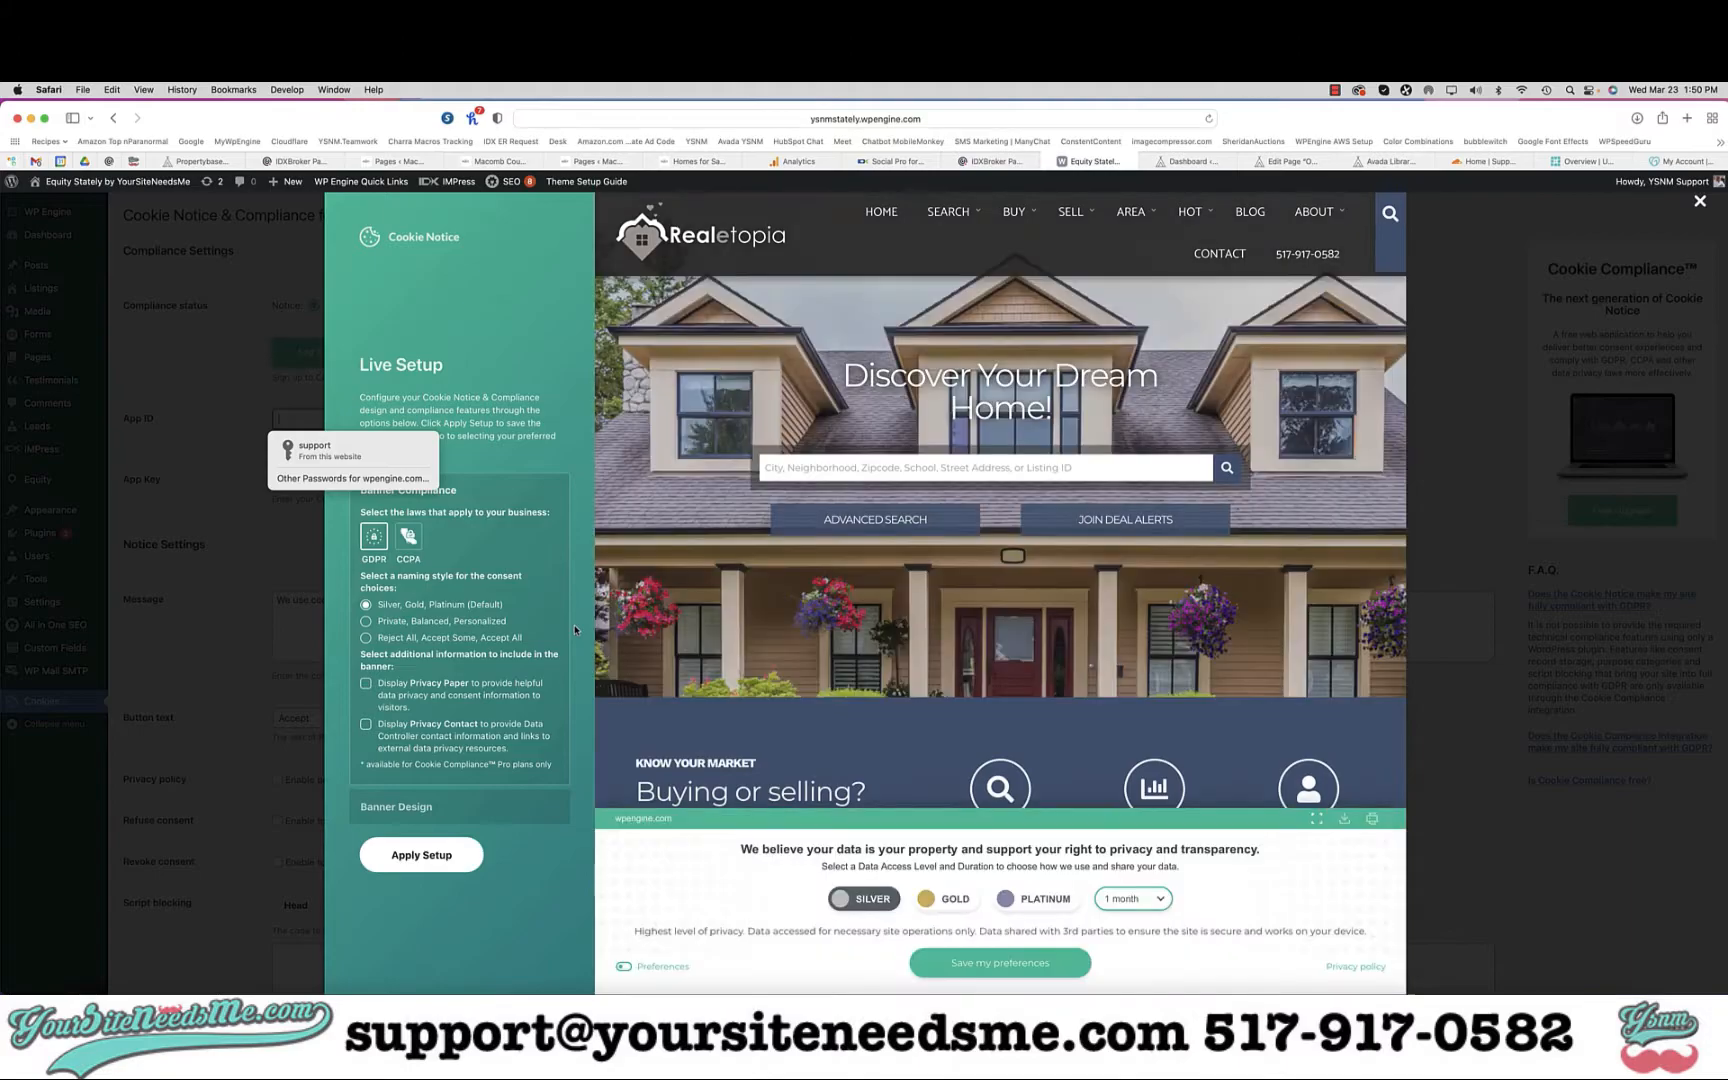
{"action": "mouse_move", "coordinate": [488, 838]}
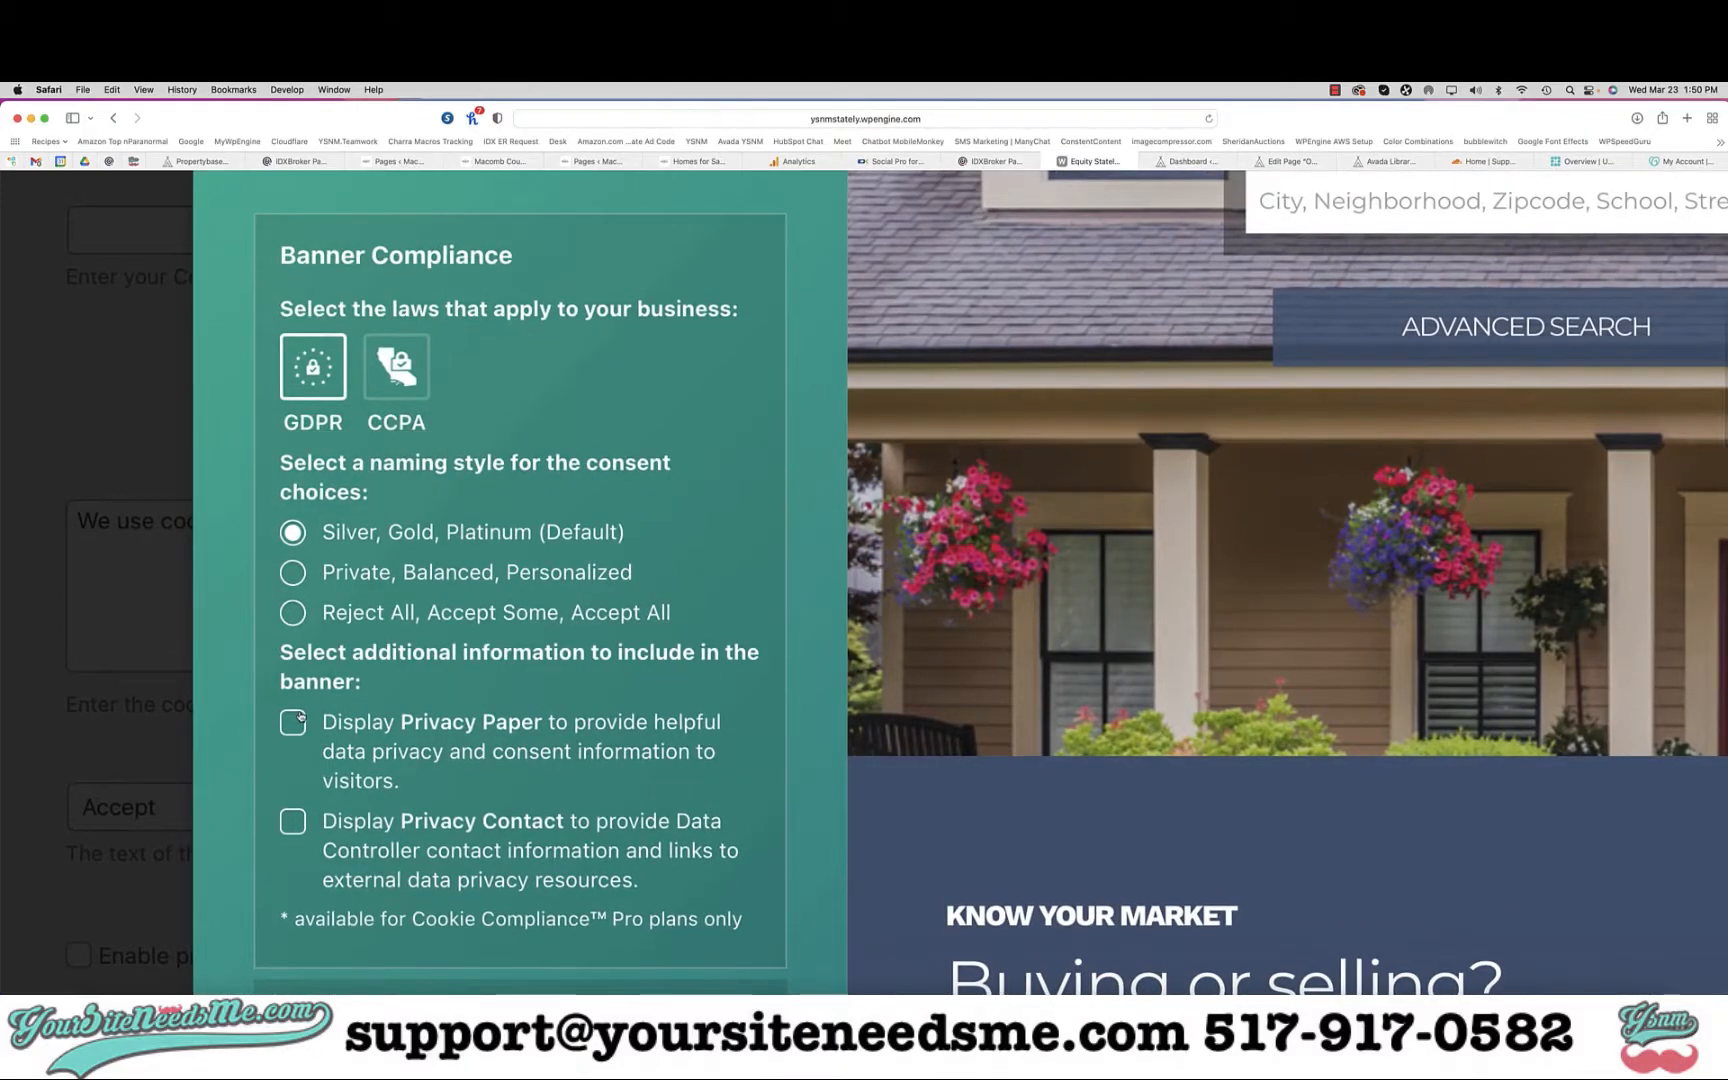
{"action": "left_click", "coordinate": [292, 572]}
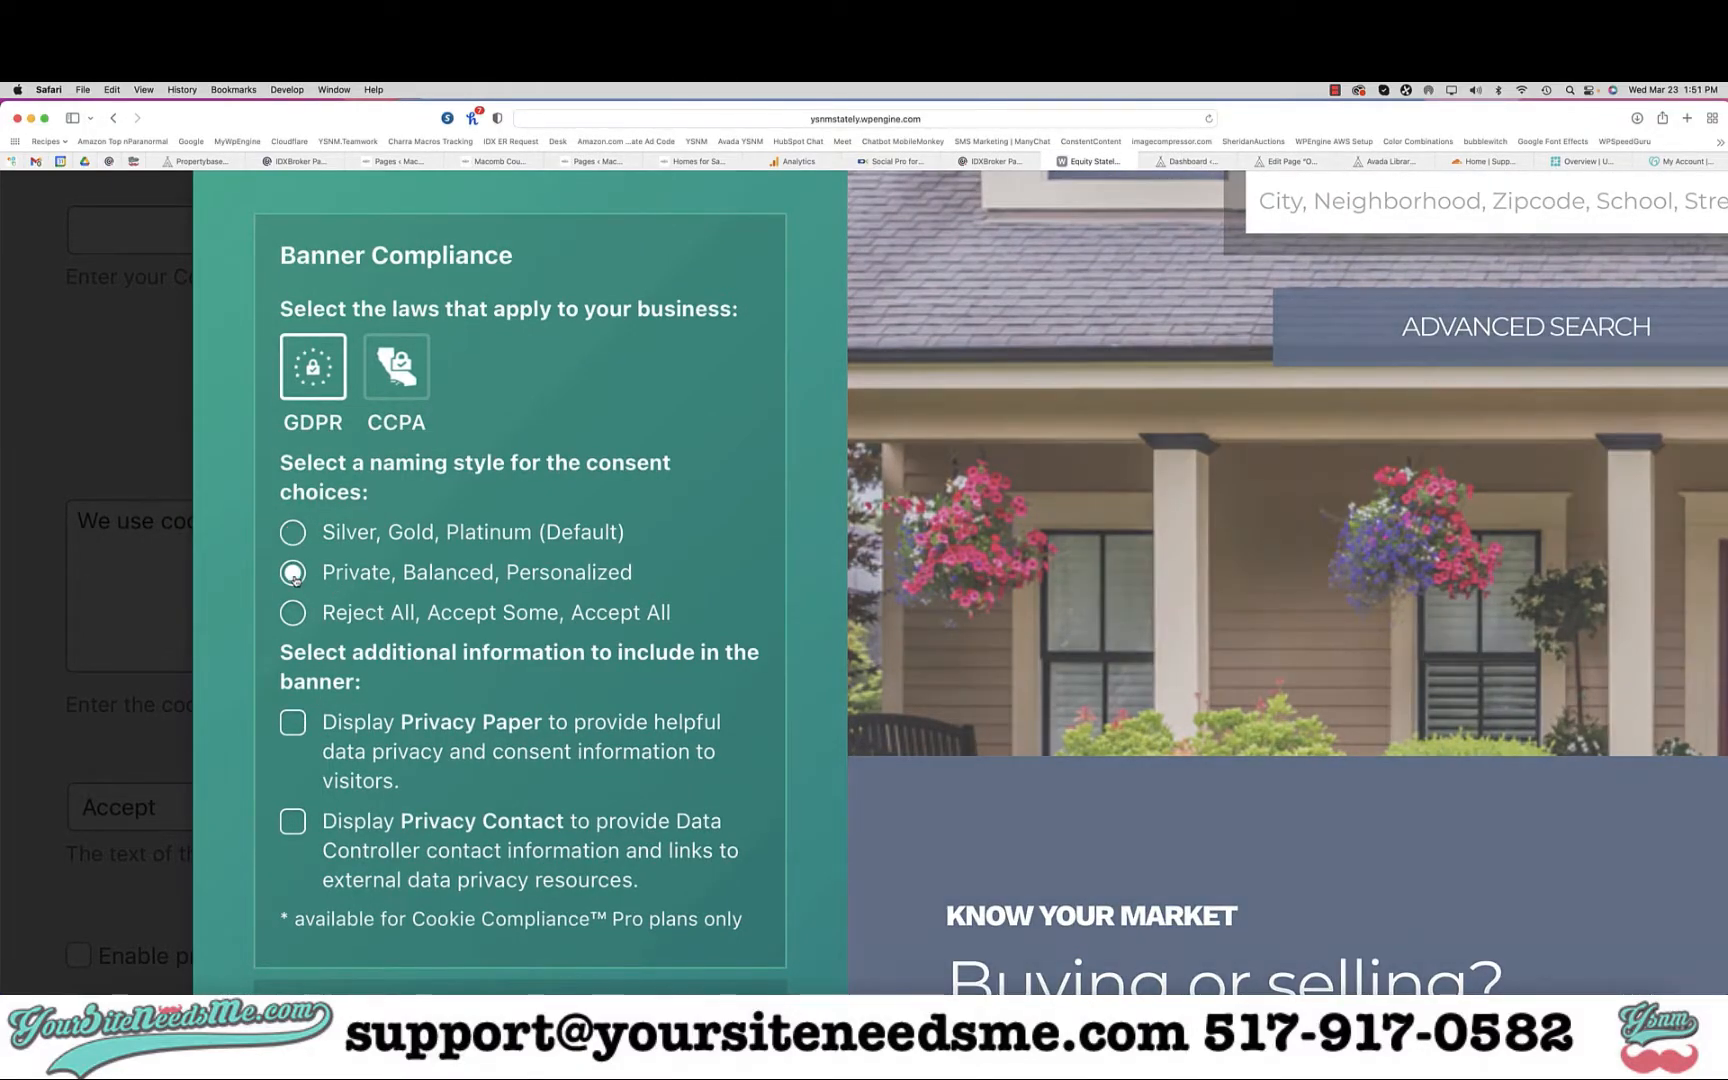
{"action": "left_click", "coordinate": [294, 572]}
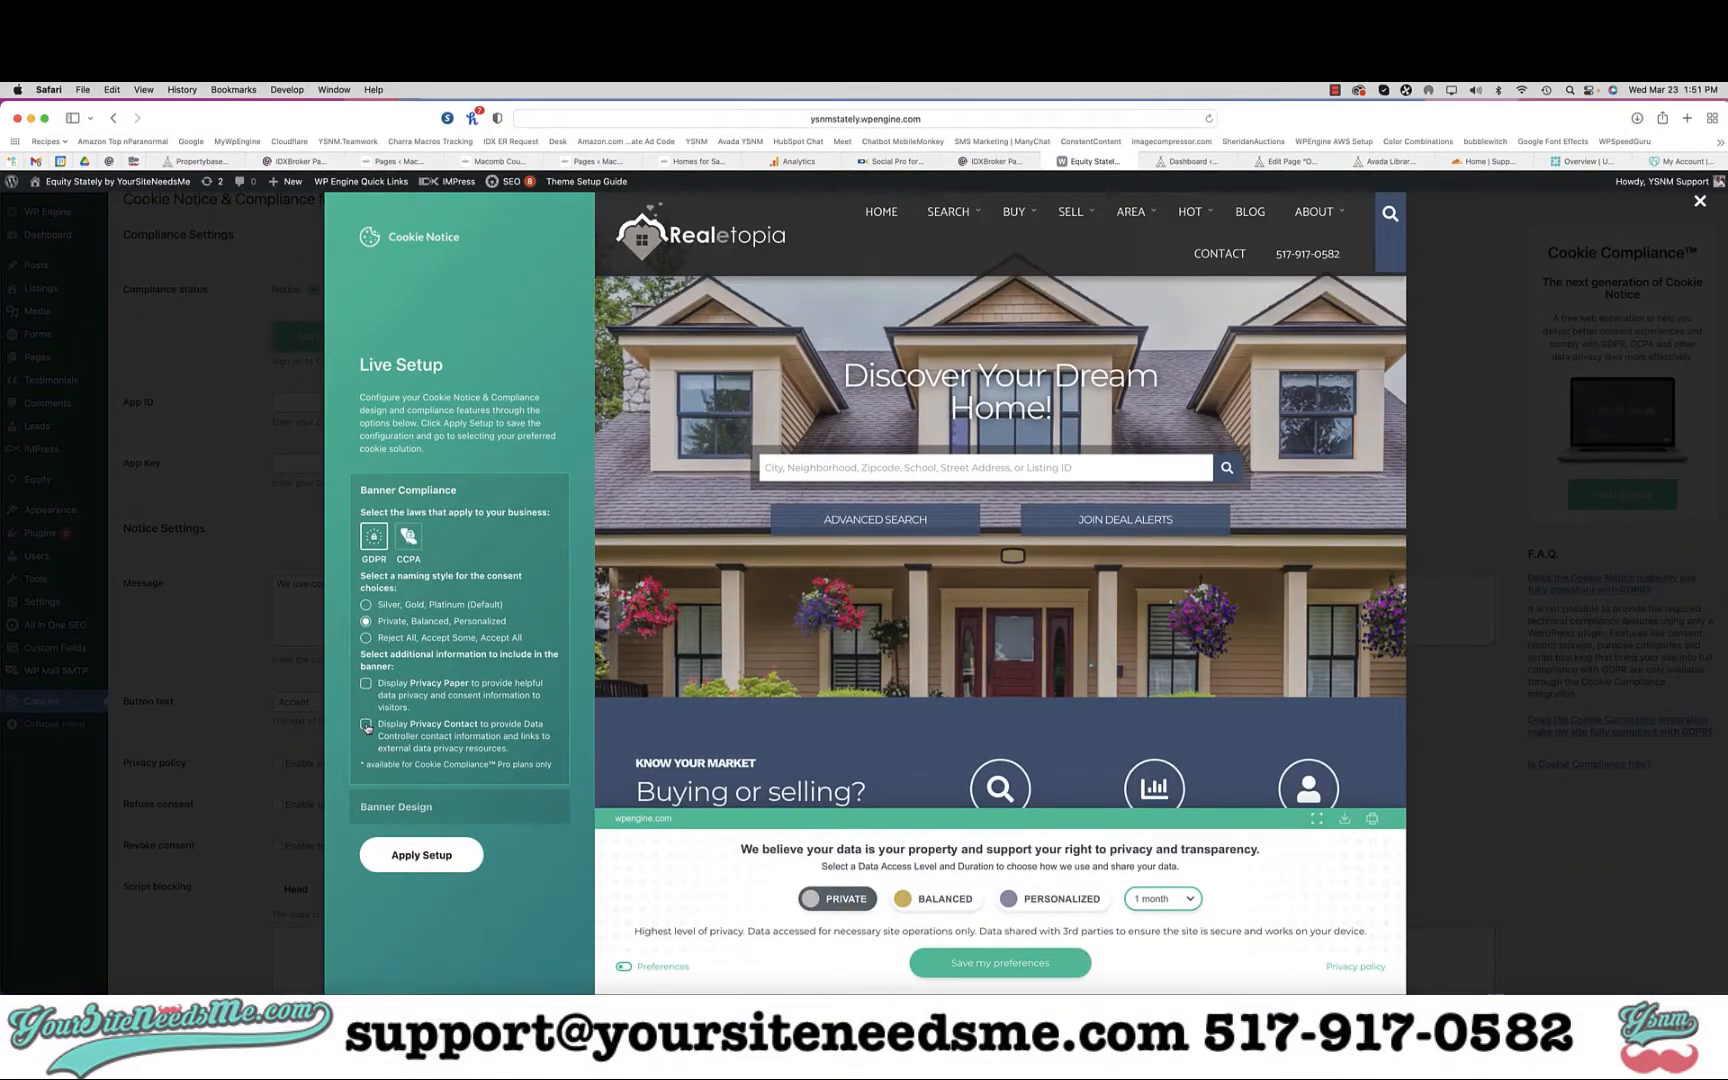
- Review the banner design options and apply the setup
{"action": "left_click", "coordinate": [366, 684]}
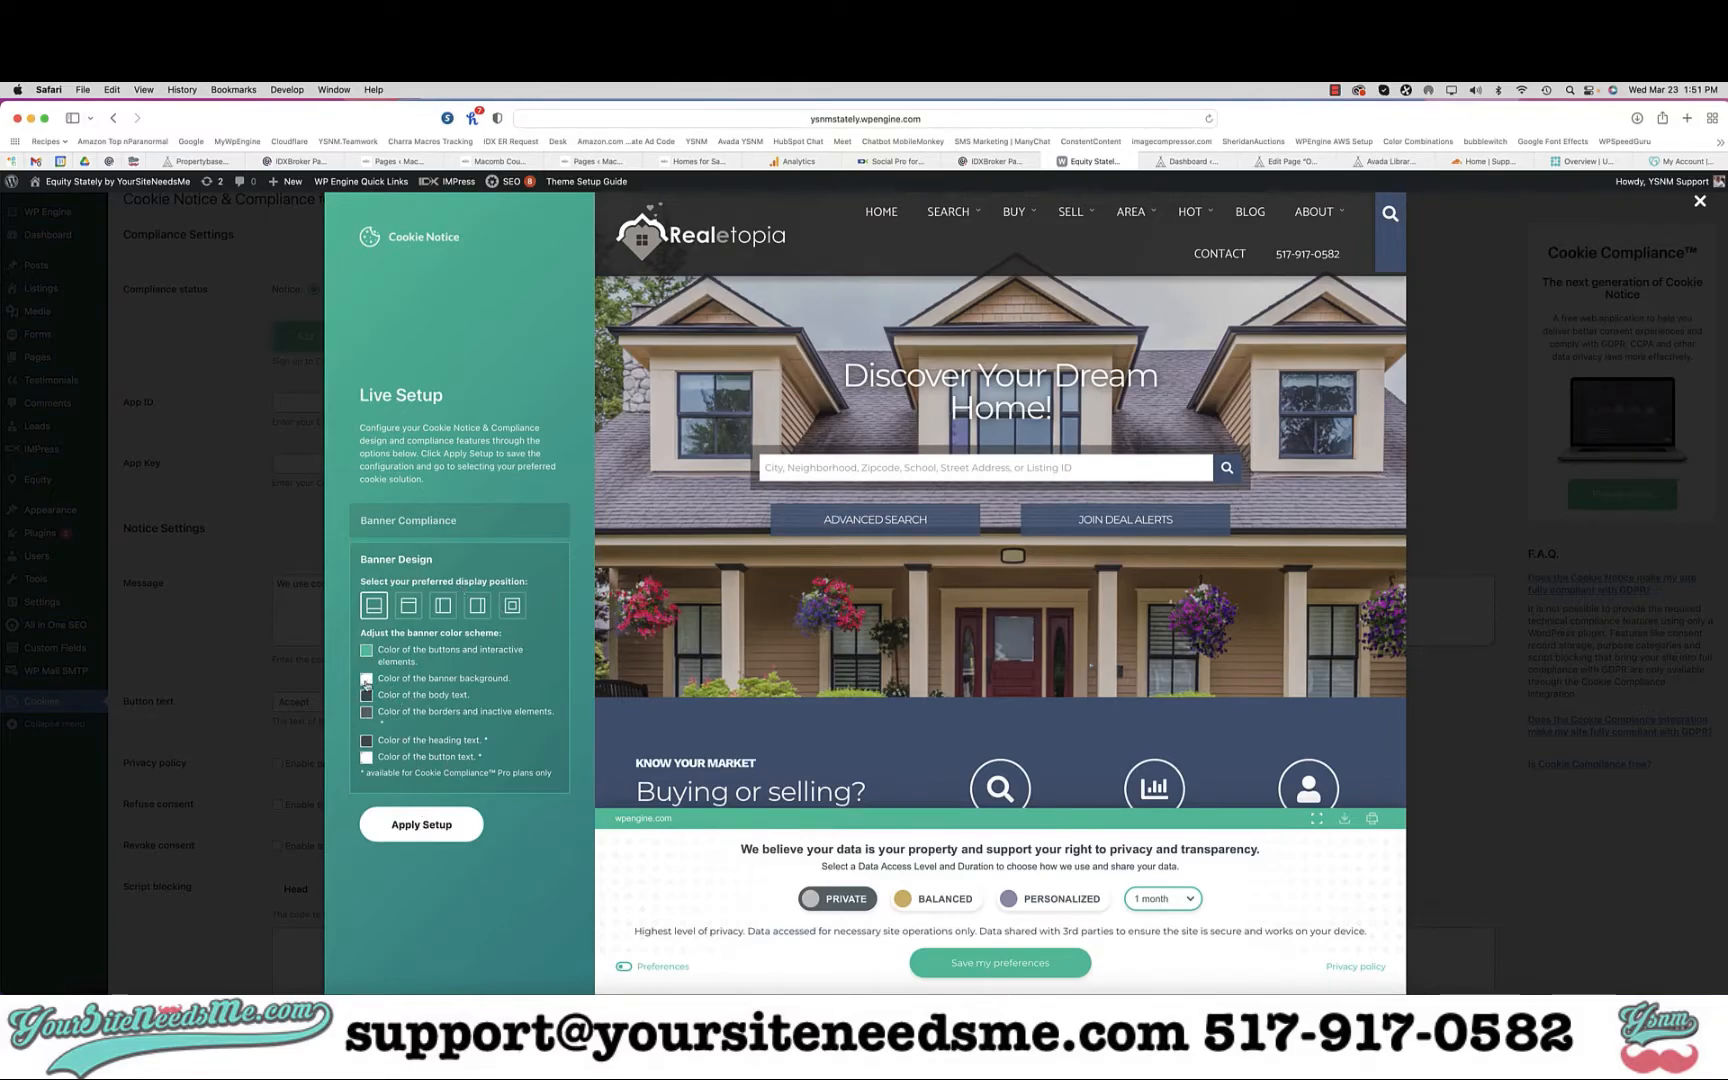
{"action": "left_click", "coordinate": [420, 824]}
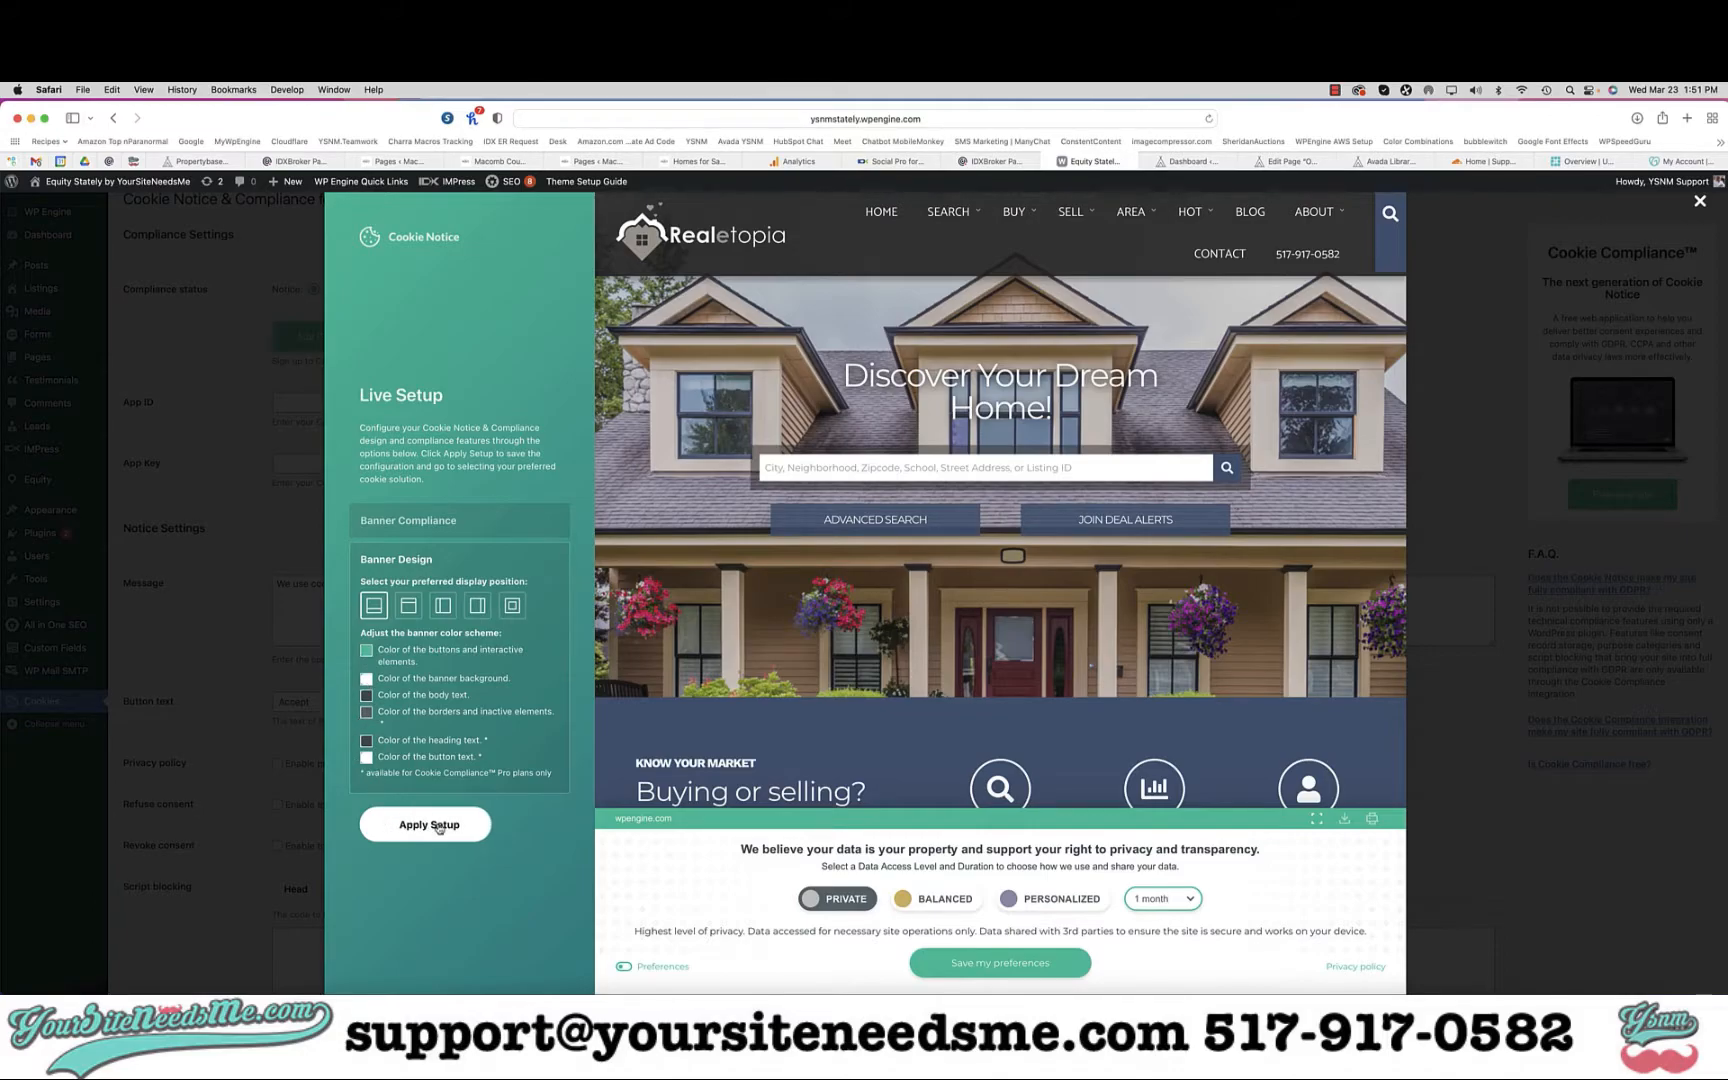
{"action": "left_click", "coordinate": [426, 824]}
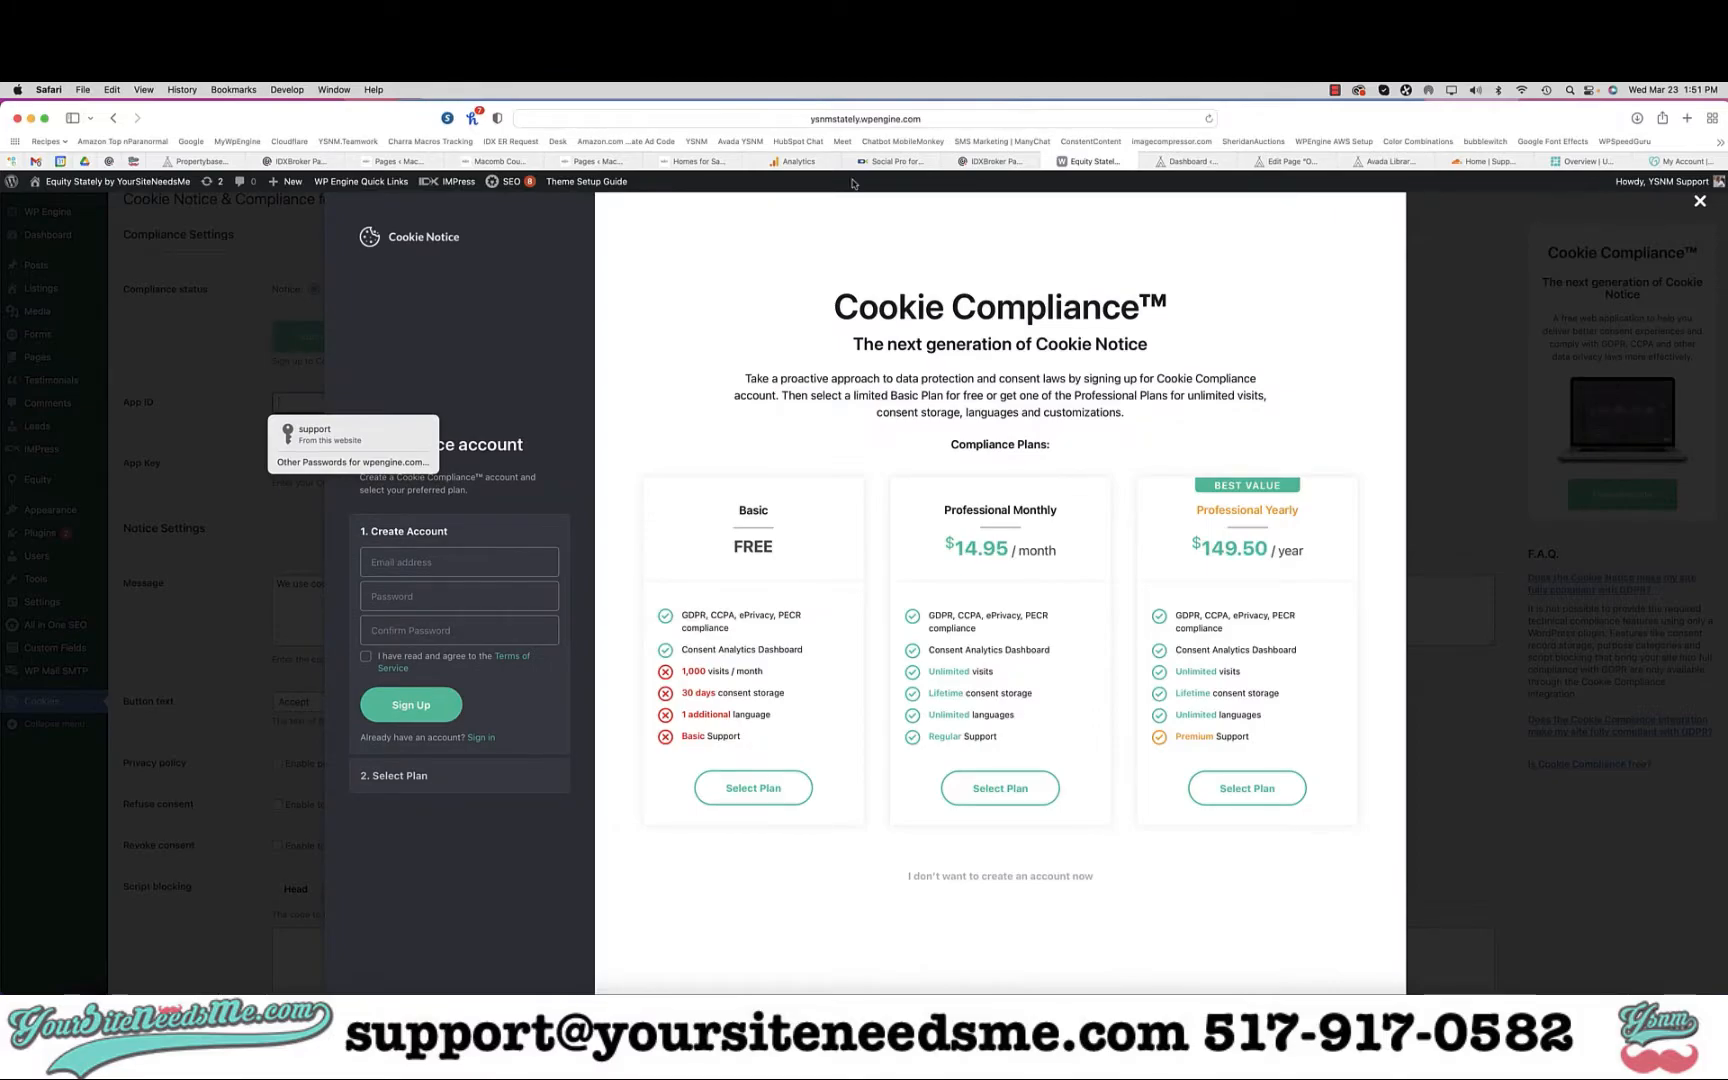
- Enter the support@ email and a suggested strong password for the new account
{"action": "left_click", "coordinate": [460, 562]}
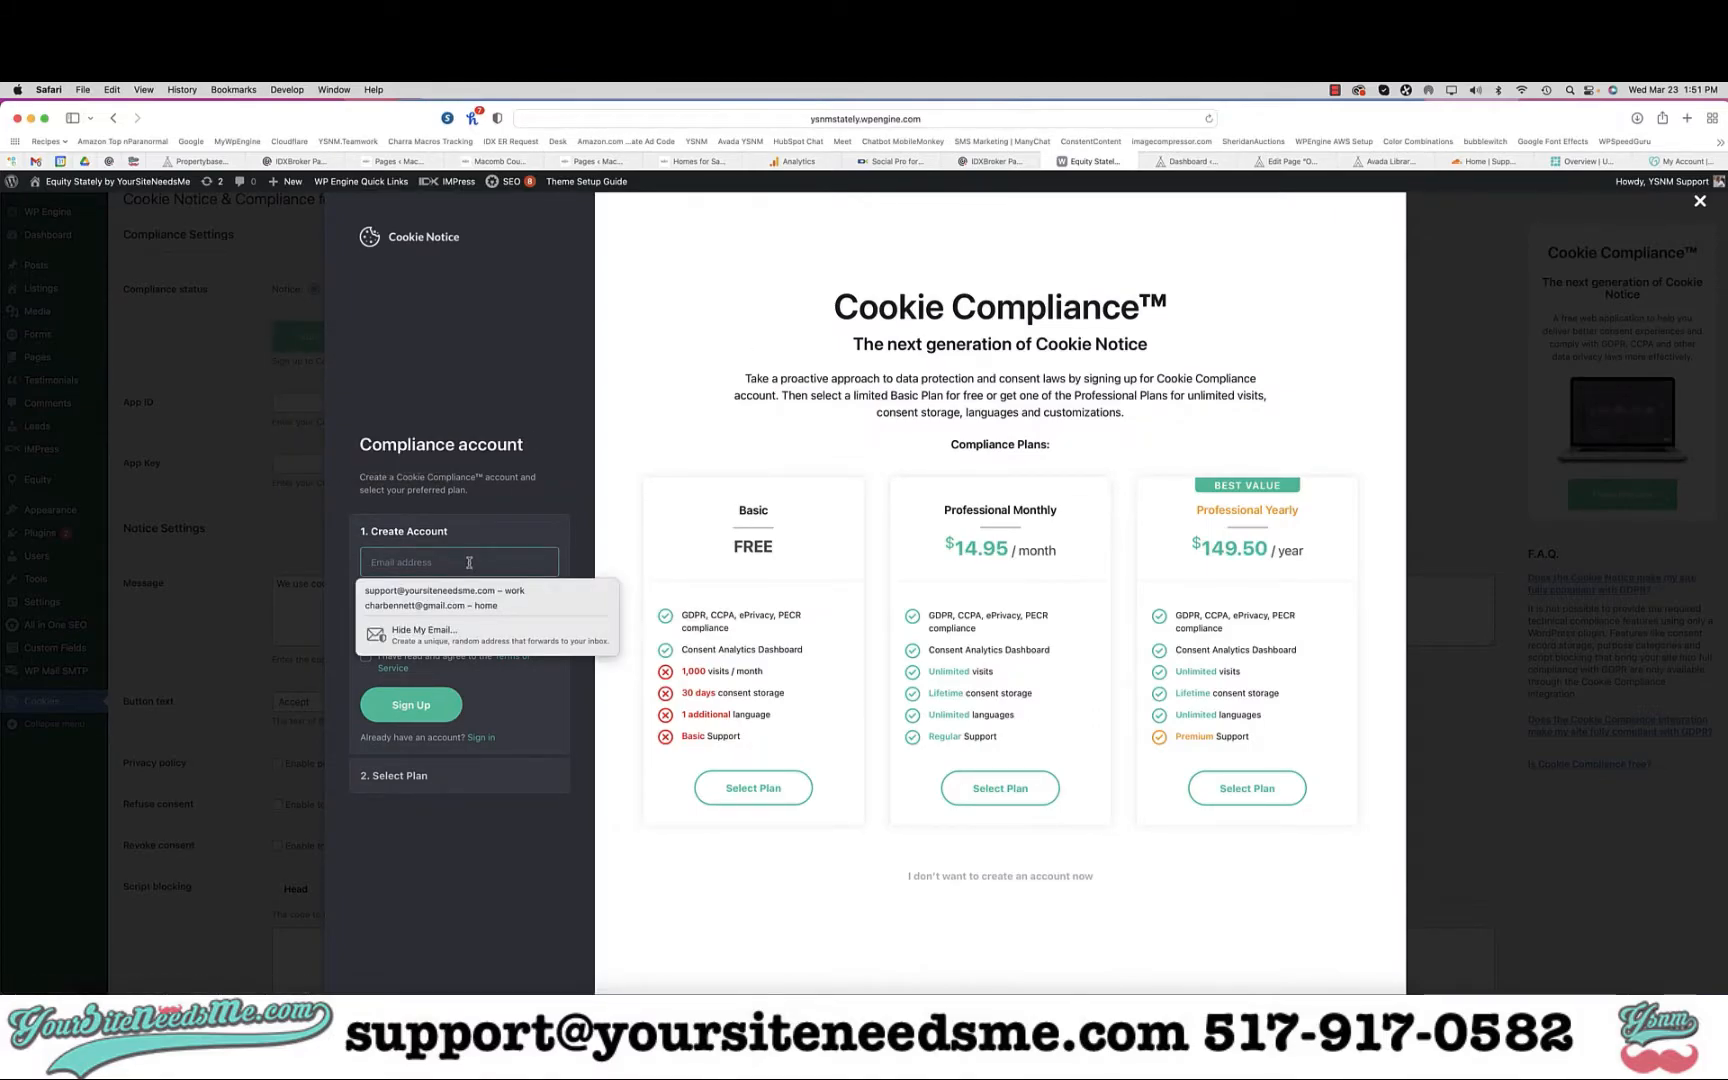
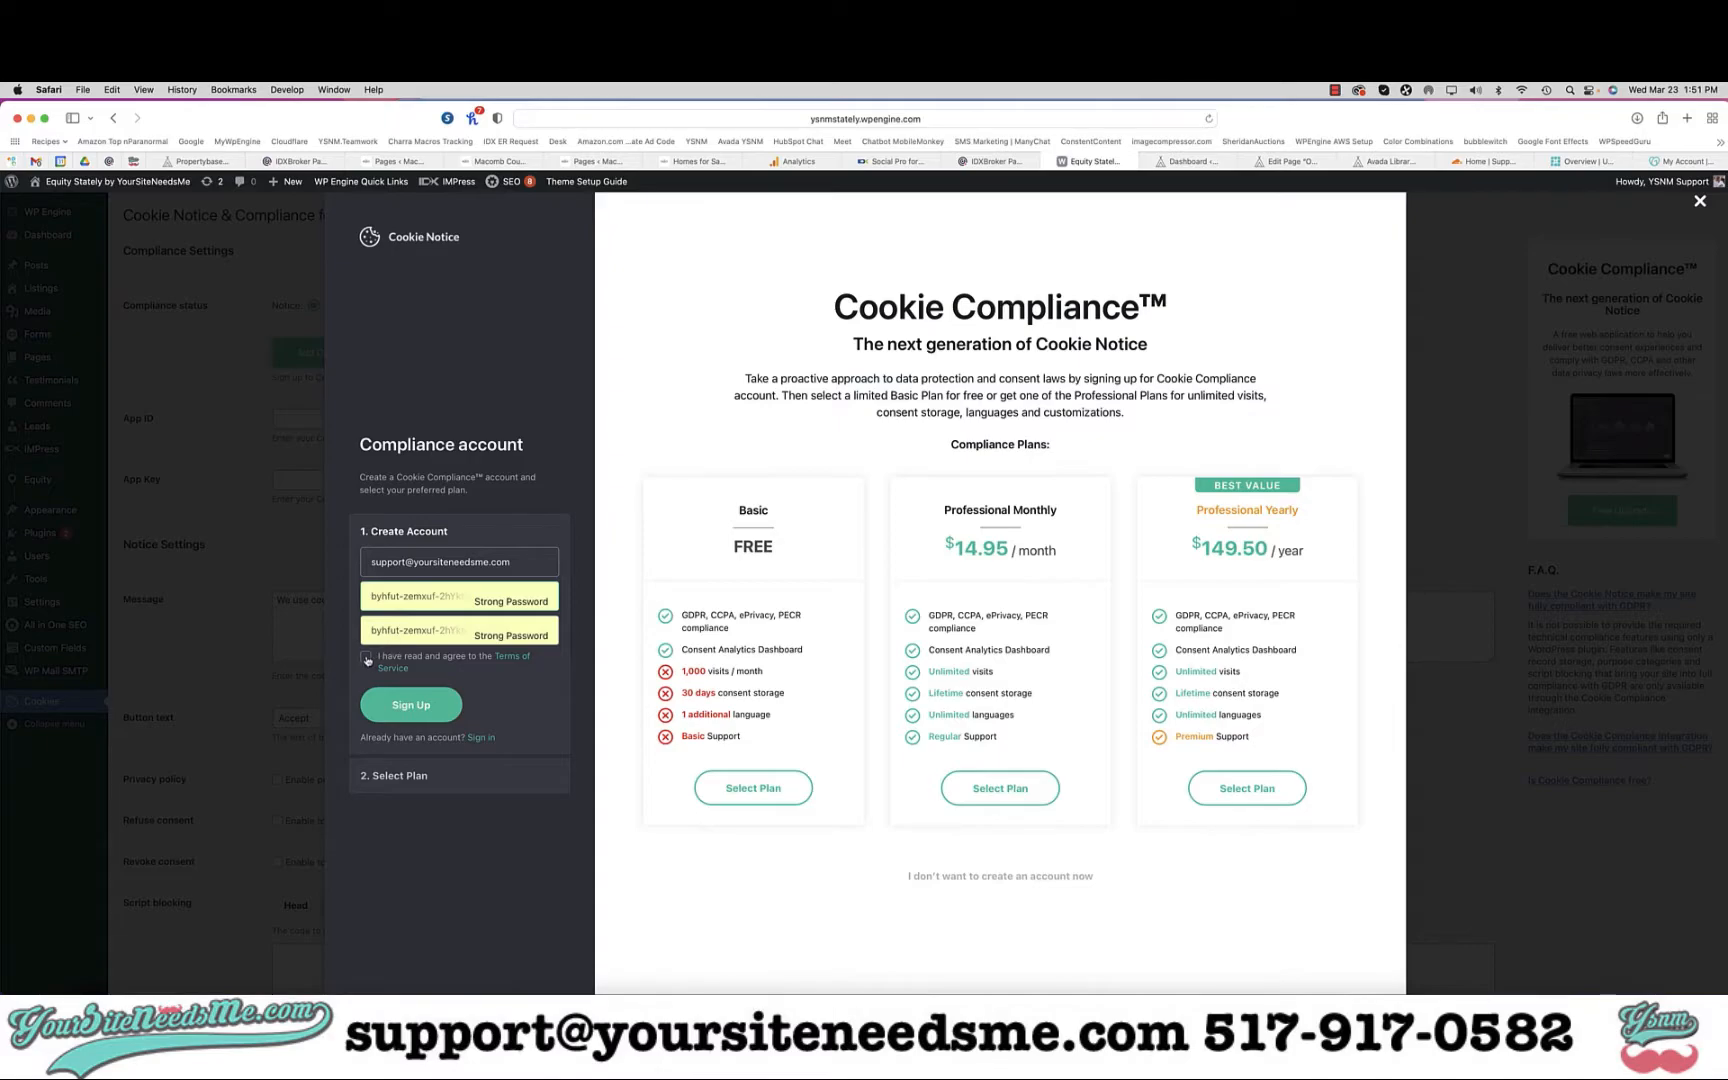
{"action": "left_click", "coordinate": [366, 658]}
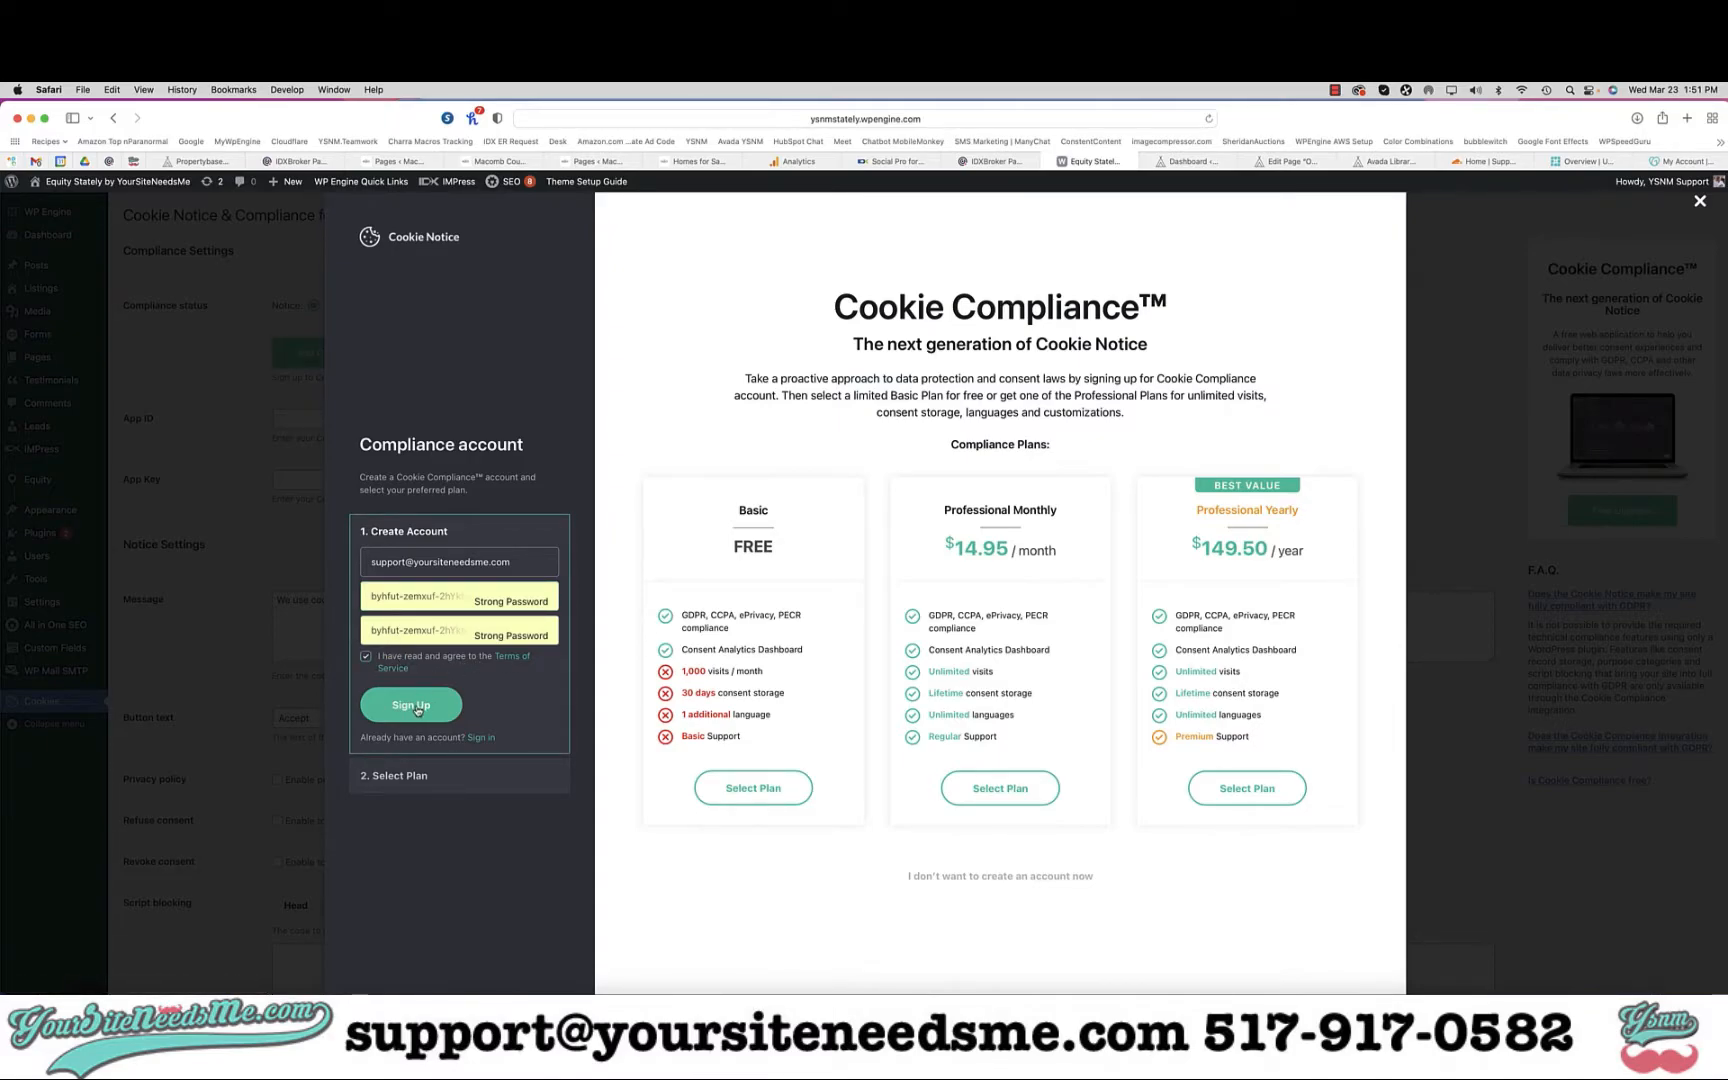
- Accept the terms, sign up, and confirm the free Basic plan
{"action": "left_click", "coordinate": [416, 704]}
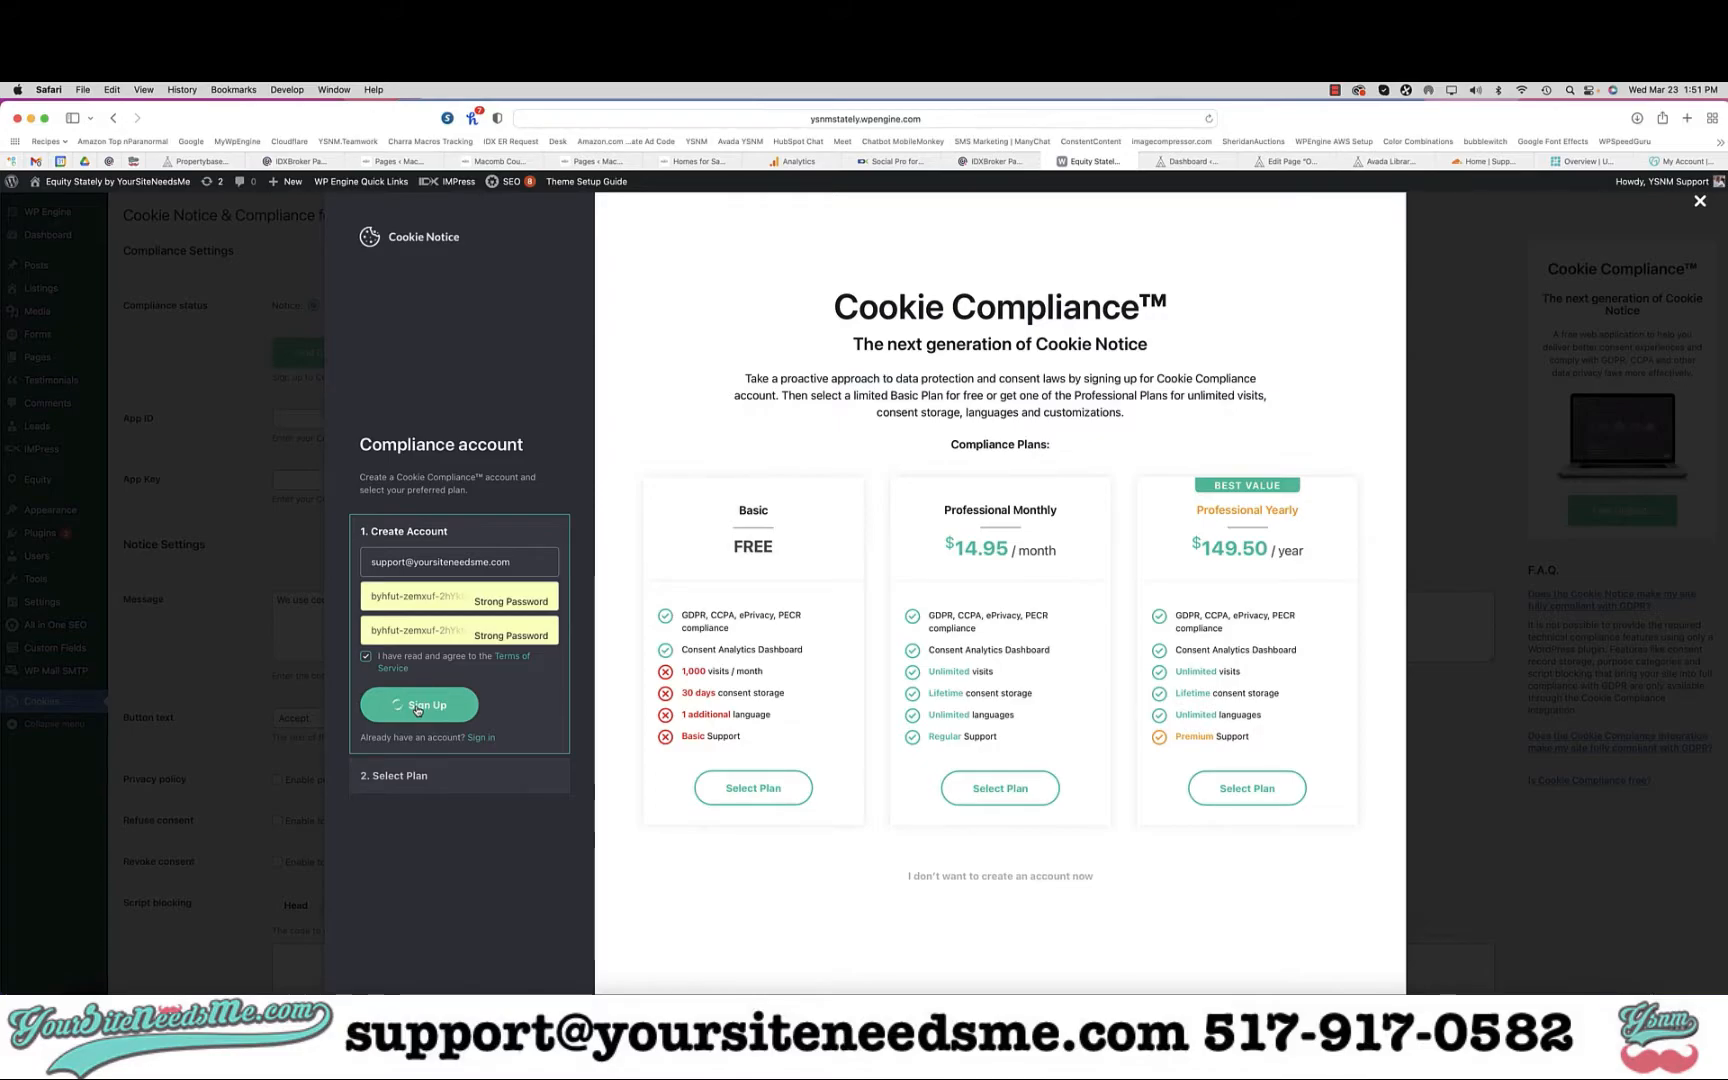
{"action": "left_click", "coordinate": [420, 704]}
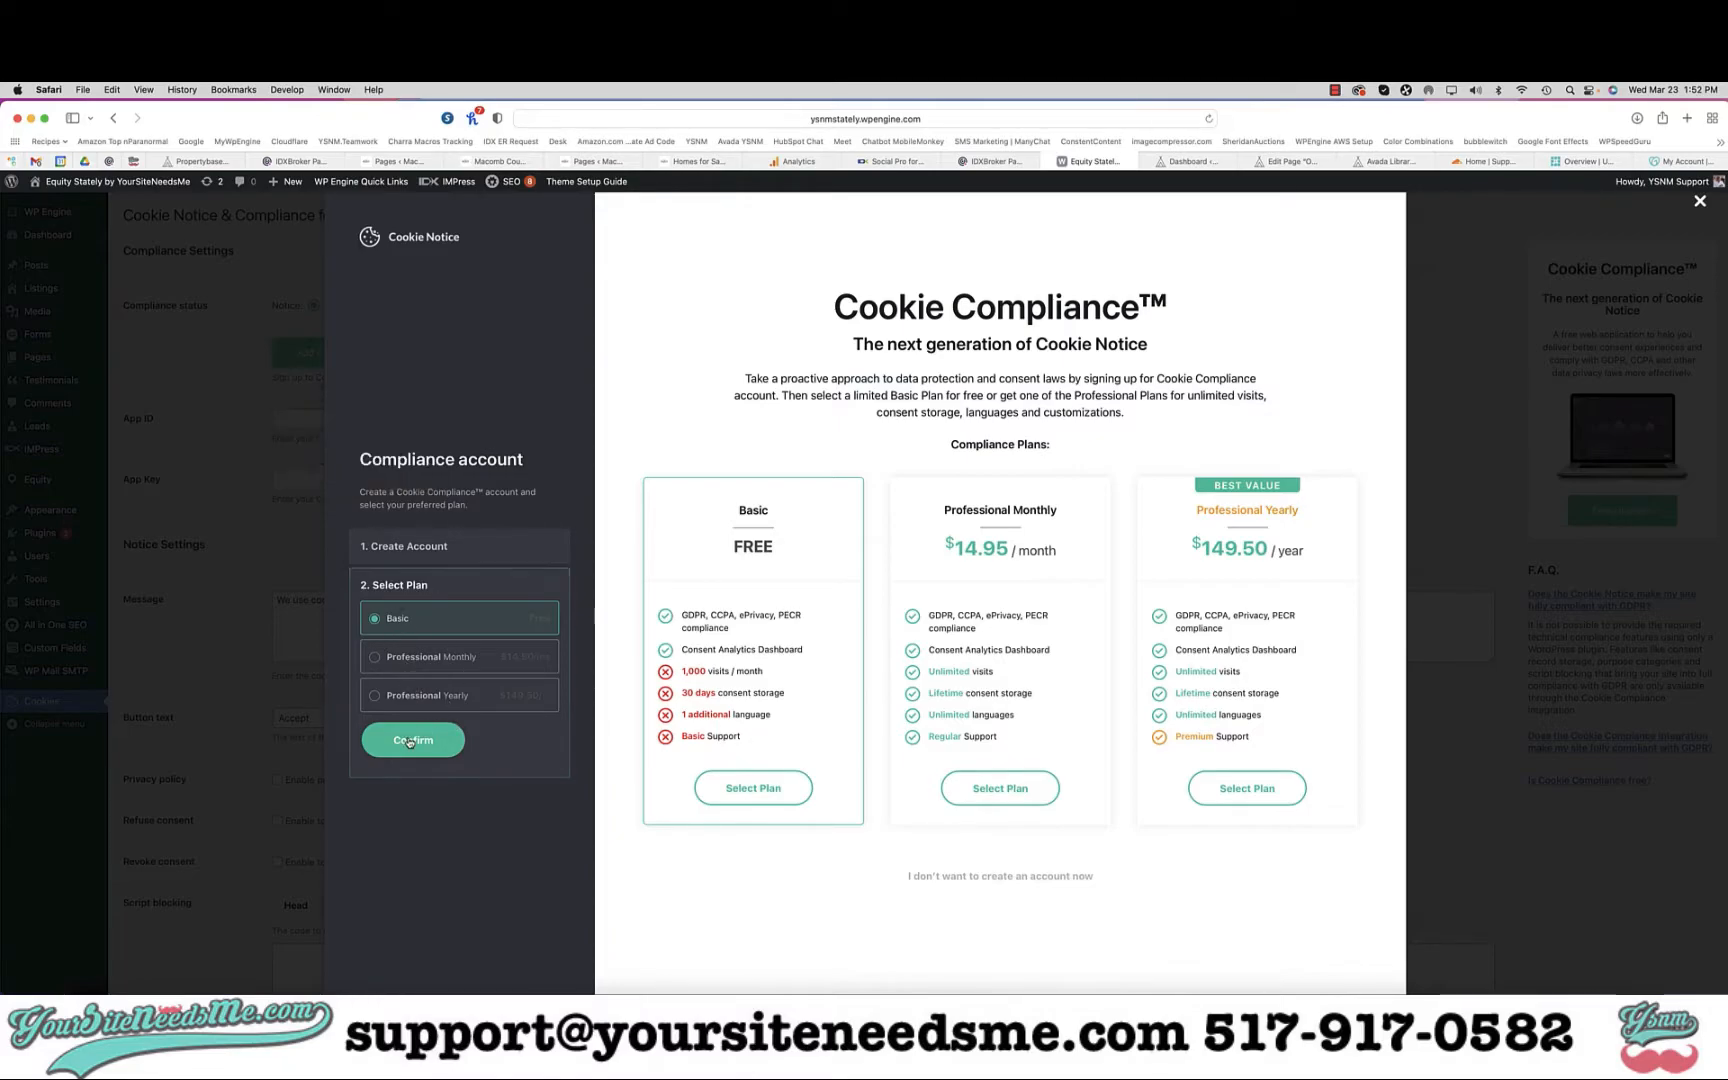
{"action": "left_click", "coordinate": [412, 740]}
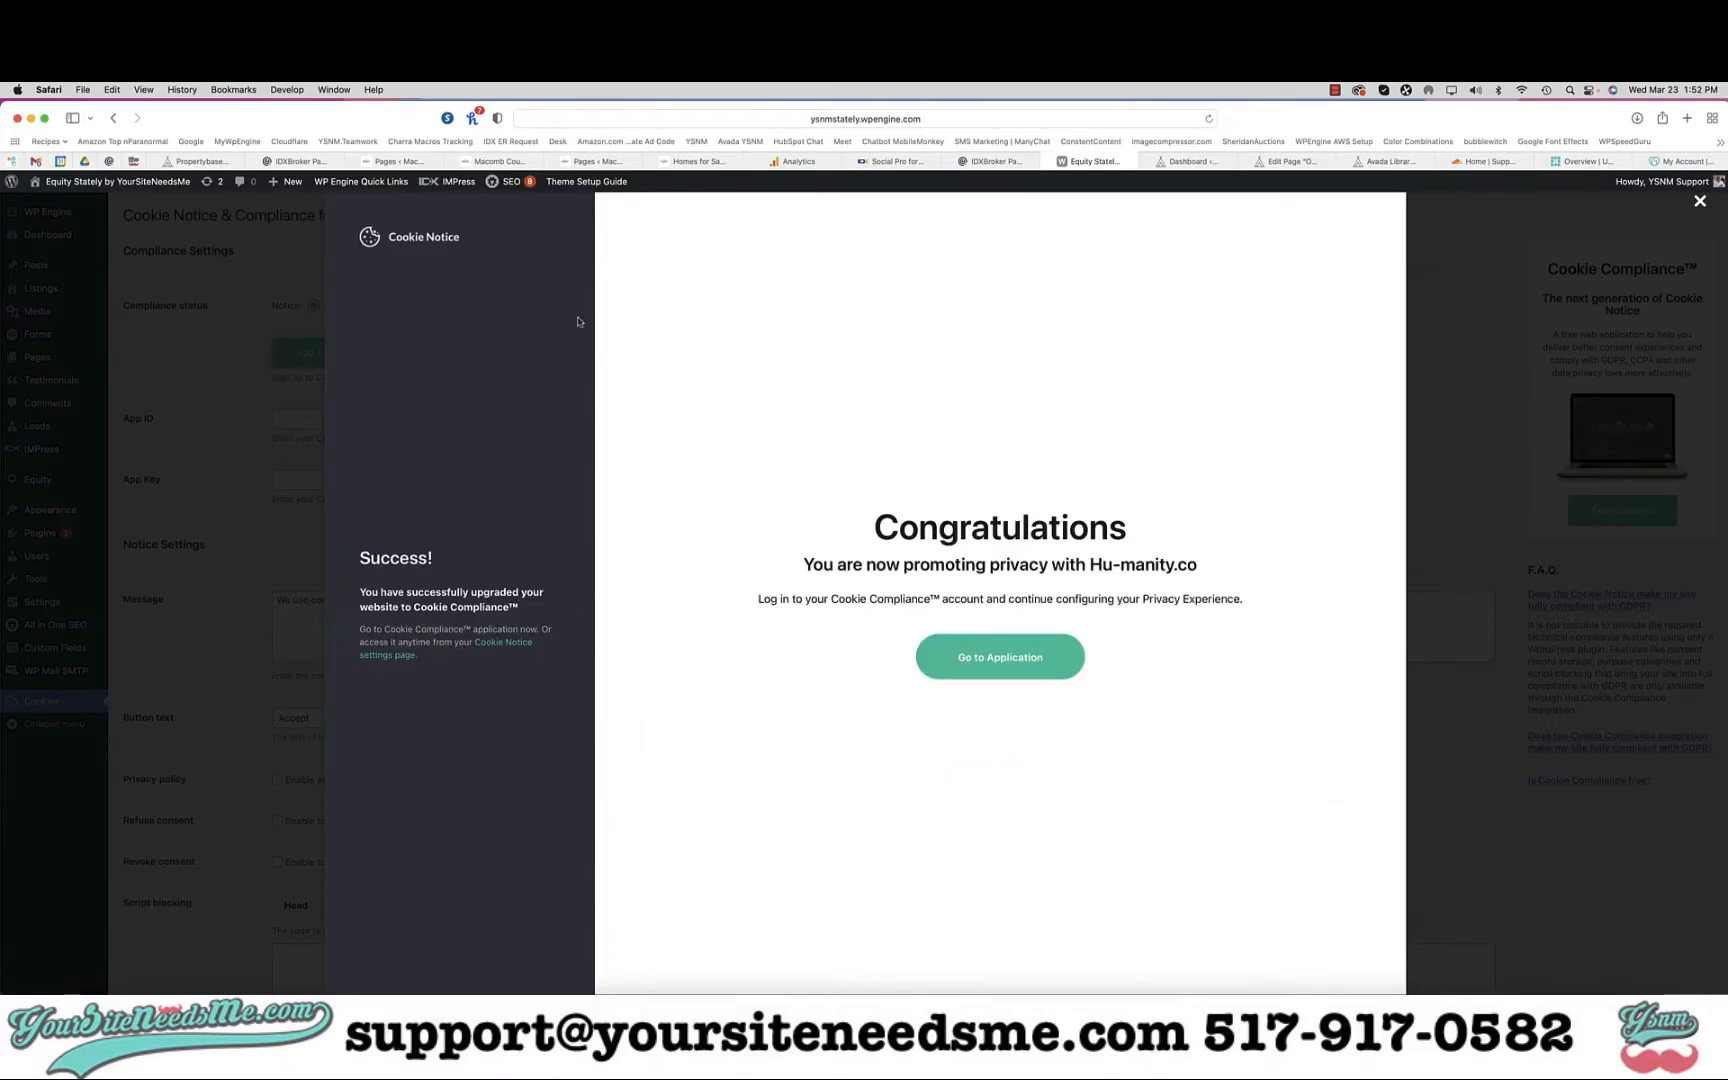
- Begin logging into the Cookie Compliance web app with the support email
{"action": "left_click", "coordinate": [1000, 656]}
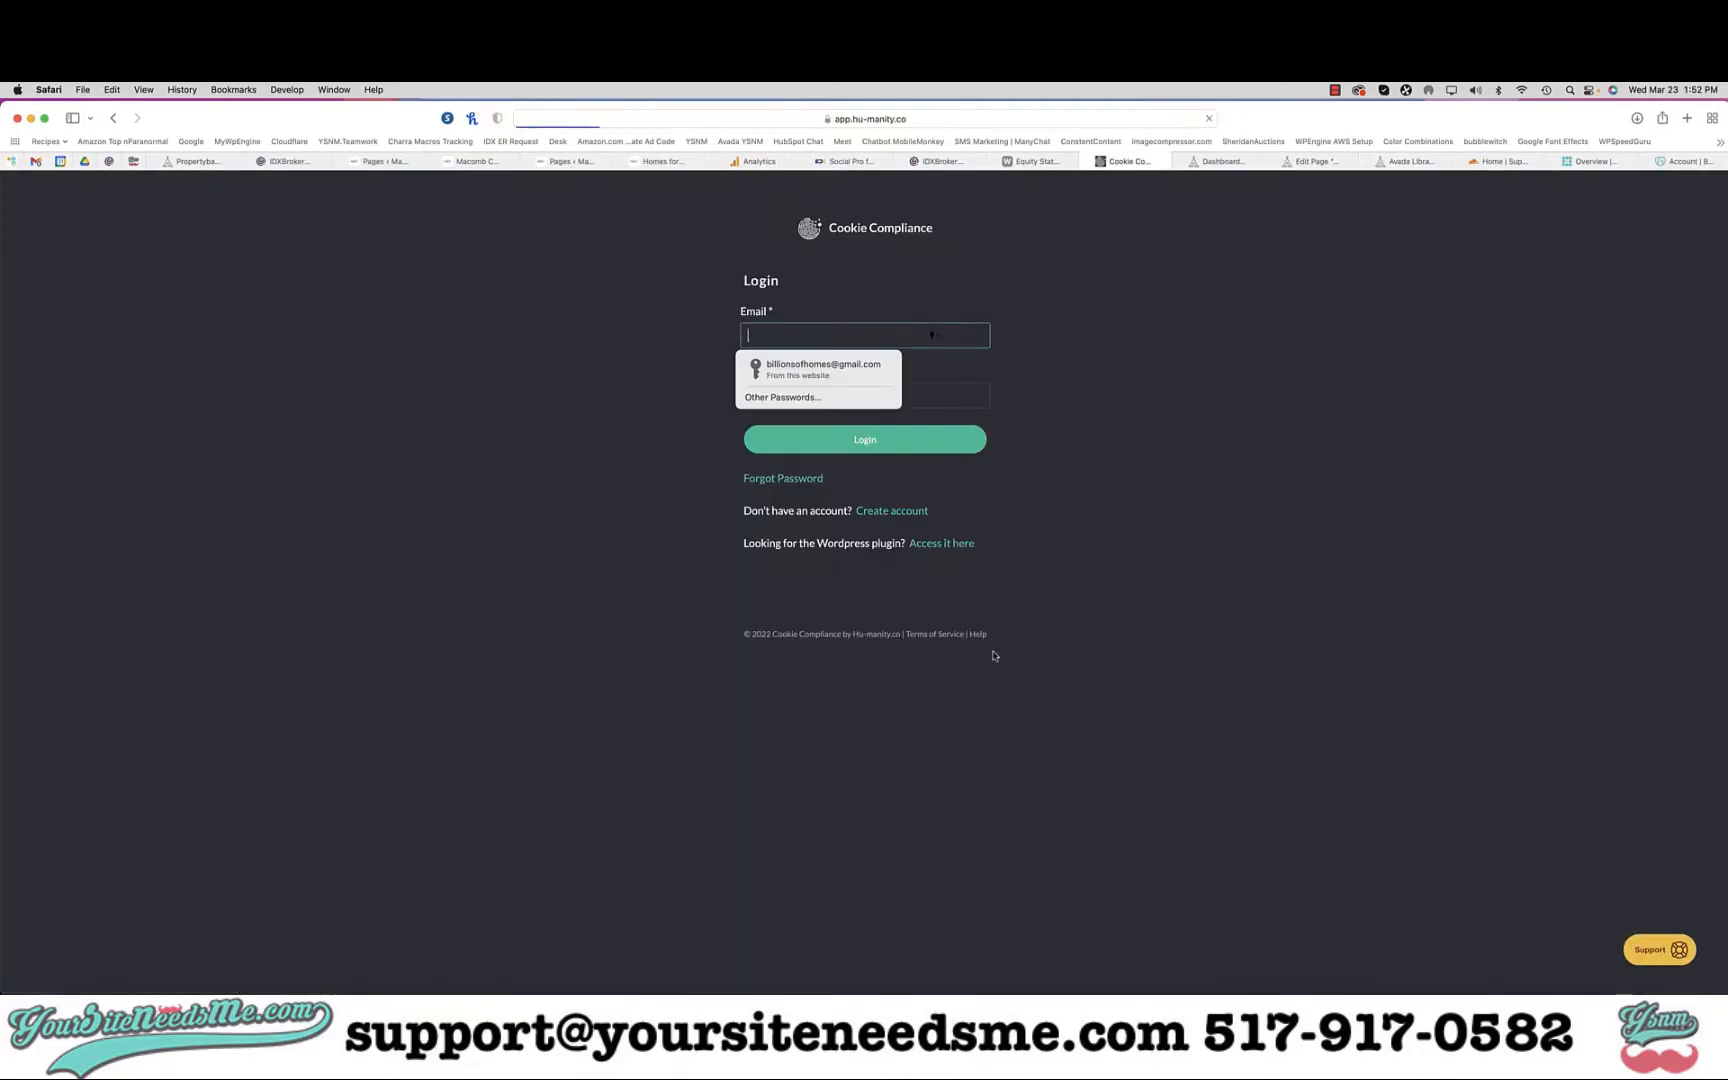
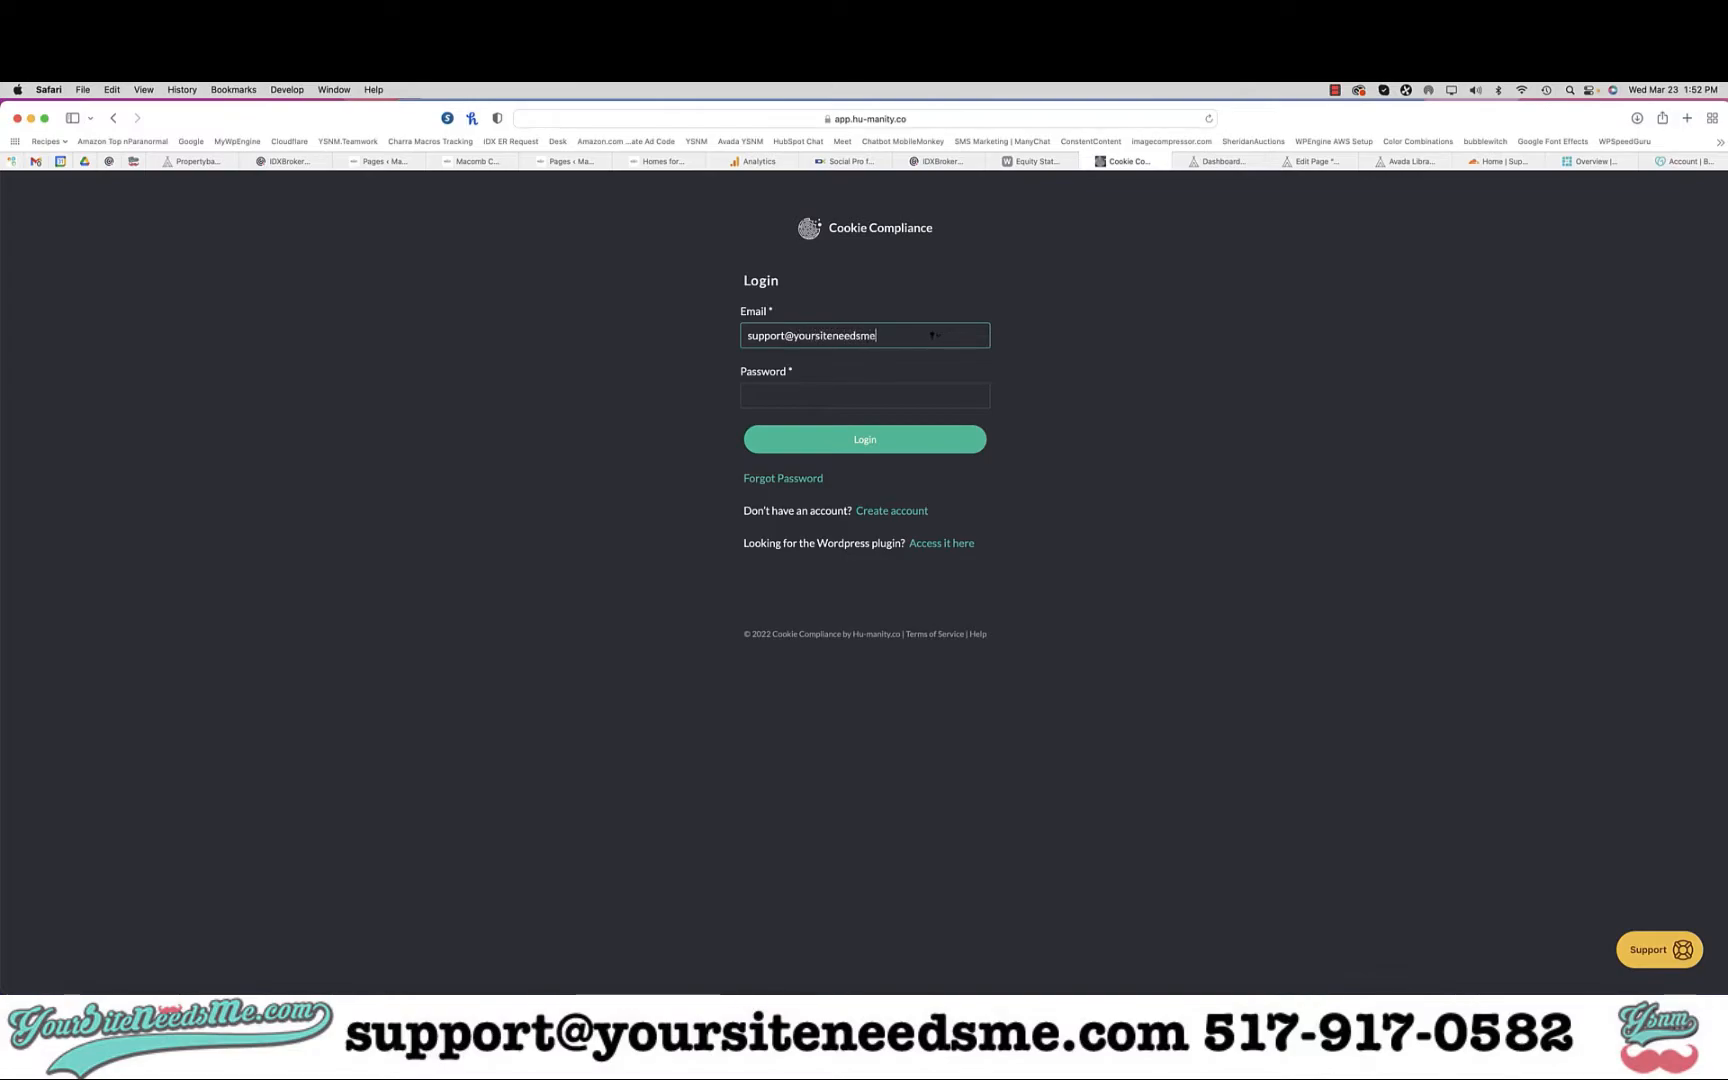
{"action": "left_click", "coordinate": [864, 396]}
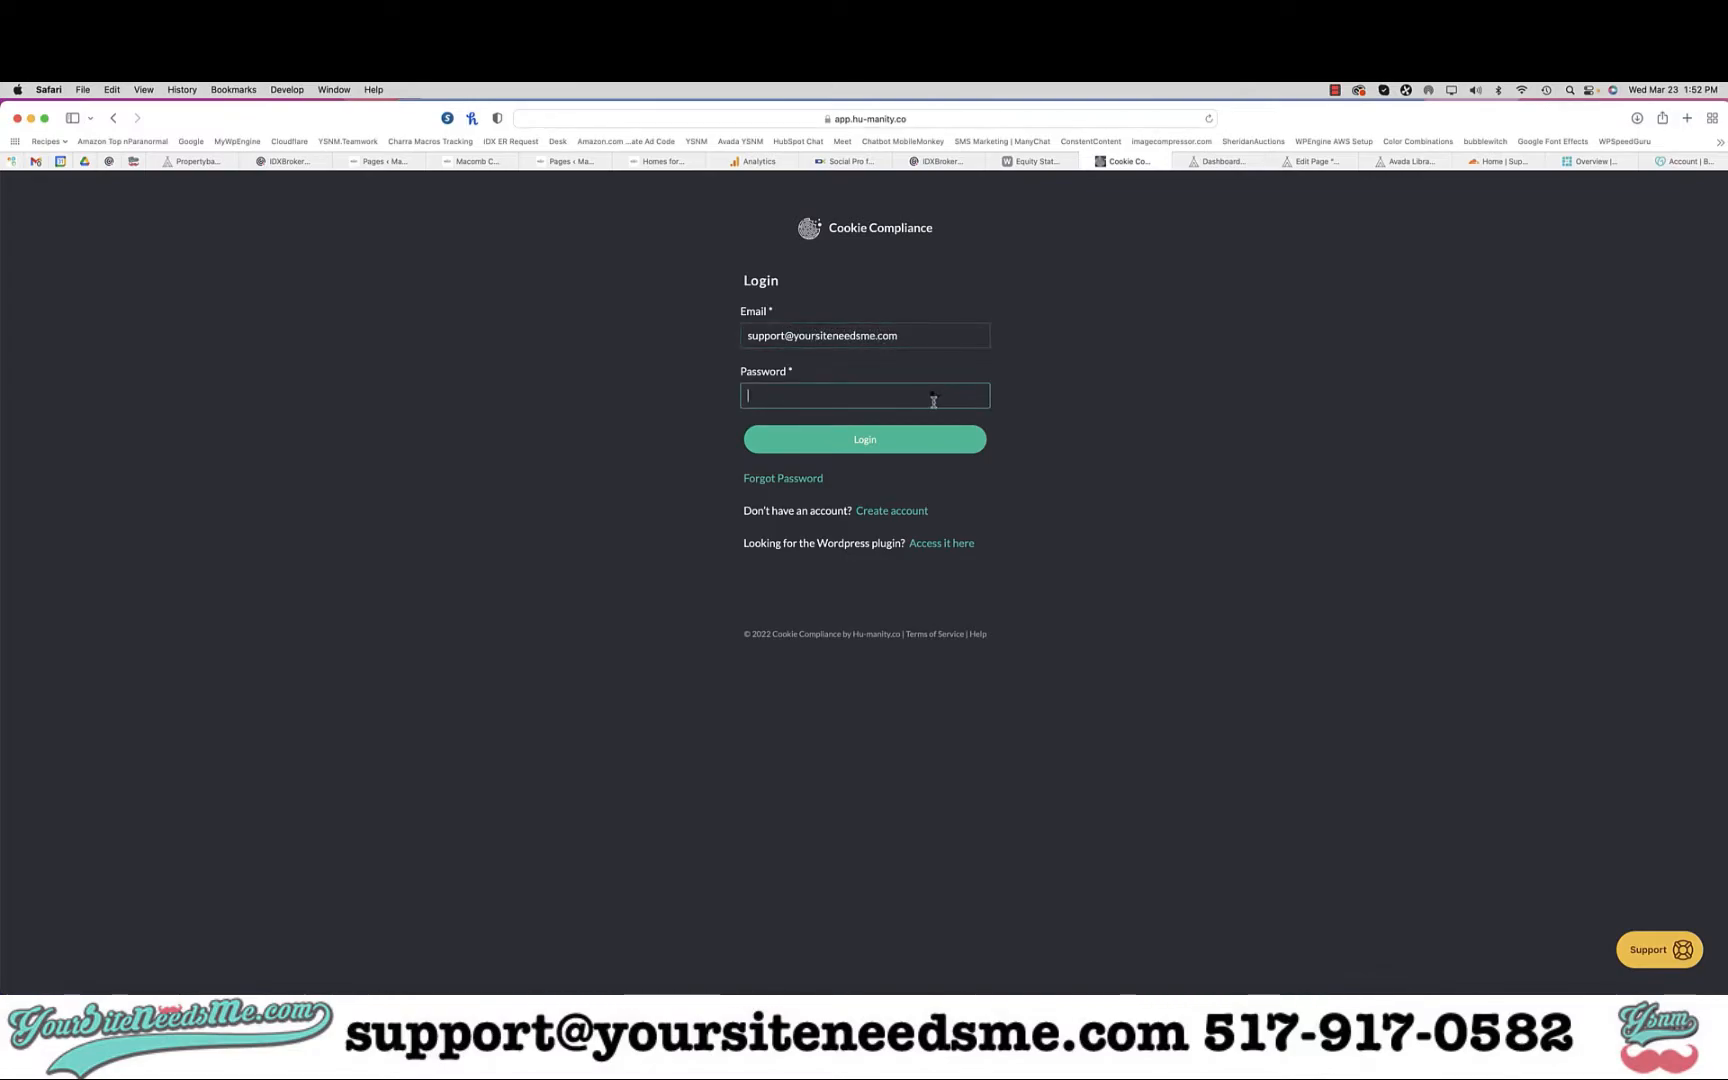
- Fill the login from Safari's saved passwords, then dismiss the upgrade success message
{"action": "left_click", "coordinate": [864, 396]}
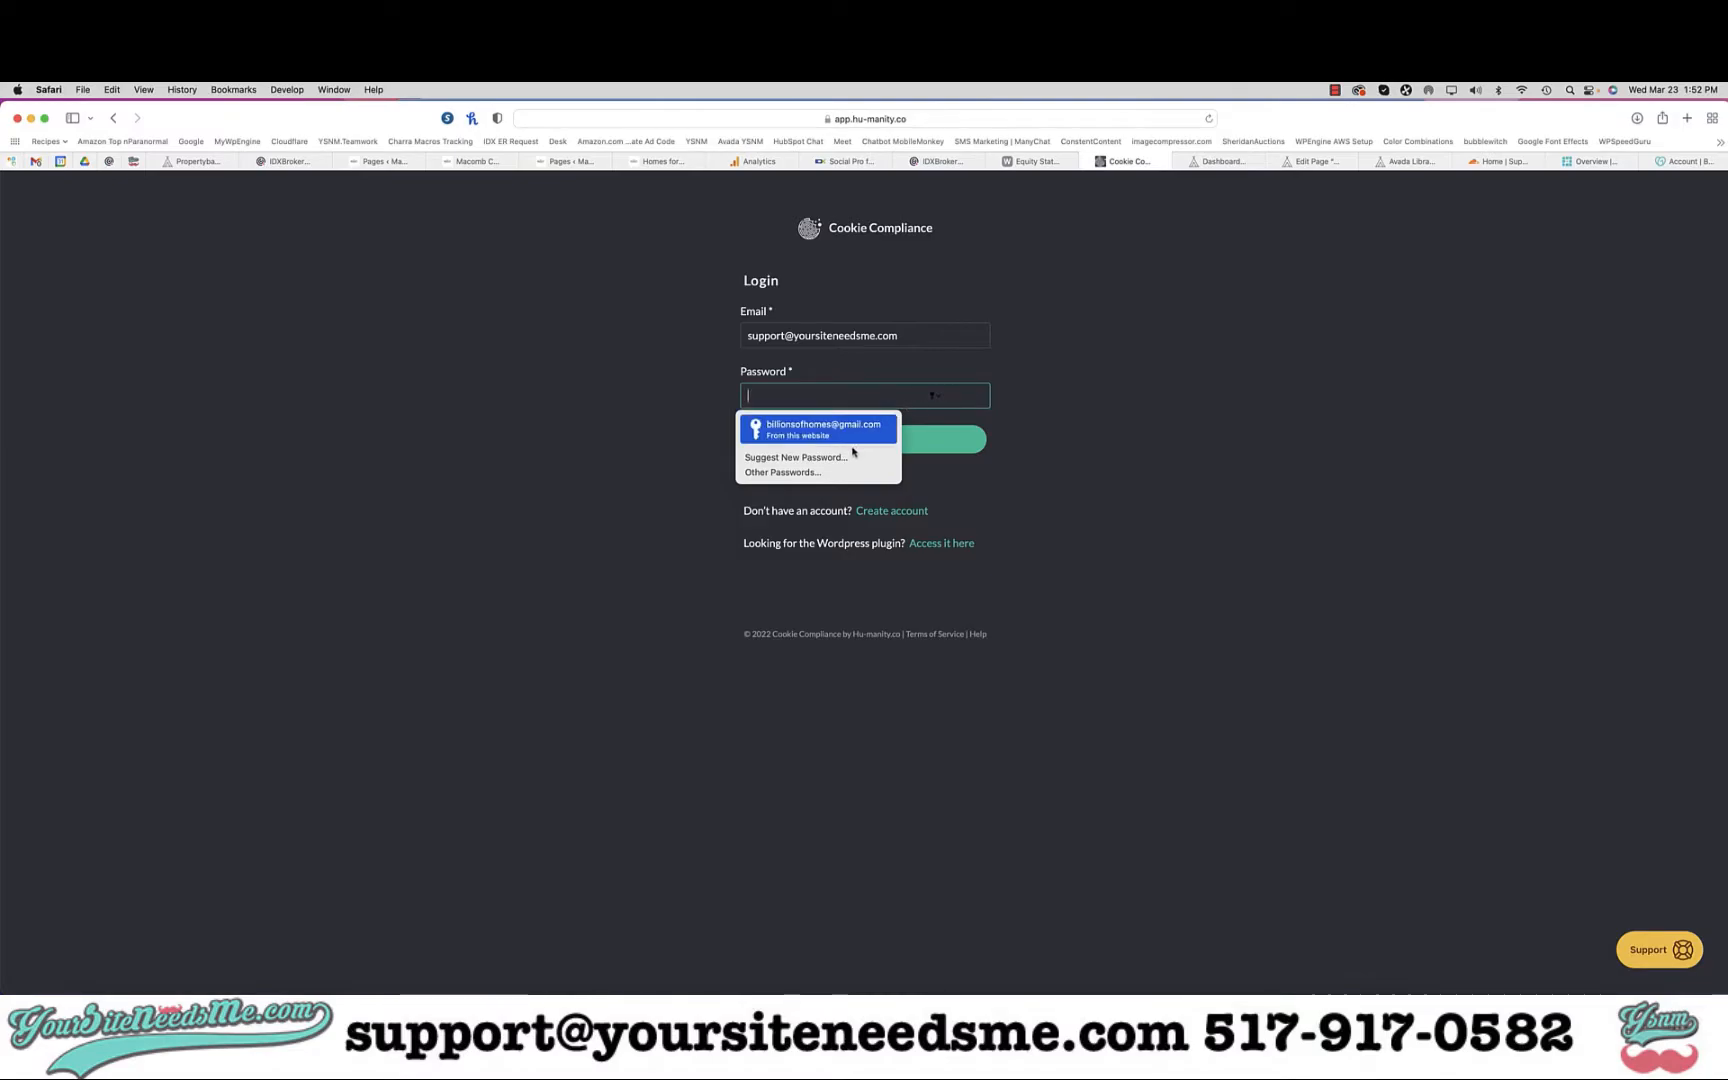
{"action": "left_click", "coordinate": [824, 430]}
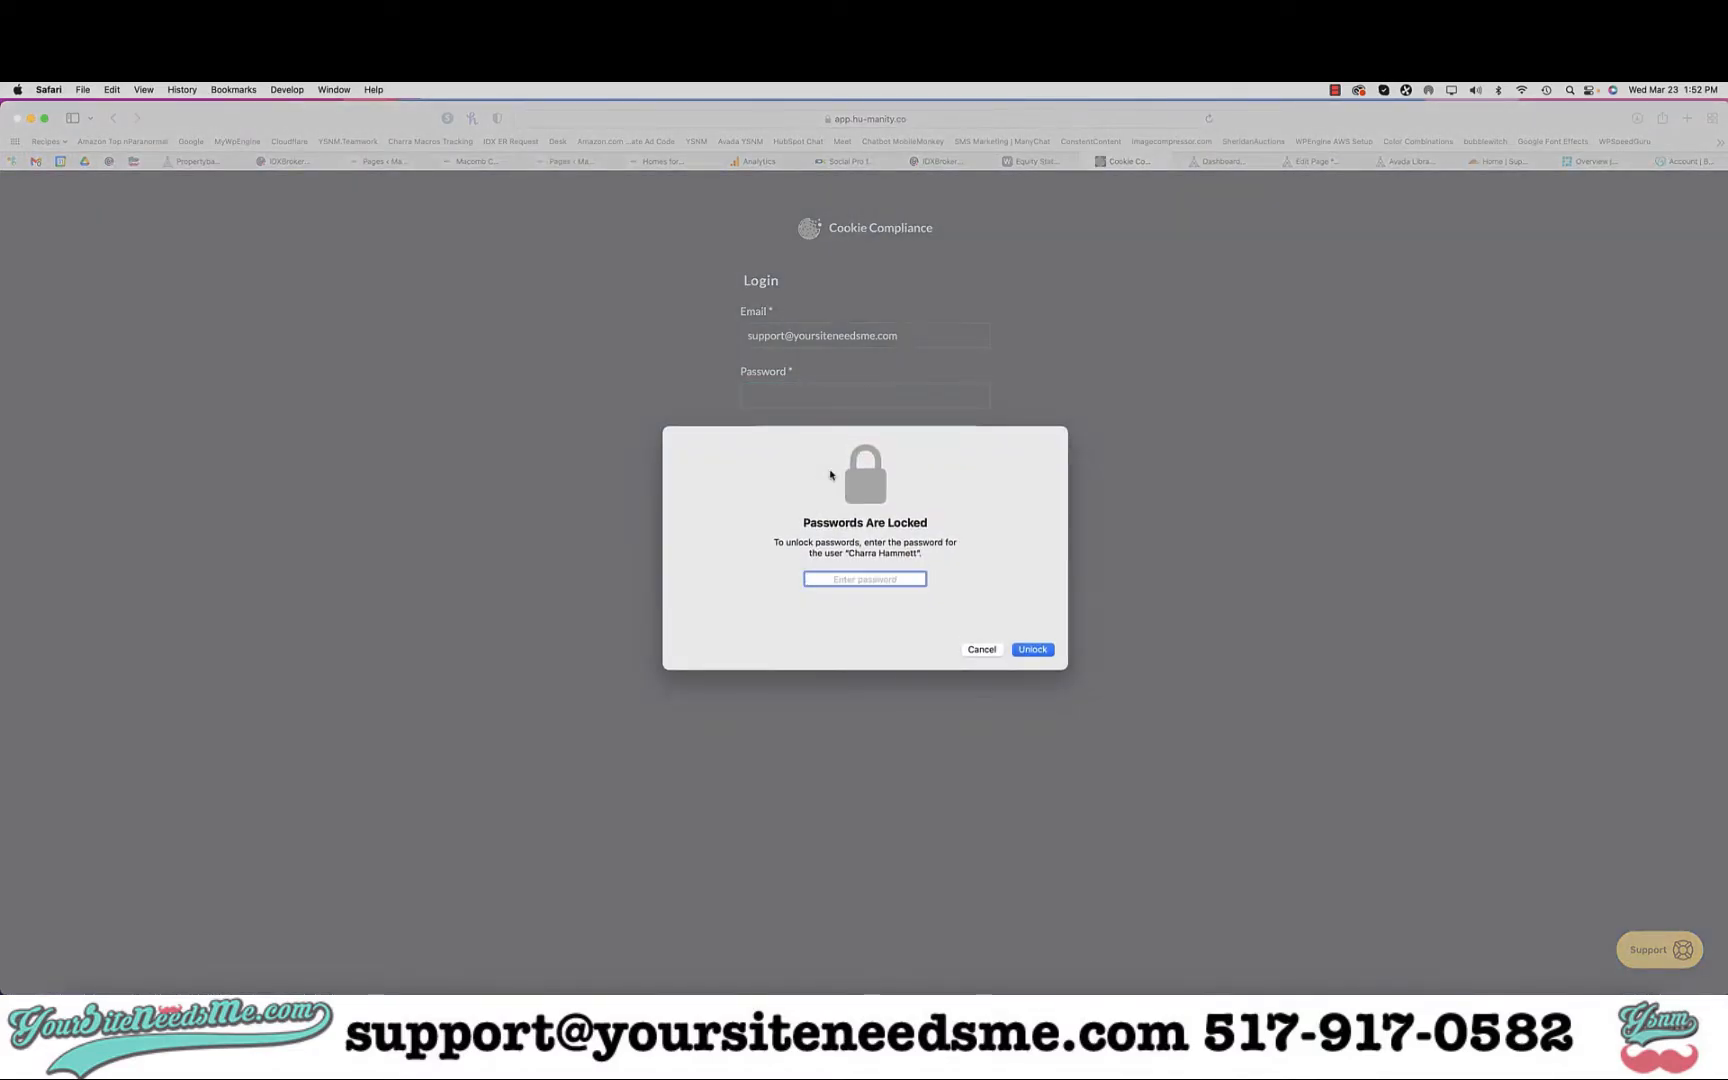
{"action": "type", "text": "••••••••••"}
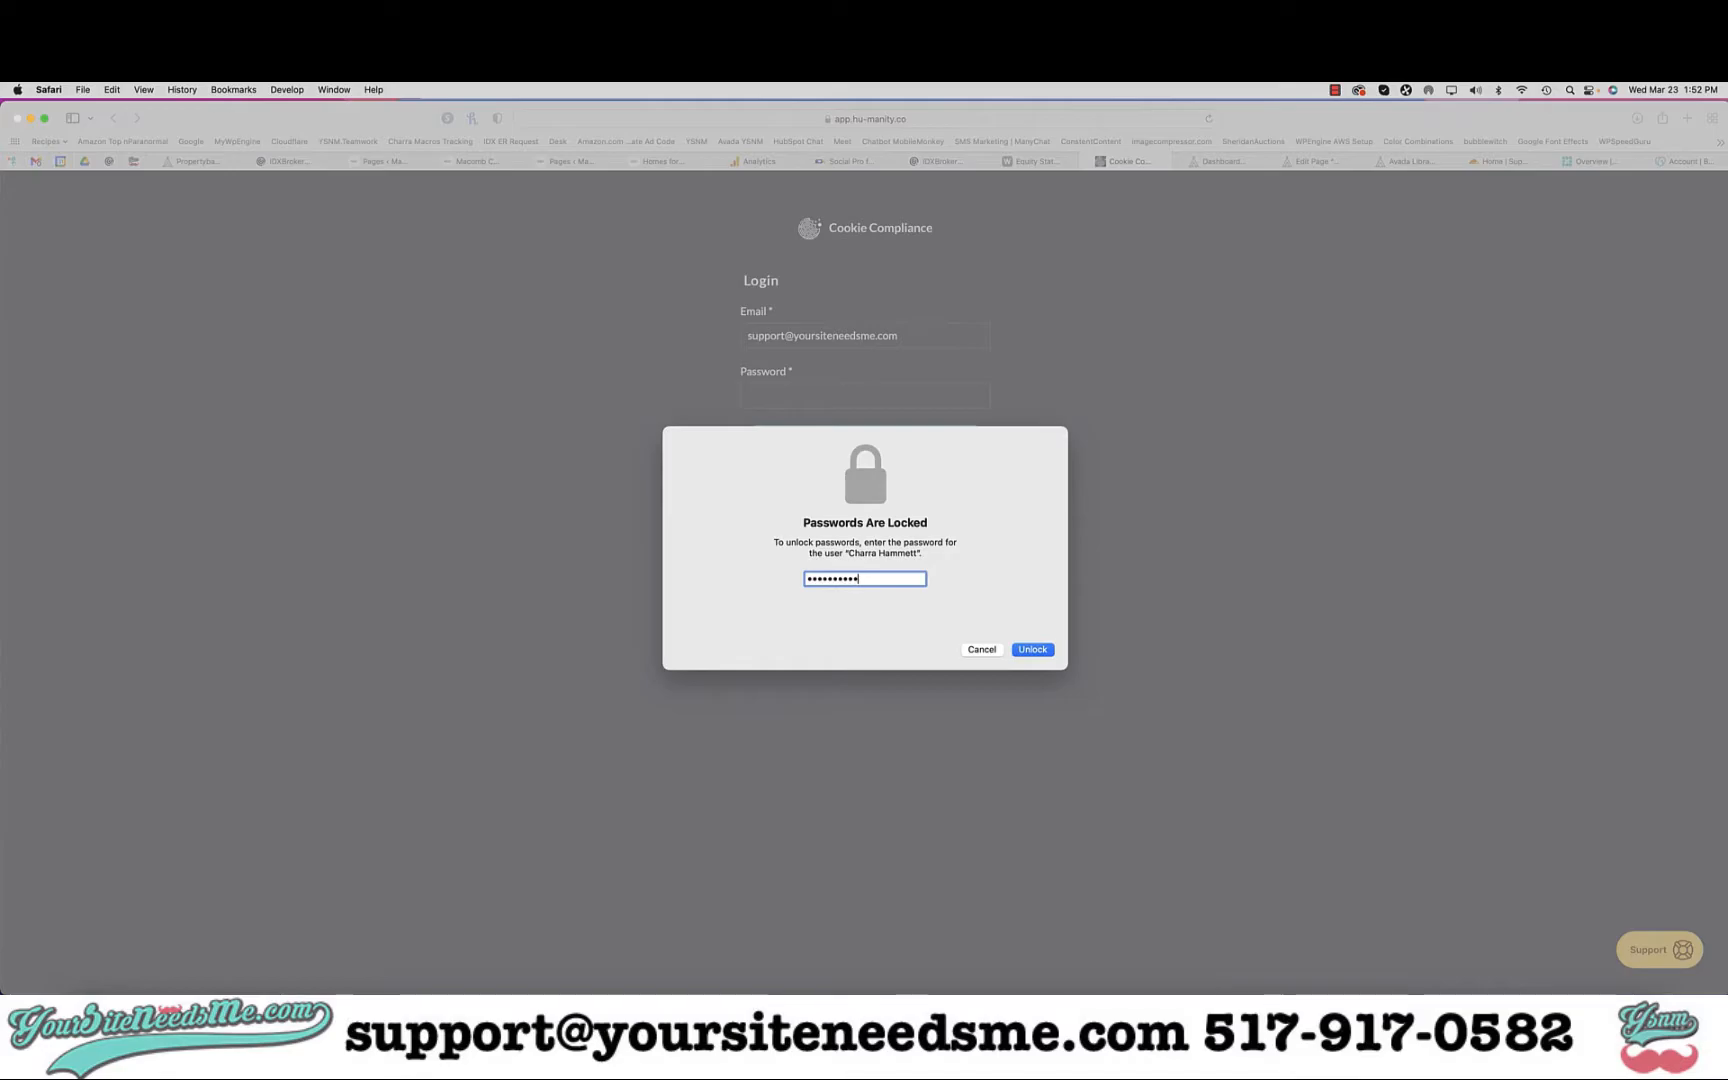
{"action": "left_click", "coordinate": [1032, 648]}
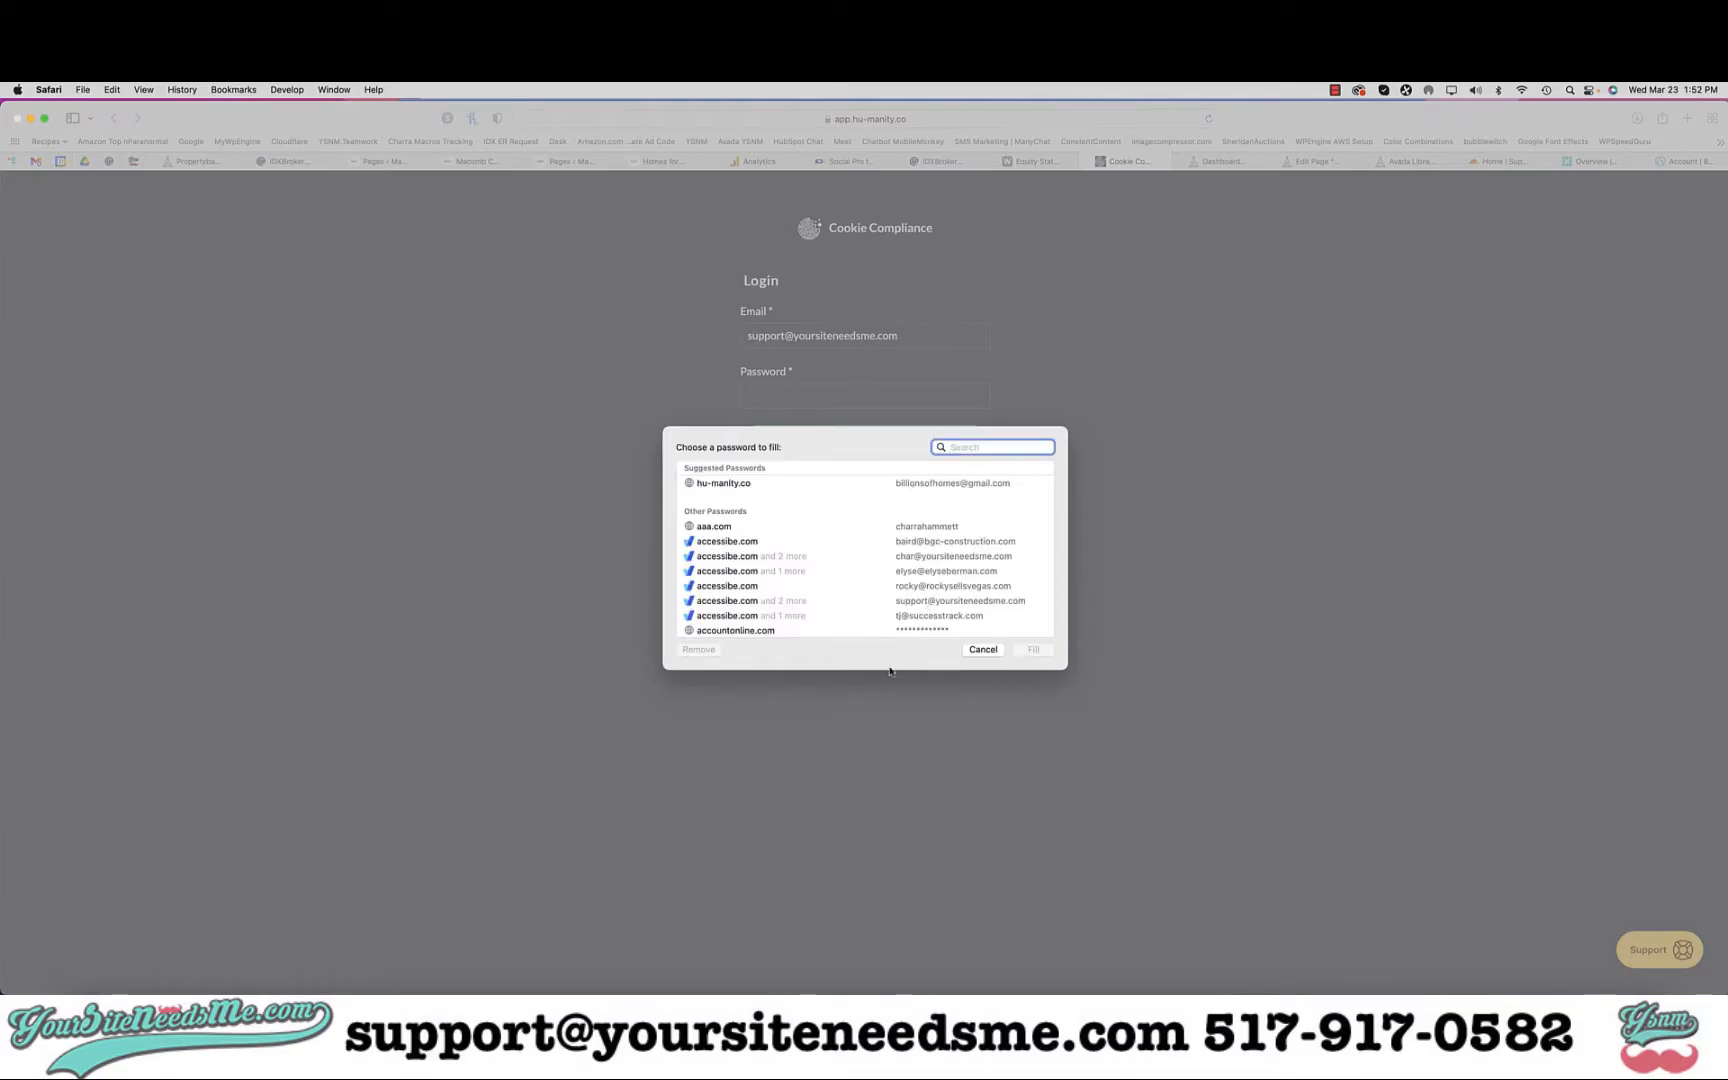
{"action": "left_click", "coordinate": [982, 648]}
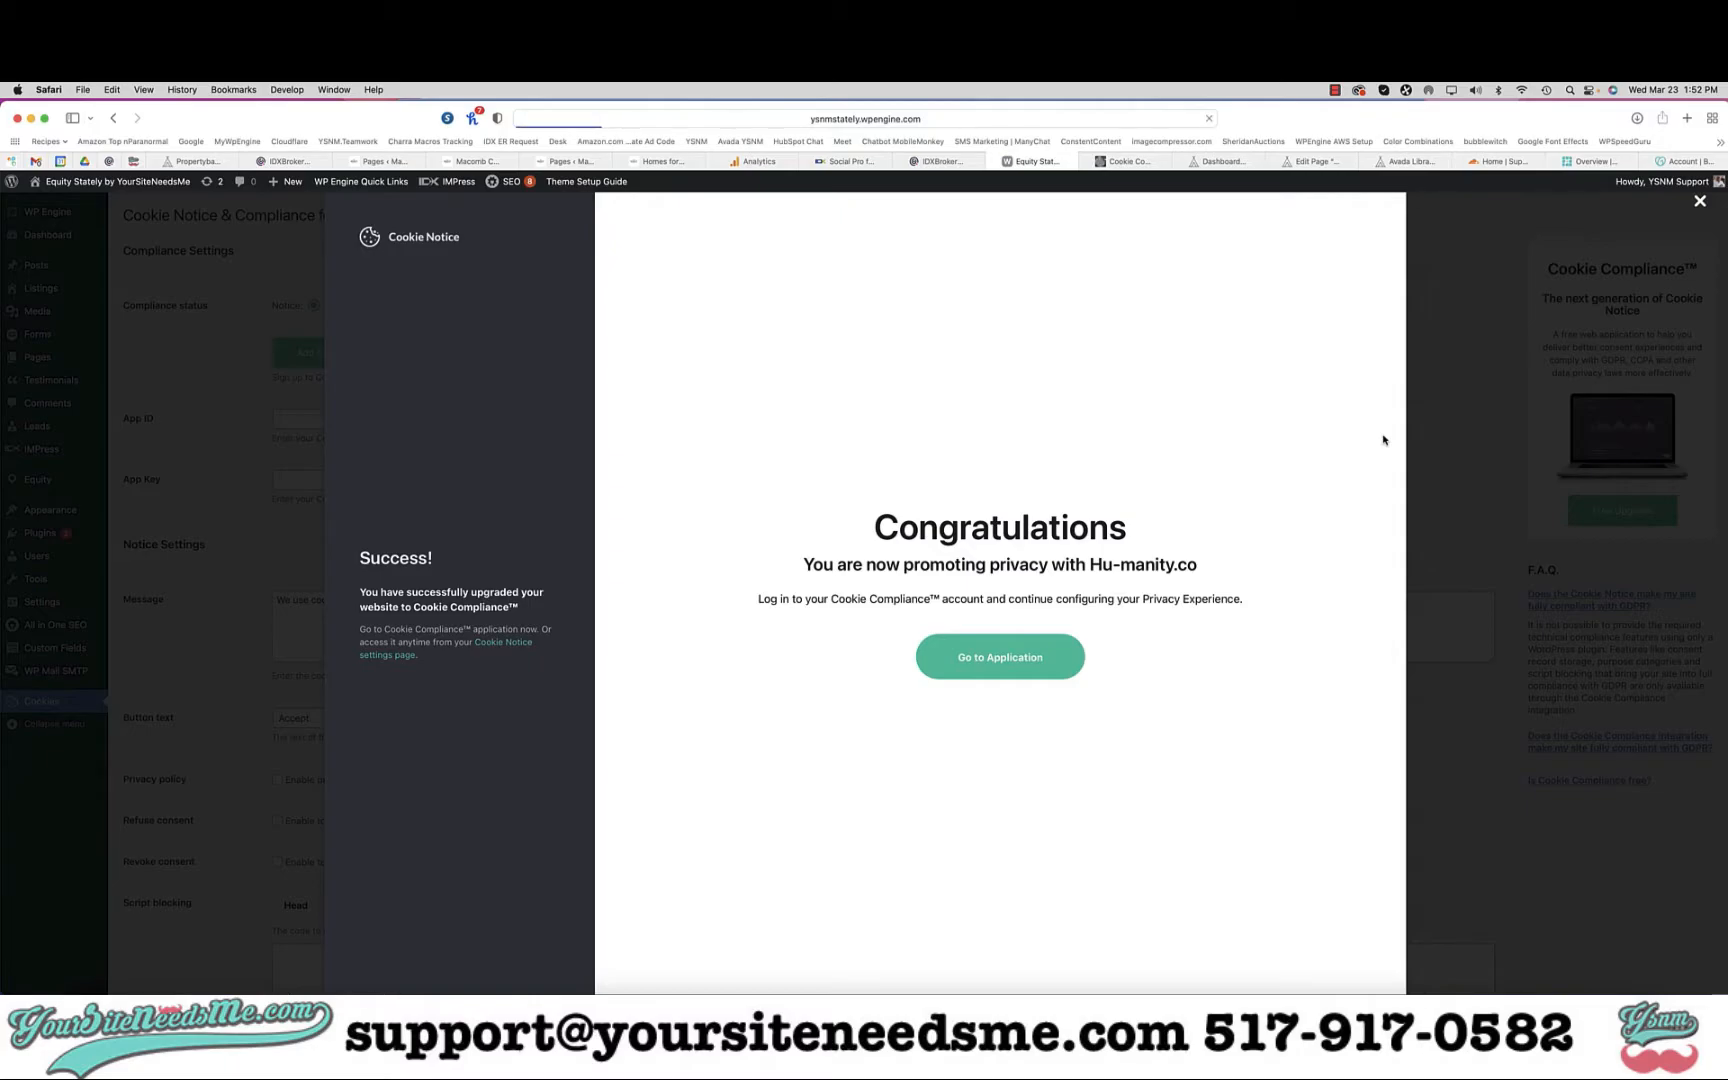
{"action": "left_click", "coordinate": [1710, 204]}
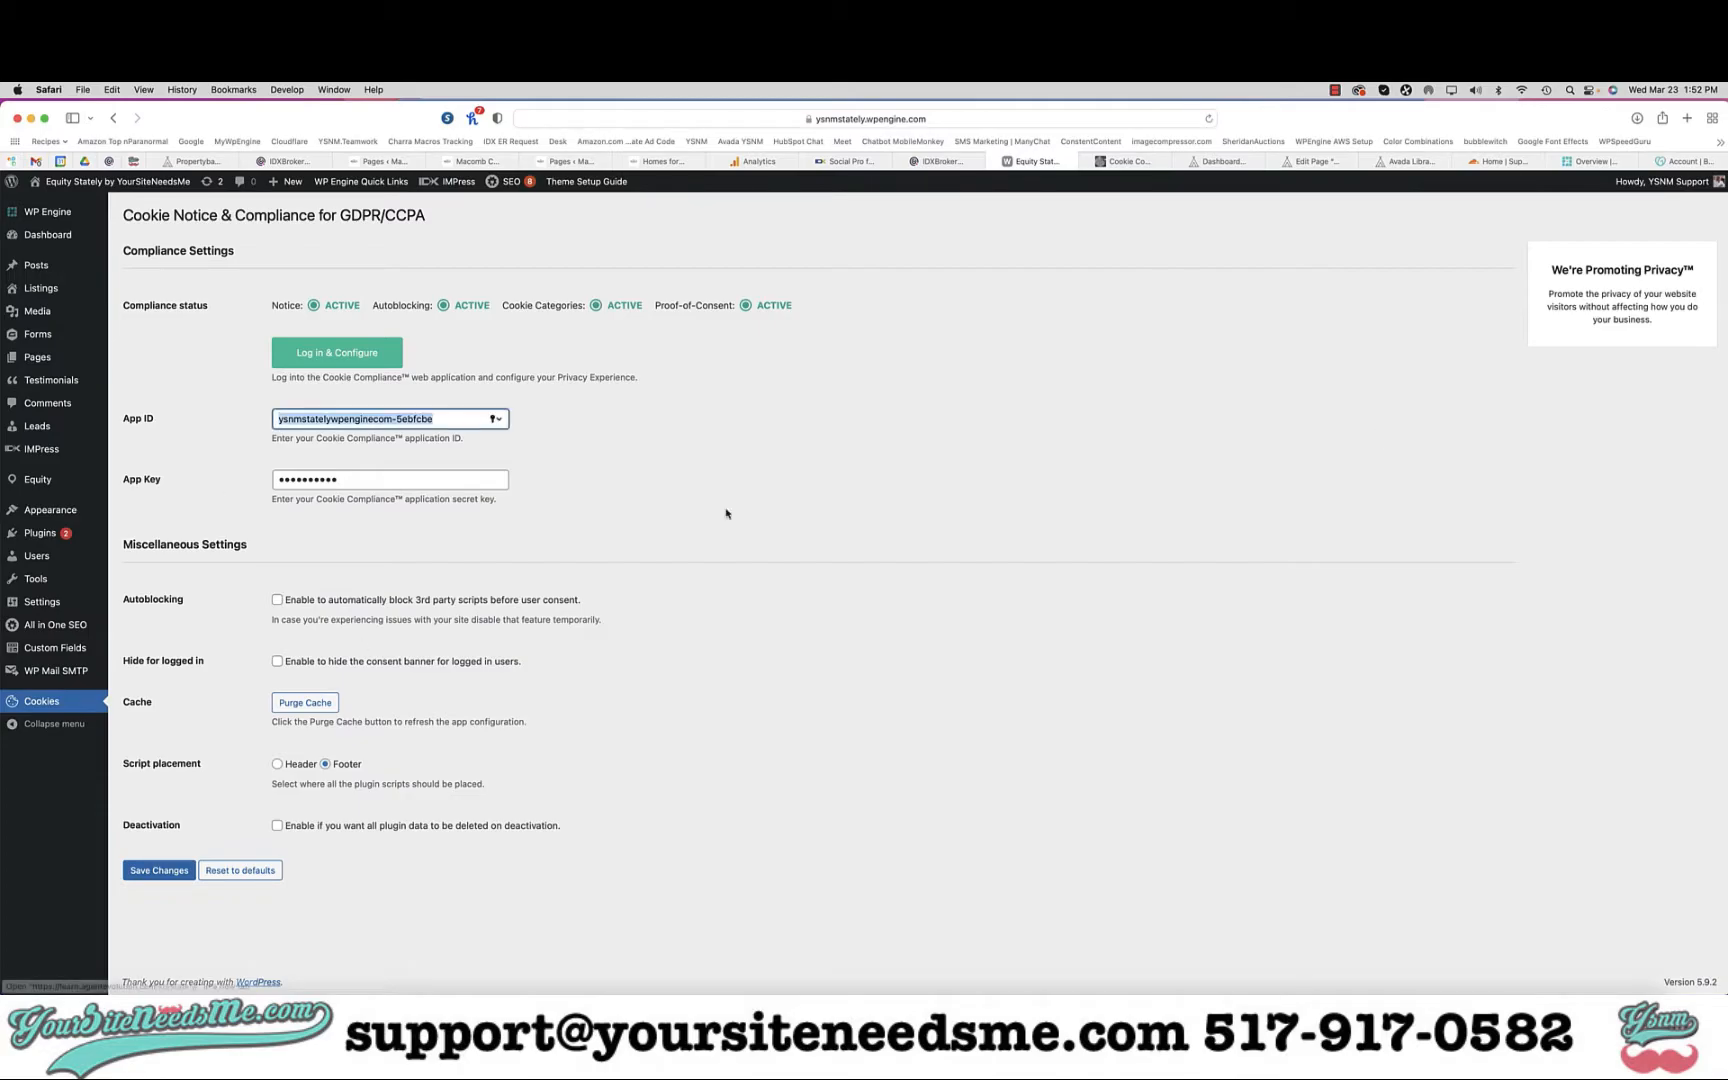
{"action": "mouse_move", "coordinate": [304, 464]}
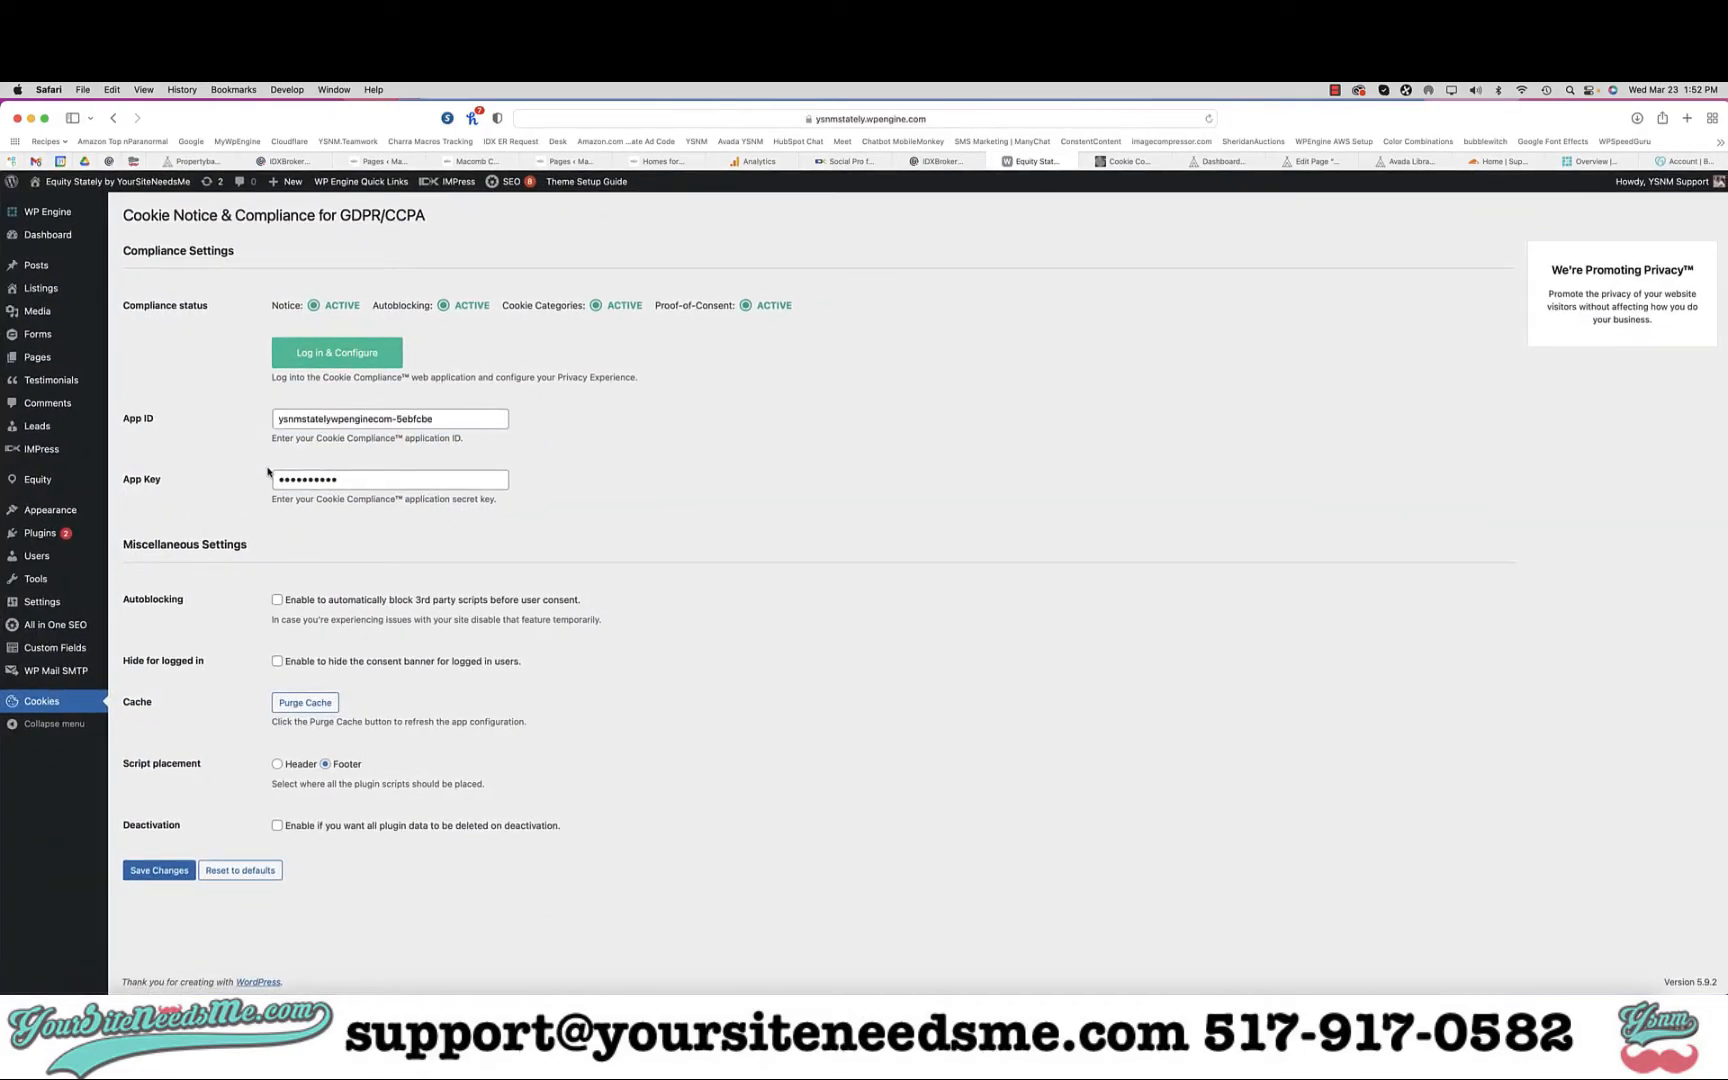
{"action": "mouse_move", "coordinate": [354, 470]}
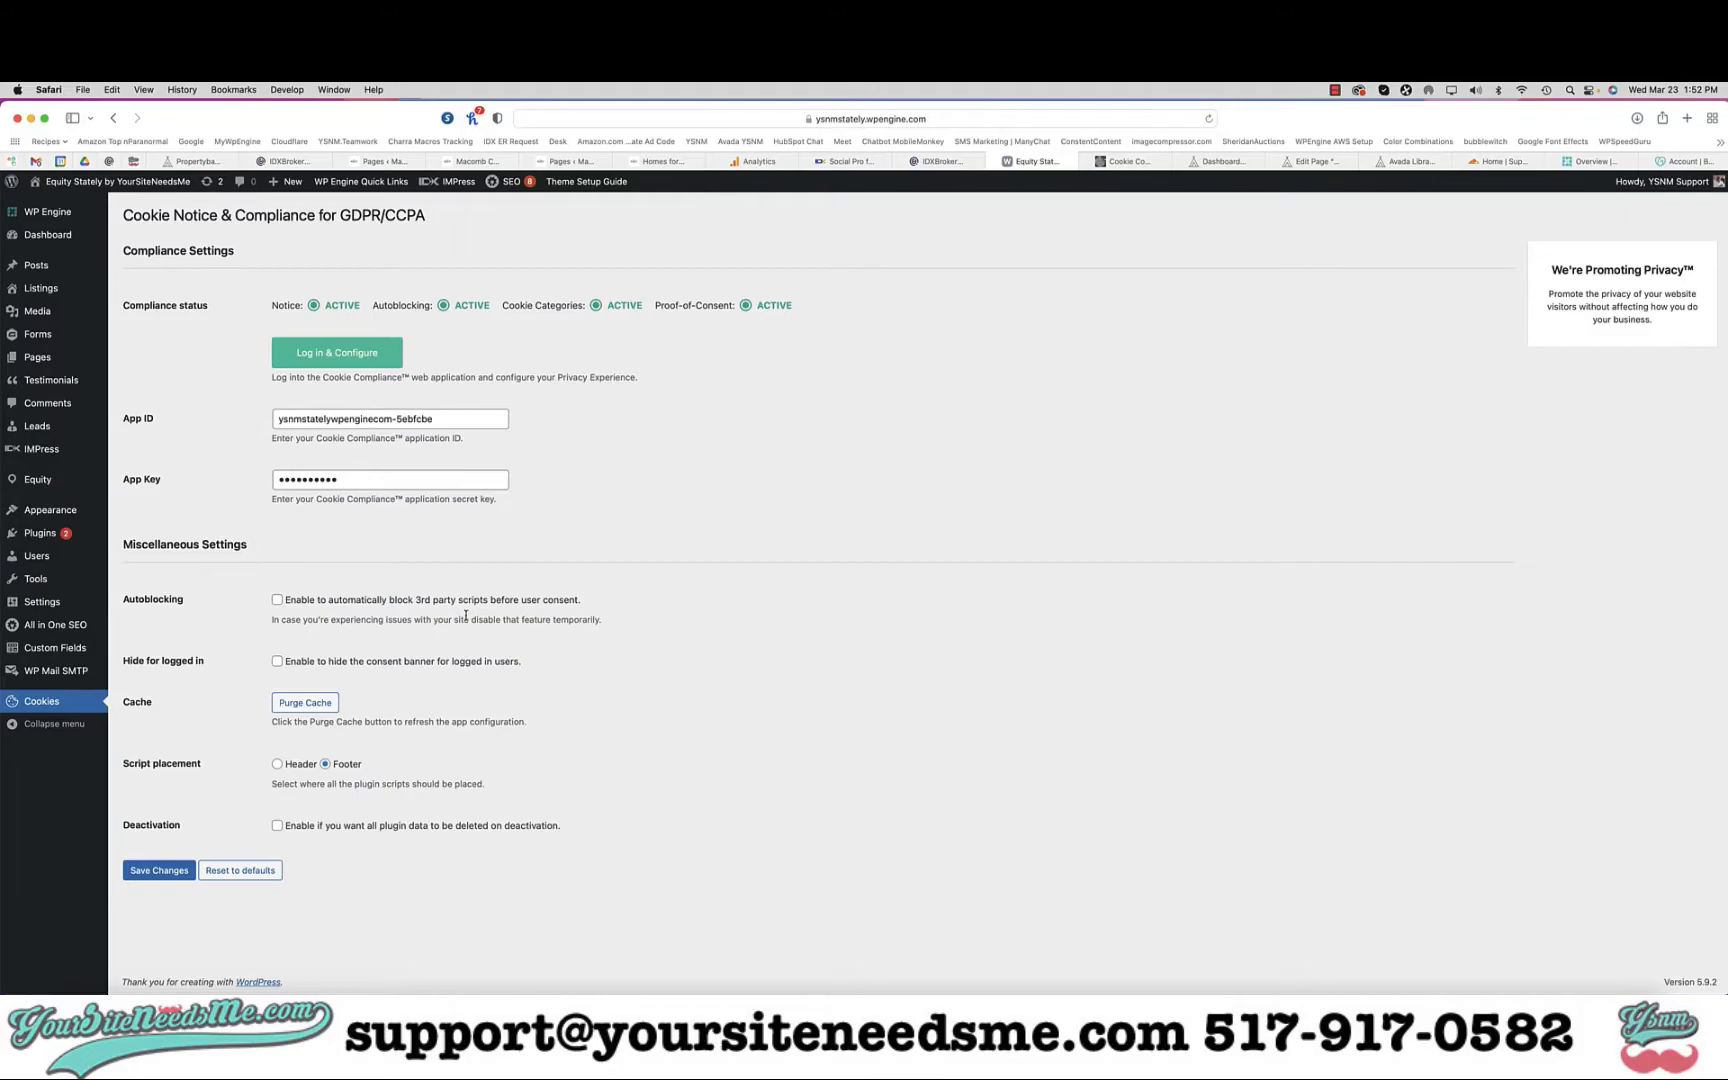
- Use Log in & Configure to reach the app.hu-manity.co login page
{"action": "left_click", "coordinate": [1124, 160]}
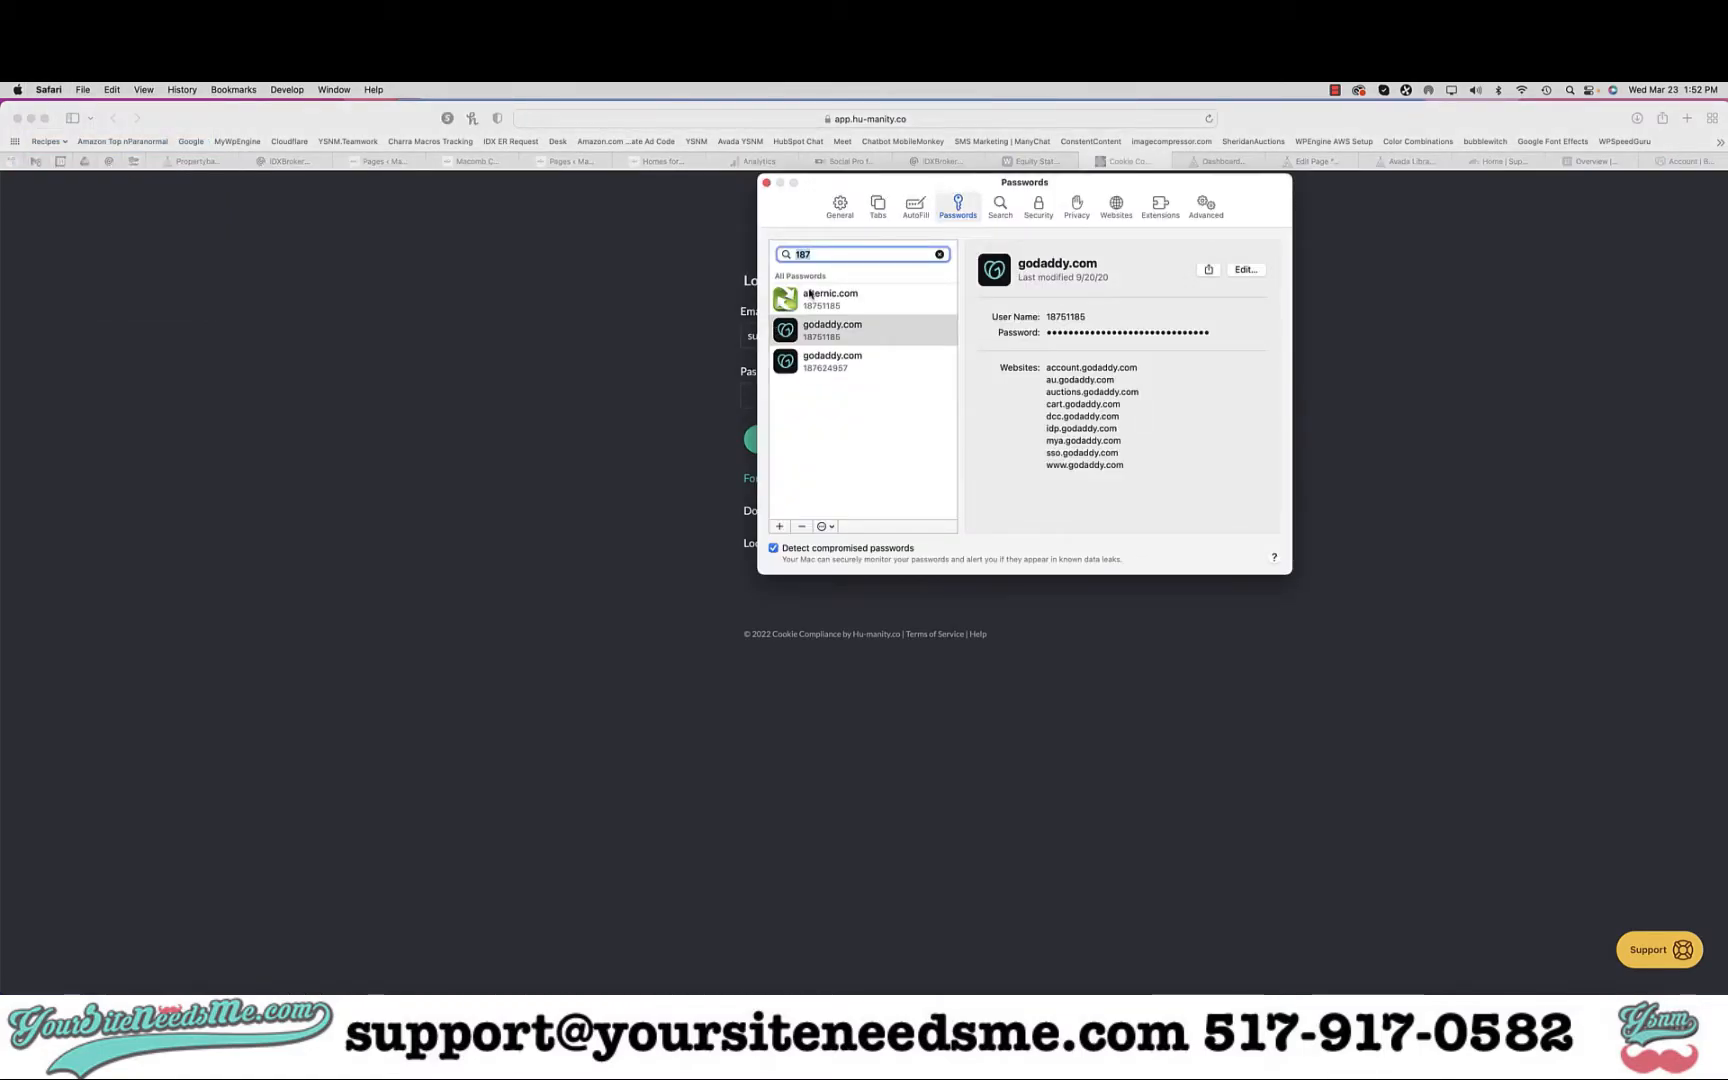
- Search saved passwords for 'hu-ma', then request a password reset email via Forgot Password
{"action": "type", "text": "h"}
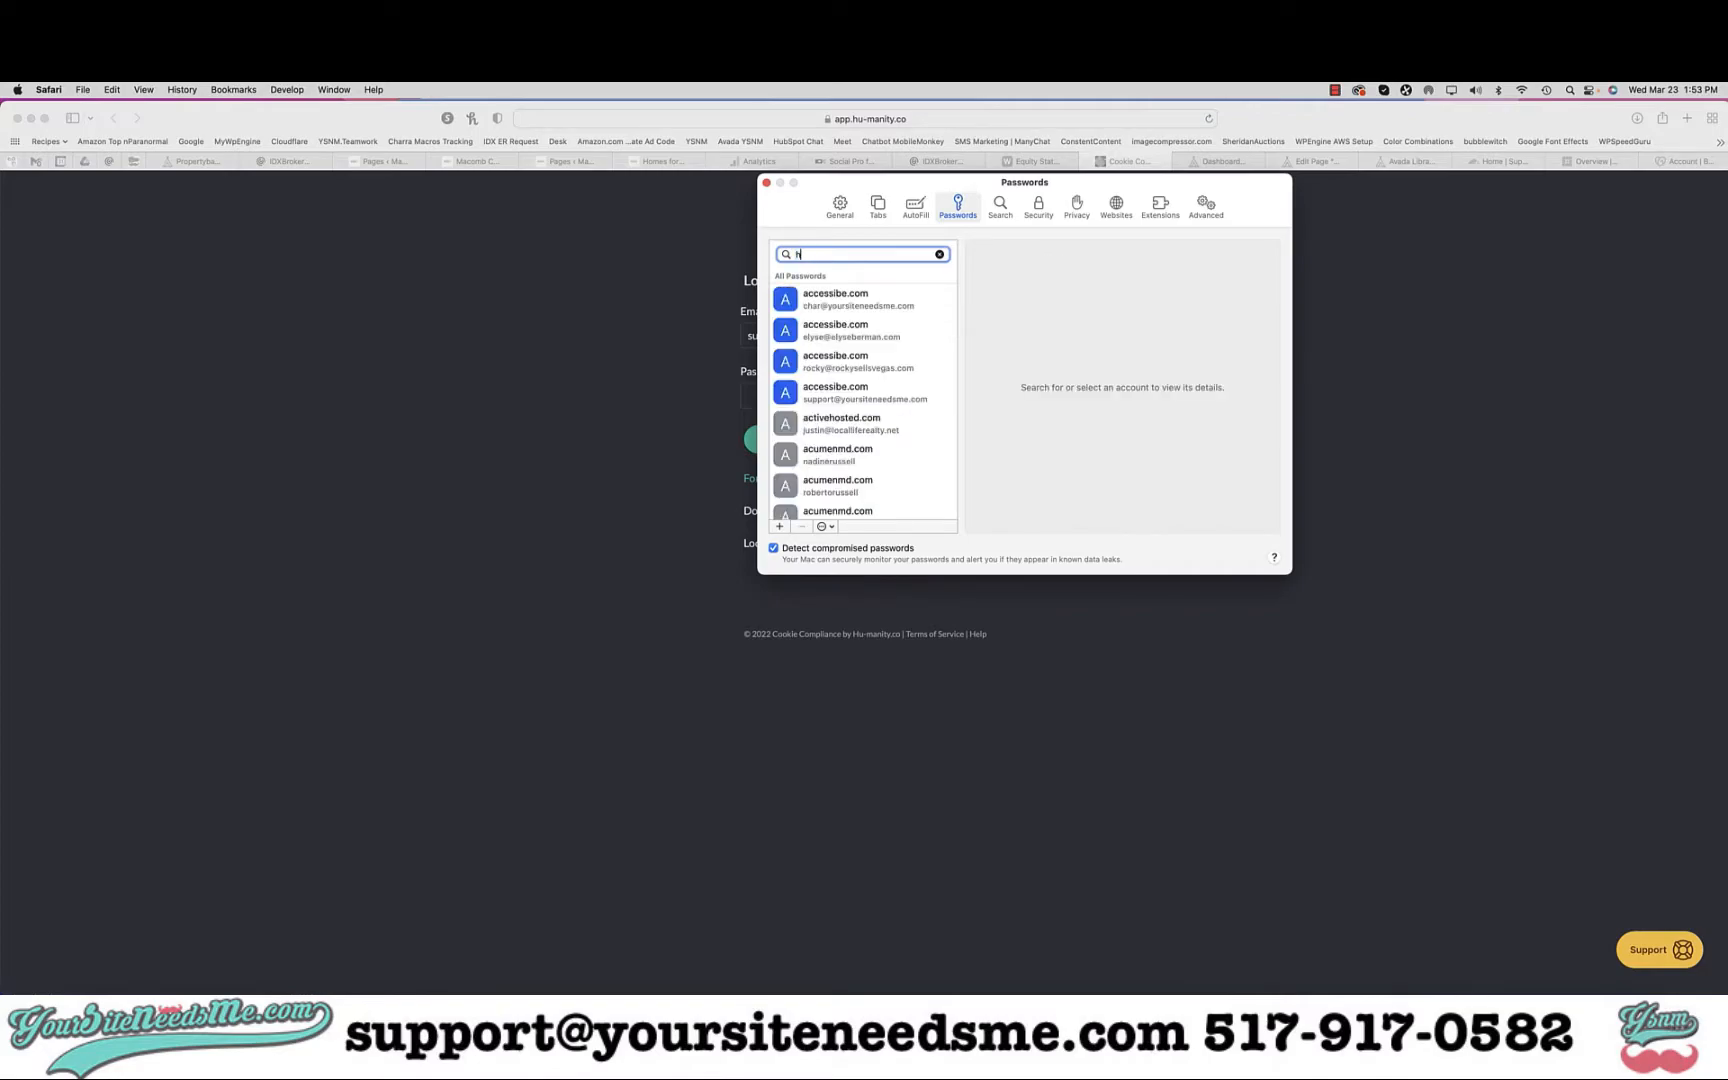
{"action": "type", "text": "u-ma"}
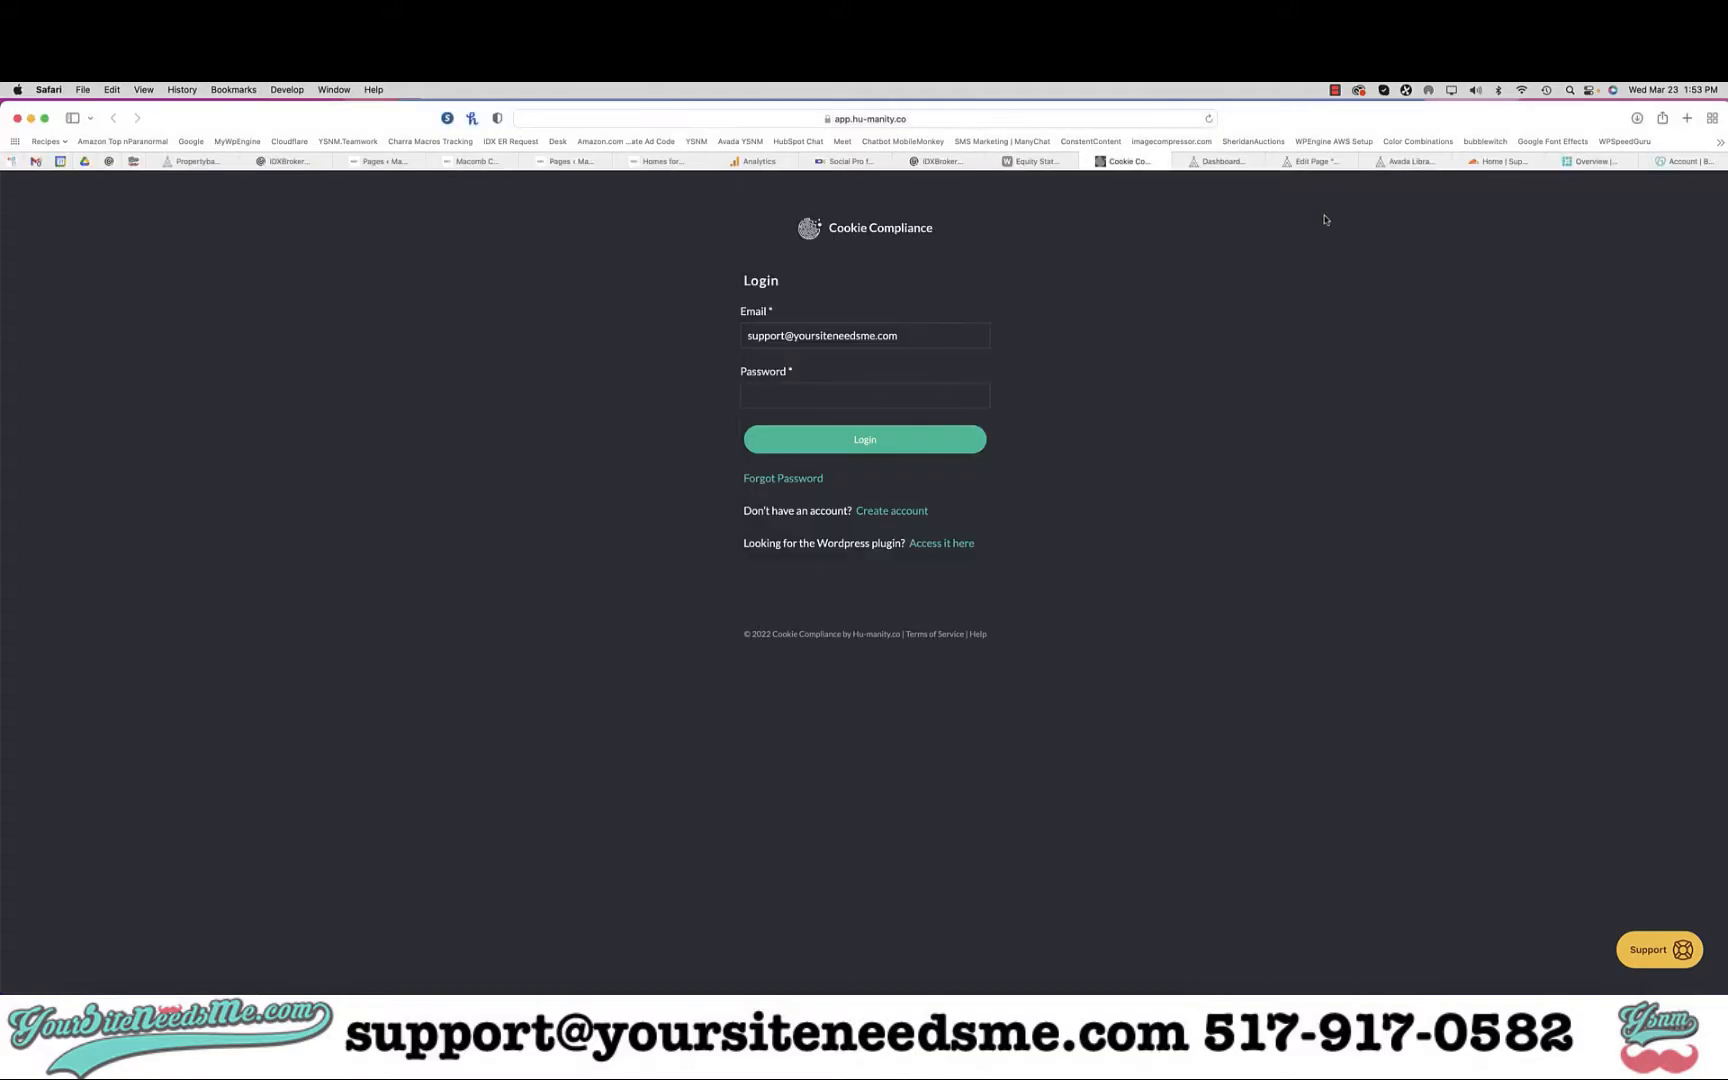
{"action": "mouse_move", "coordinate": [684, 978]}
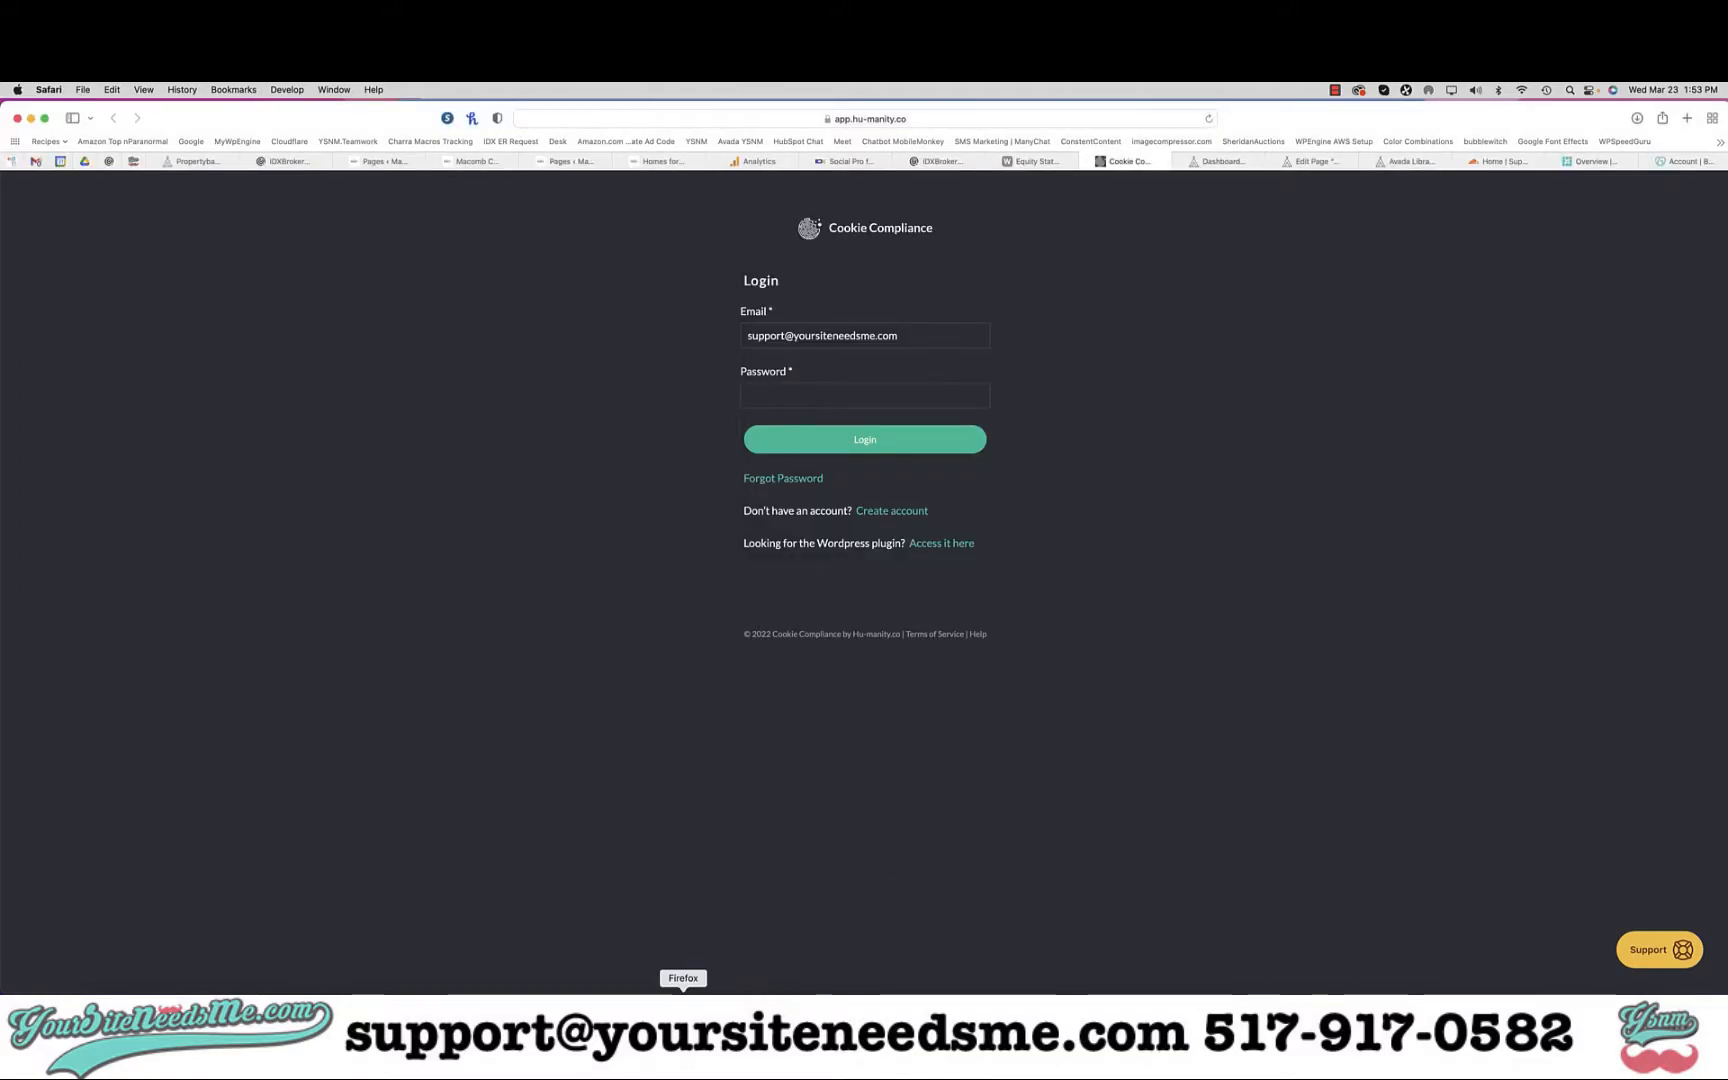
{"action": "mouse_move", "coordinate": [784, 478]}
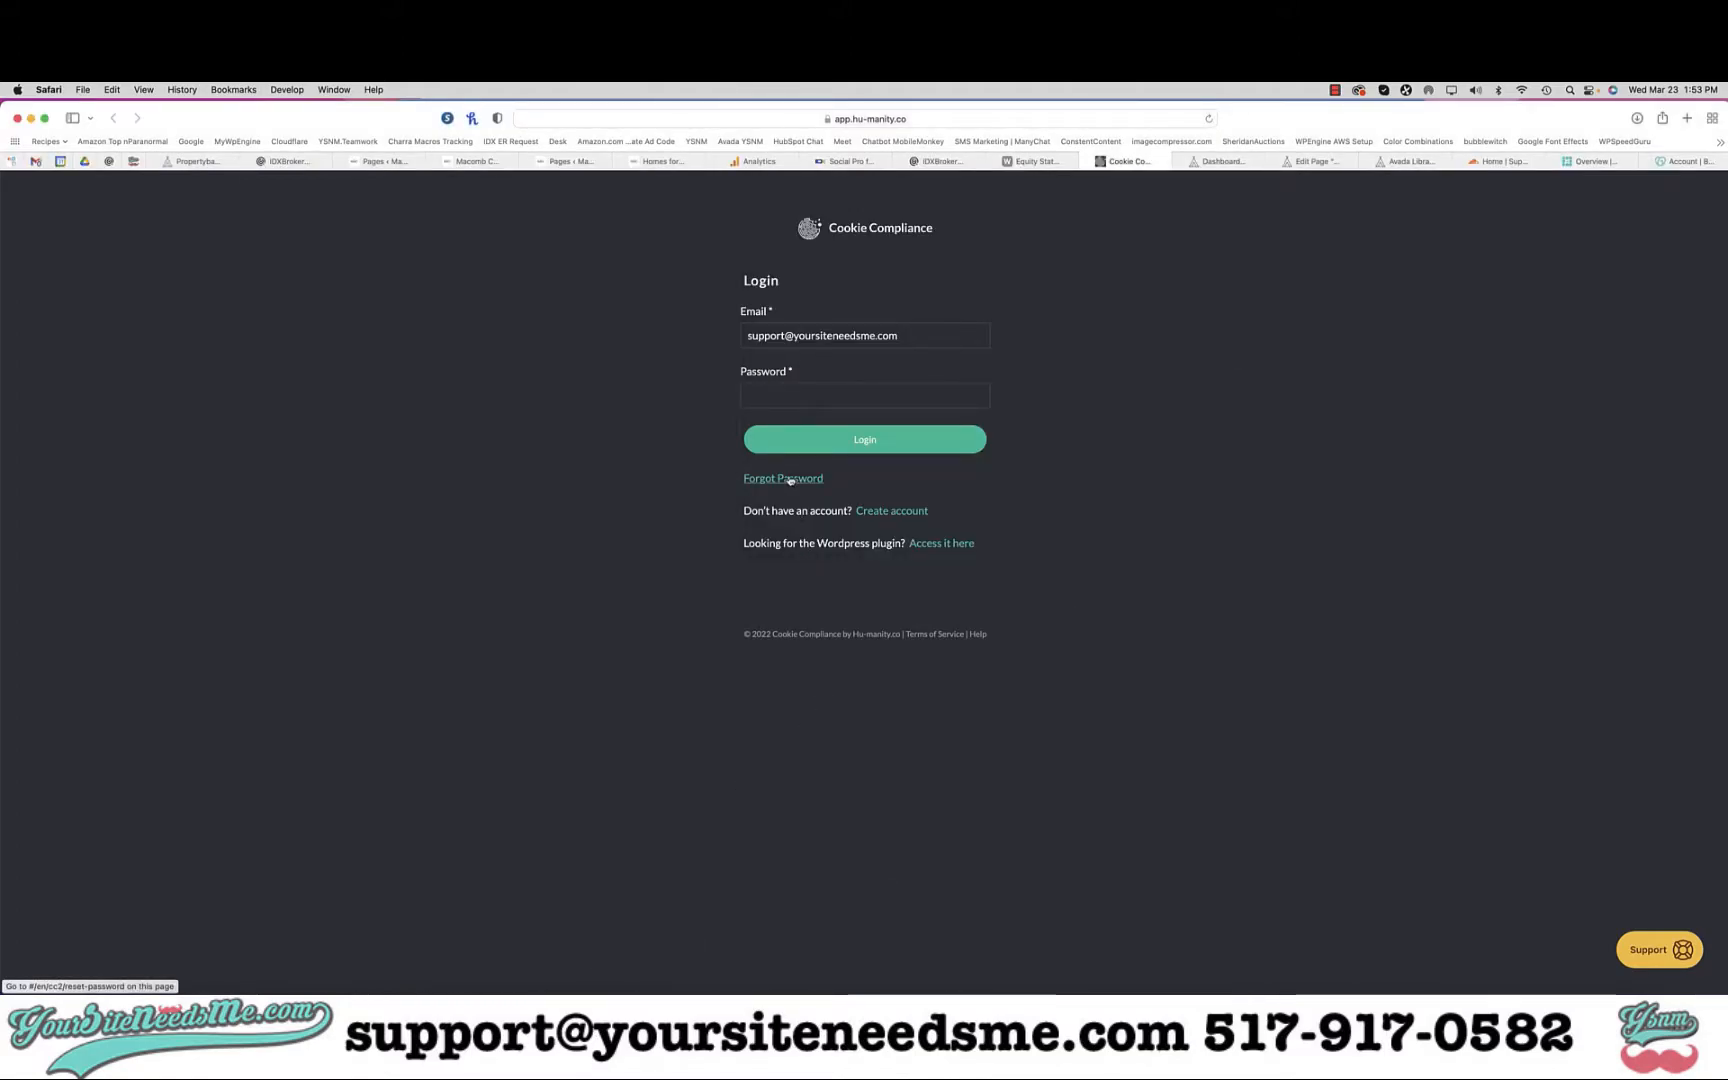
{"action": "left_click", "coordinate": [784, 478]}
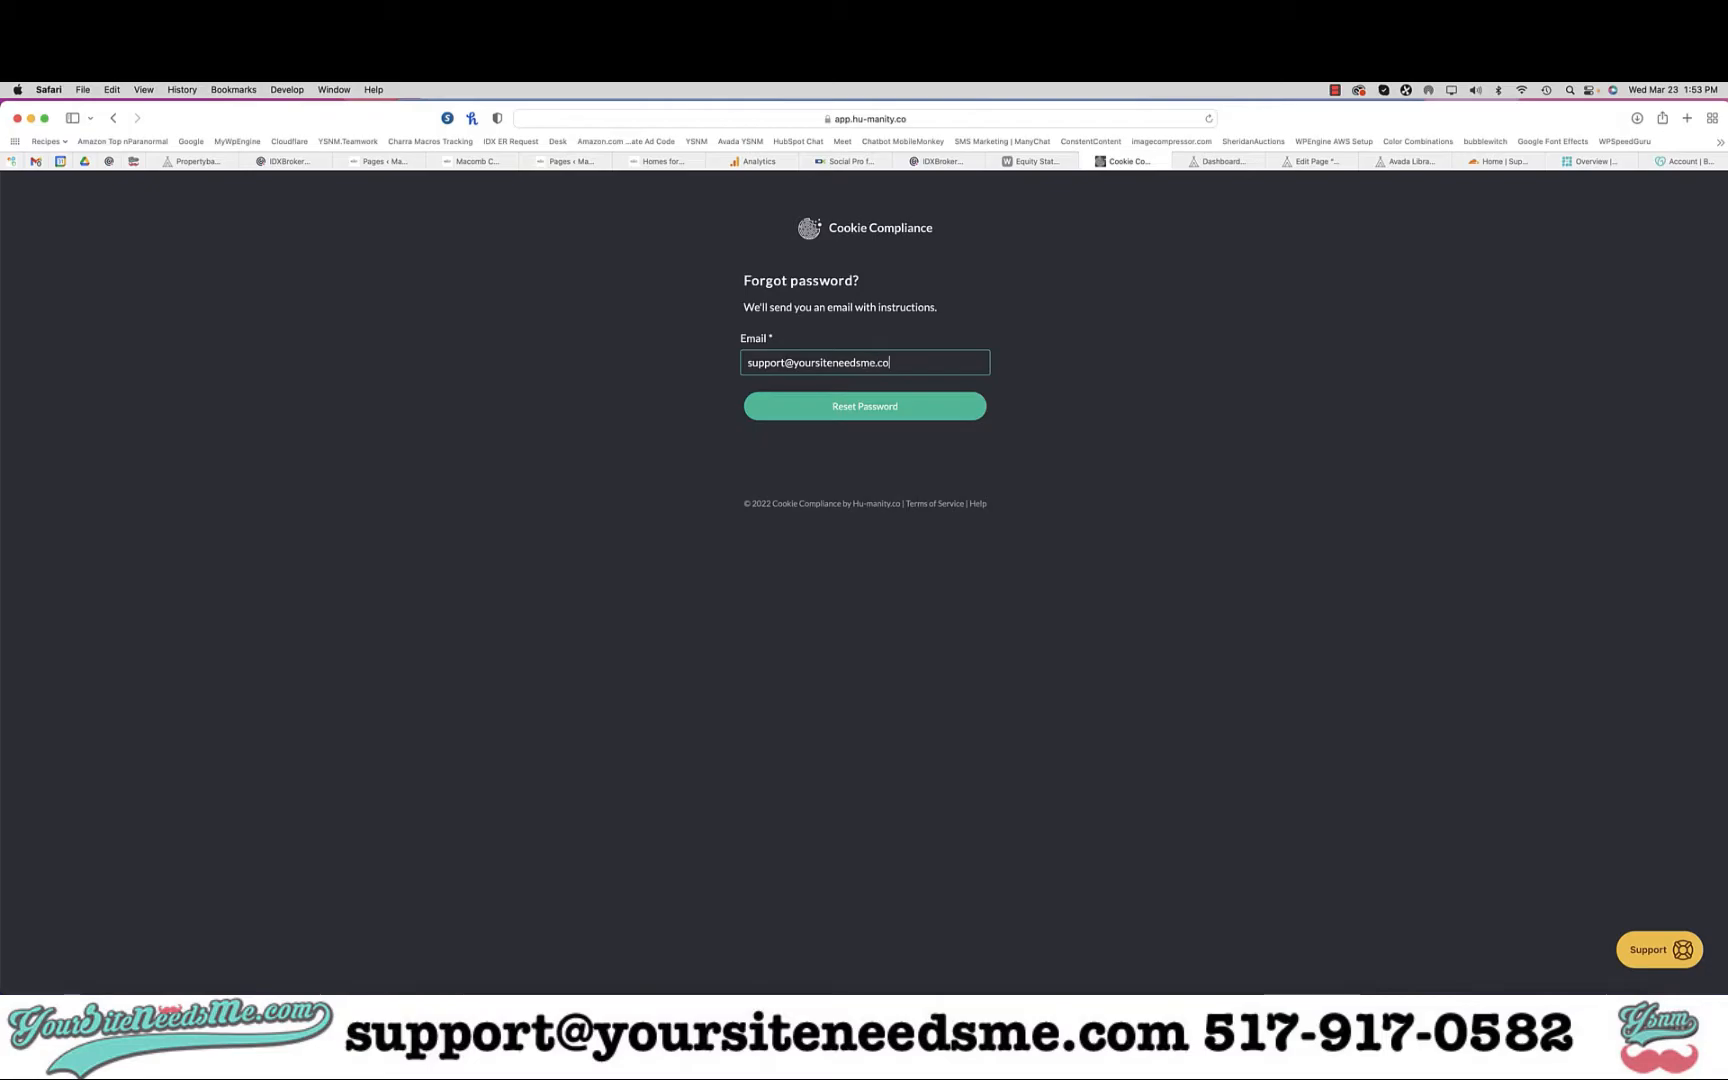
{"action": "left_click", "coordinate": [864, 406]}
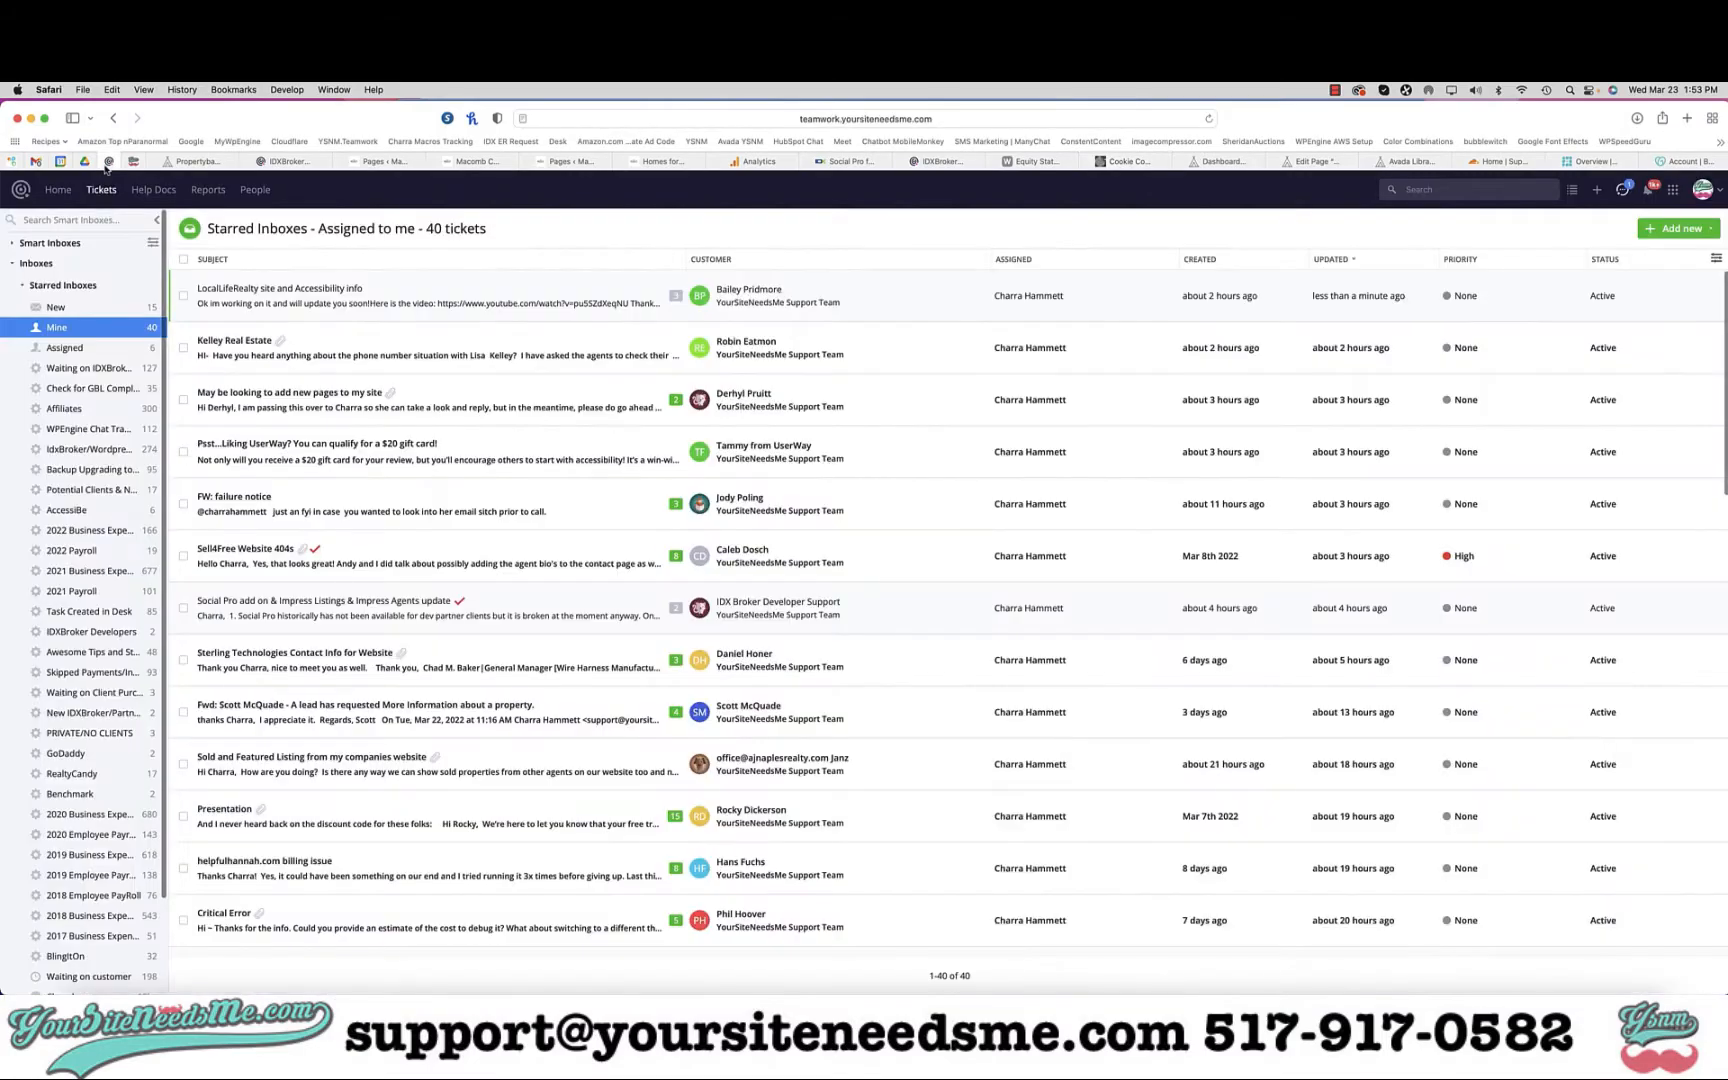
- Follow the Verify your email link in the Welcome to Cookie Compliance ticket
{"action": "left_click", "coordinate": [56, 308]}
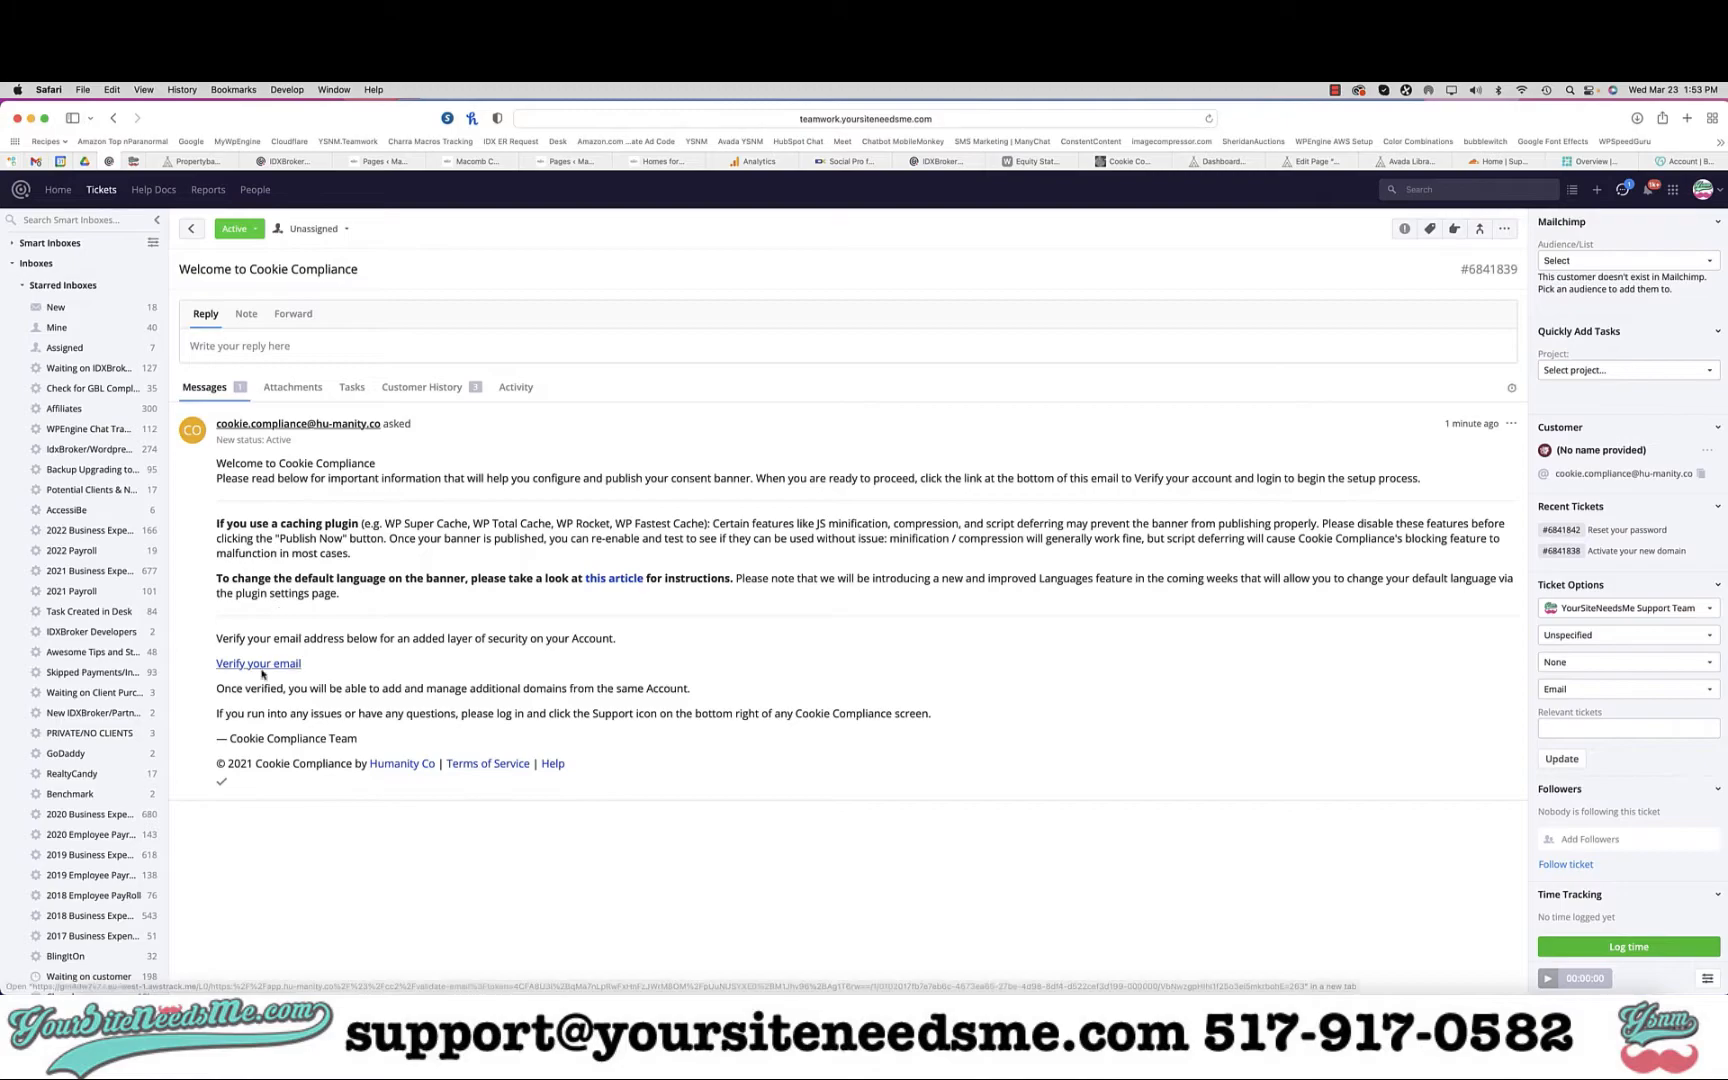
{"action": "left_click", "coordinate": [258, 664]}
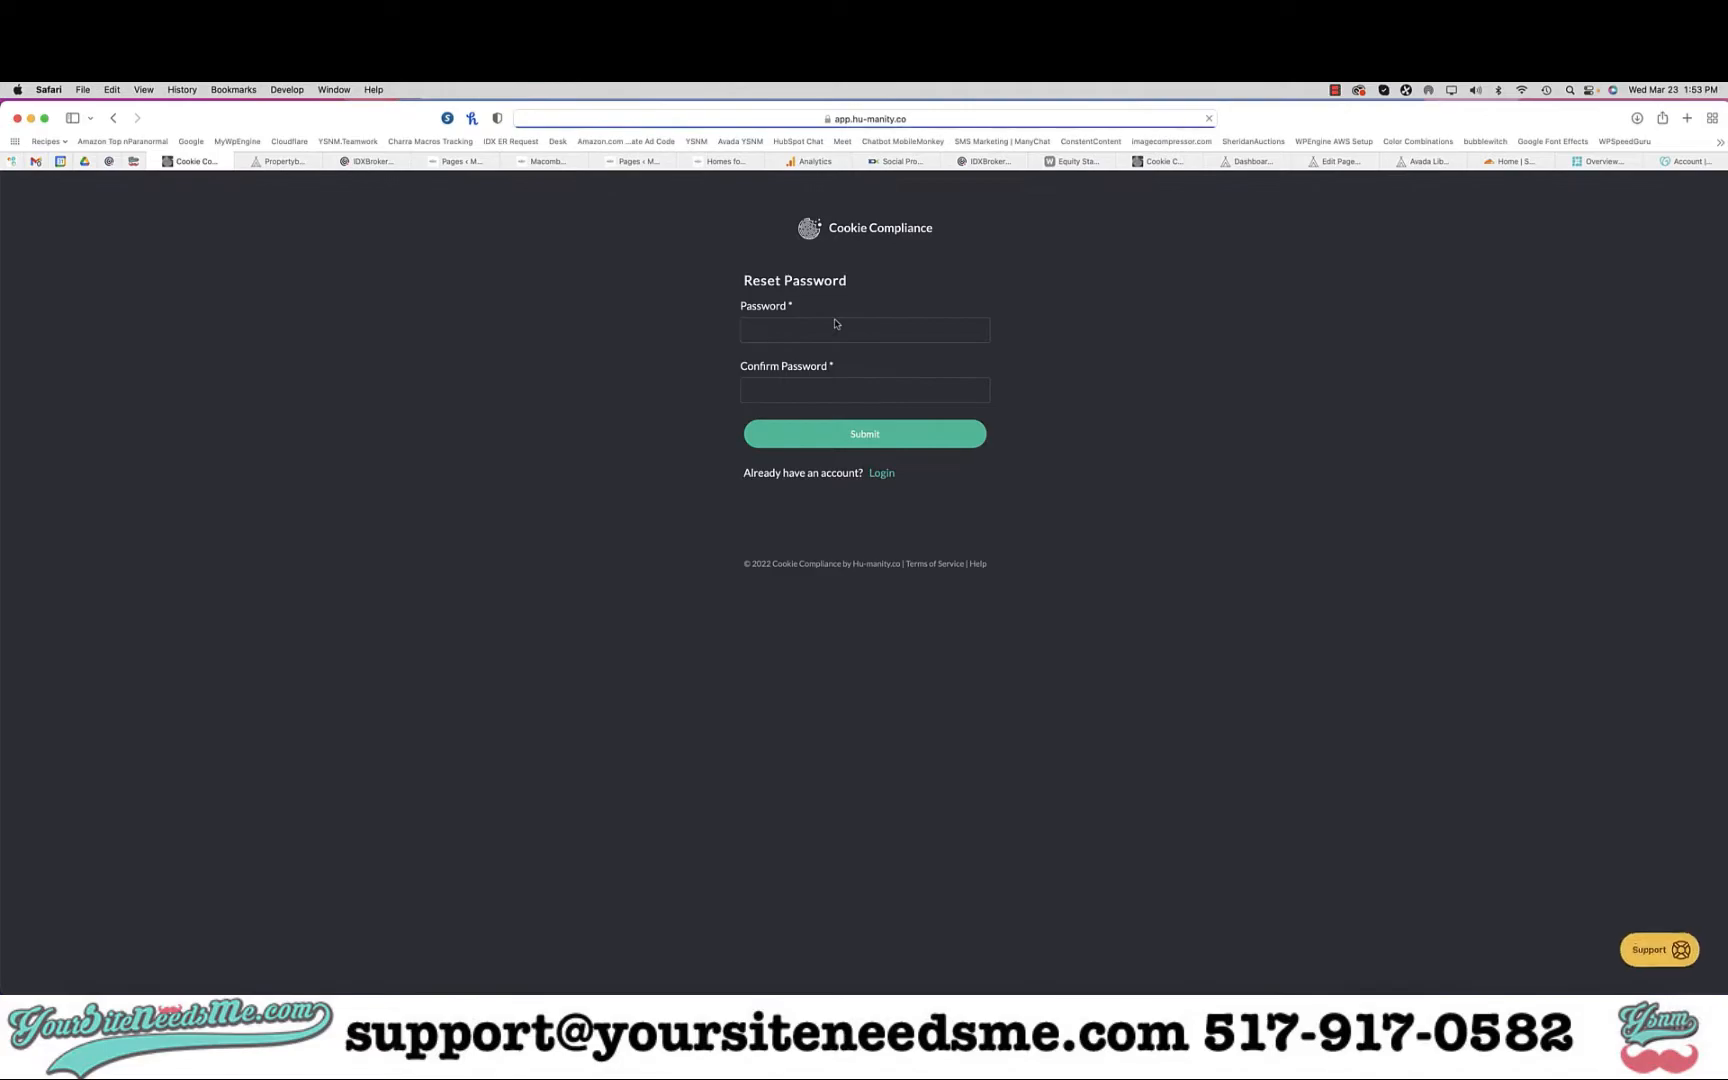
- Fill the reset form with Safari's Use Strong Password suggestion
{"action": "left_click", "coordinate": [864, 330]}
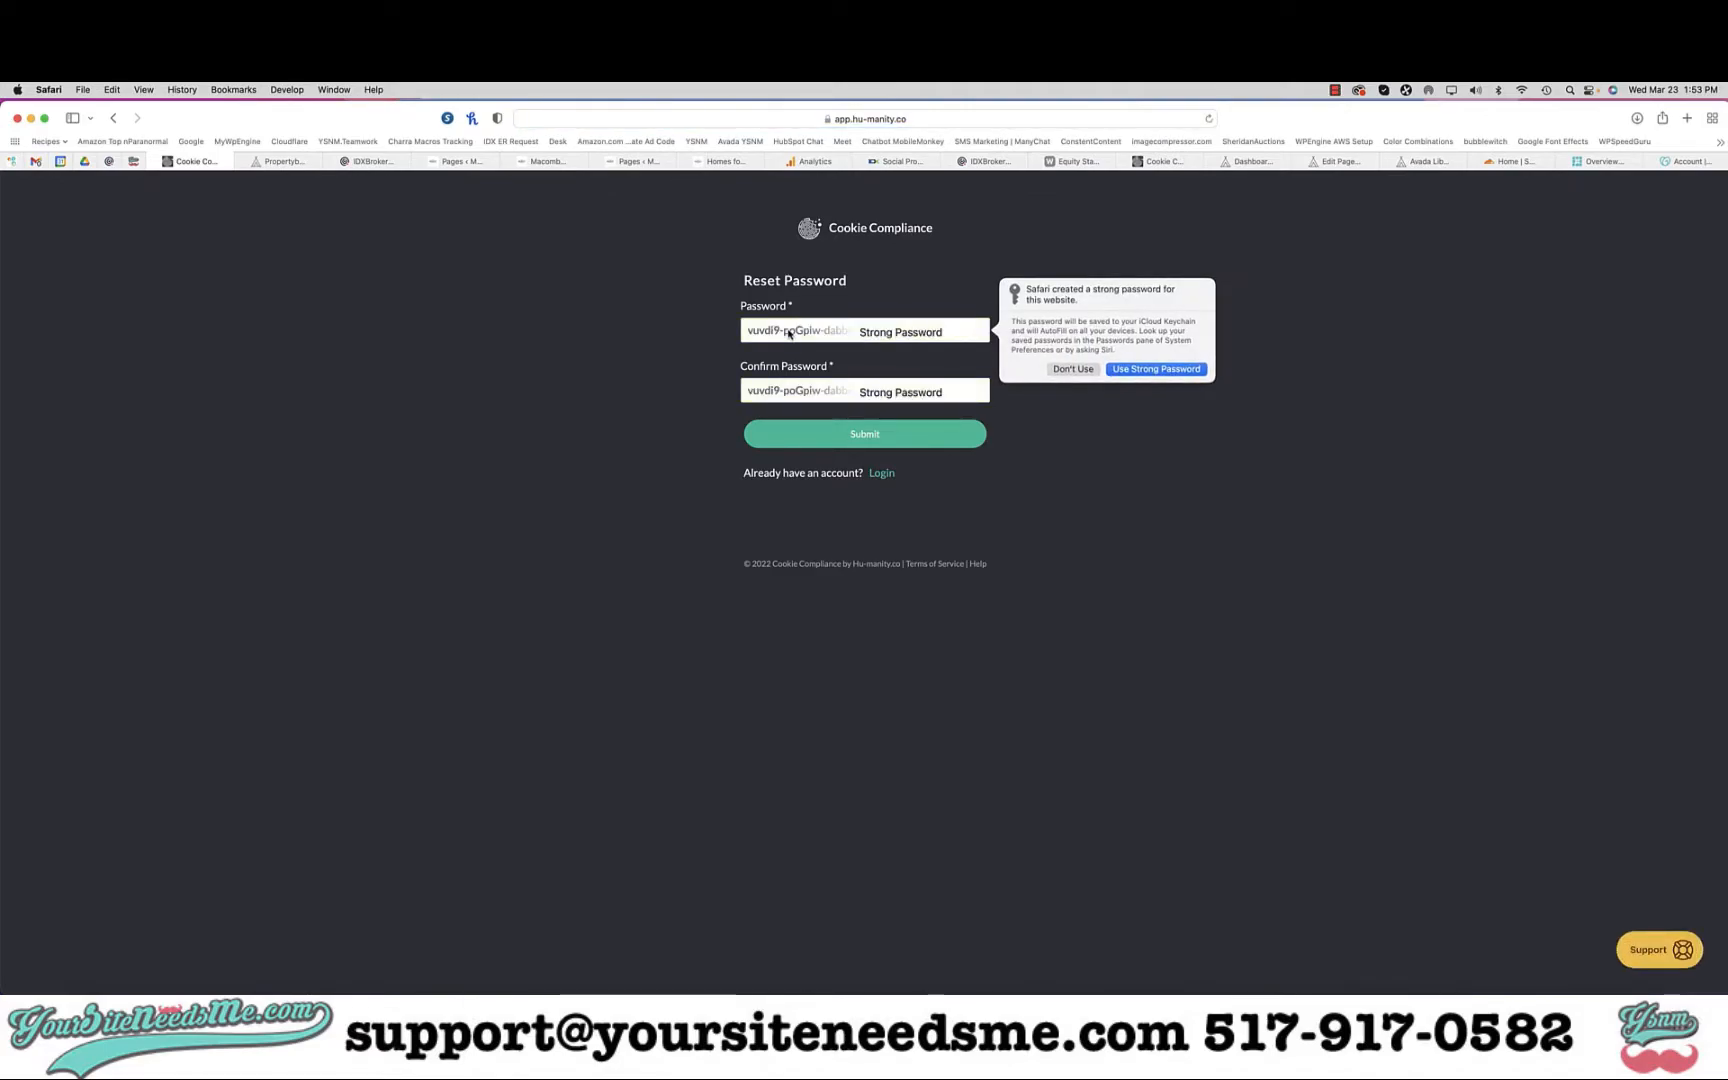
{"action": "left_click", "coordinate": [1072, 370]}
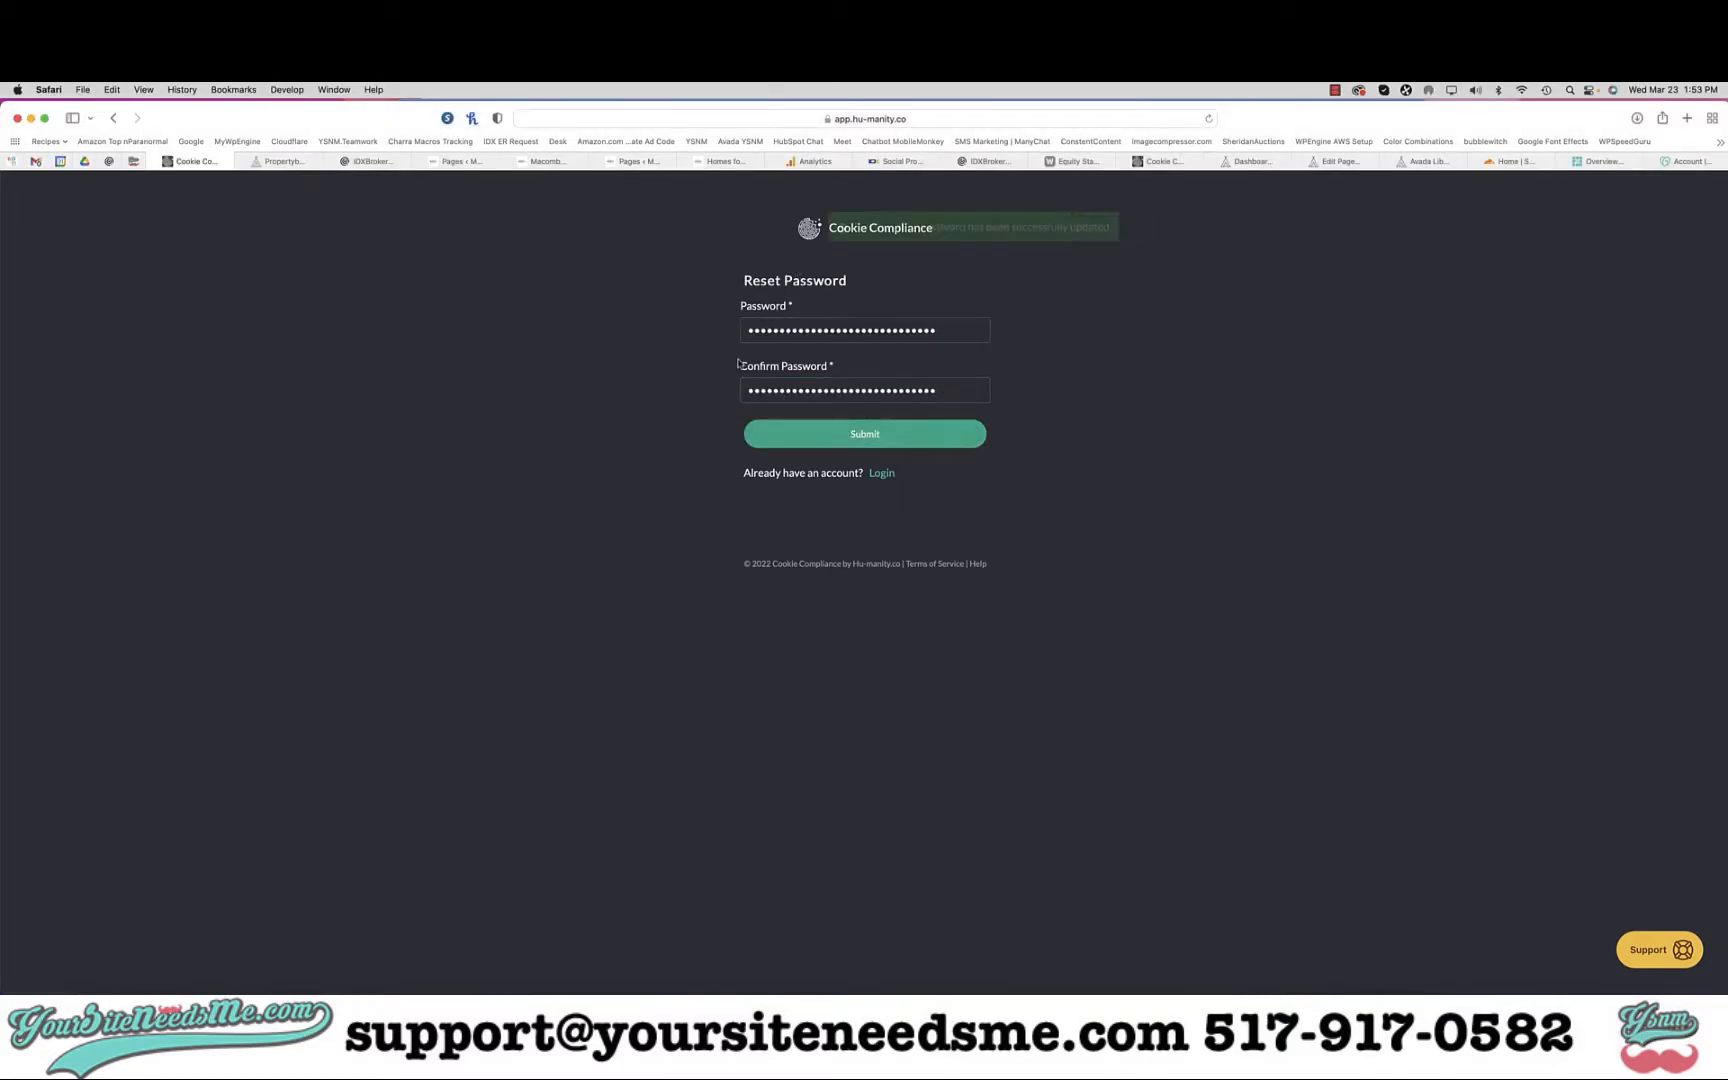
- Submit the new password and close the reset tab
{"action": "left_click", "coordinate": [864, 434]}
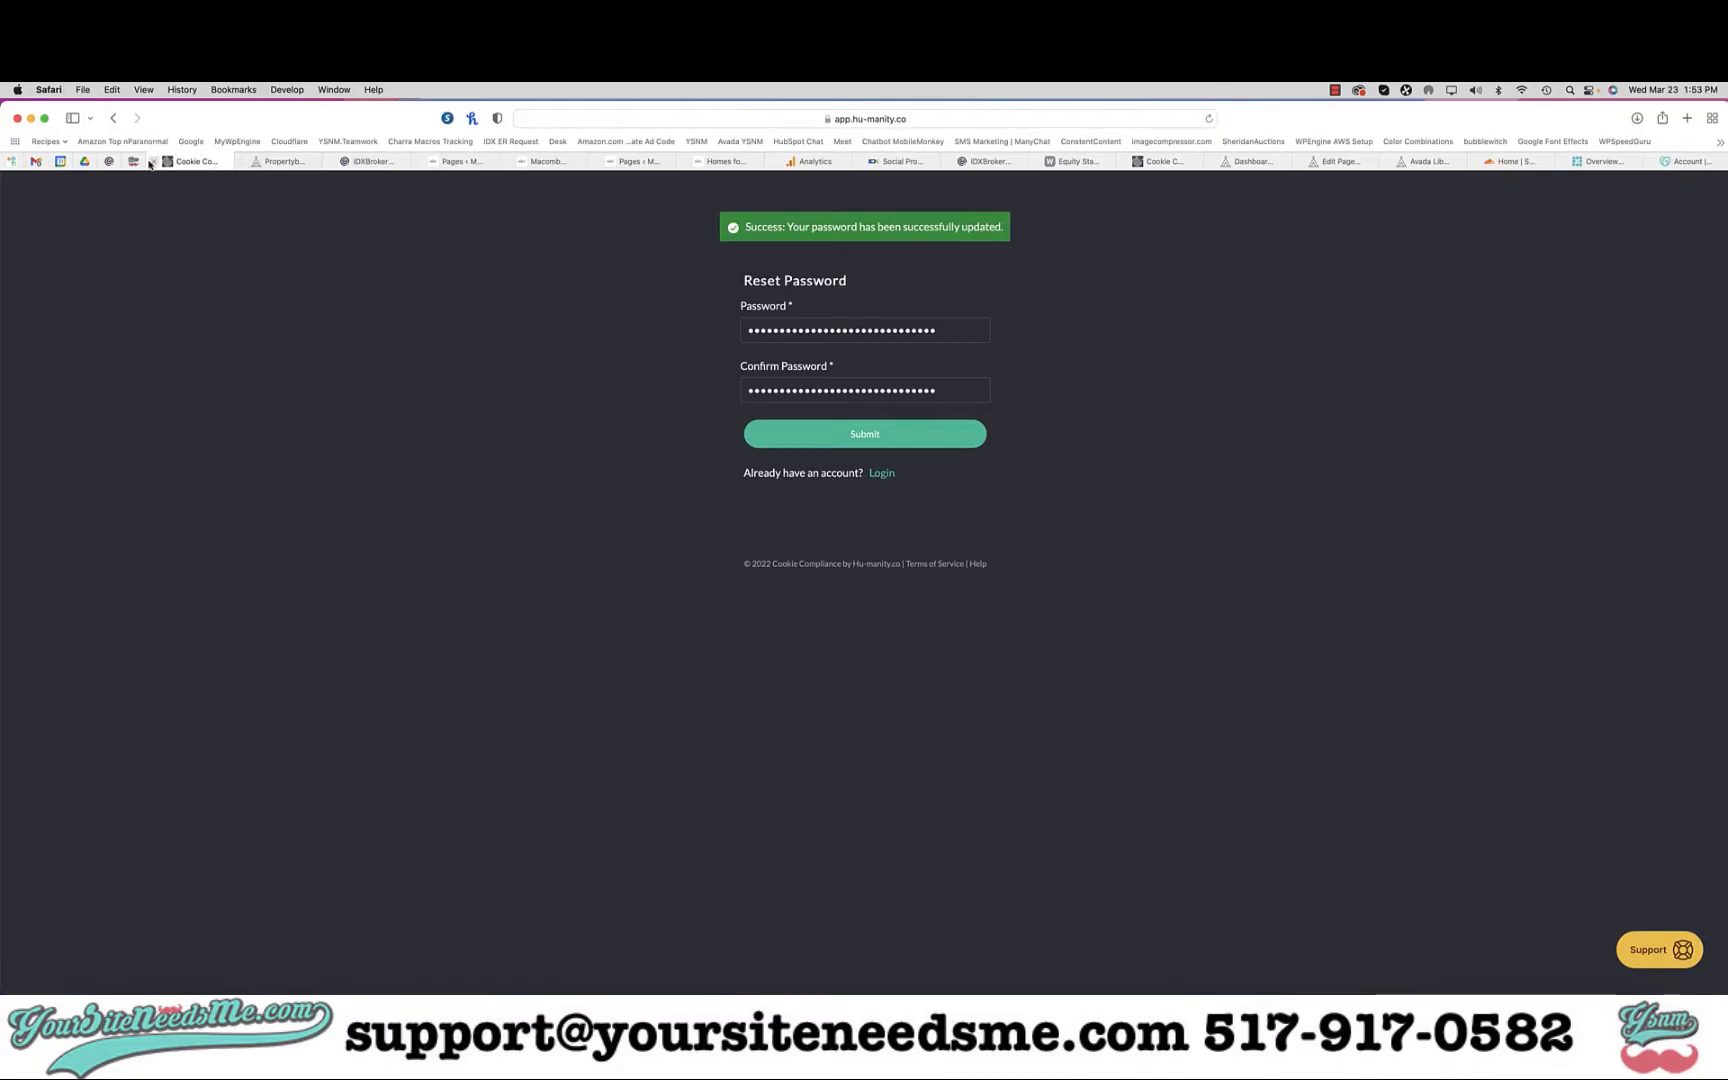
{"action": "left_click", "coordinate": [864, 434]}
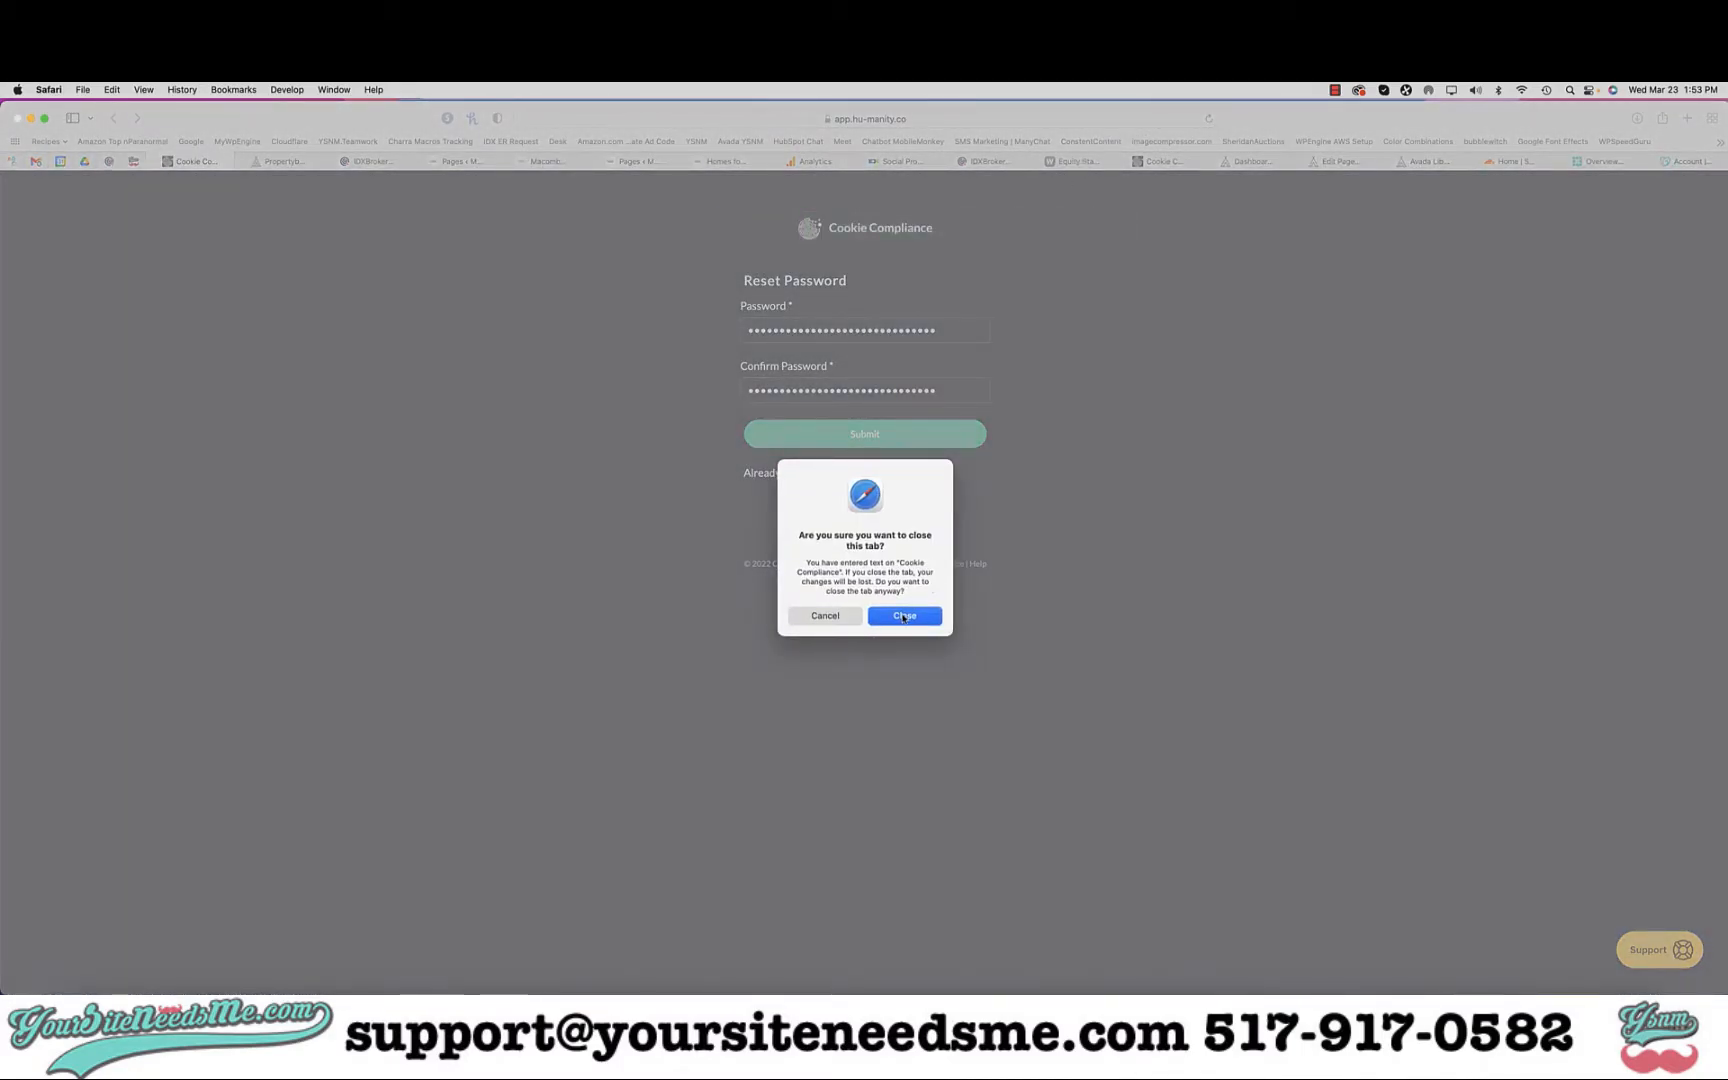
{"action": "left_click", "coordinate": [904, 616]}
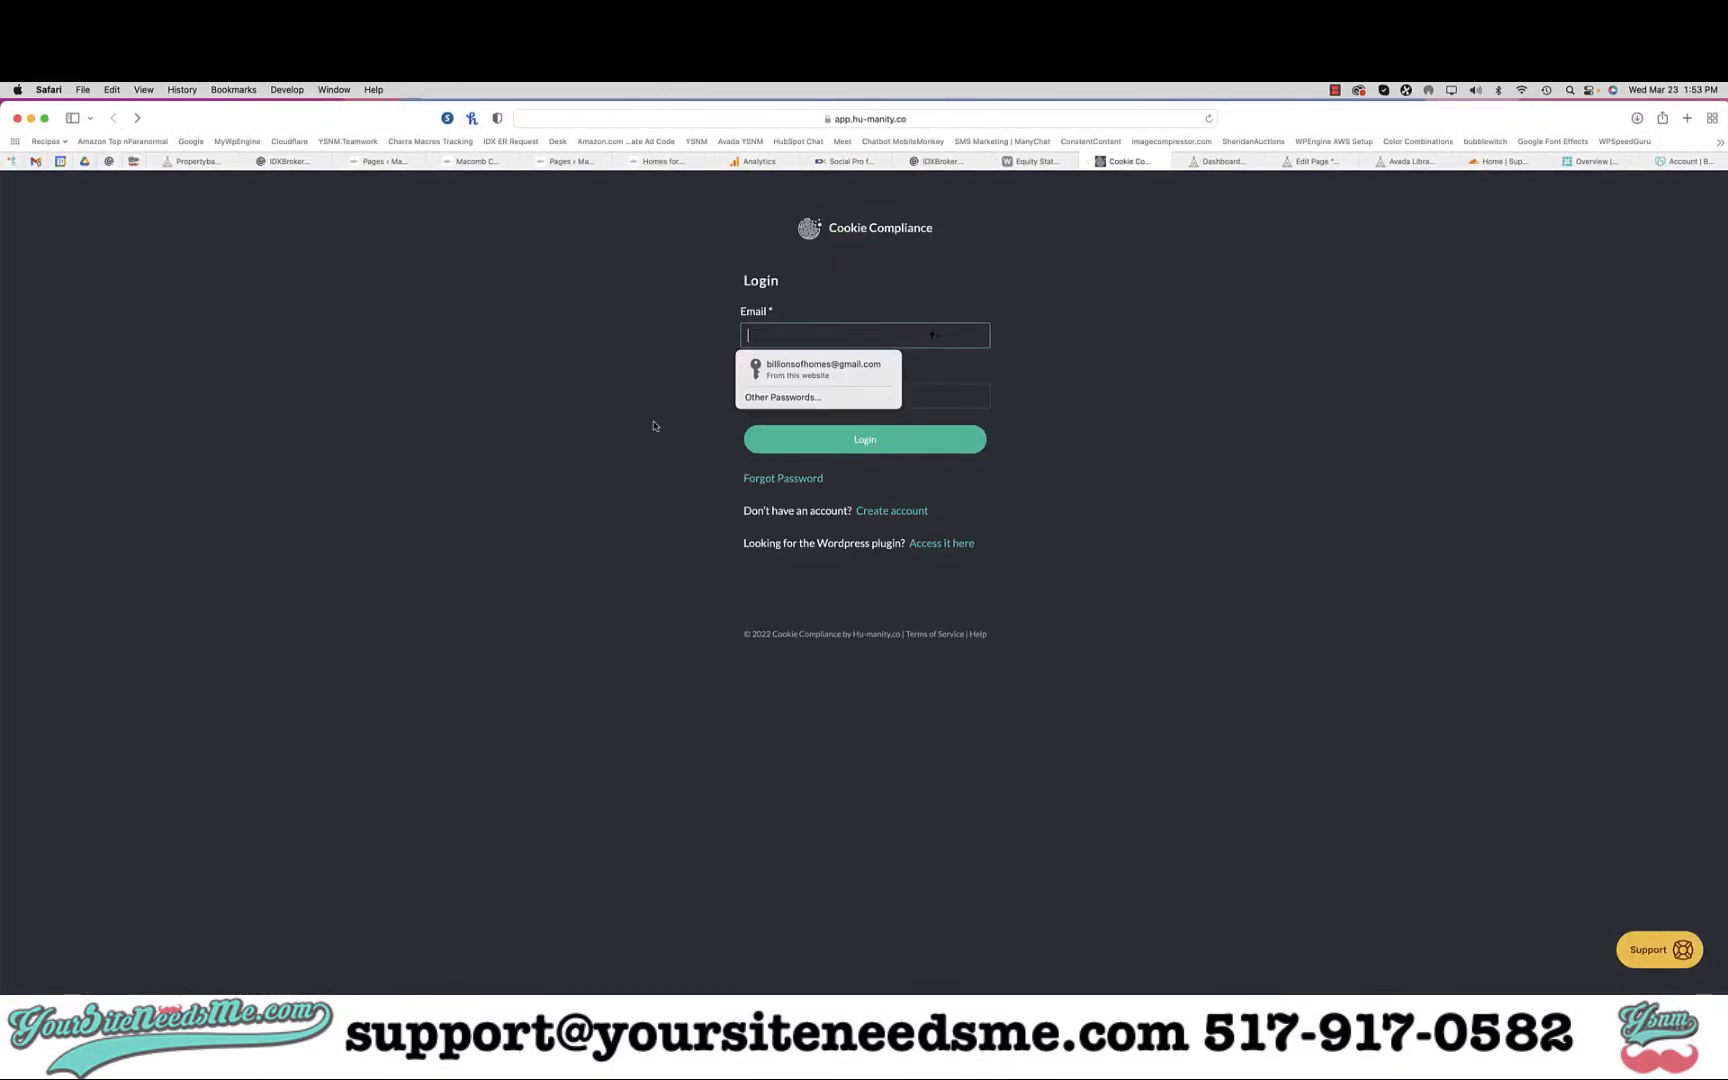
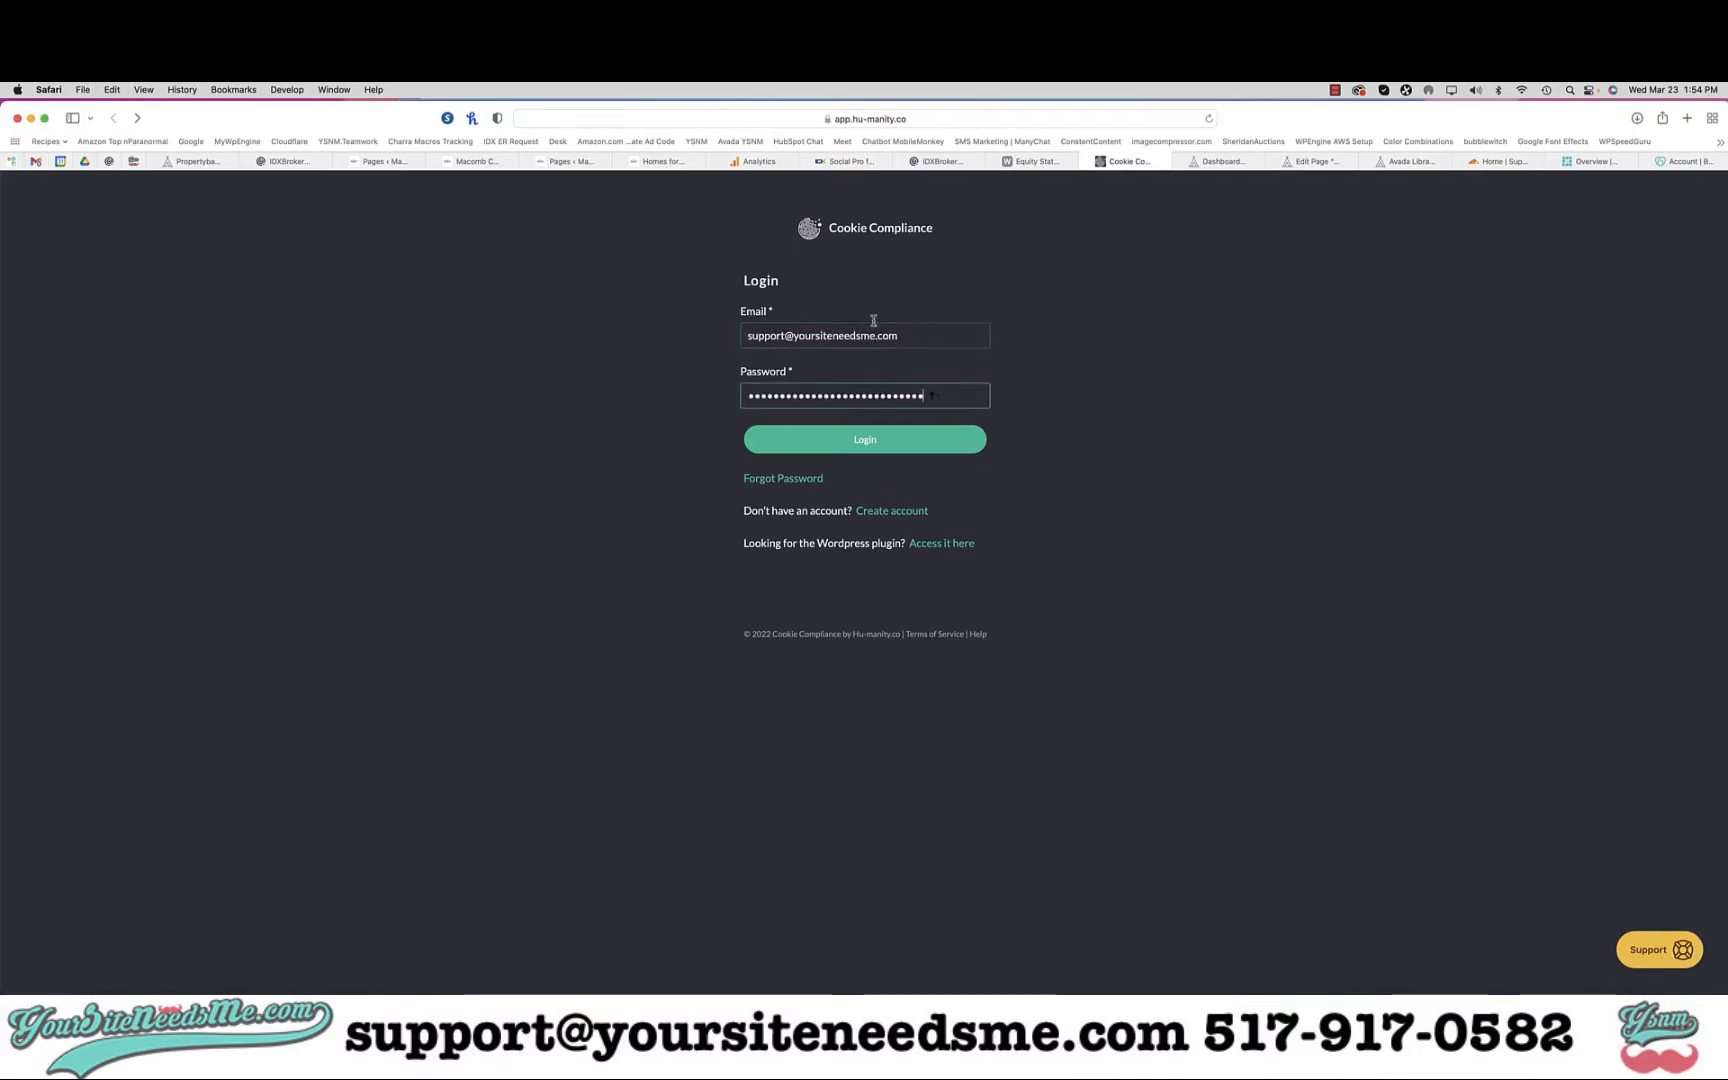
- Log in with the support email to reach the Equity Stately dashboard
{"action": "left_click", "coordinate": [864, 440]}
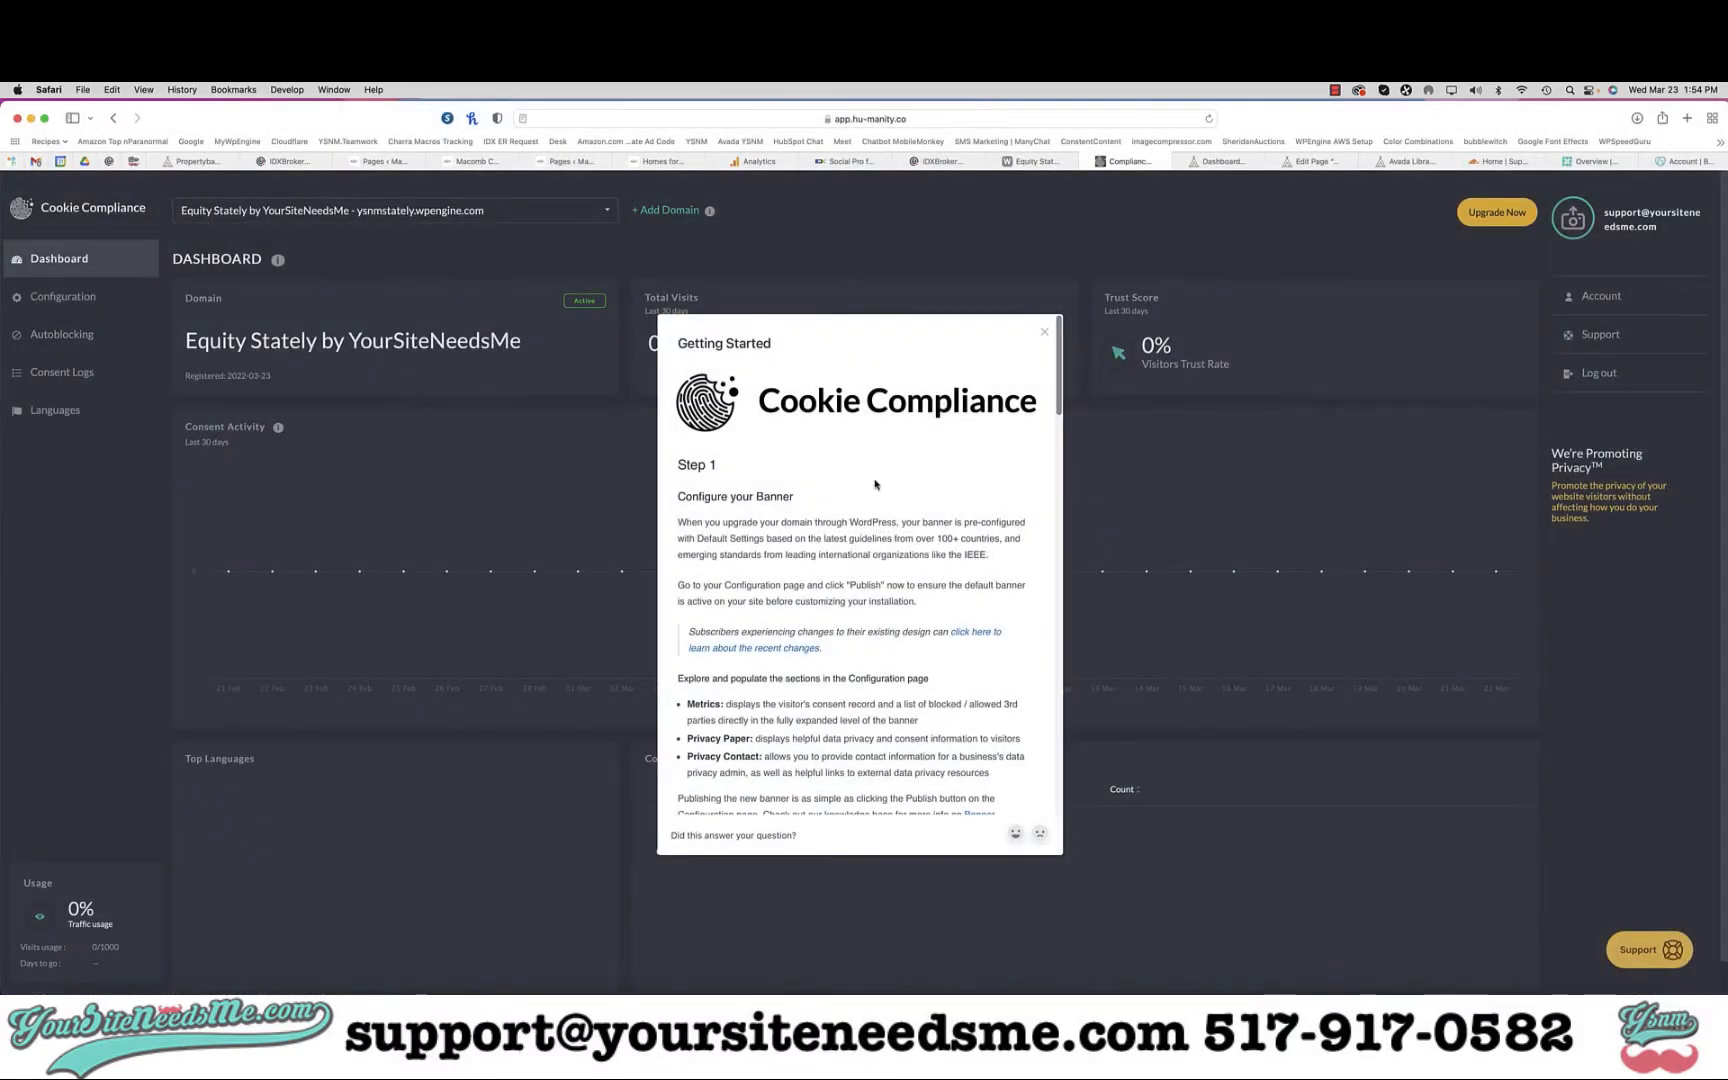
- Review the Consent configuration down to the empty Privacy Policy Link field
{"action": "scroll", "scroll_direction": "down", "scroll_amount": 3}
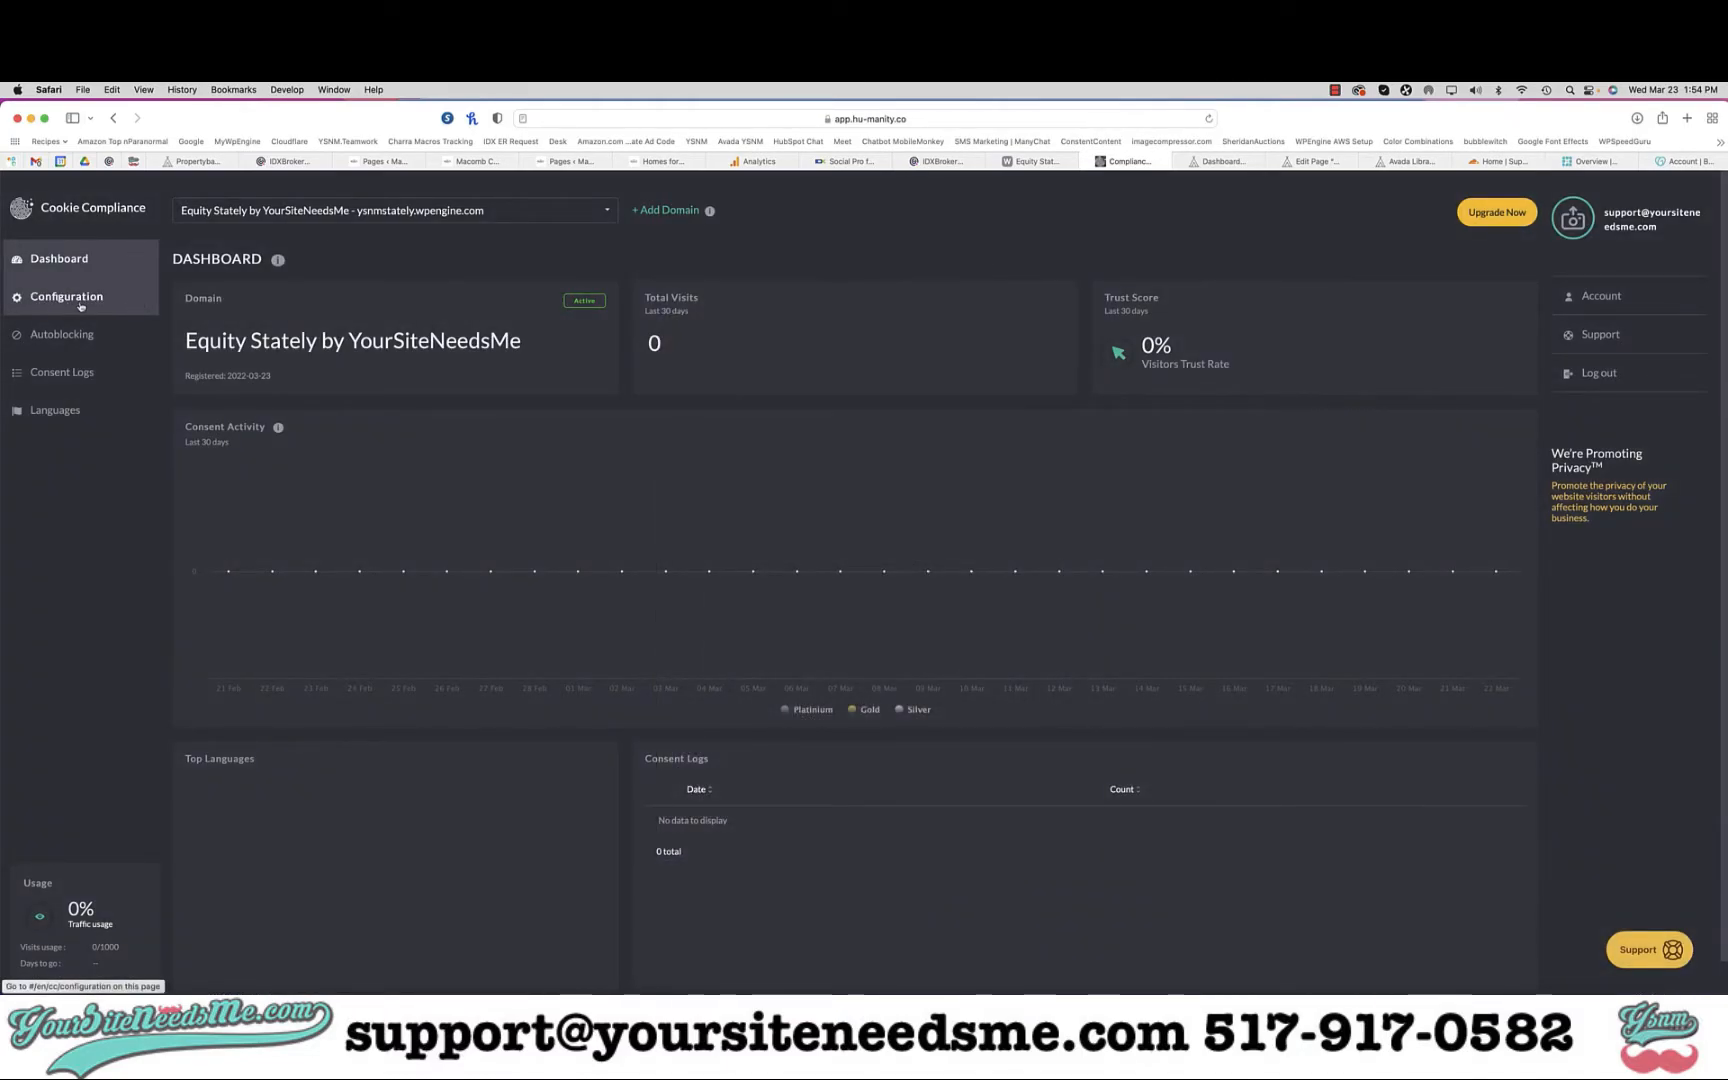
{"action": "left_click", "coordinate": [66, 296]}
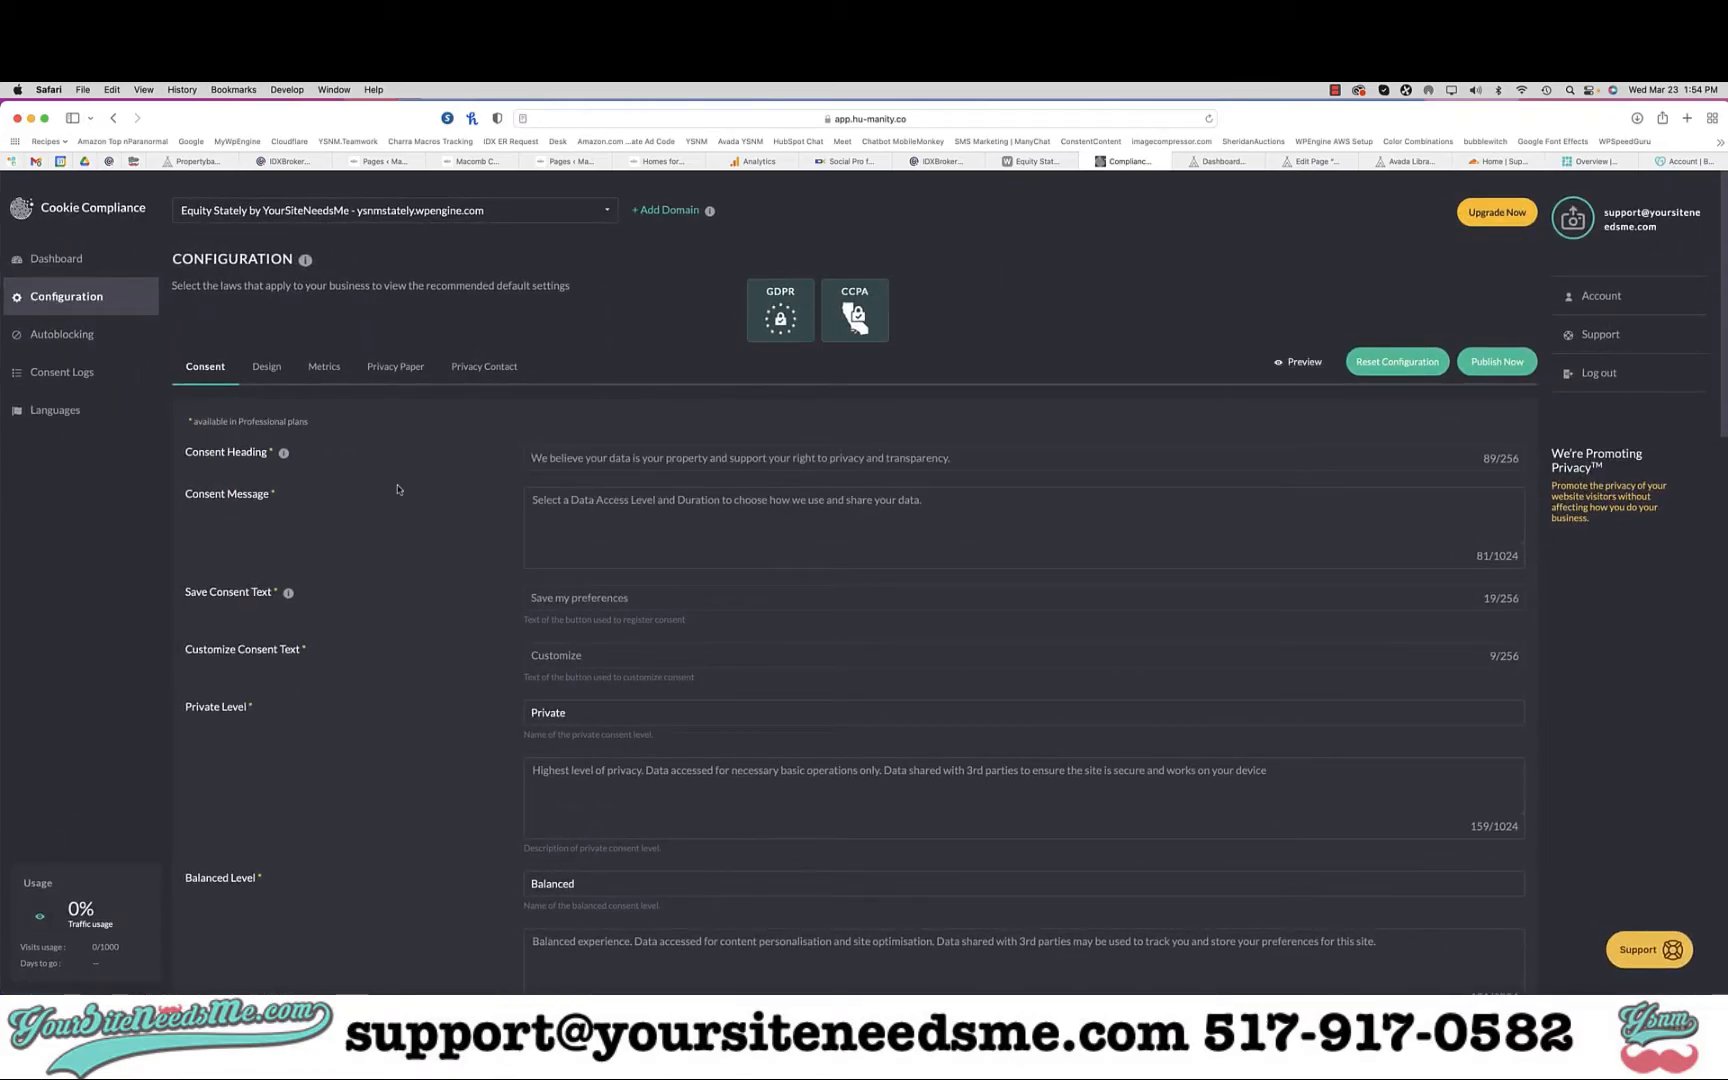
{"action": "scroll", "scroll_direction": "down", "scroll_amount": 3}
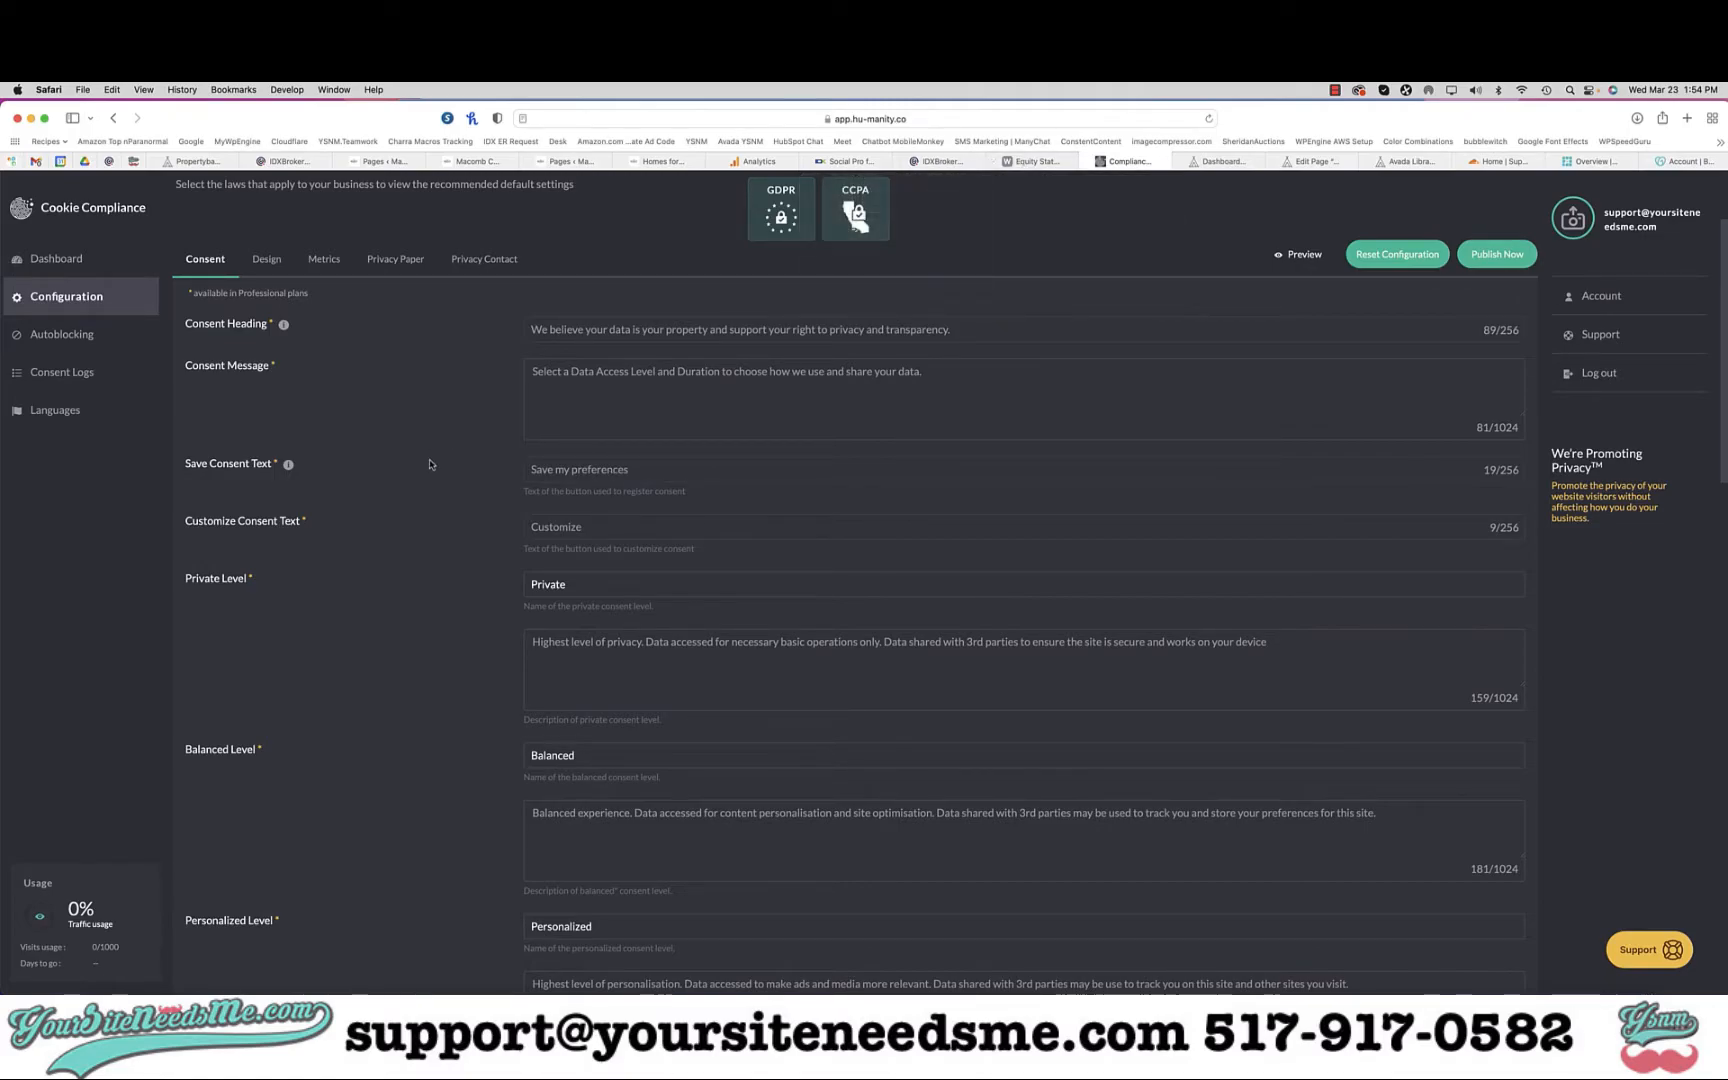
{"action": "scroll", "scroll_direction": "down", "scroll_amount": 3}
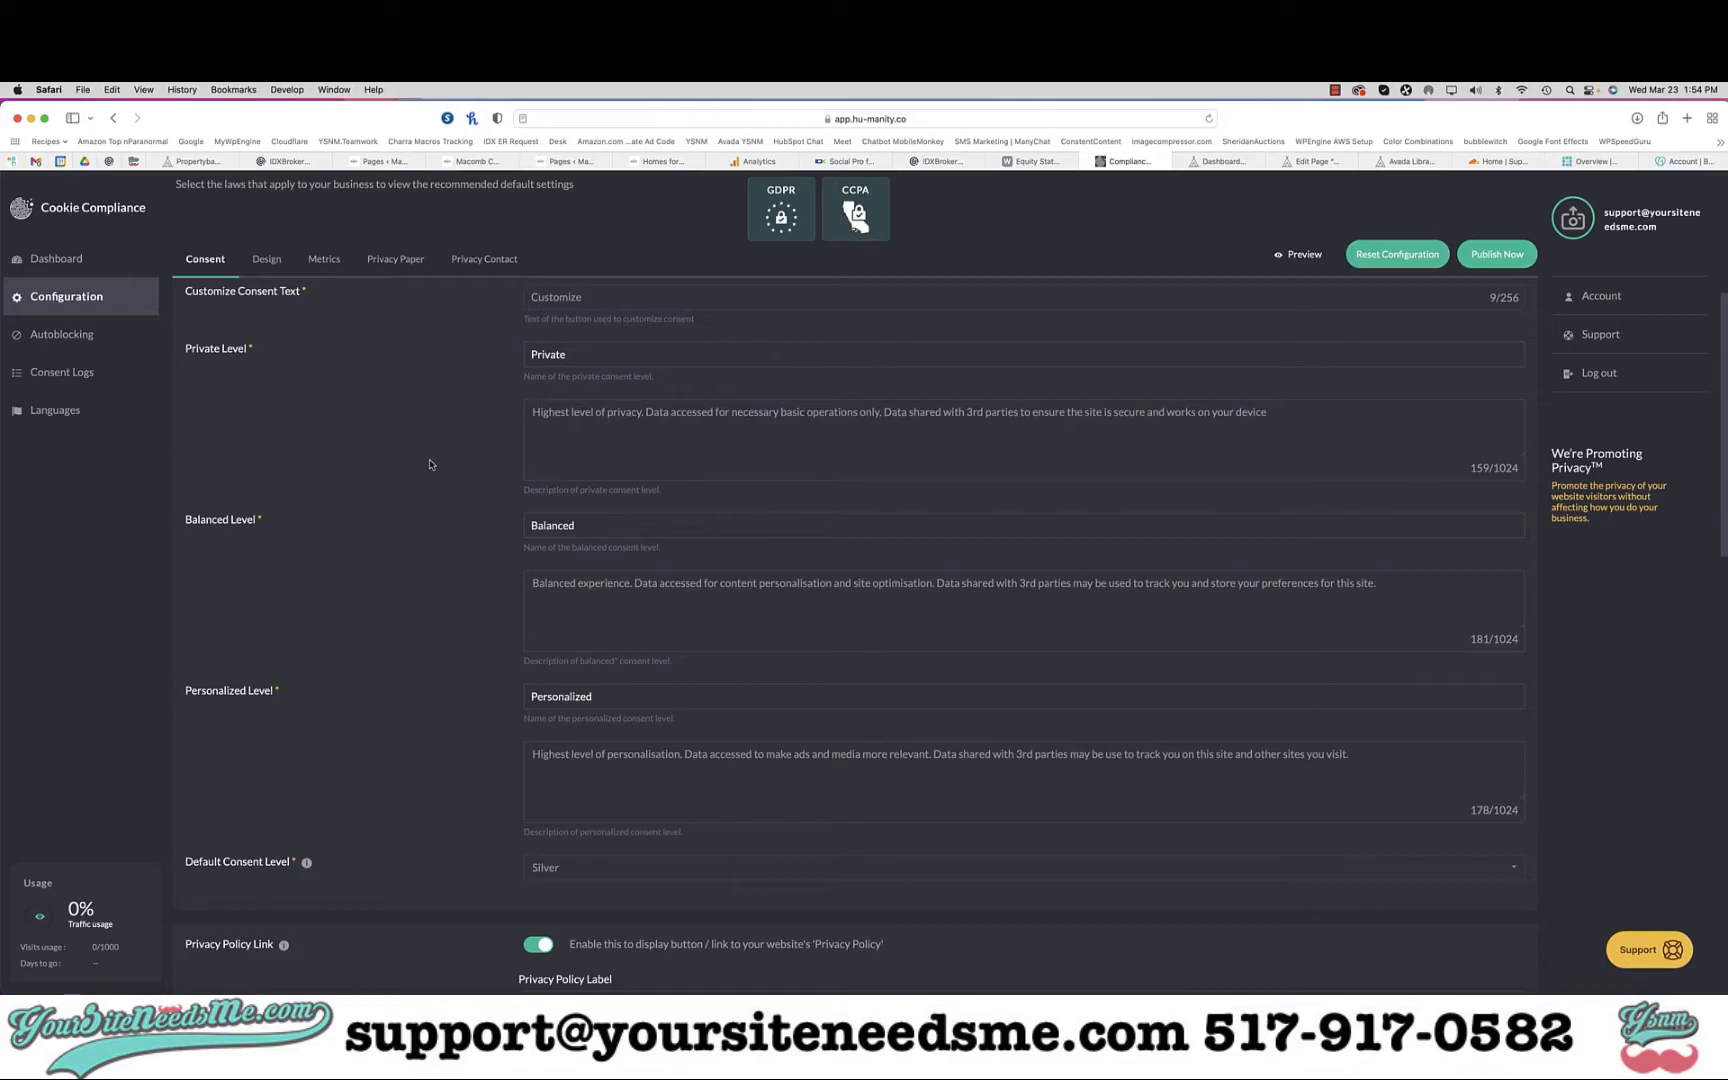
{"action": "scroll", "scroll_direction": "down", "scroll_amount": 3}
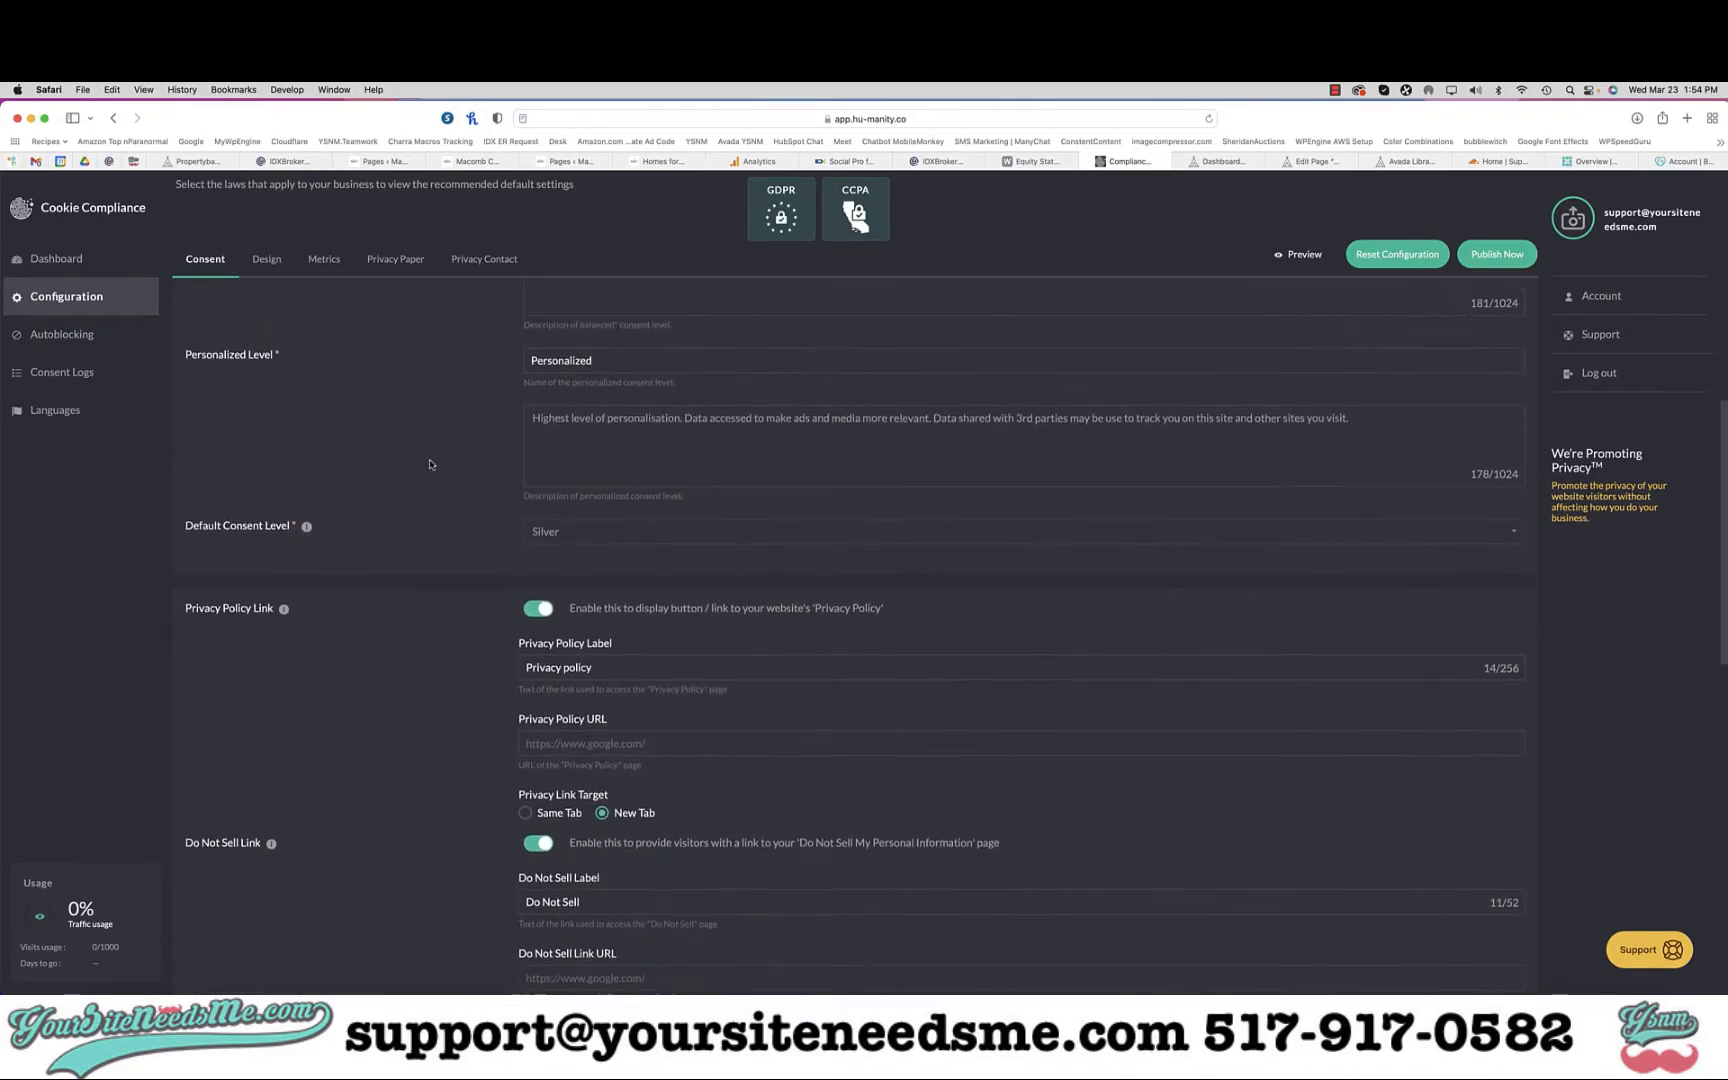
{"action": "scroll", "scroll_direction": "down", "scroll_amount": 3}
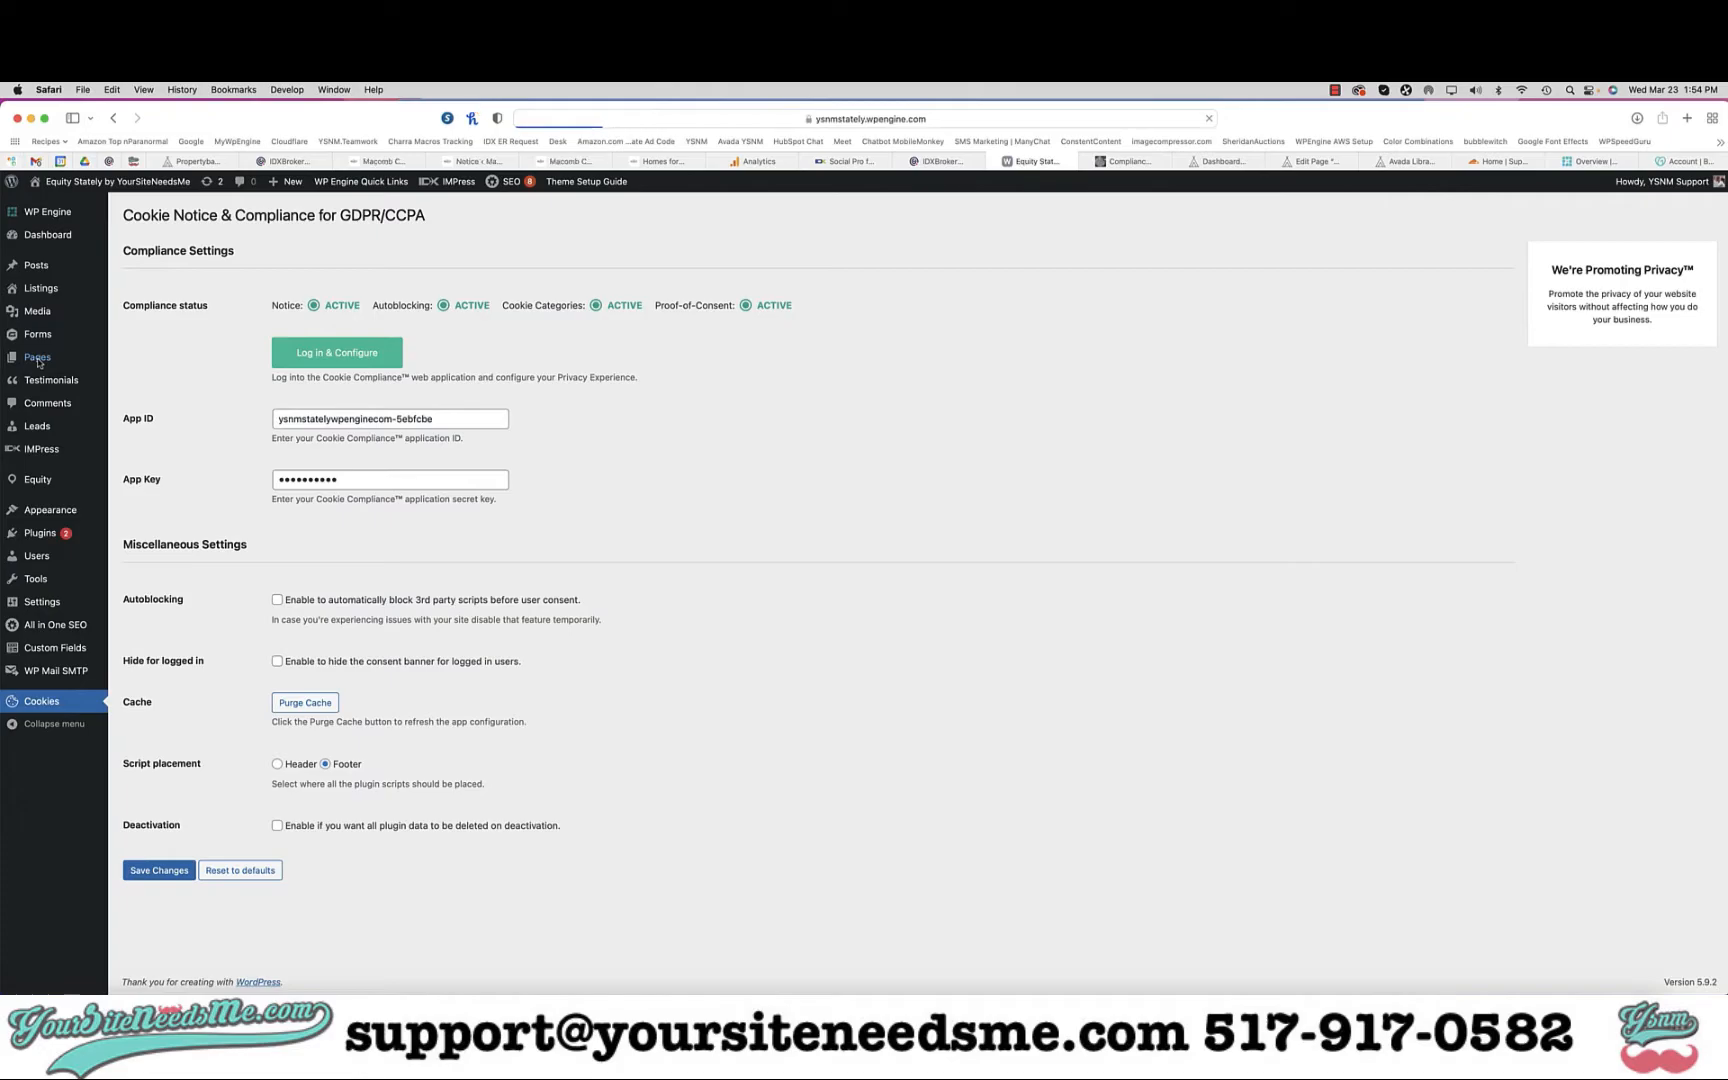
- Locate 'The Importance of Website Privacy Policies' page in the Pages list
{"action": "left_click", "coordinate": [36, 356]}
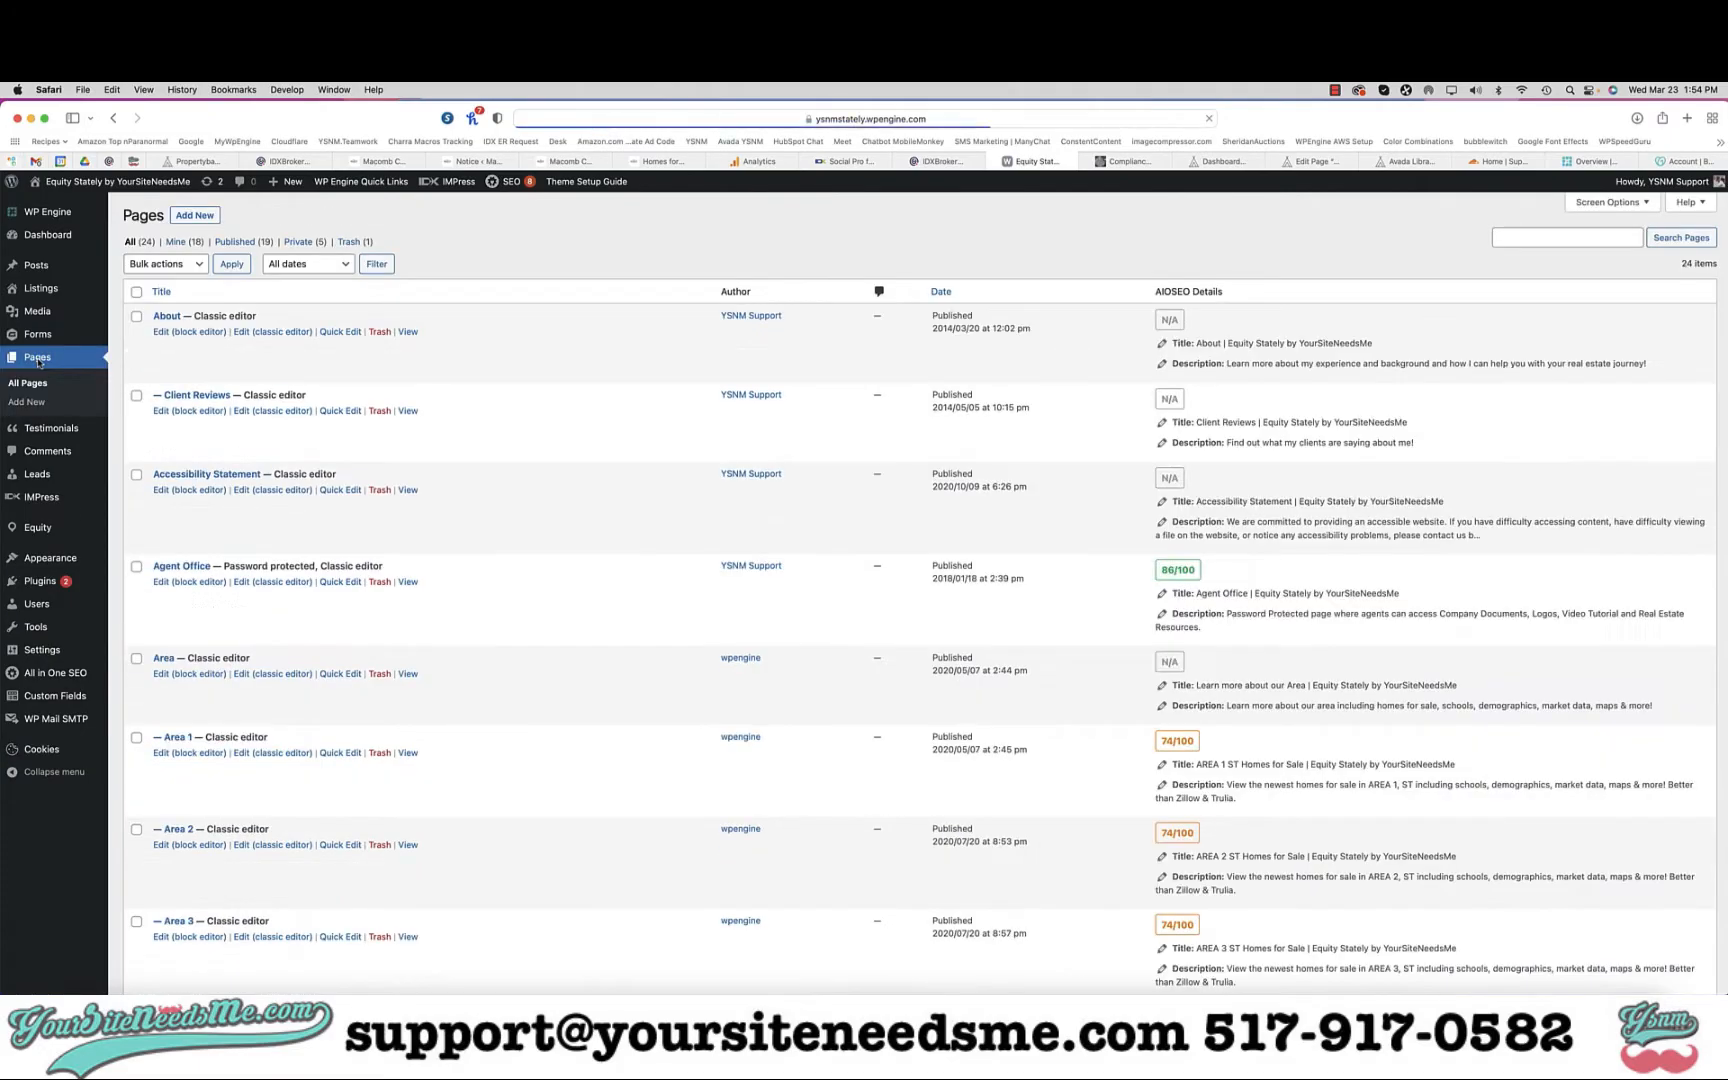
{"action": "scroll", "scroll_direction": "down", "scroll_amount": 3}
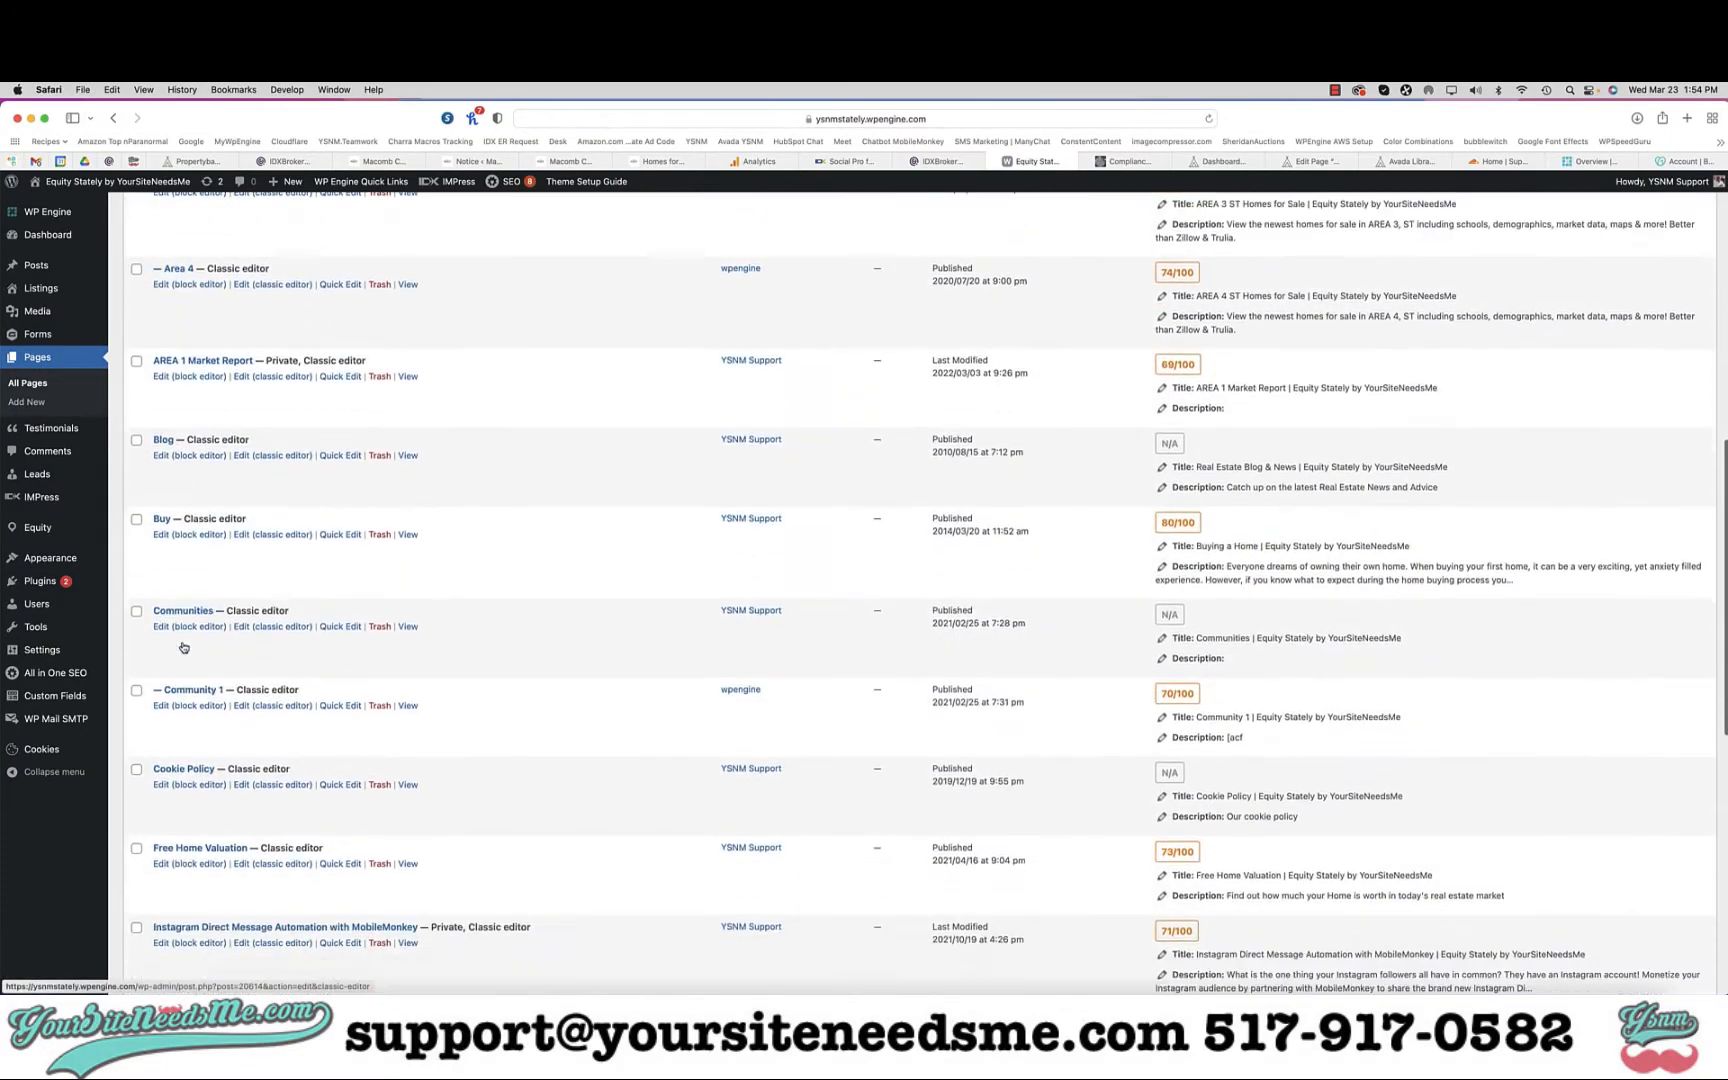
{"action": "scroll", "scroll_direction": "down", "scroll_amount": 3}
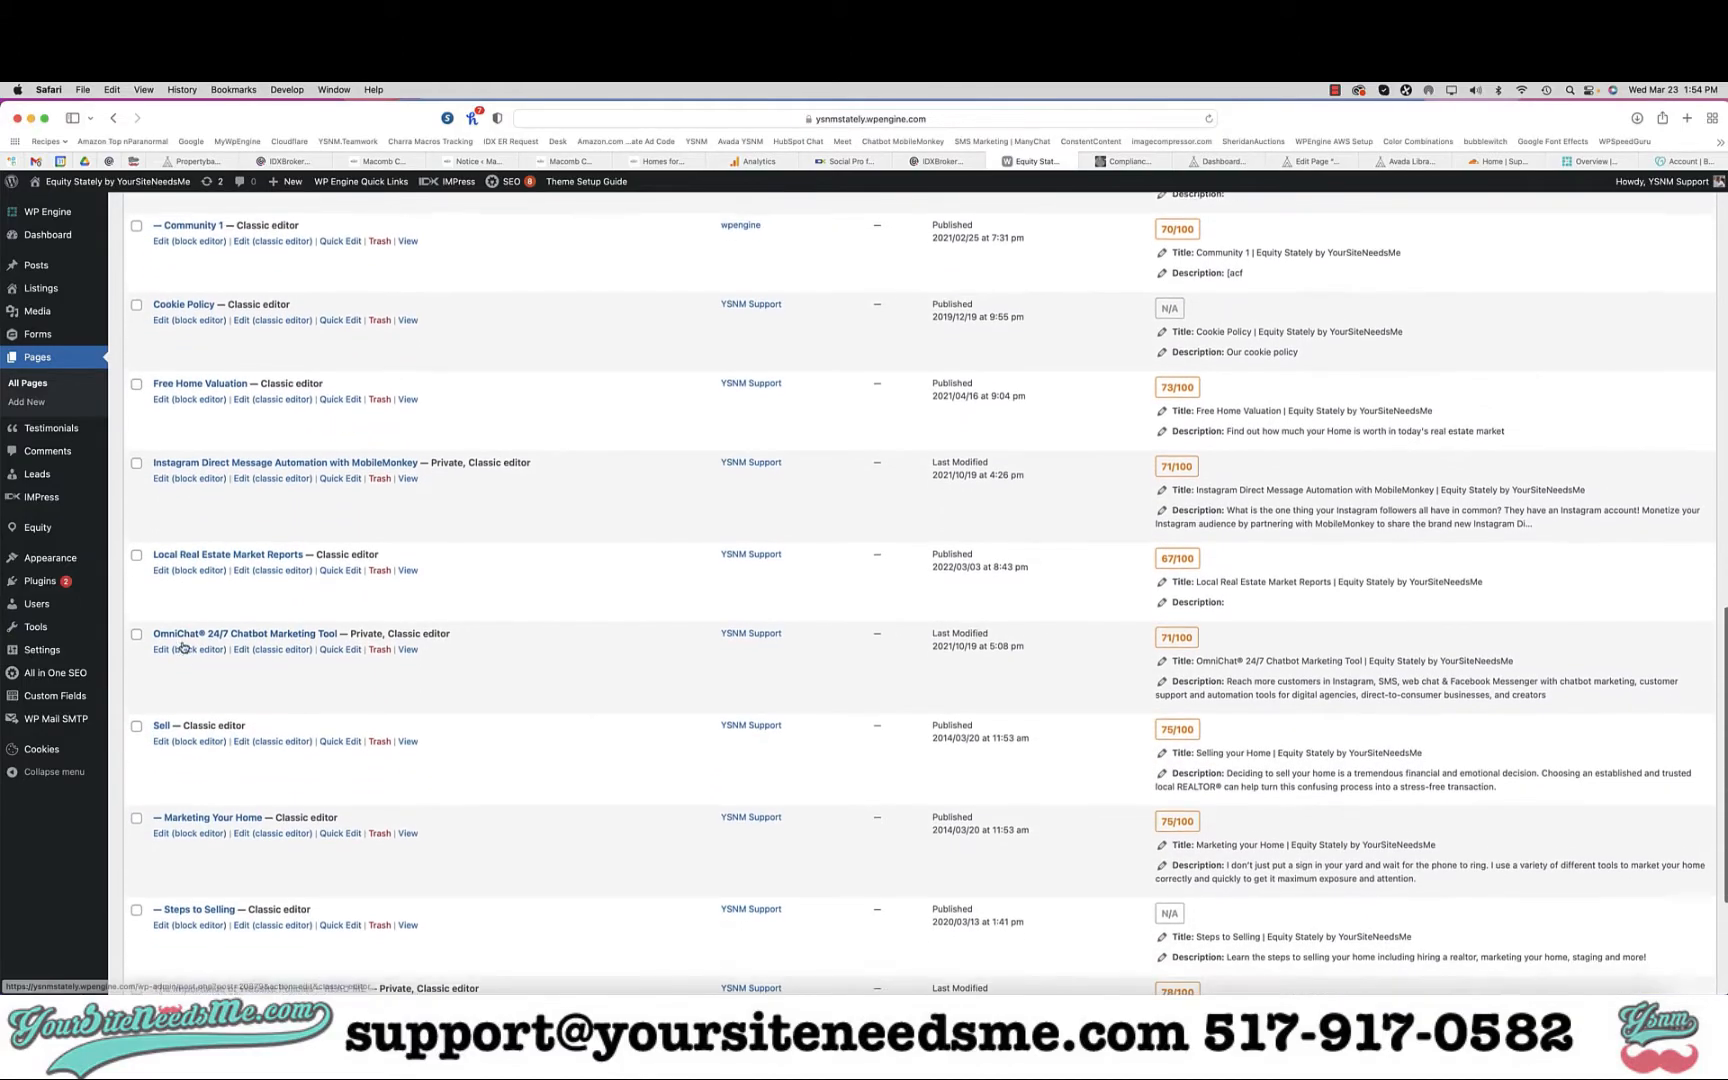
{"action": "scroll", "scroll_direction": "down", "scroll_amount": 3}
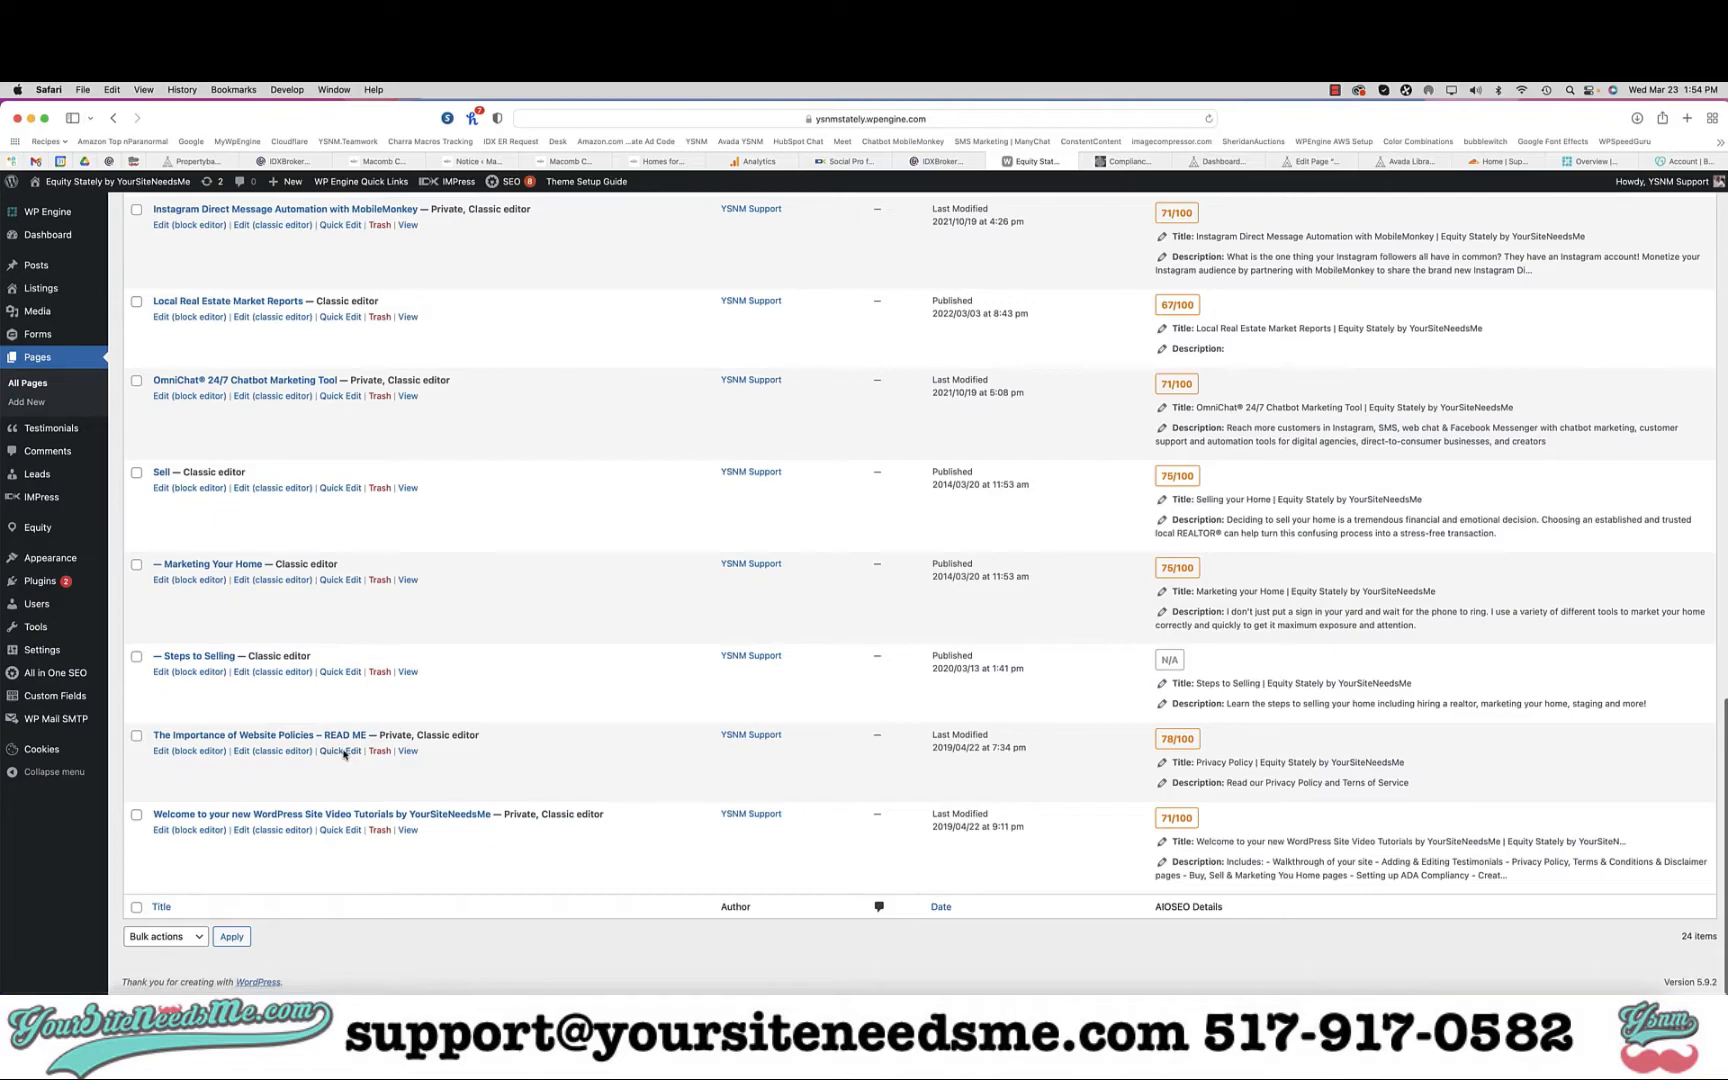
{"action": "left_click", "coordinate": [340, 752]}
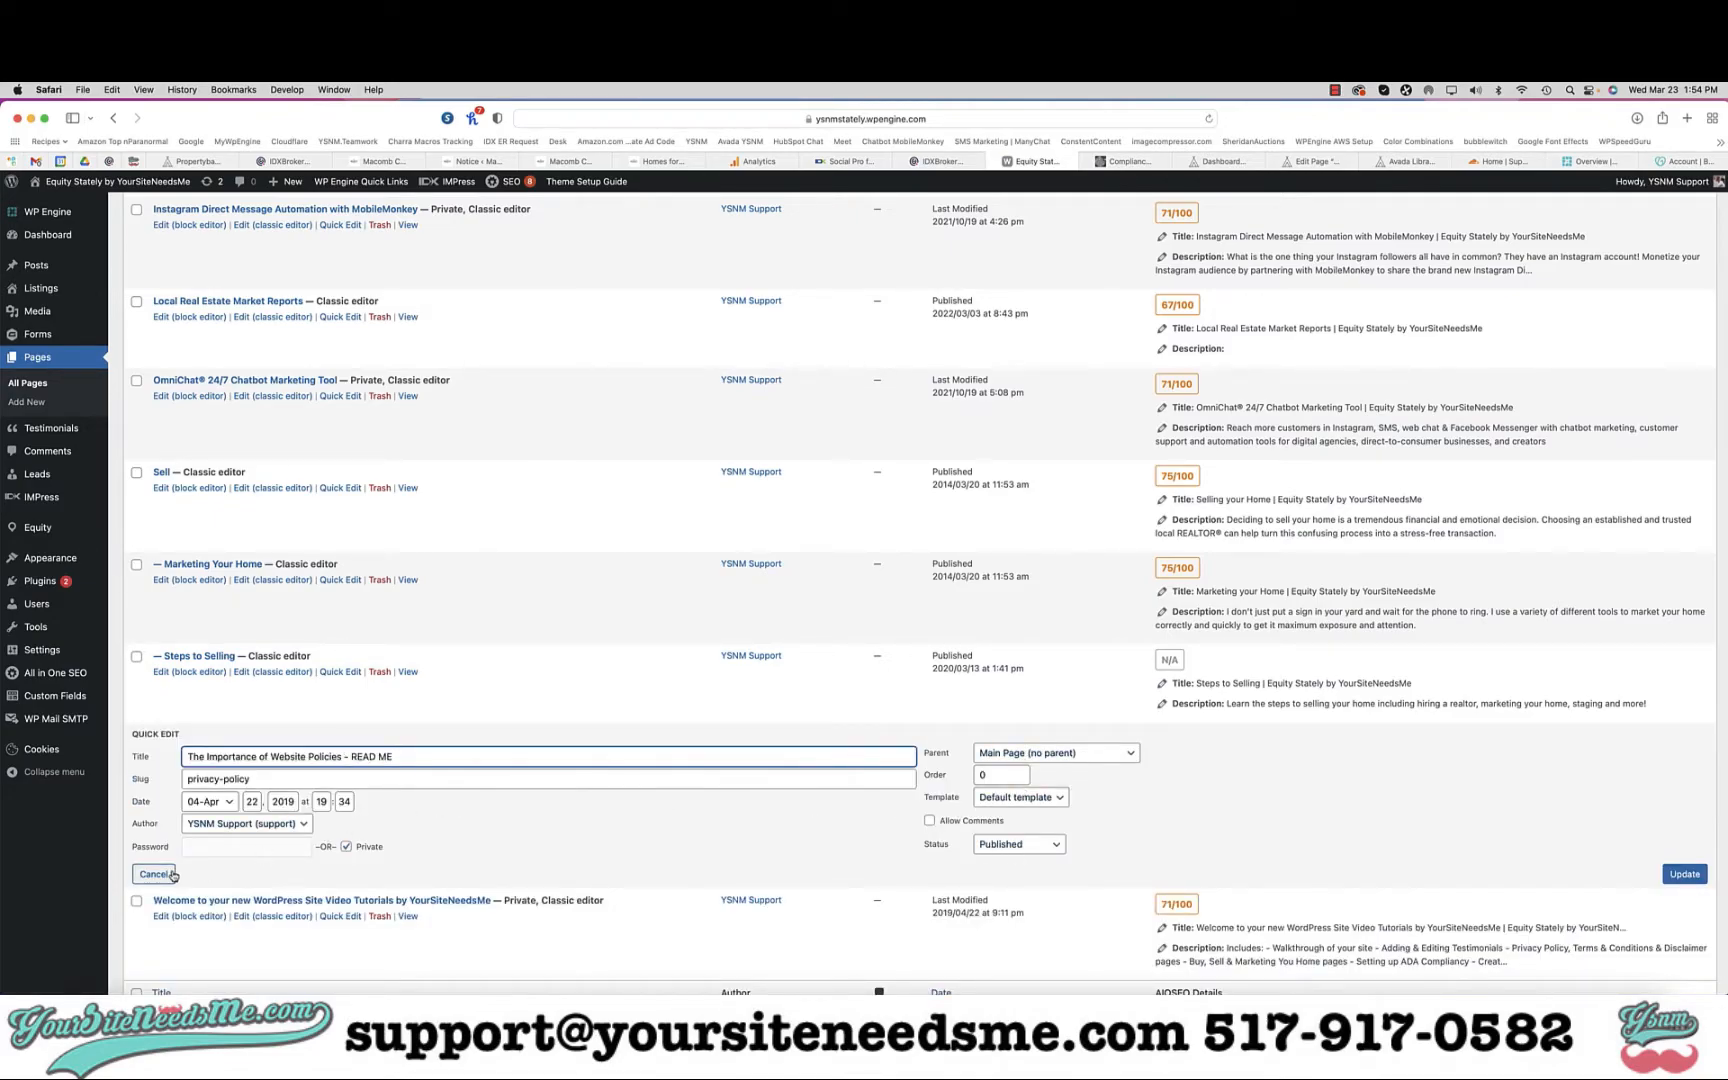
{"action": "left_click", "coordinate": [152, 874]}
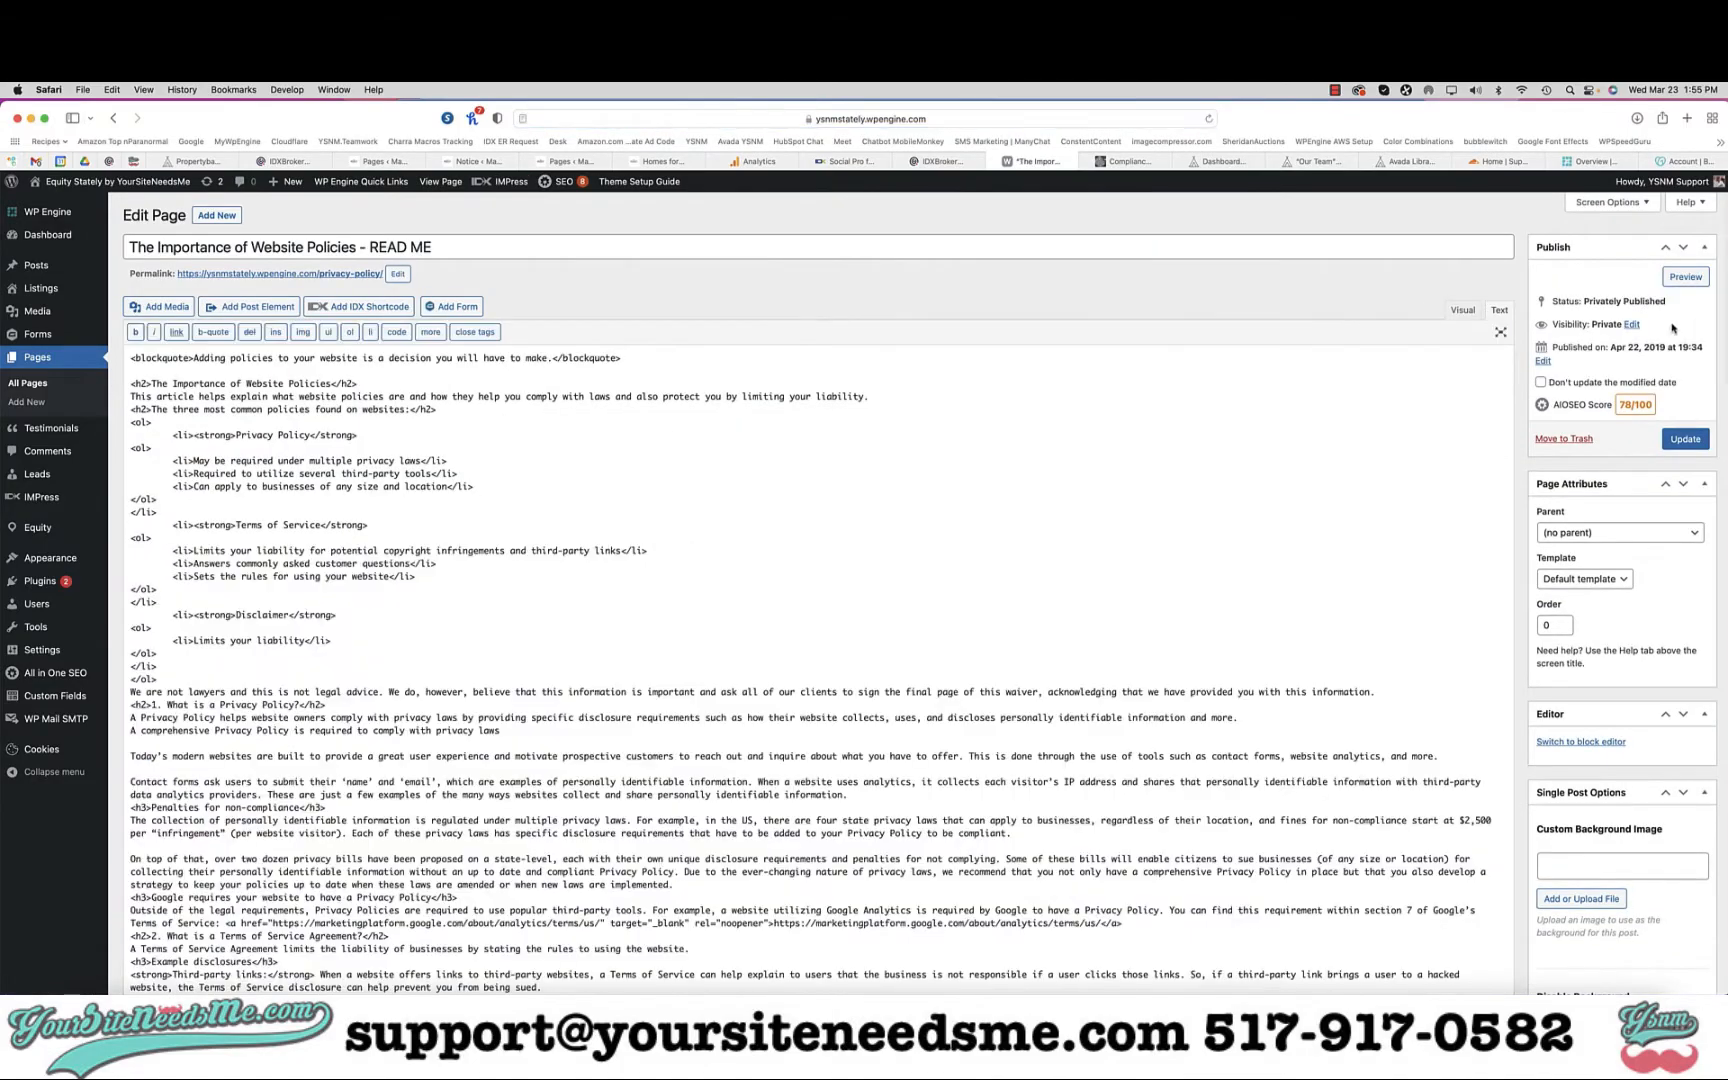
- Set the page's visibility to Public and update it
{"action": "left_click", "coordinate": [1638, 324]}
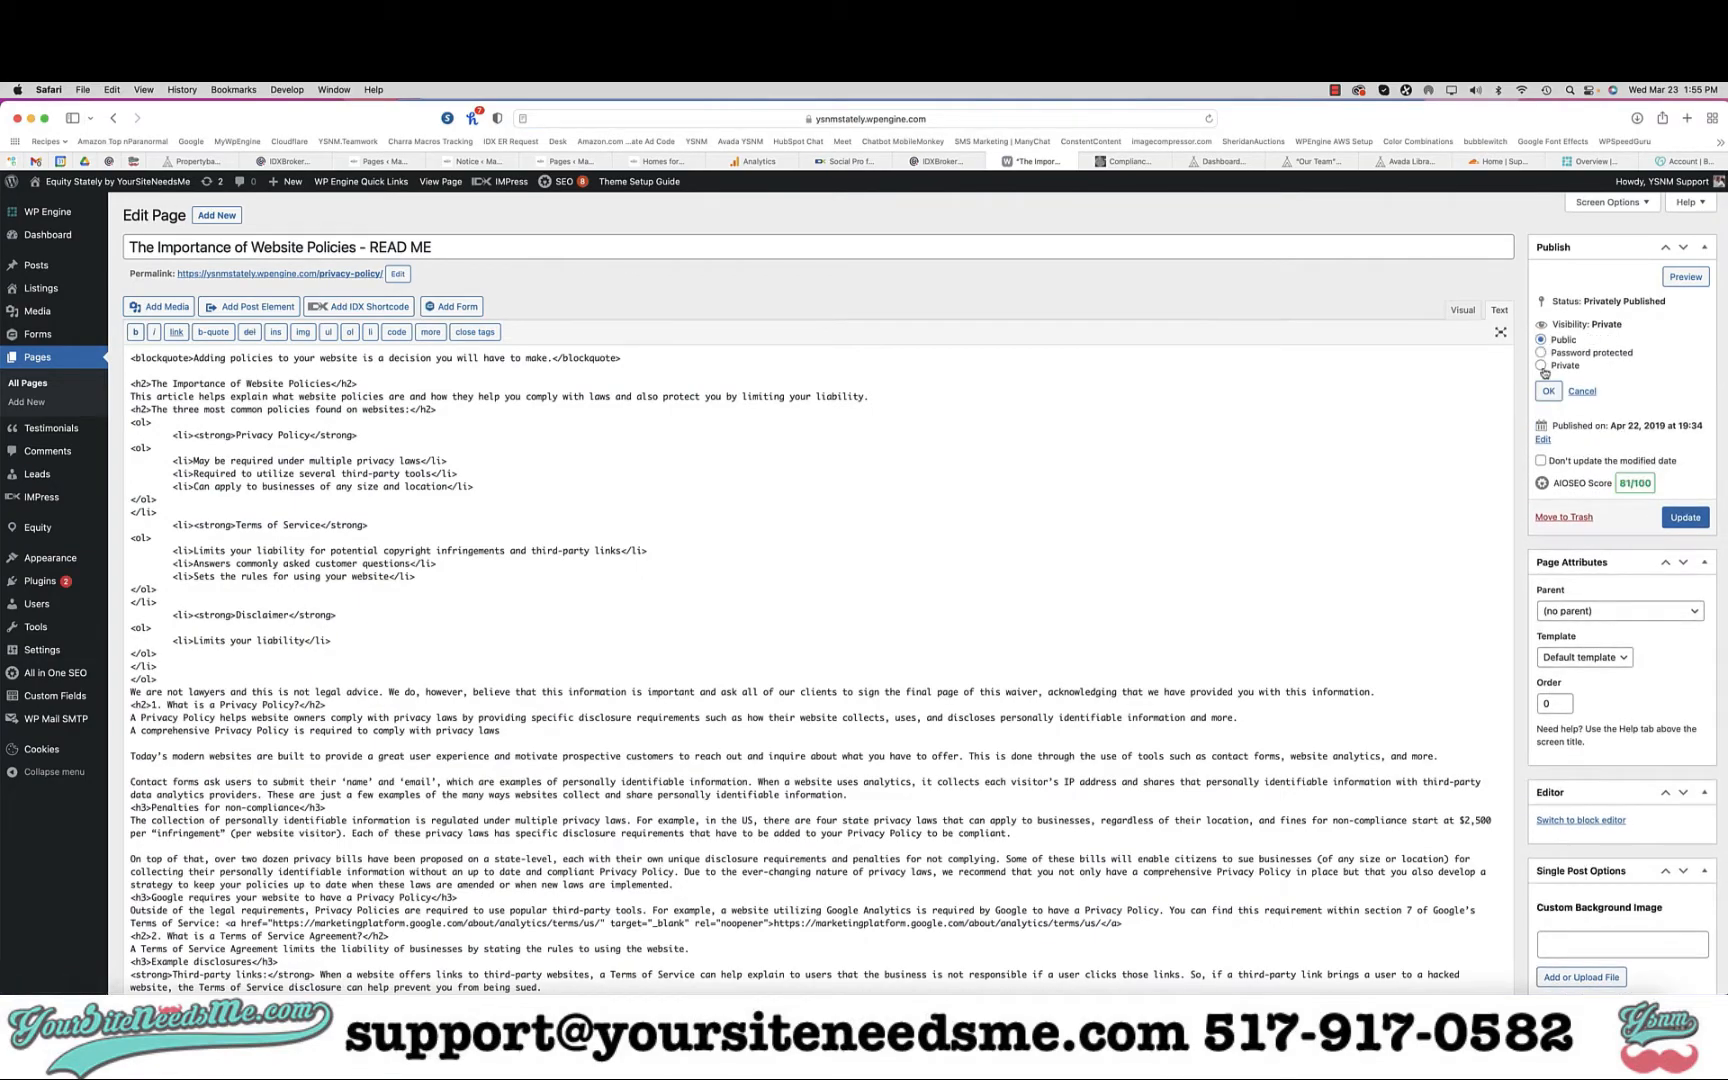
{"action": "left_click", "coordinate": [1548, 392]}
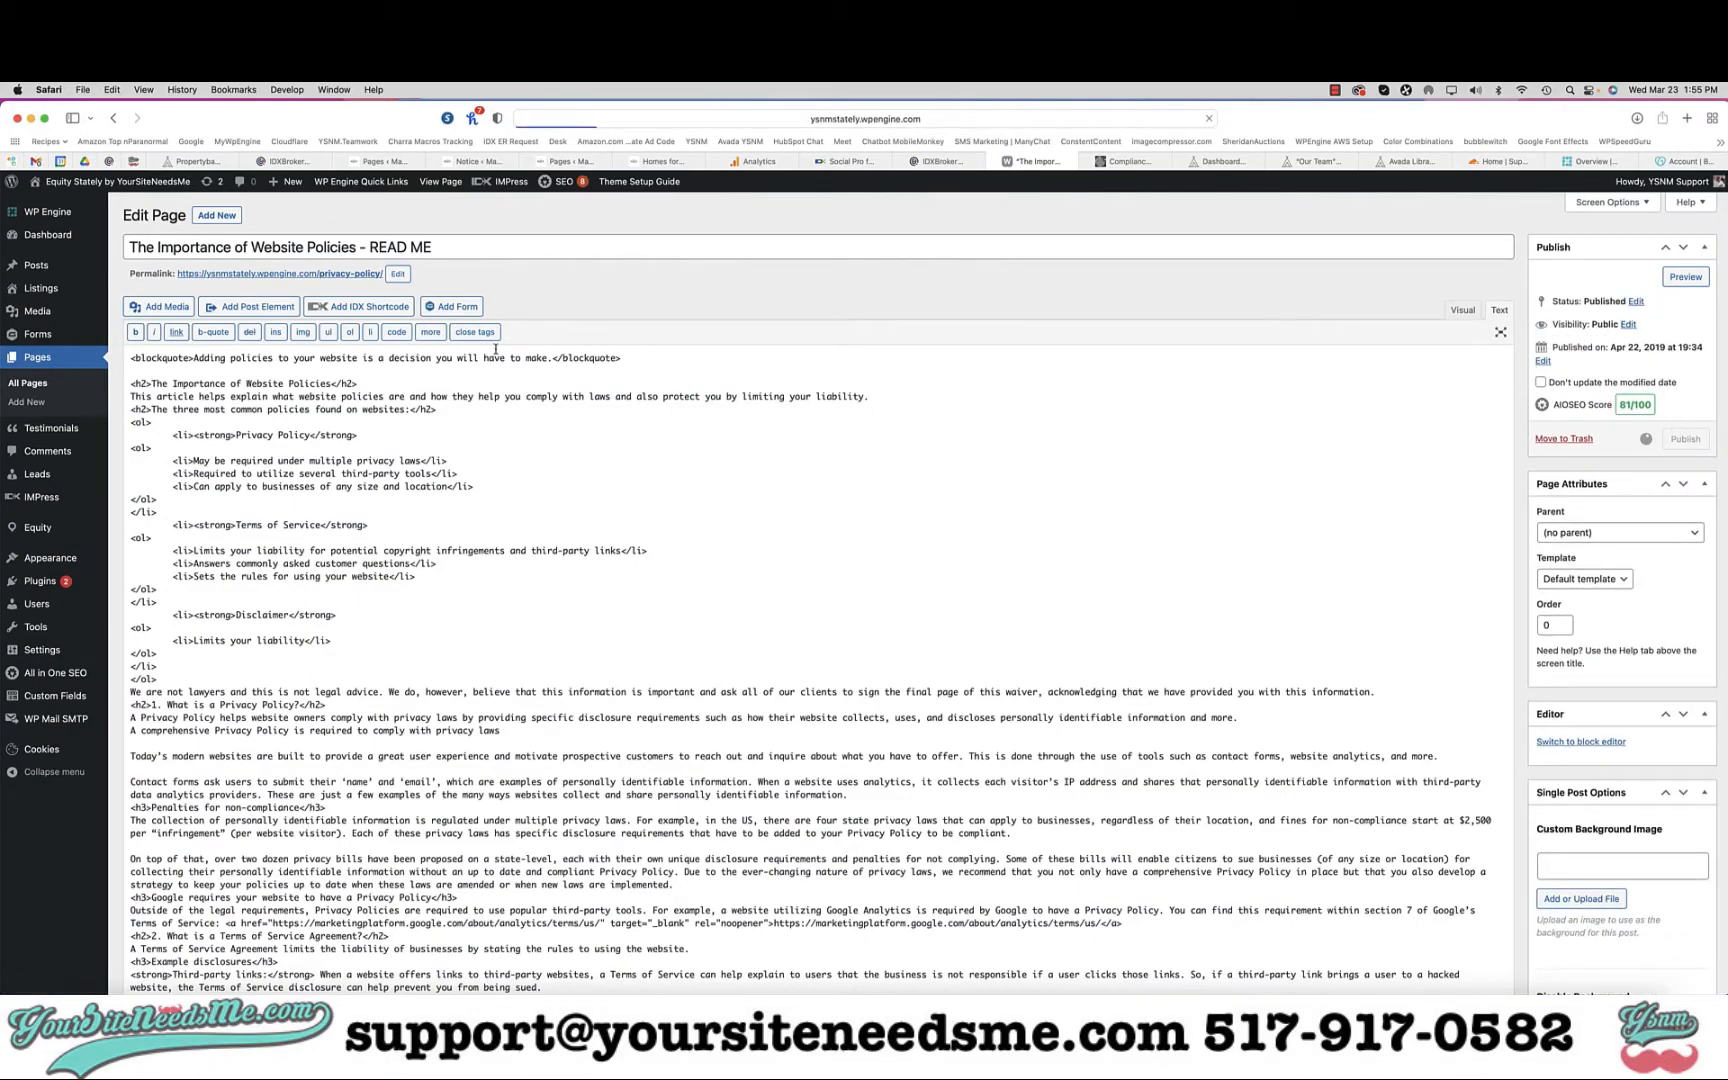
{"action": "left_click", "coordinate": [1686, 438]}
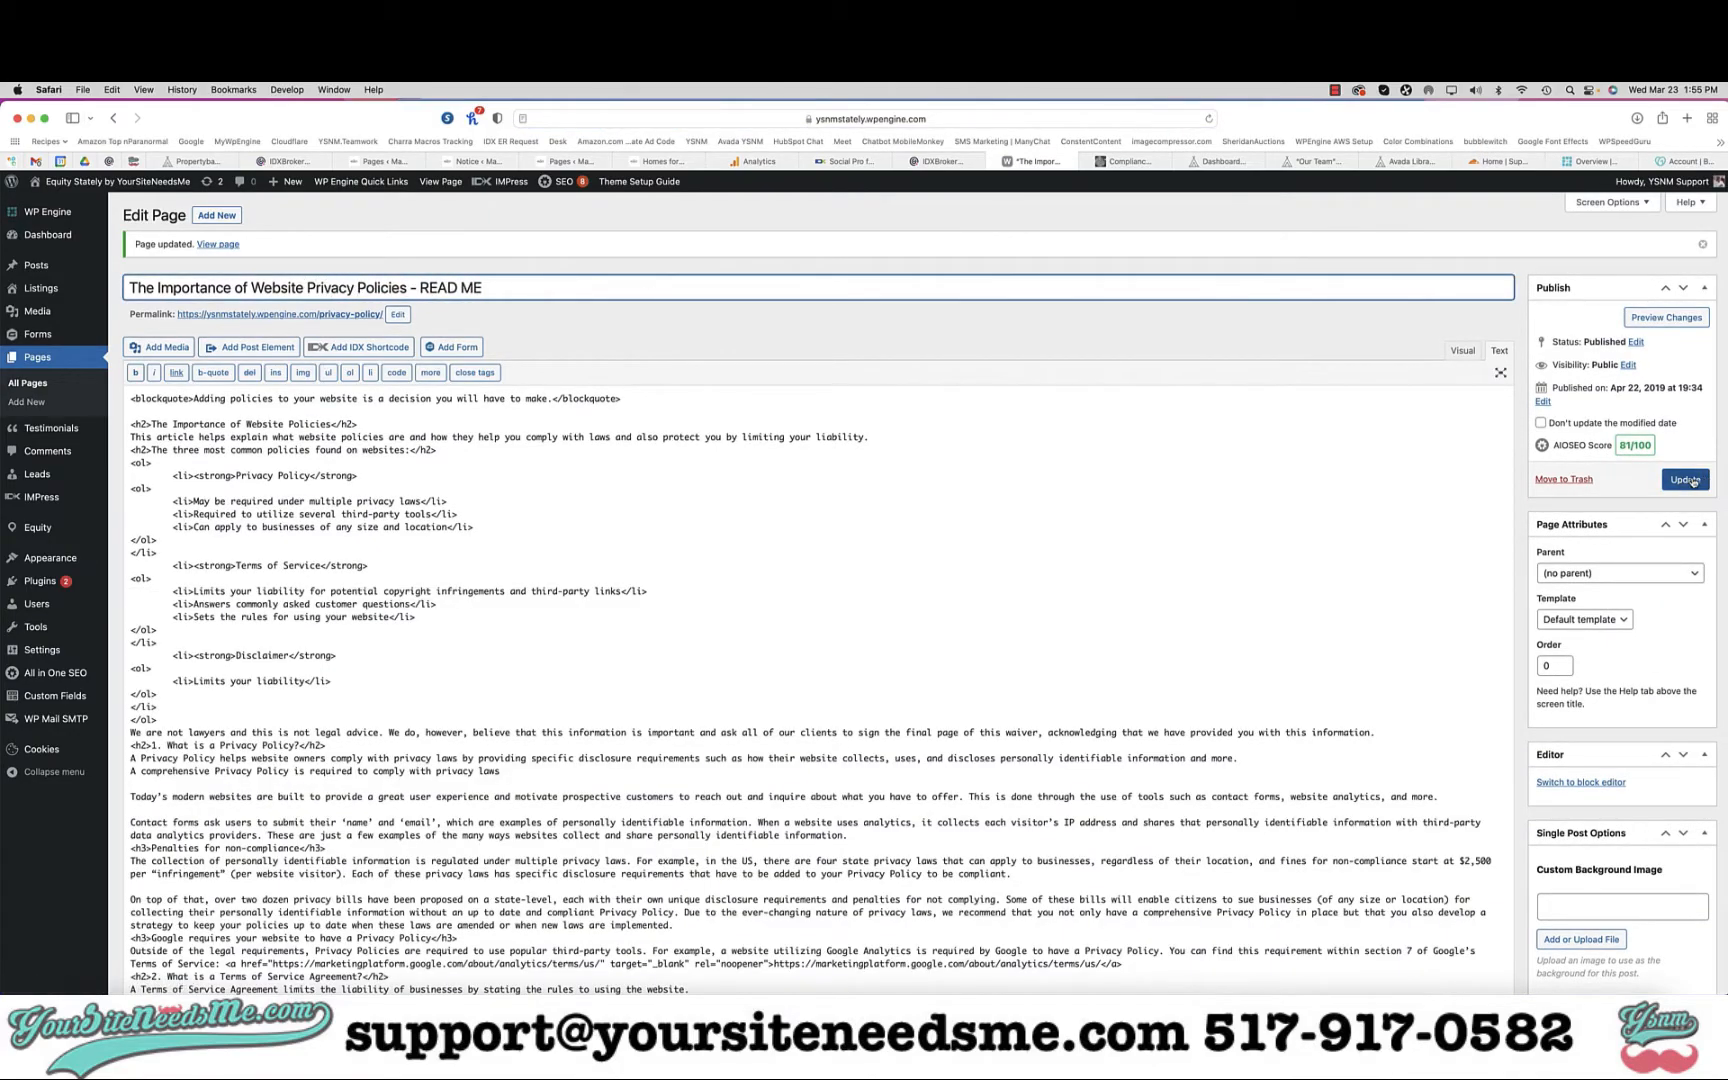
{"action": "left_click", "coordinate": [1686, 480]}
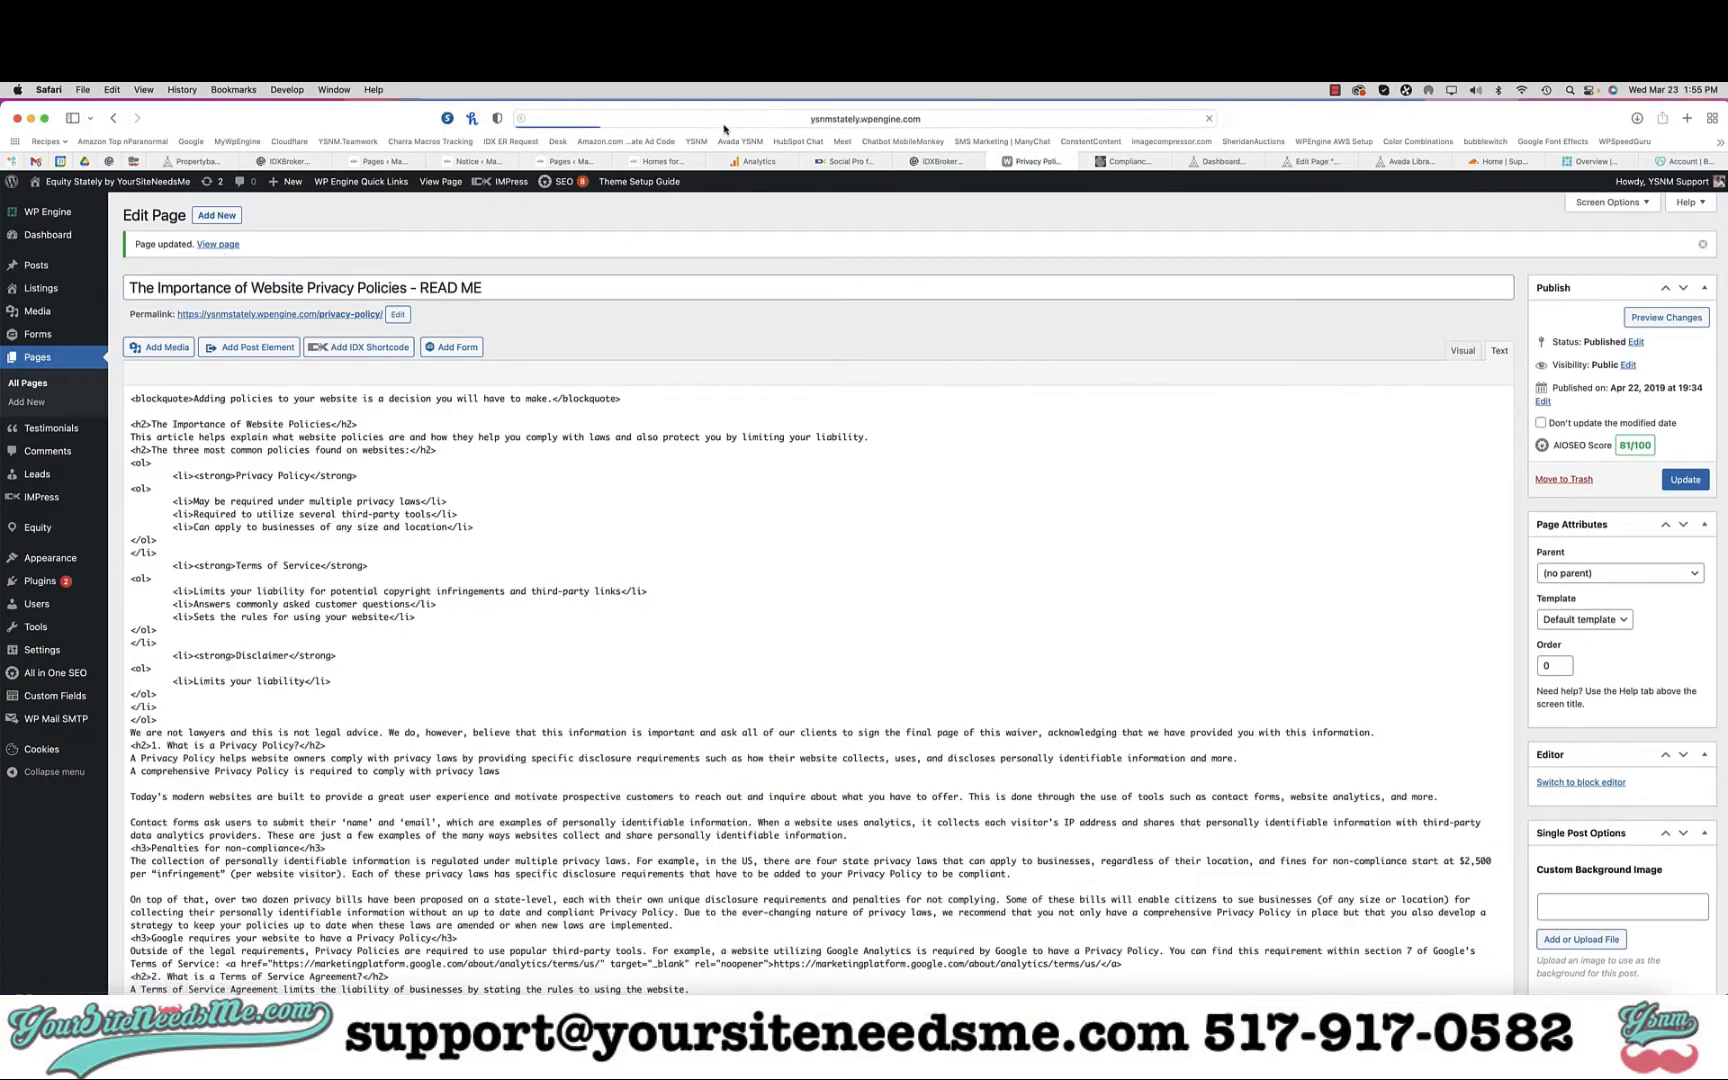
{"action": "left_click", "coordinate": [218, 244]}
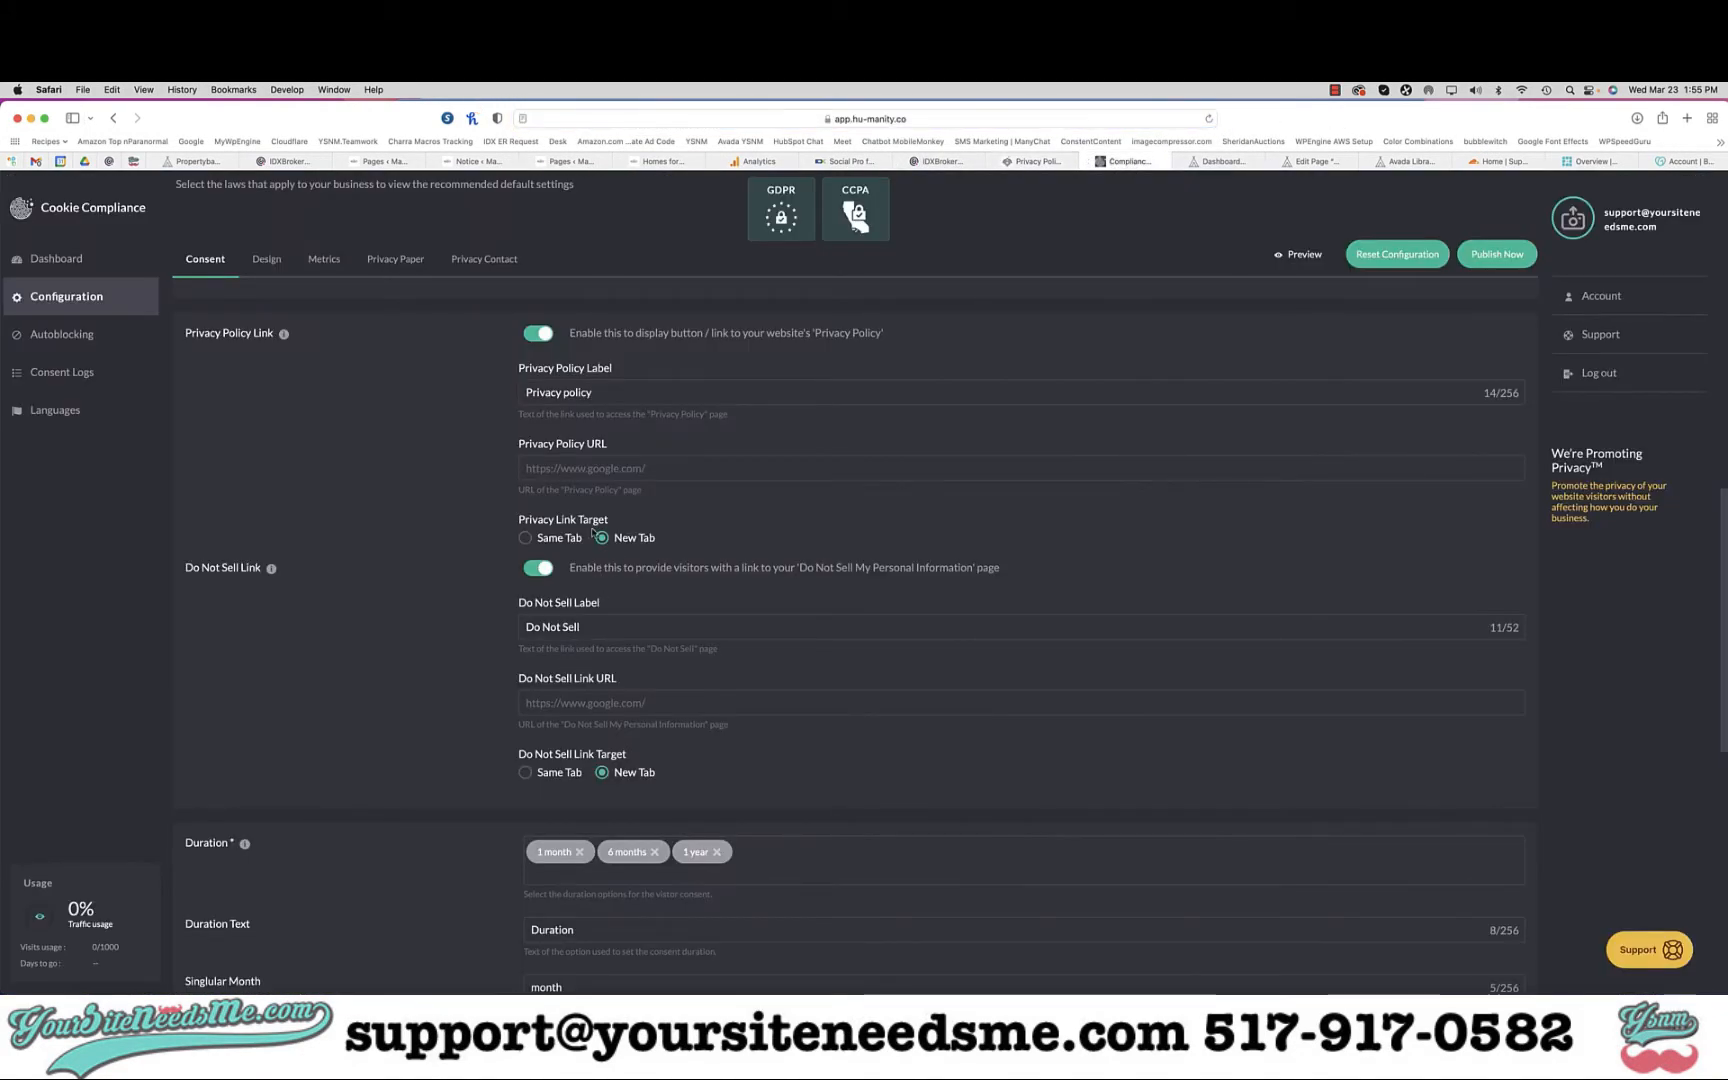
{"action": "type", "text": "https://ysnmstately.wpengine.com/privacy-policy/"}
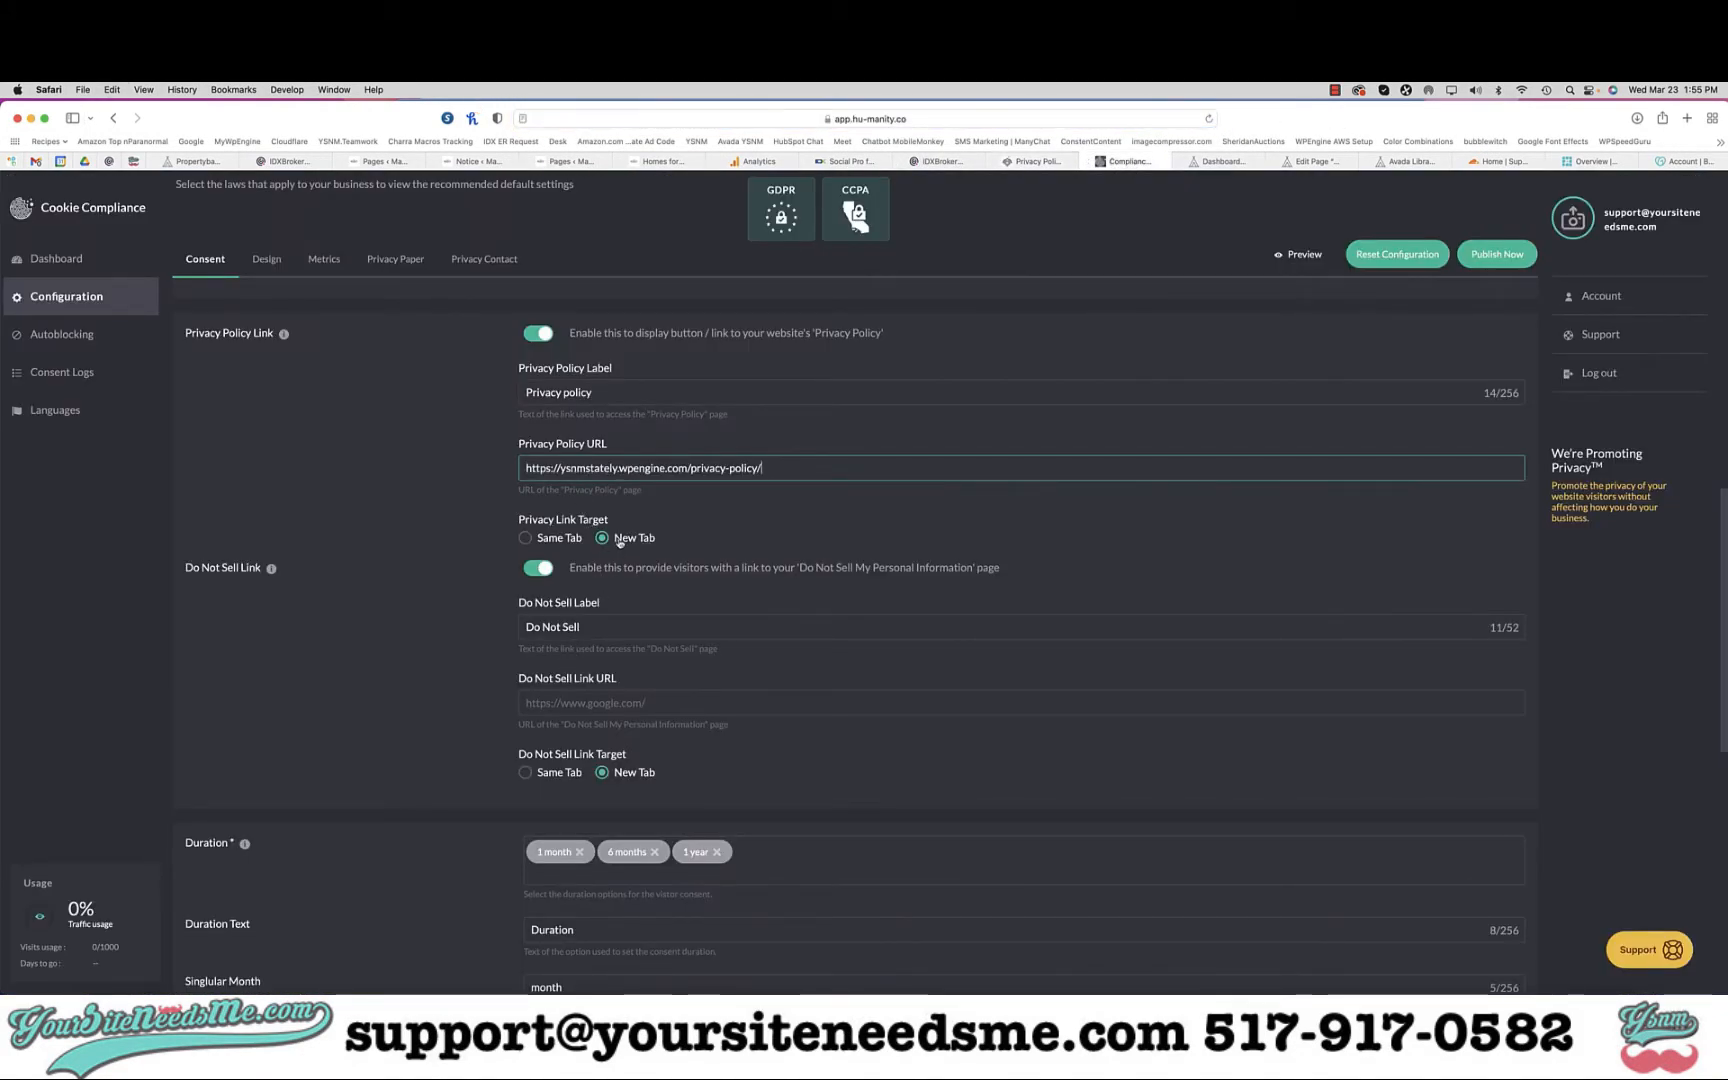
{"action": "scroll", "scroll_direction": "down", "scroll_amount": 3}
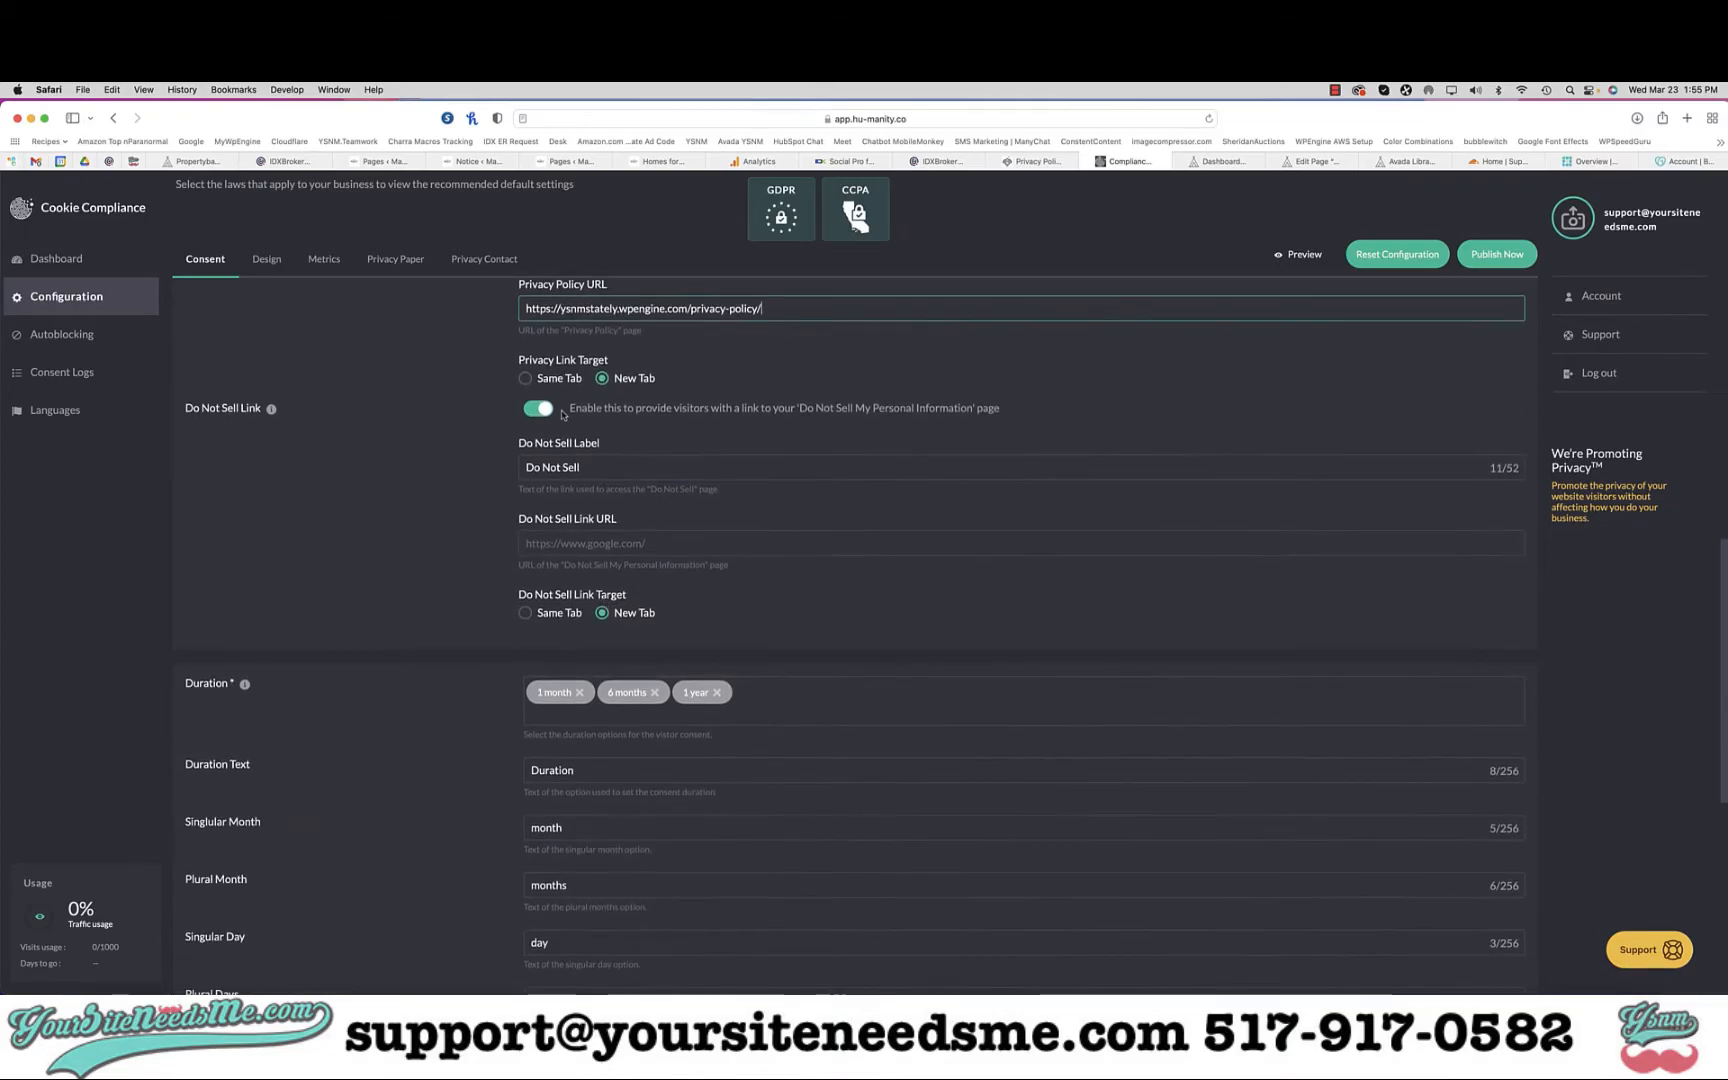
{"action": "left_click", "coordinate": [538, 408]}
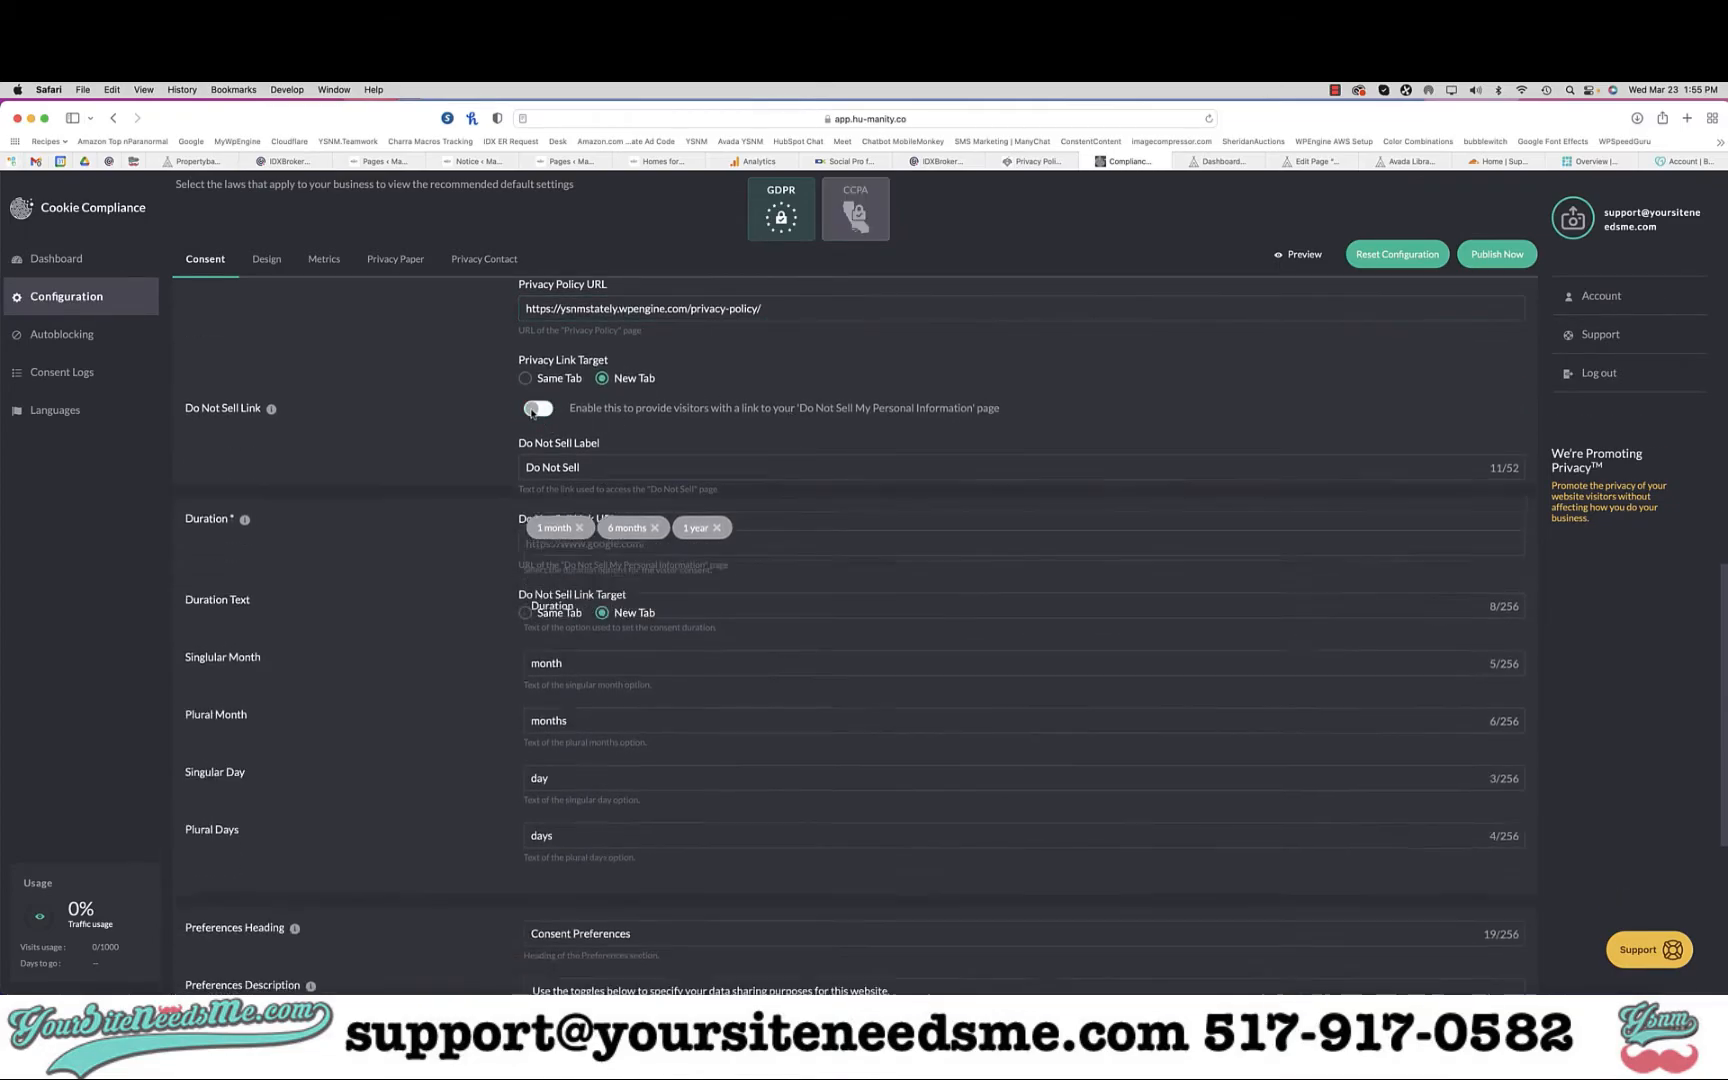
- Enable blocking the site UI until consent is recorded
{"action": "scroll", "scroll_direction": "down", "scroll_amount": 3}
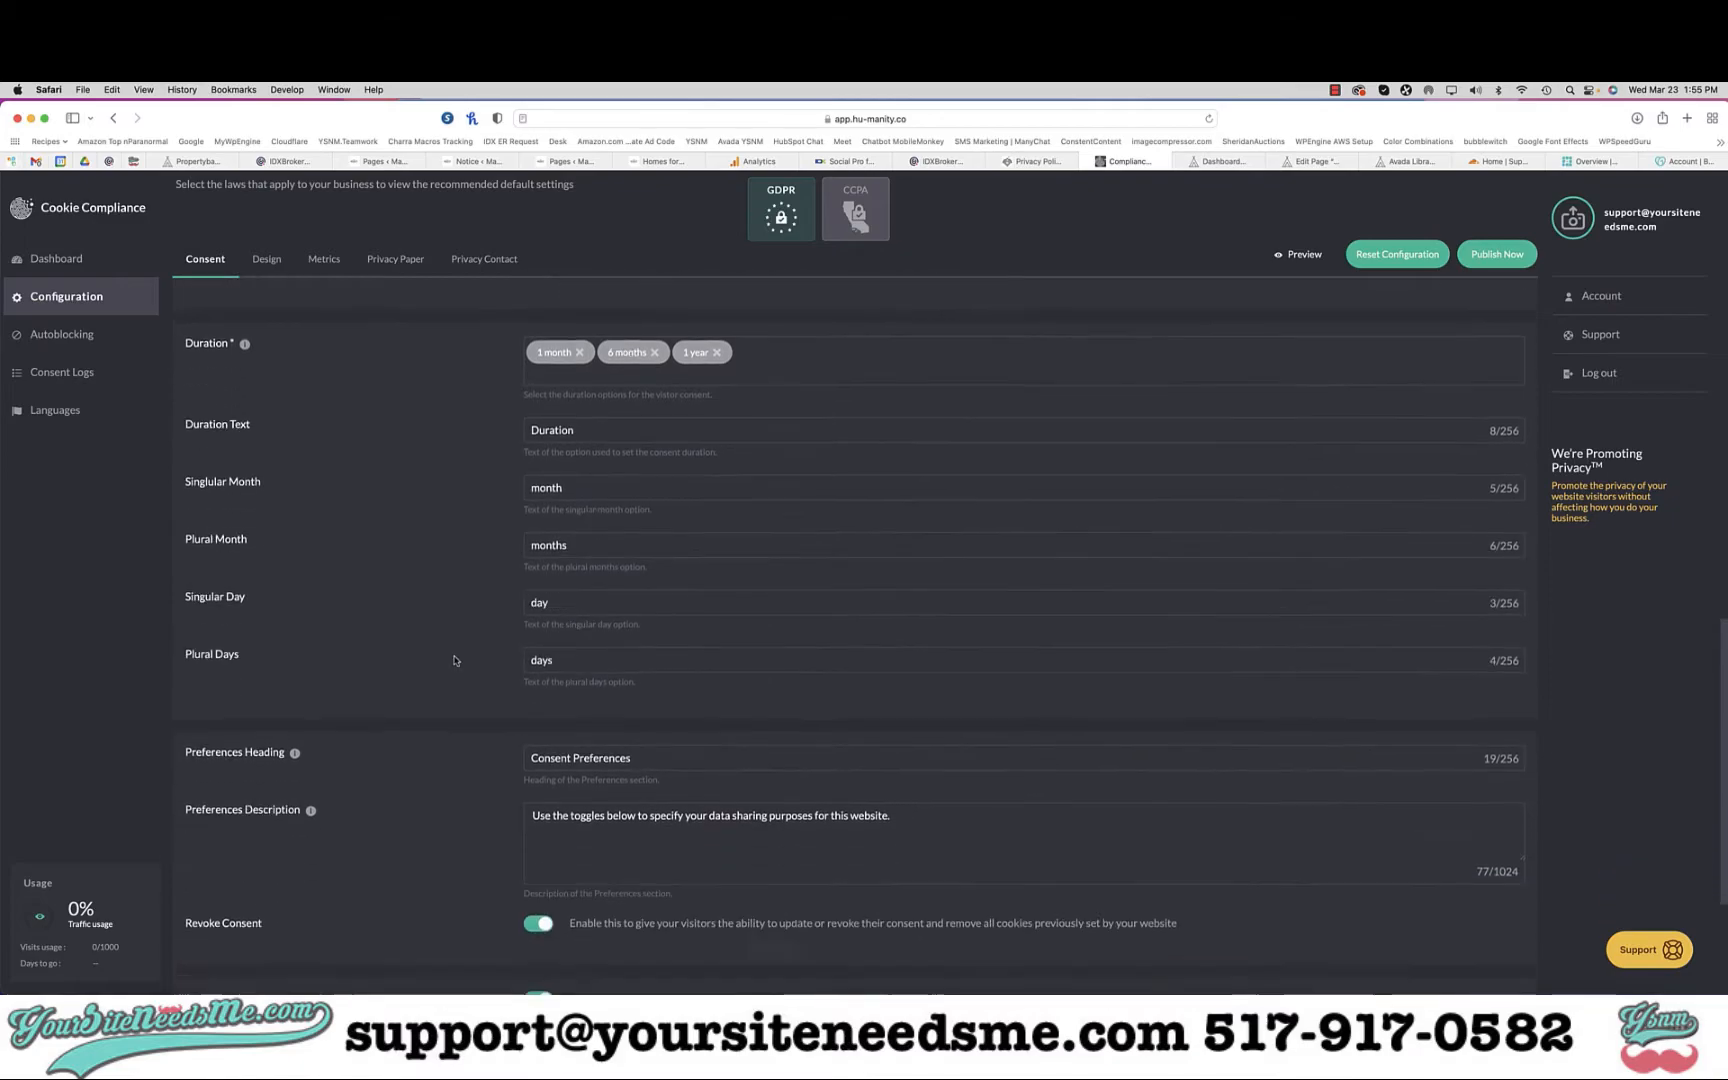
{"action": "scroll", "scroll_direction": "down", "scroll_amount": 3}
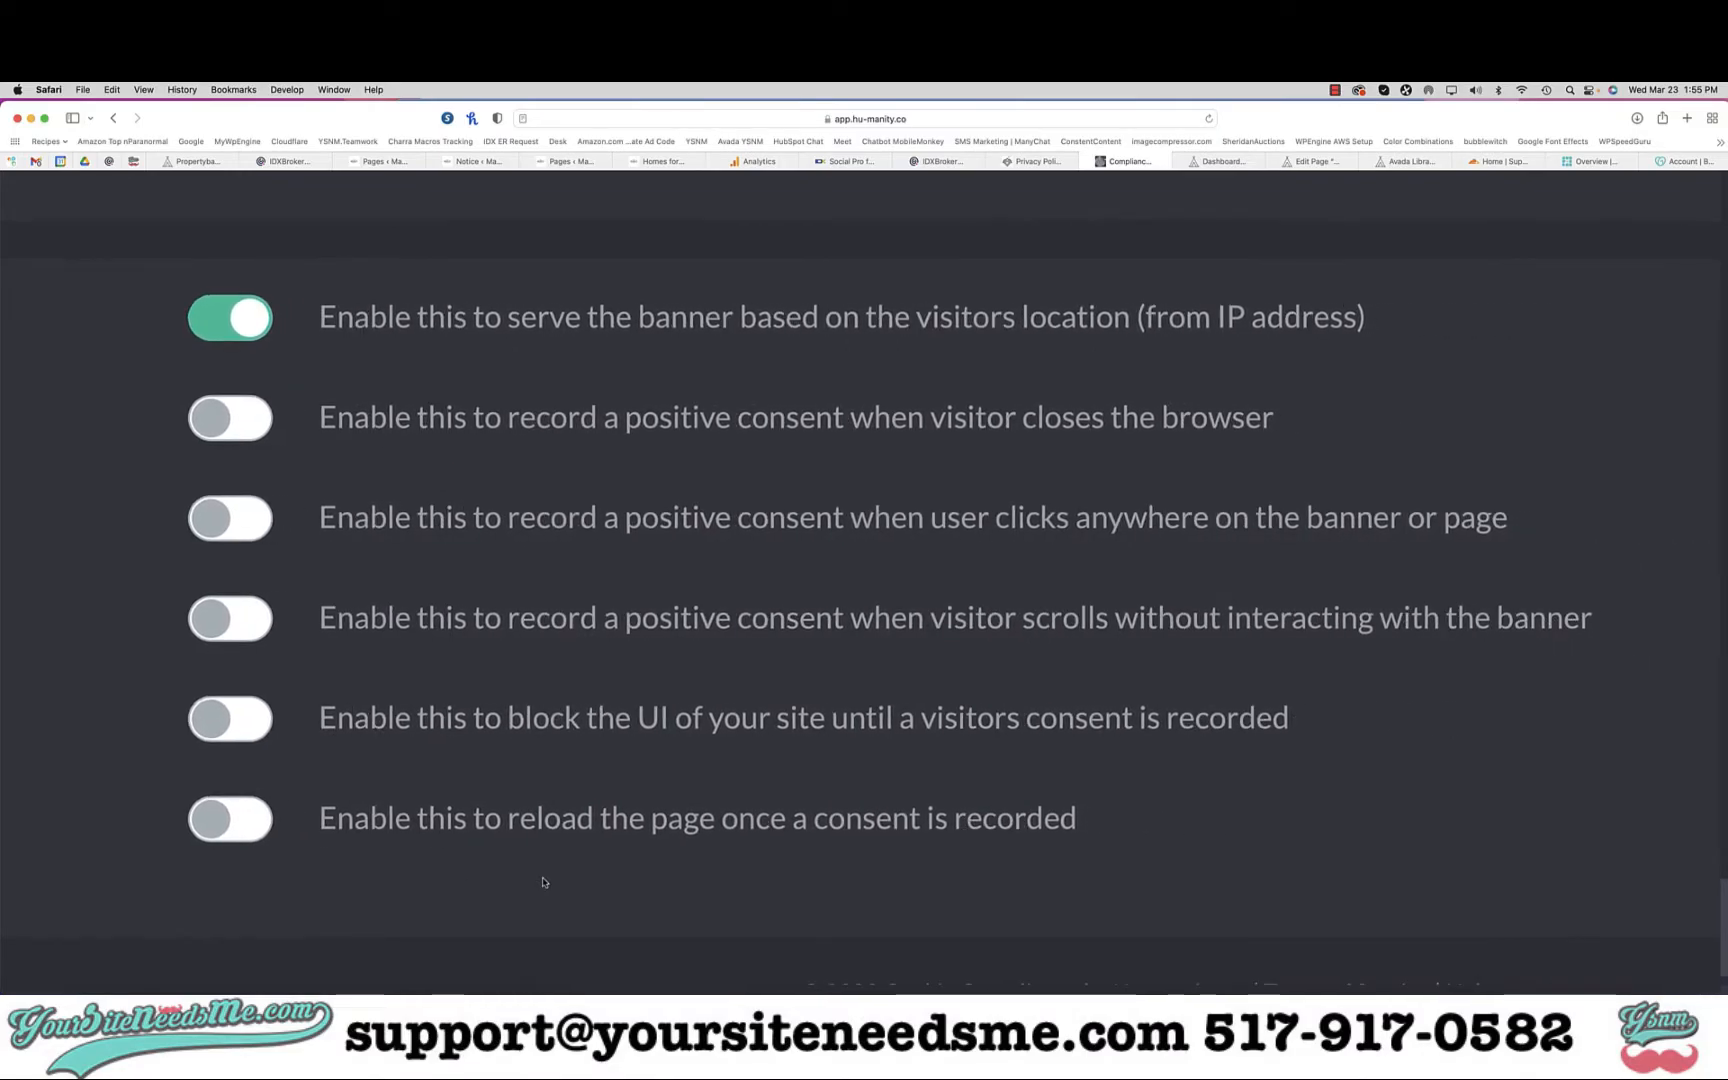
{"action": "mouse_move", "coordinate": [340, 718]}
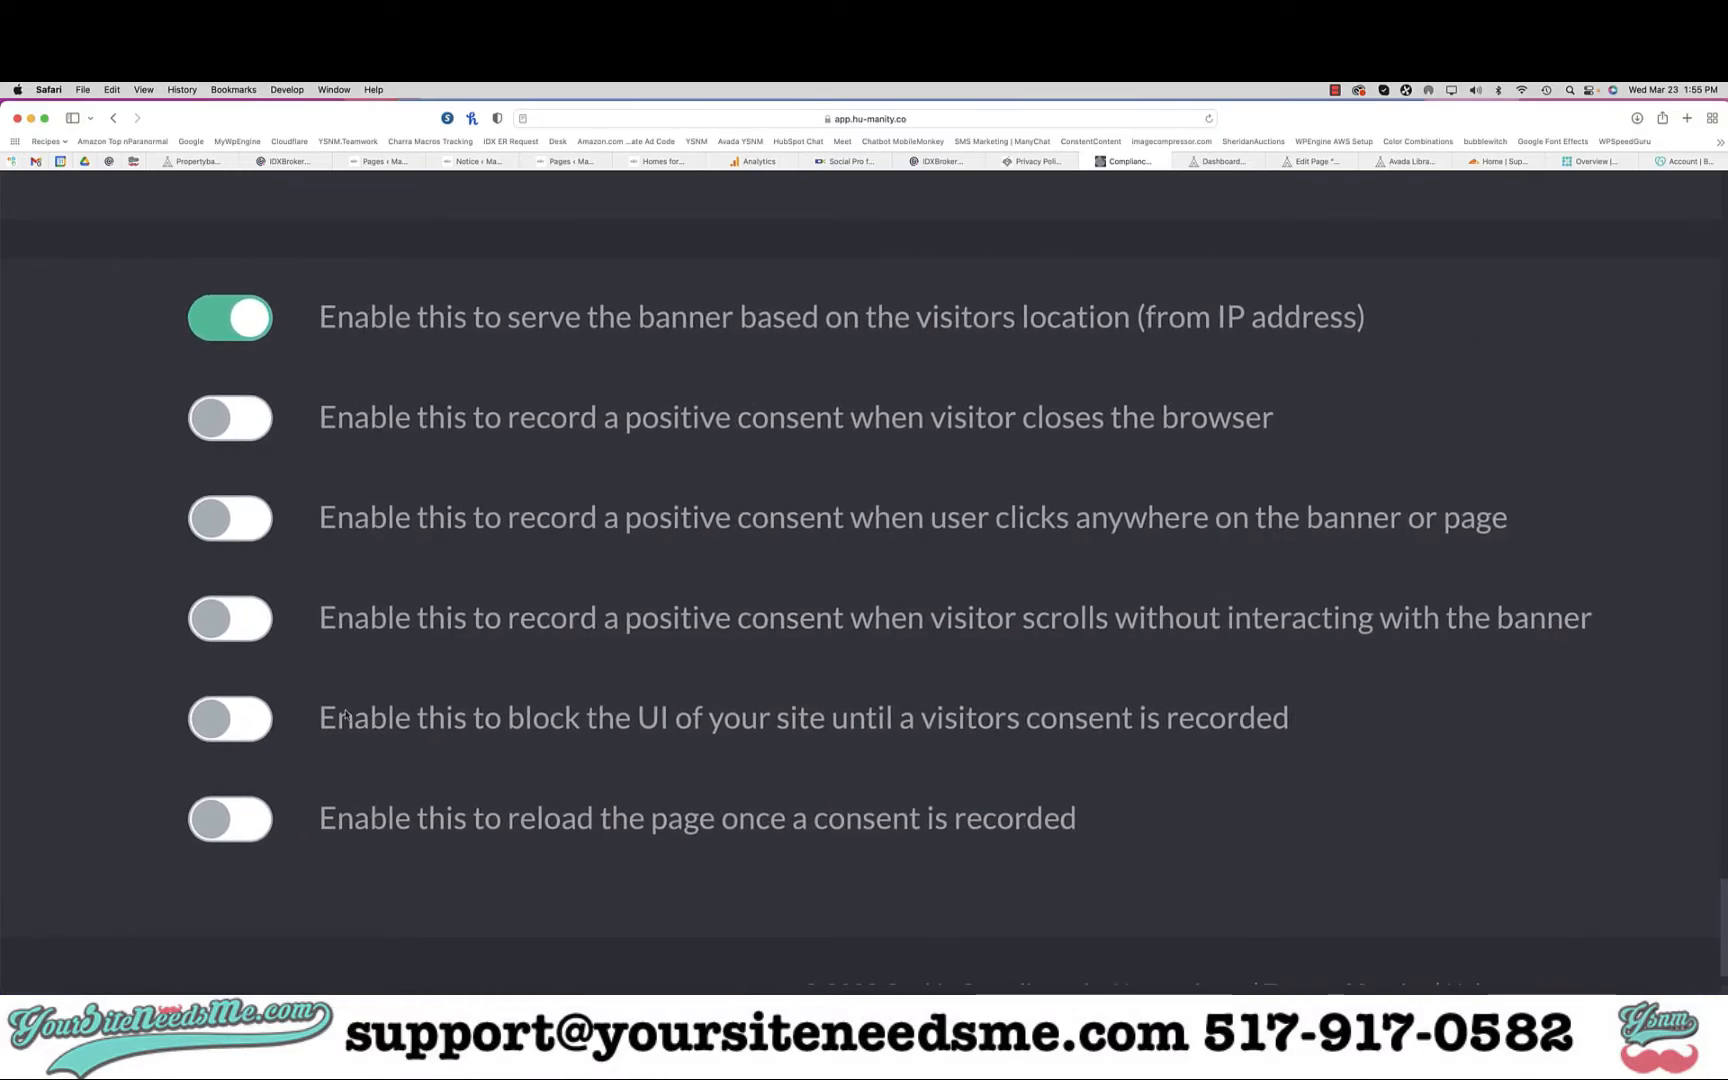
{"action": "left_click", "coordinate": [228, 720]}
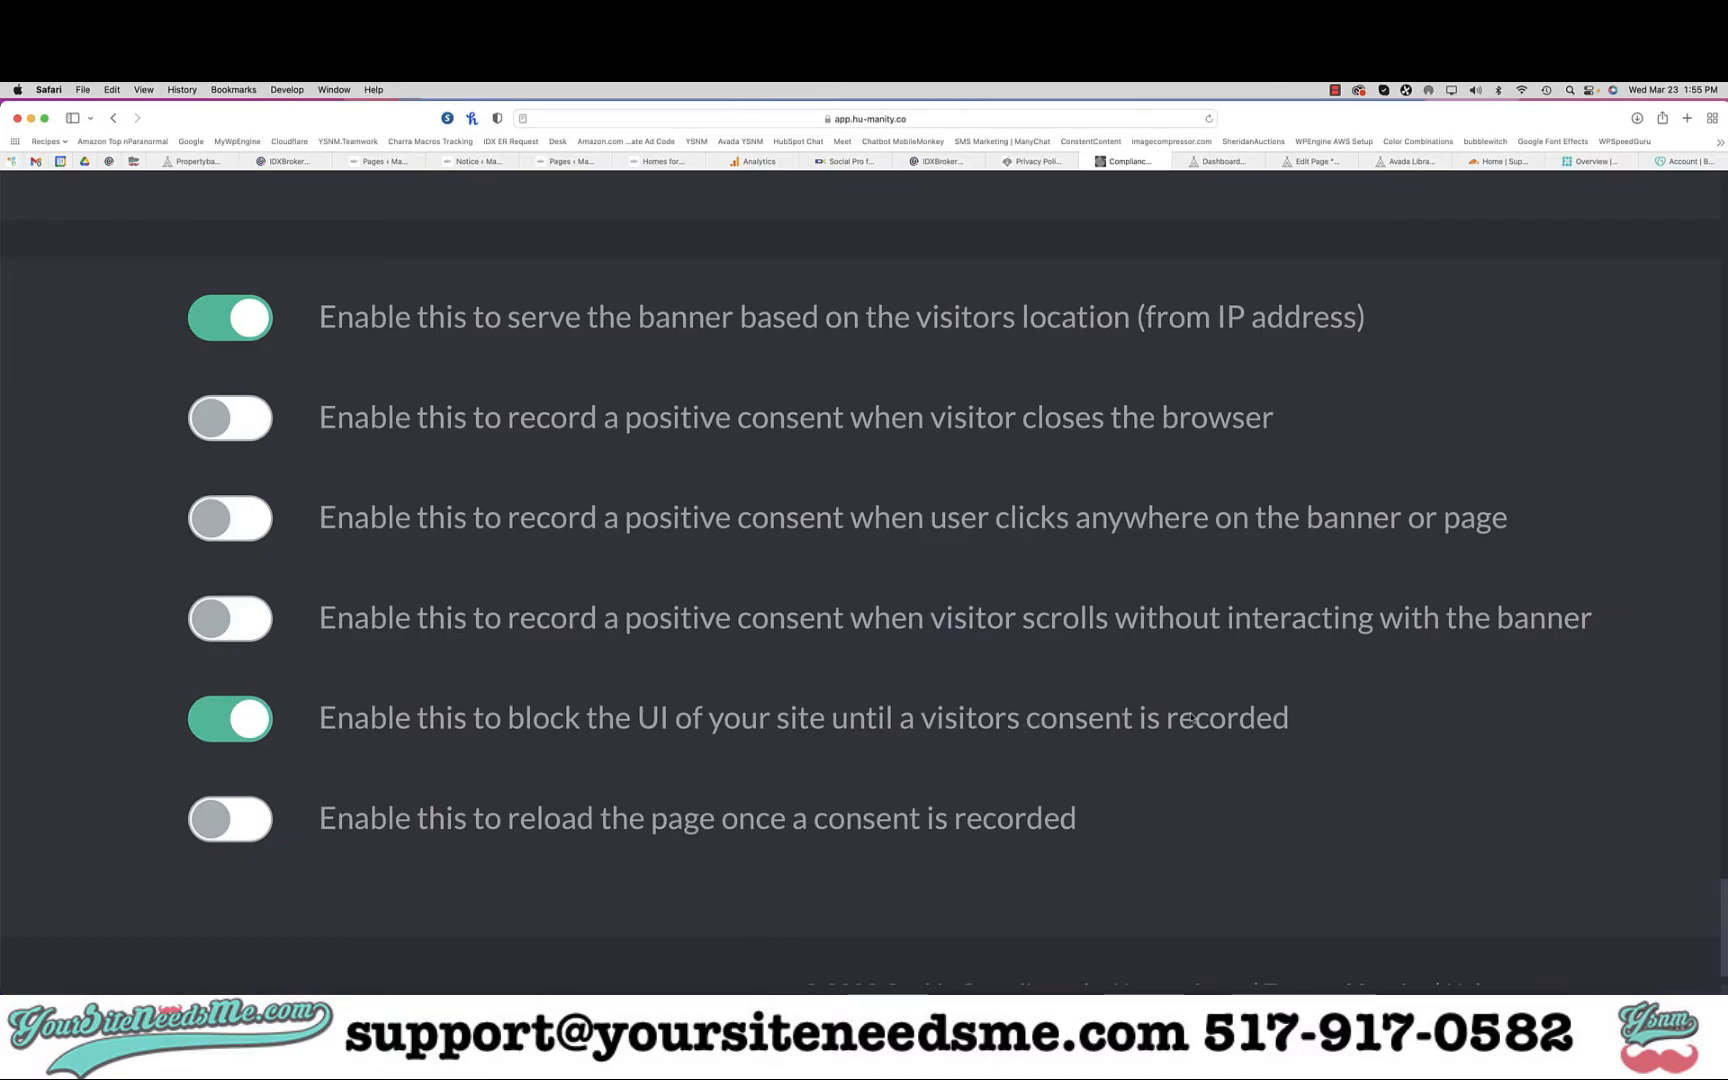
{"action": "left_click", "coordinate": [228, 820]}
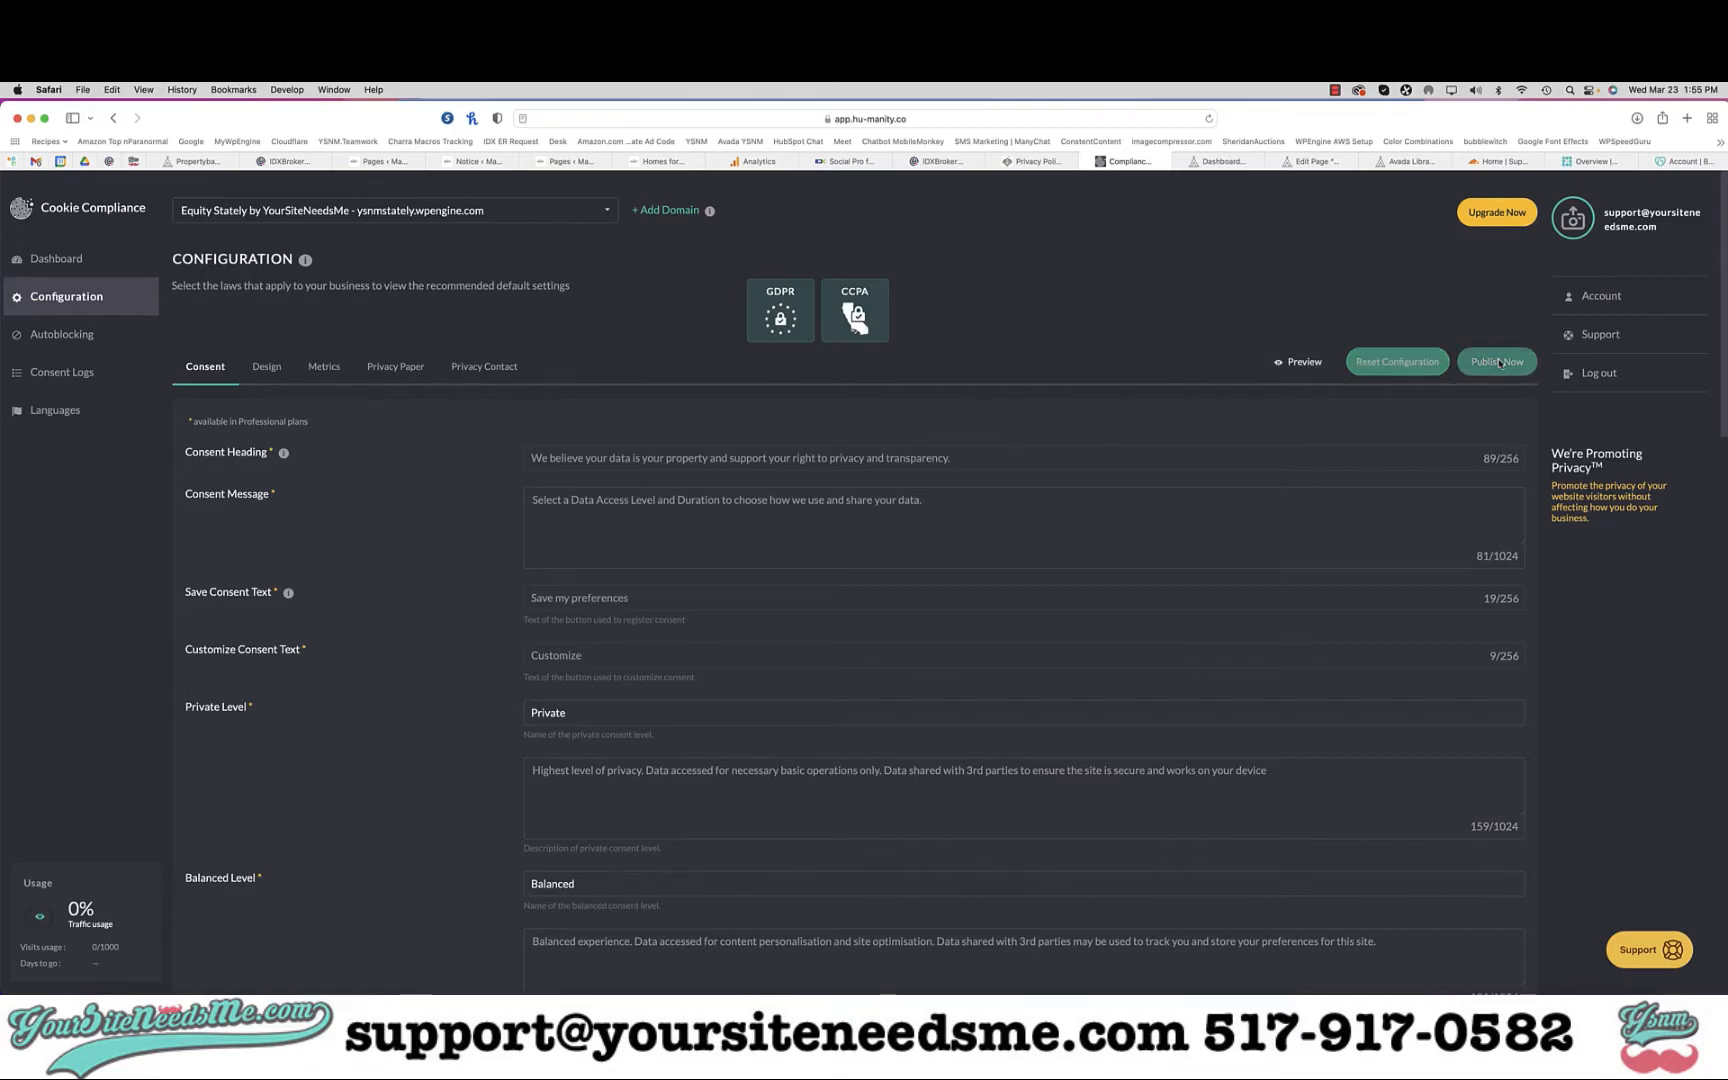
- Publish the banner configuration and look over the Design settings
{"action": "left_click", "coordinate": [1496, 362]}
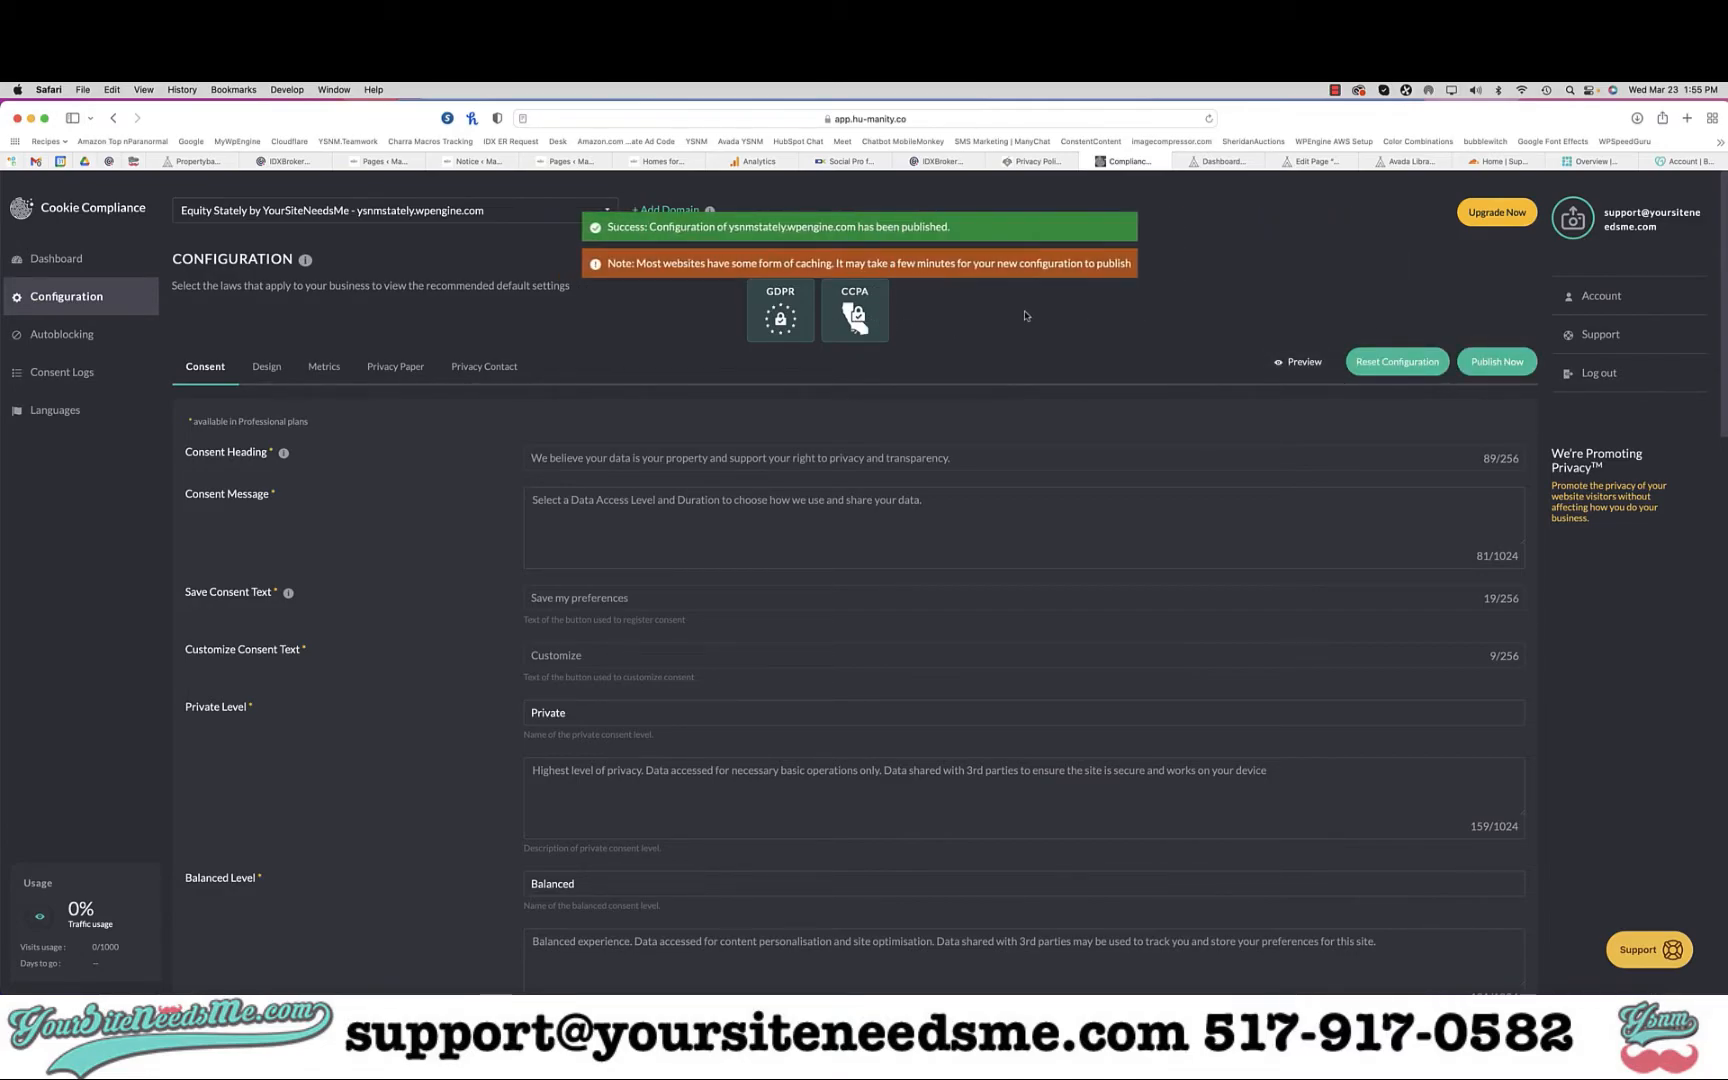
{"action": "left_click", "coordinate": [264, 366]}
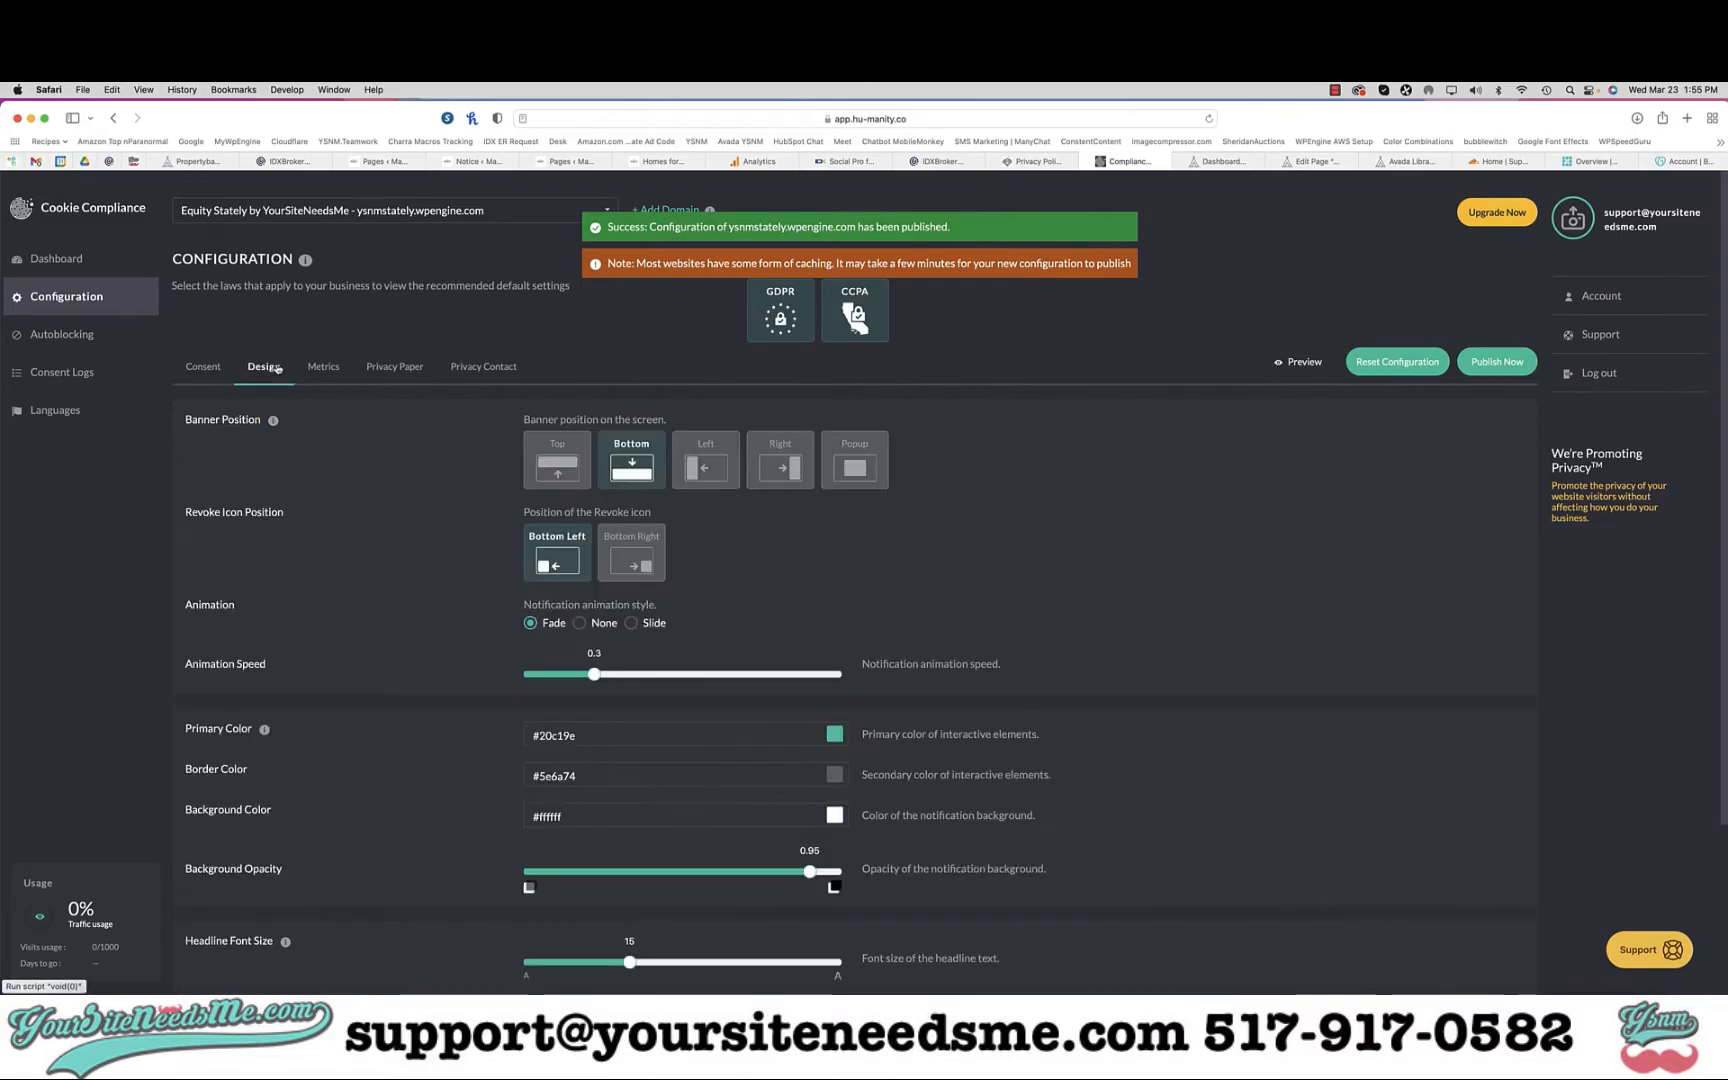
{"action": "scroll", "scroll_direction": "down", "scroll_amount": 3}
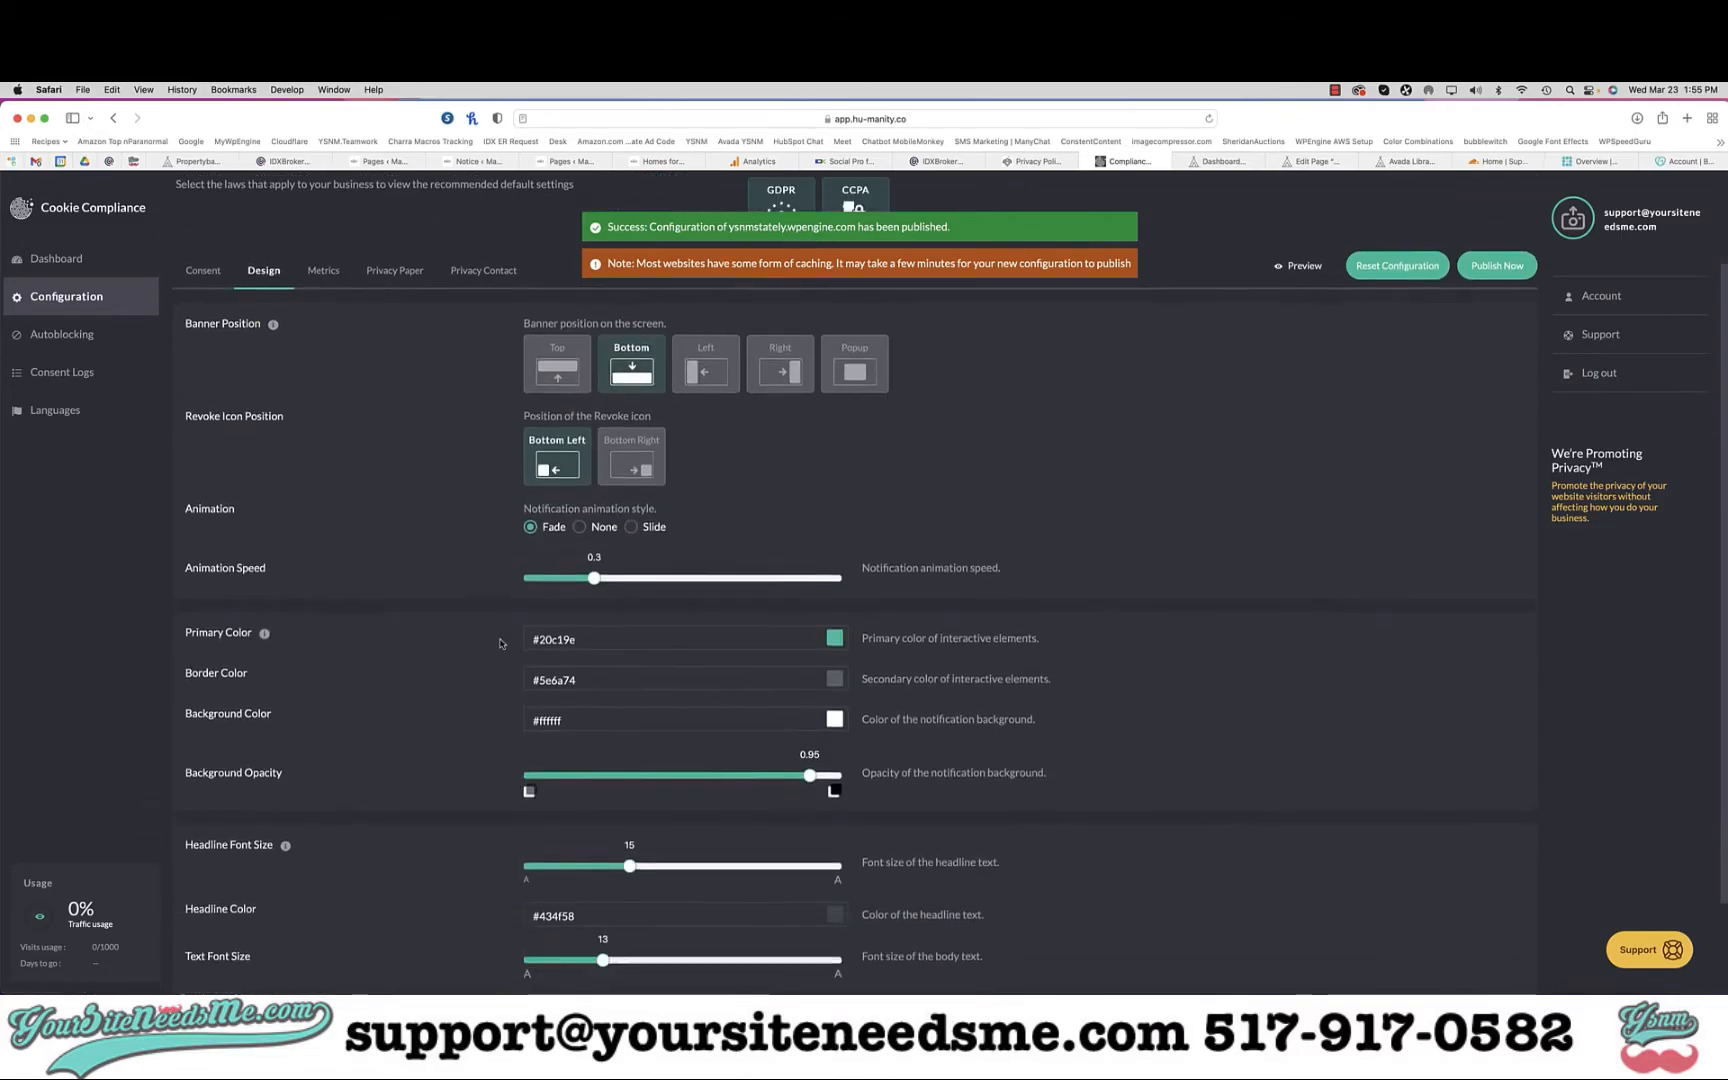
{"action": "scroll", "scroll_direction": "down", "scroll_amount": 3}
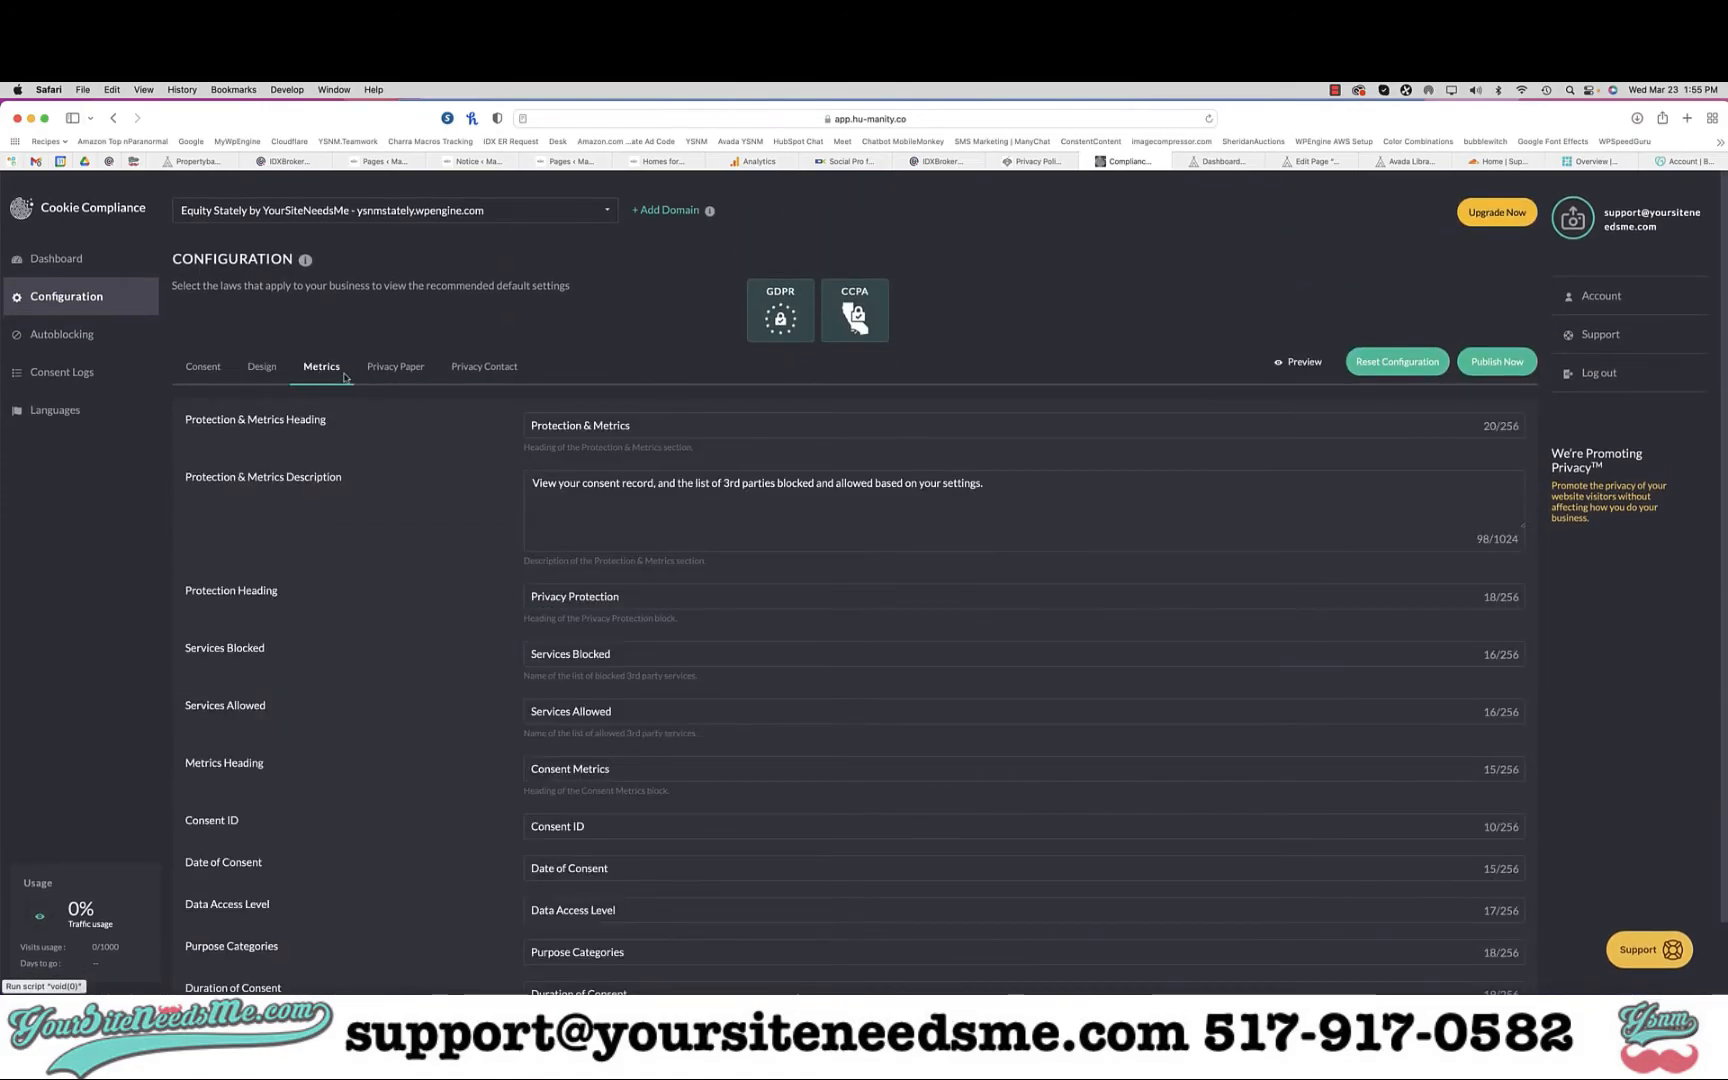
{"action": "mouse_move", "coordinate": [378, 366]}
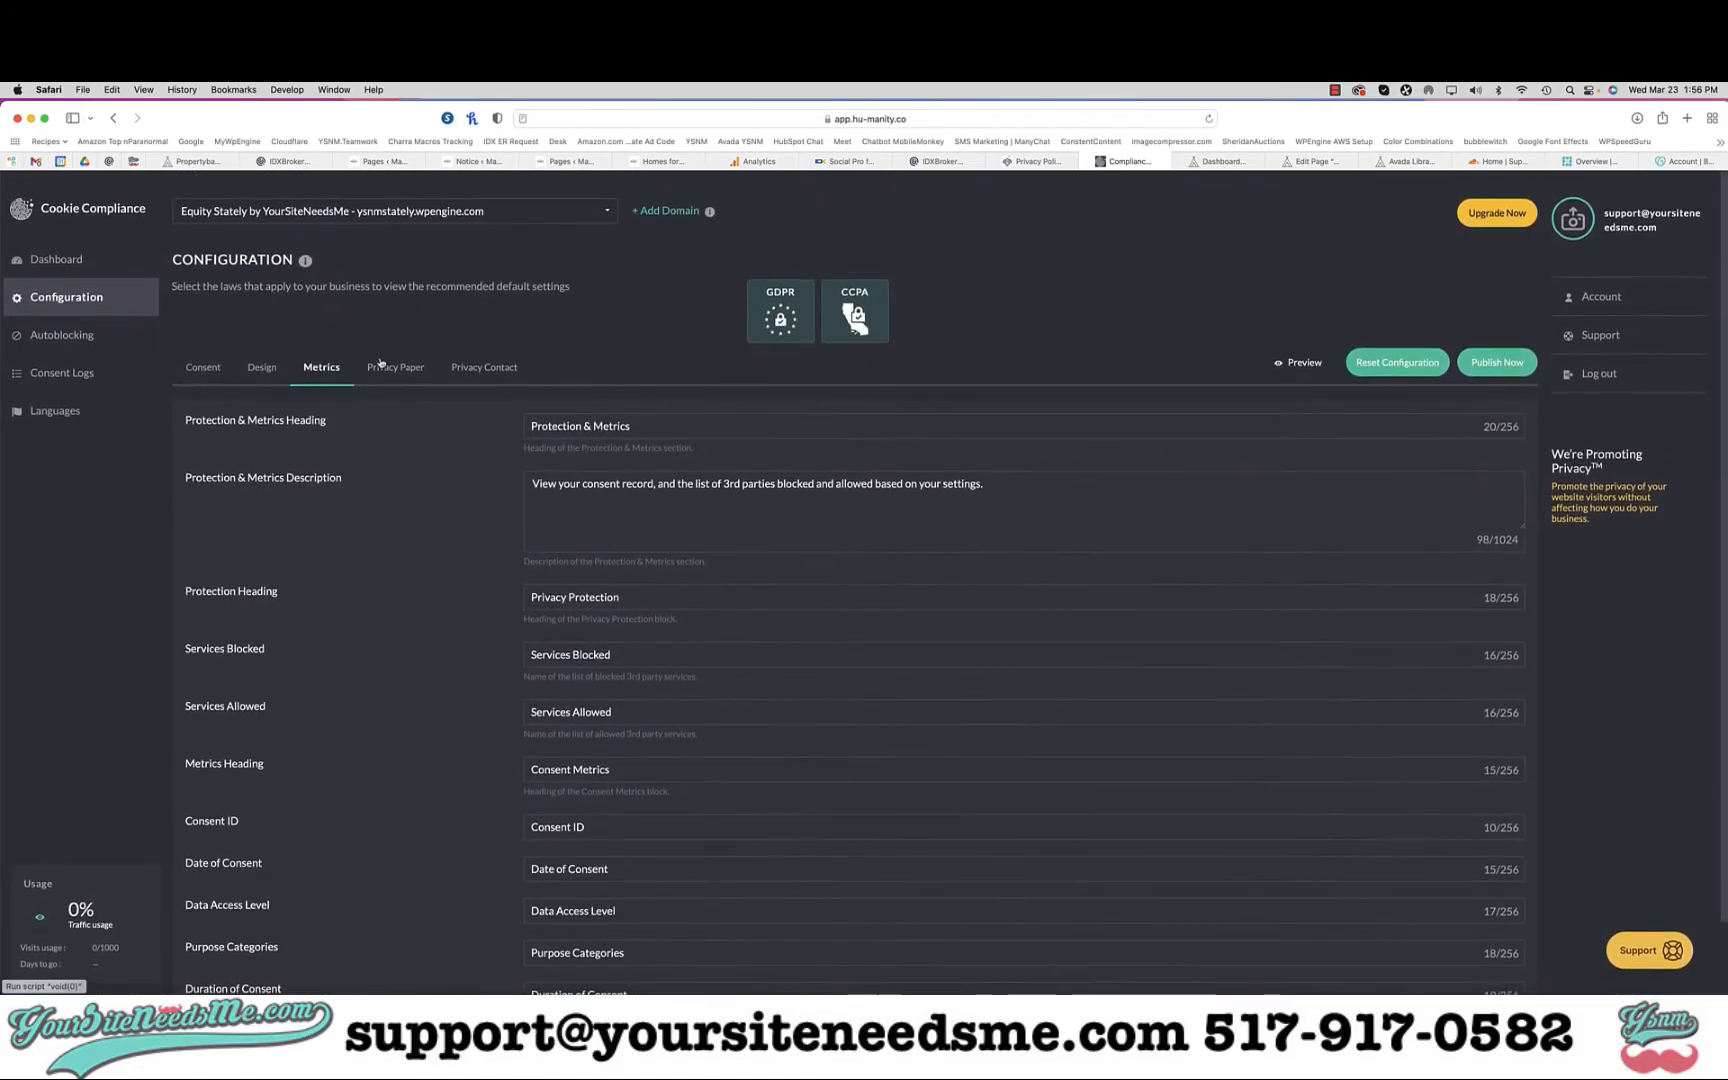
- Review the Privacy Paper, Privacy Contact and Metrics tabs, leaving defaults unchanged
{"action": "left_click", "coordinate": [396, 366]}
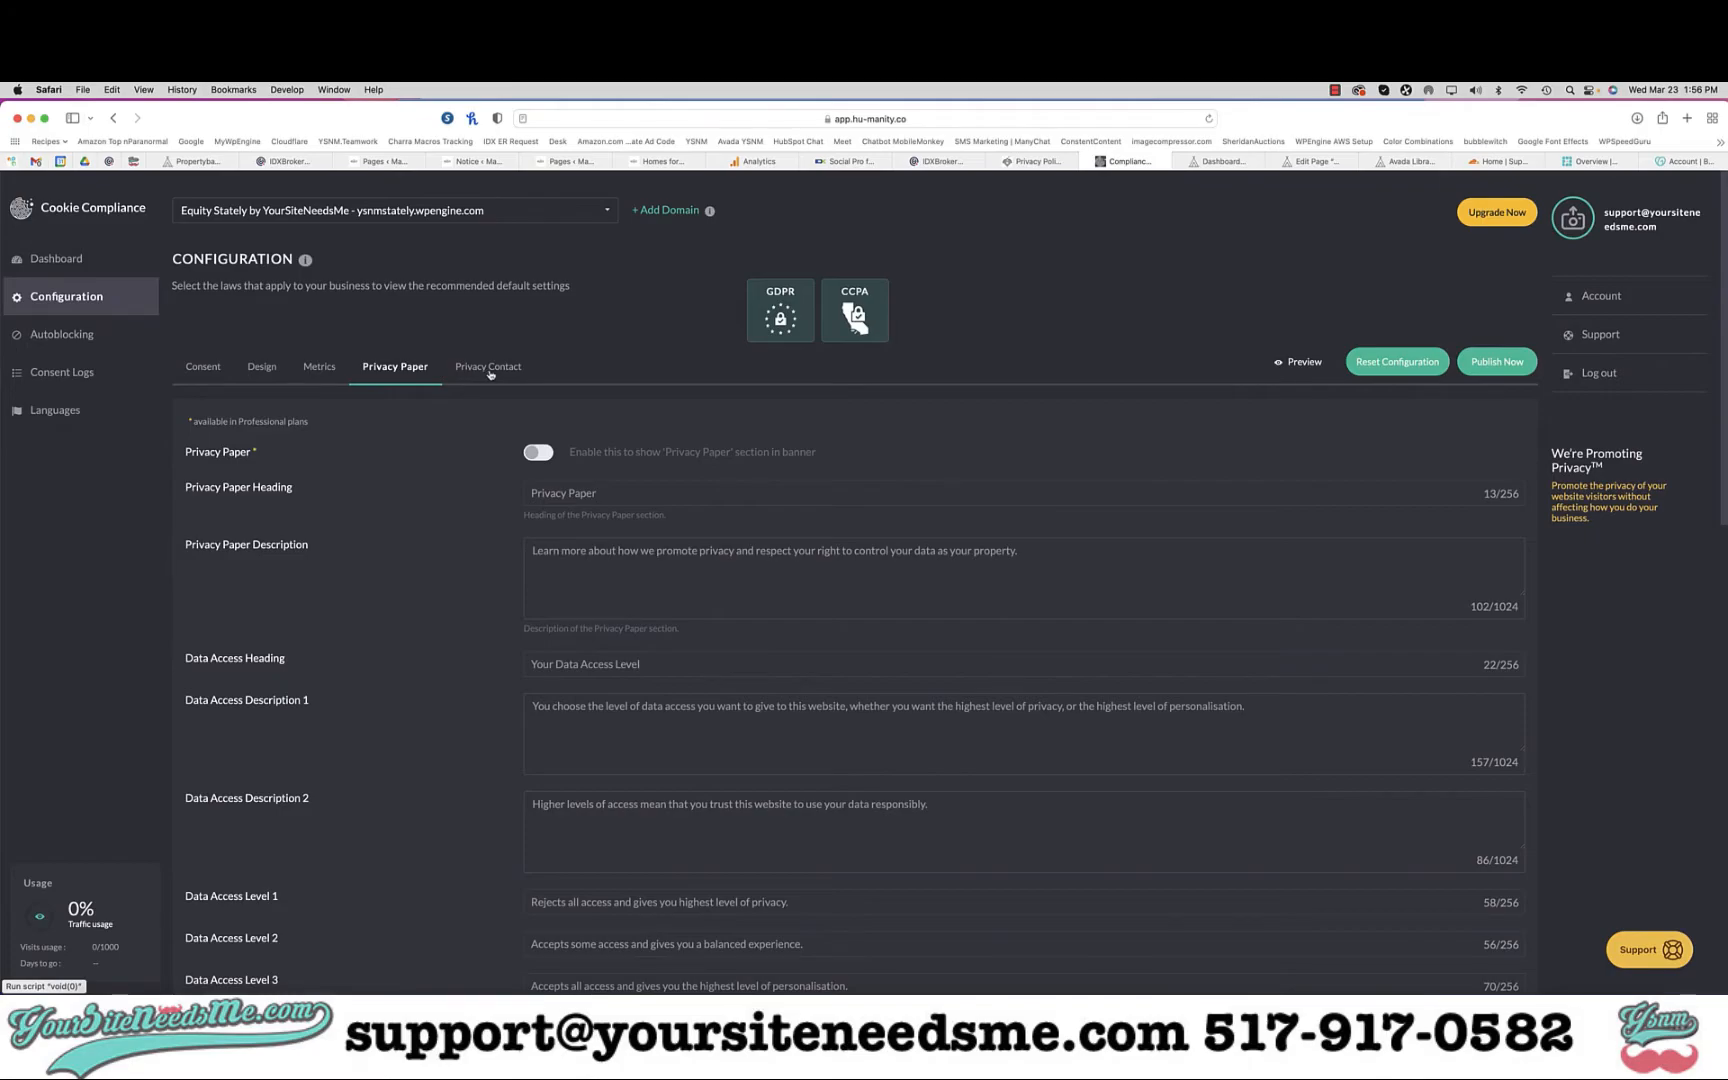
{"action": "left_click", "coordinate": [488, 366]}
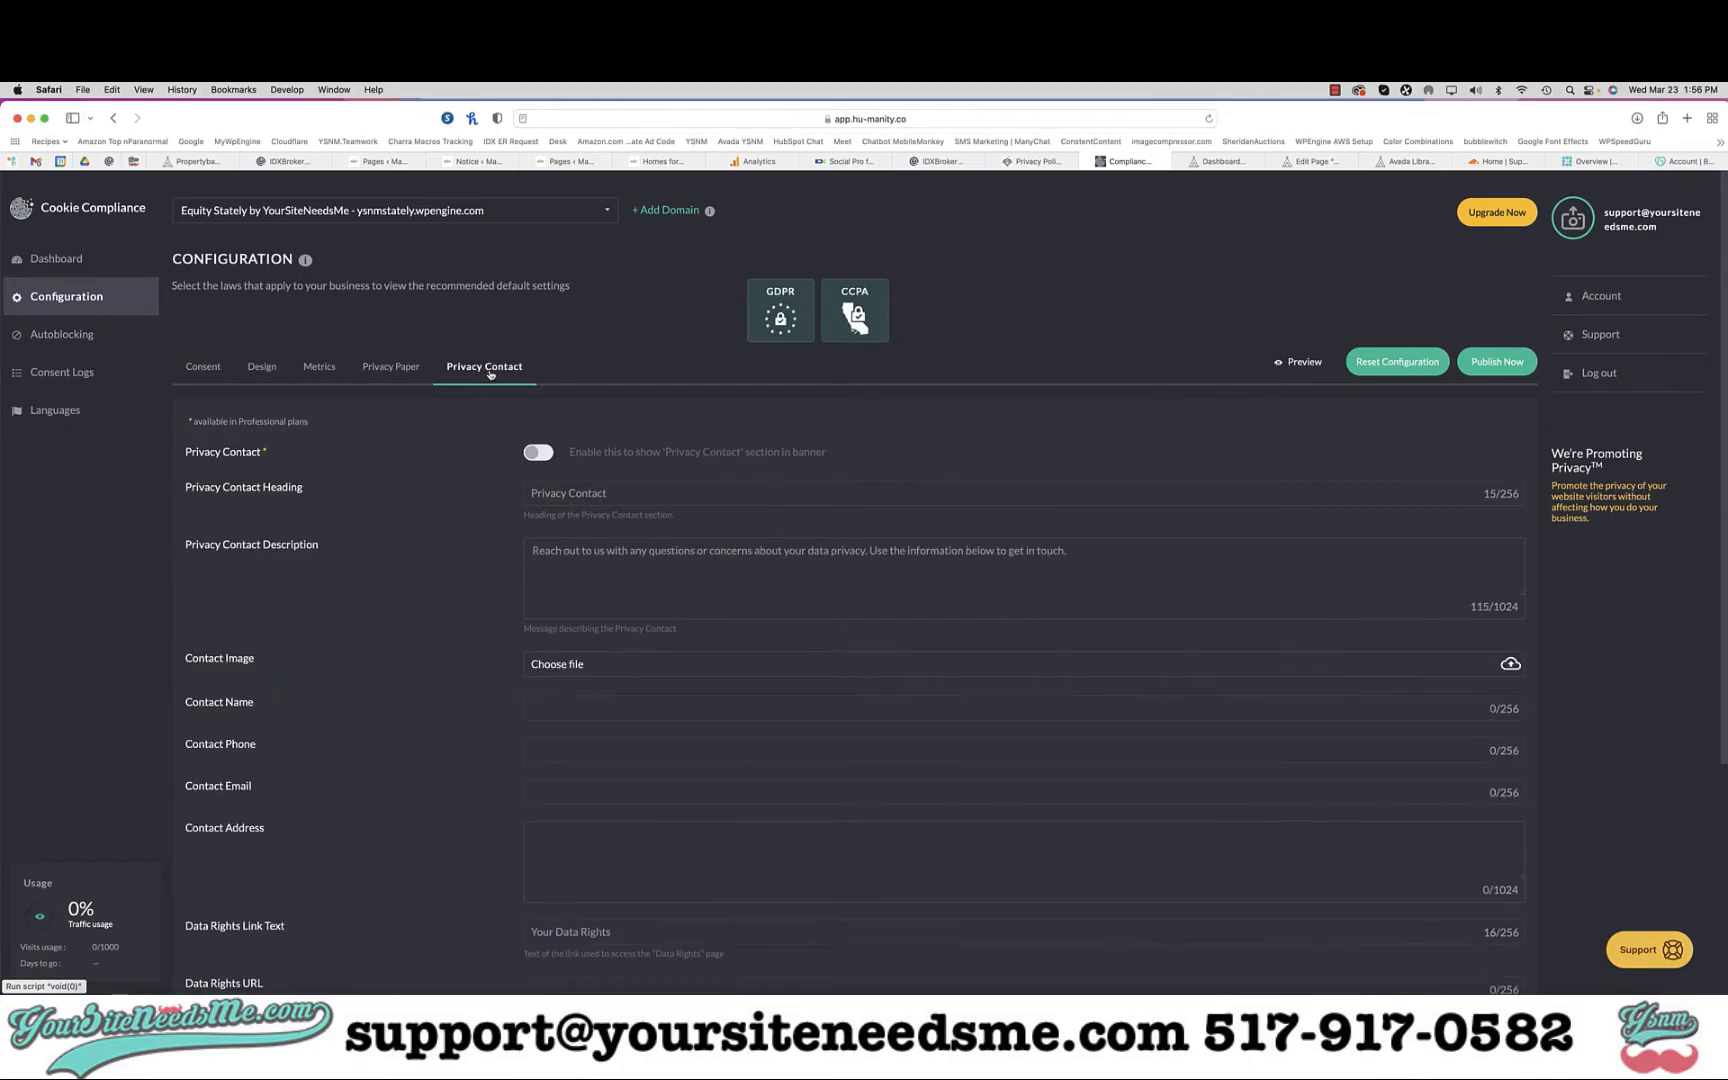
{"action": "scroll", "scroll_direction": "down", "scroll_amount": 3}
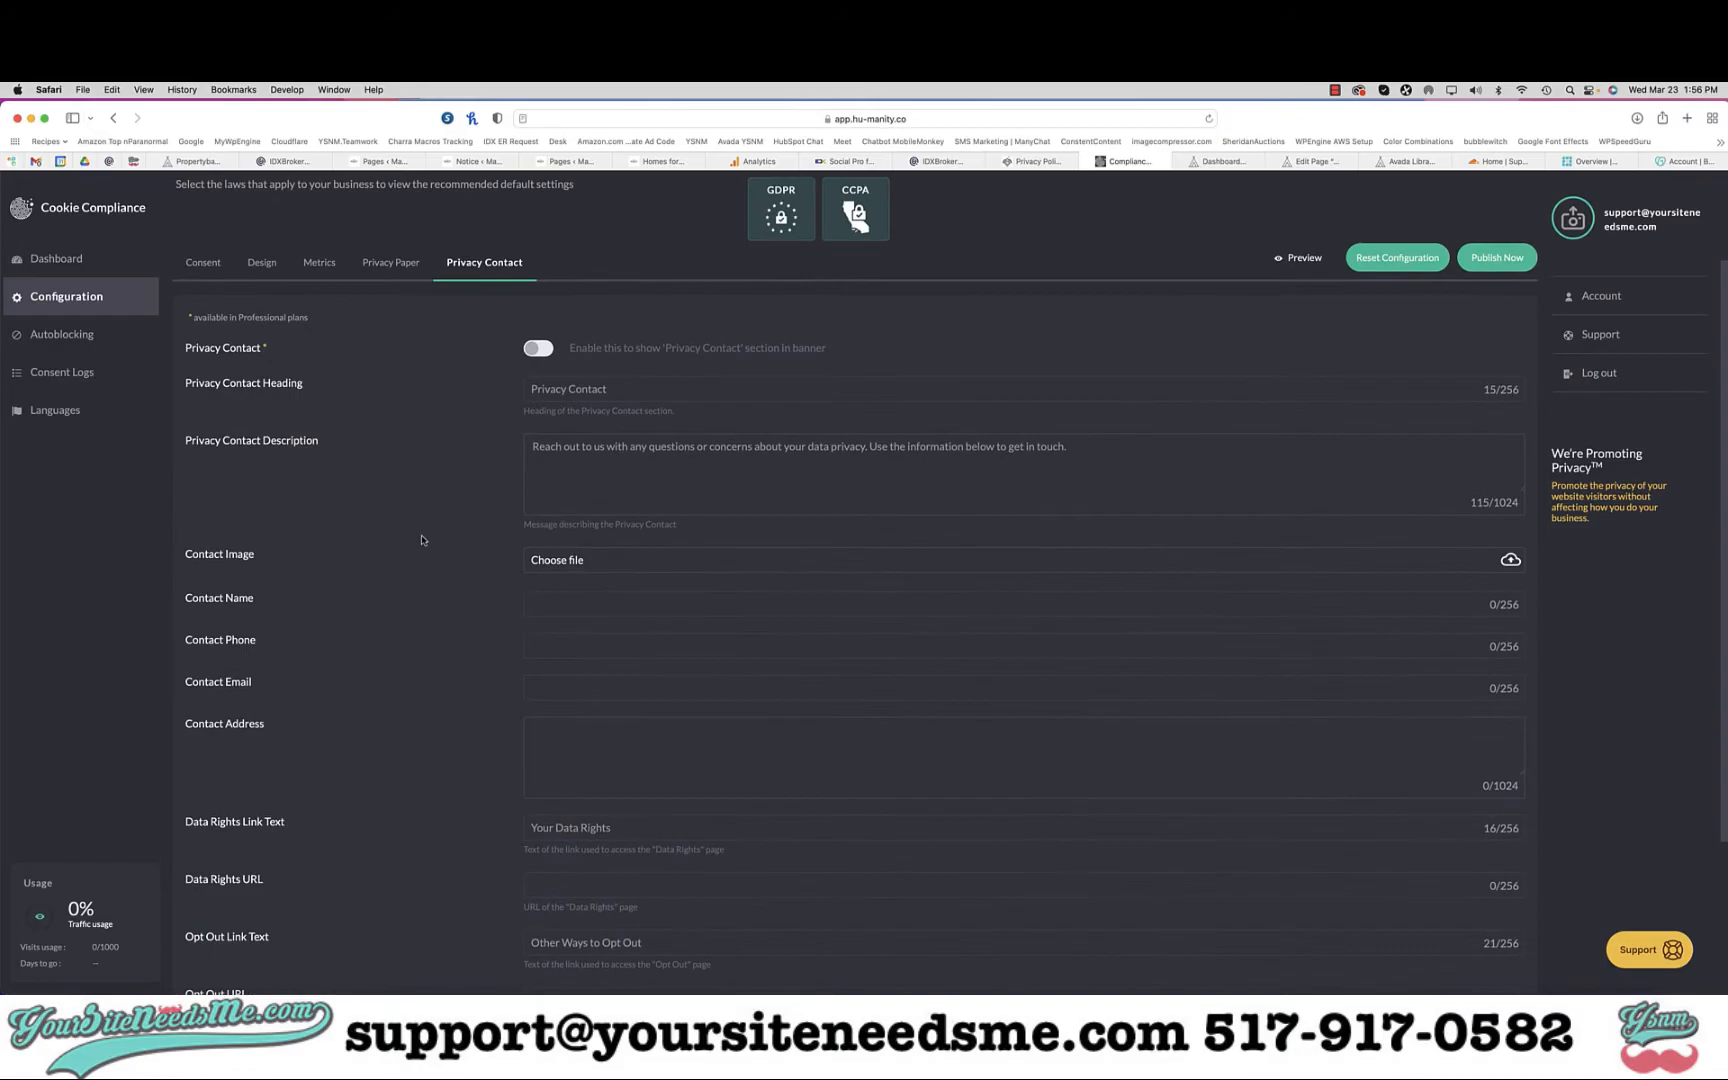
{"action": "scroll", "scroll_direction": "down", "scroll_amount": 3}
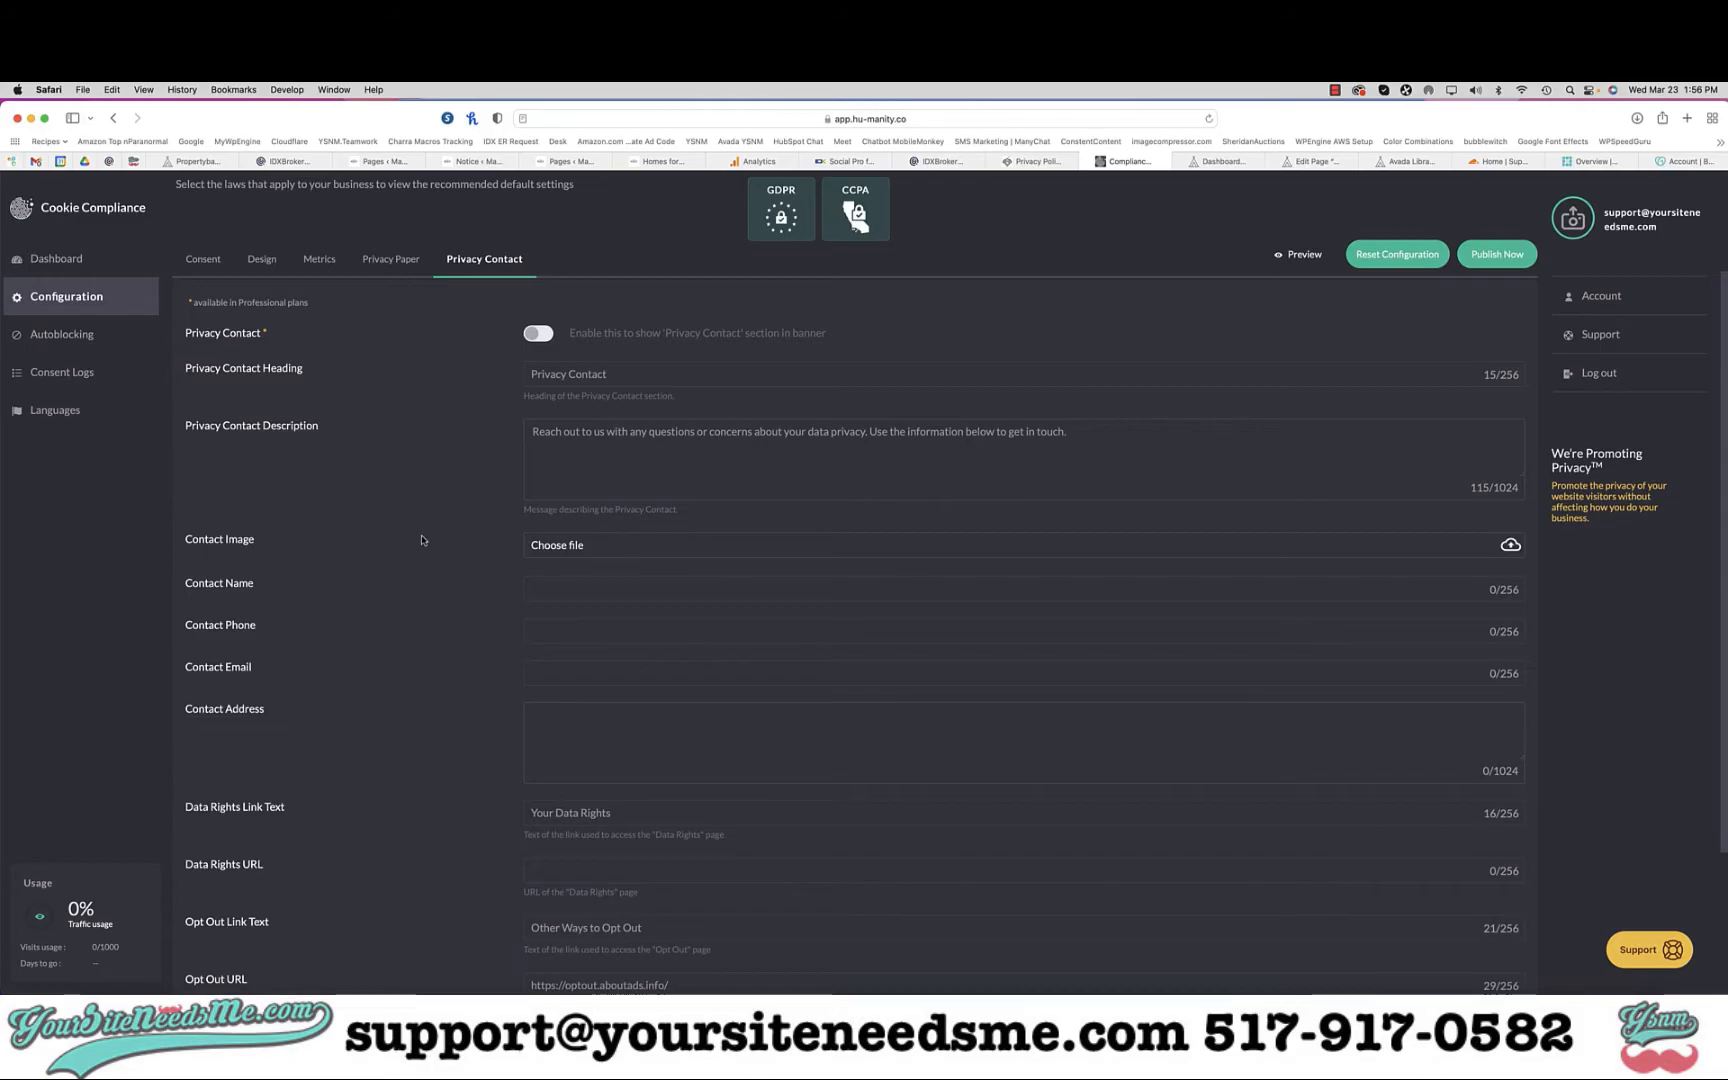
{"action": "mouse_move", "coordinate": [552, 596]}
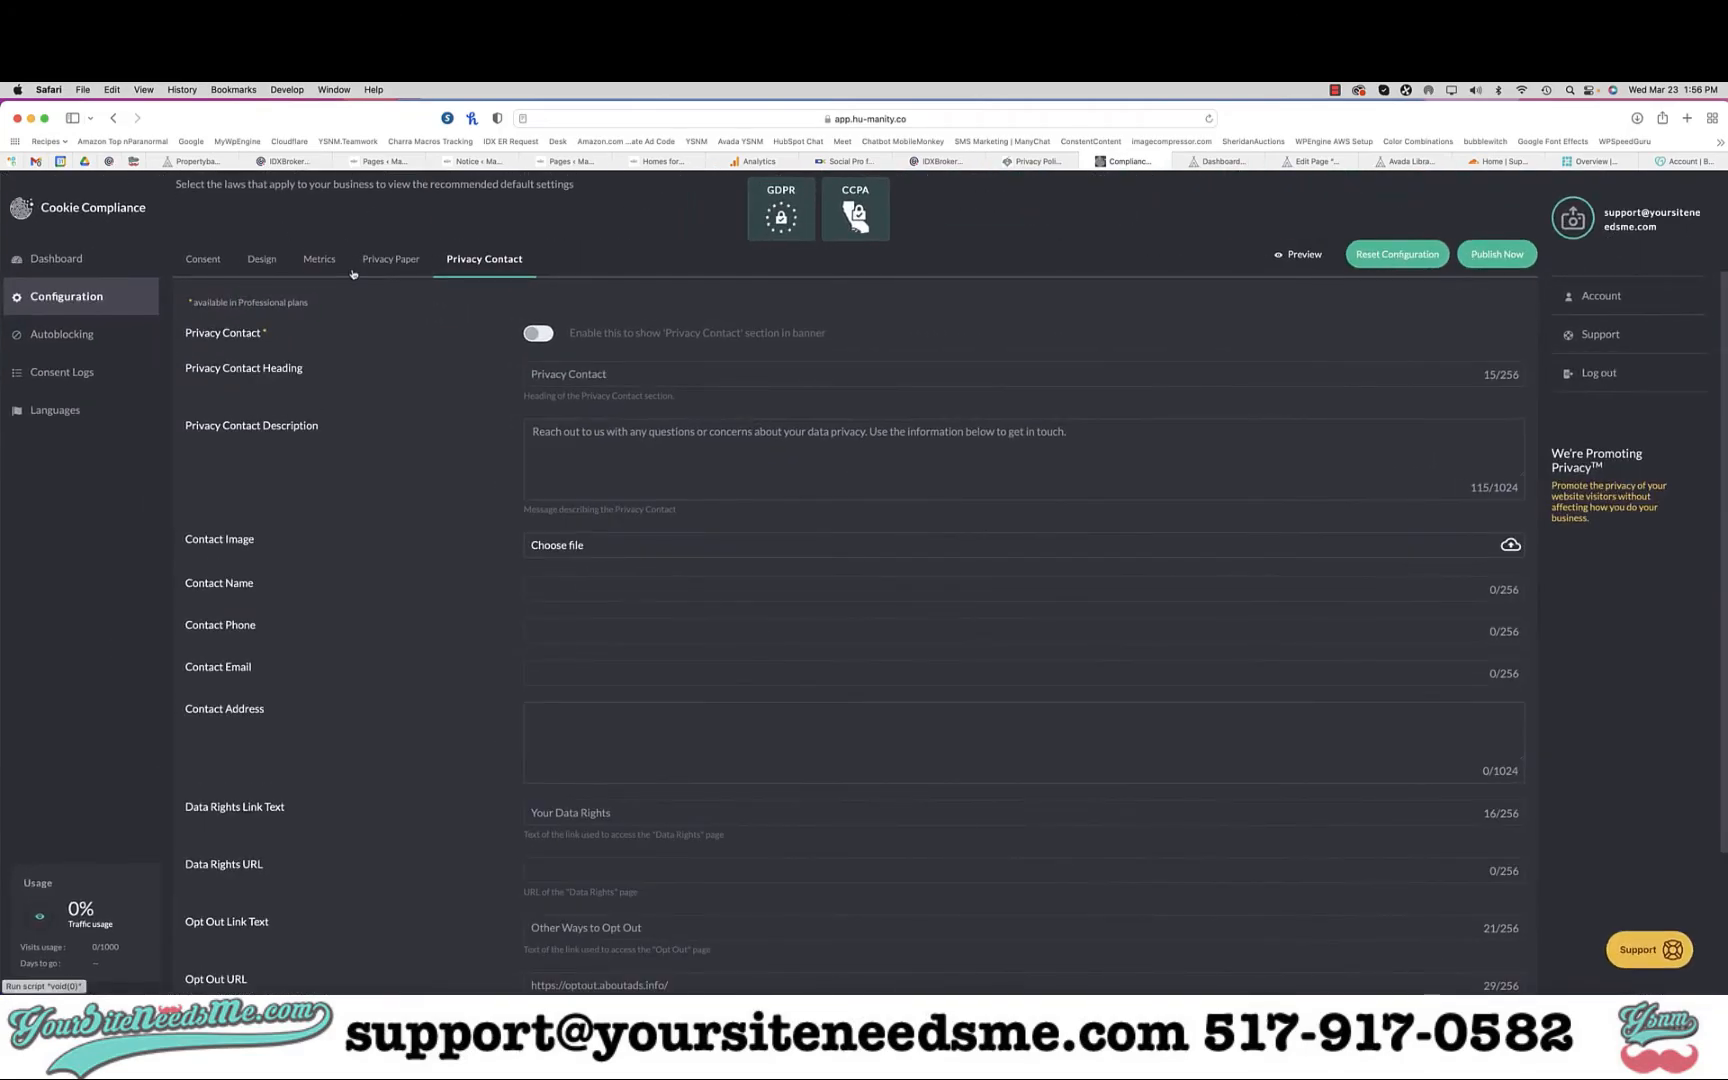
{"action": "left_click", "coordinate": [320, 286]}
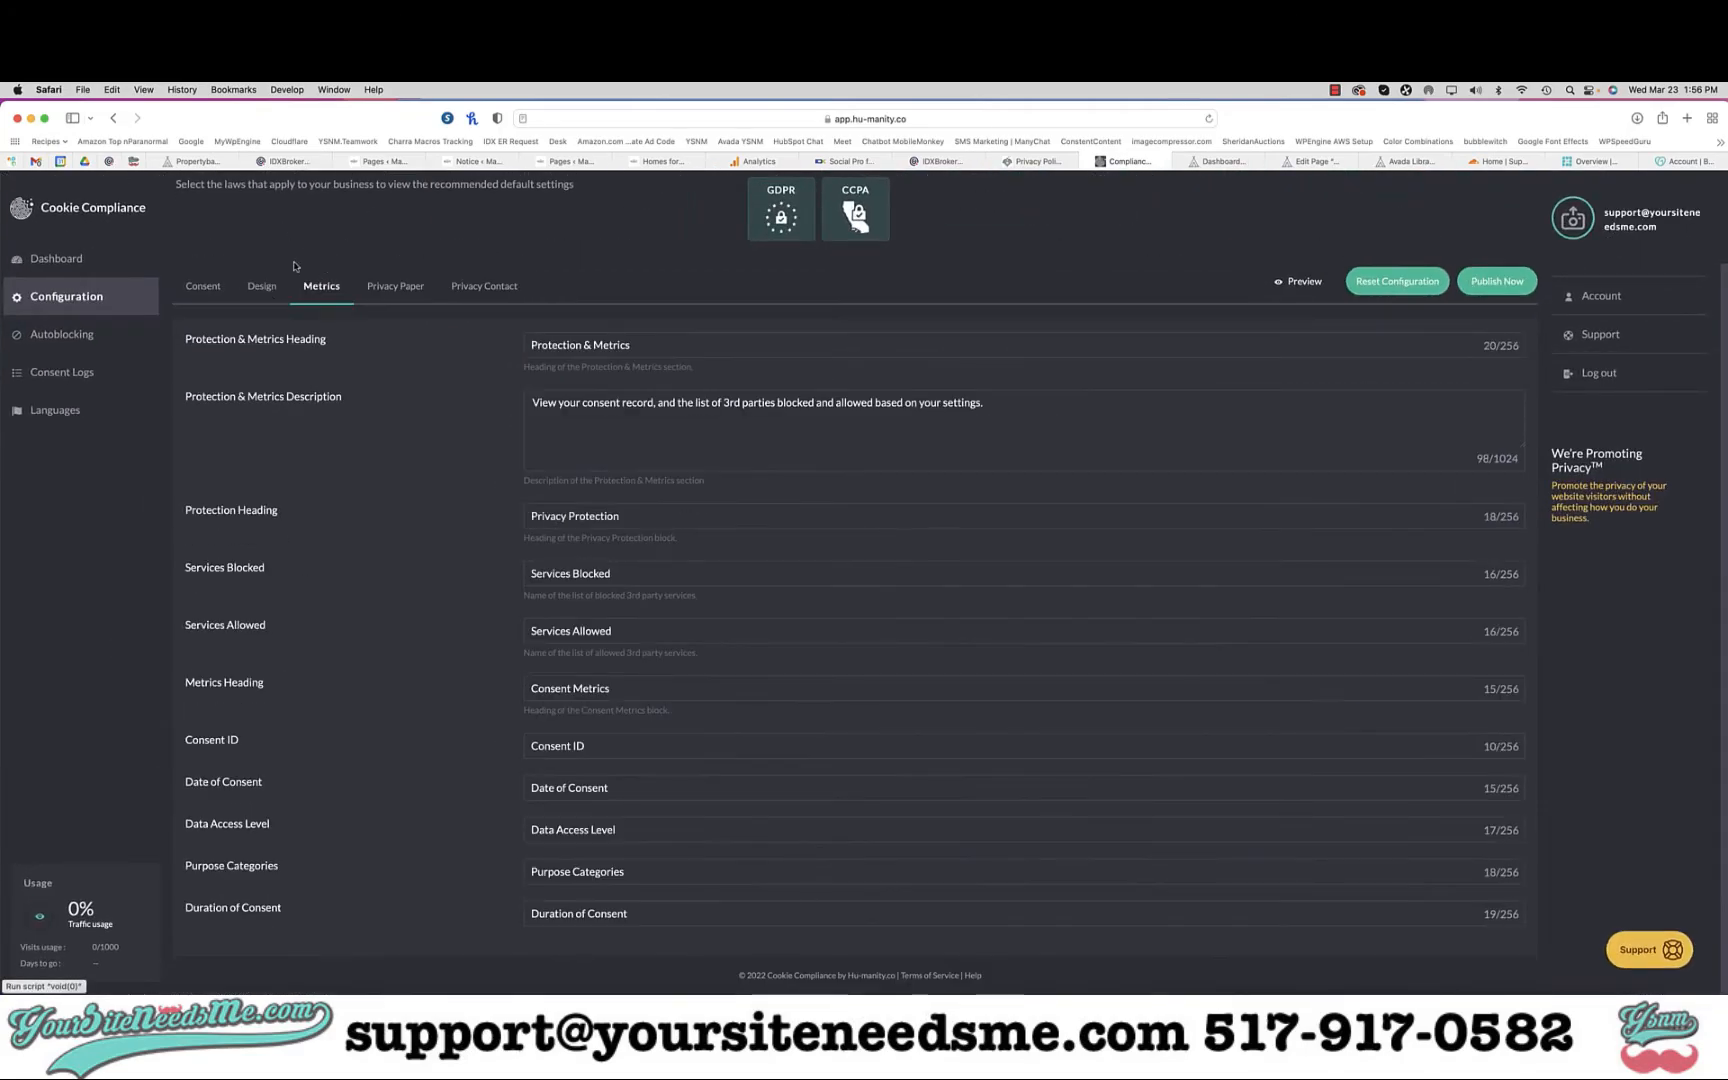
{"action": "mouse_move", "coordinate": [66, 372]}
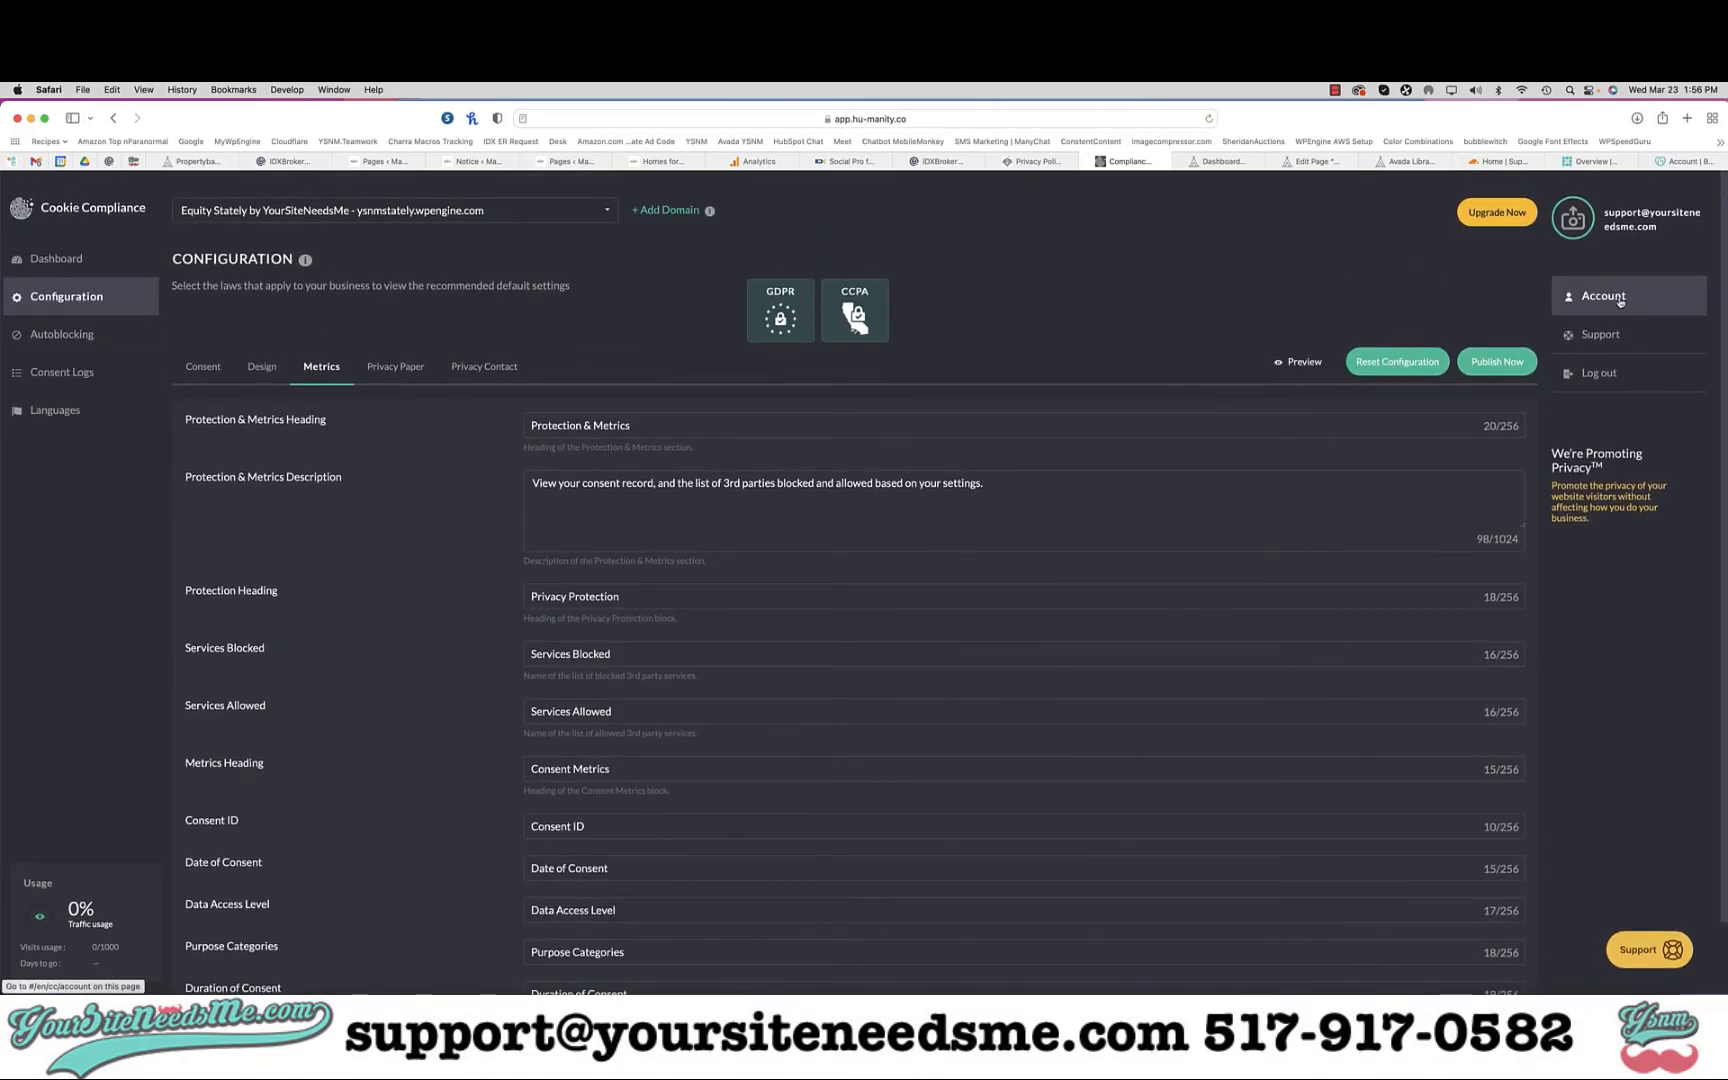
- Show the account overview, check the live banner's privacy link opens the READ ME page
{"action": "left_click", "coordinate": [1600, 296]}
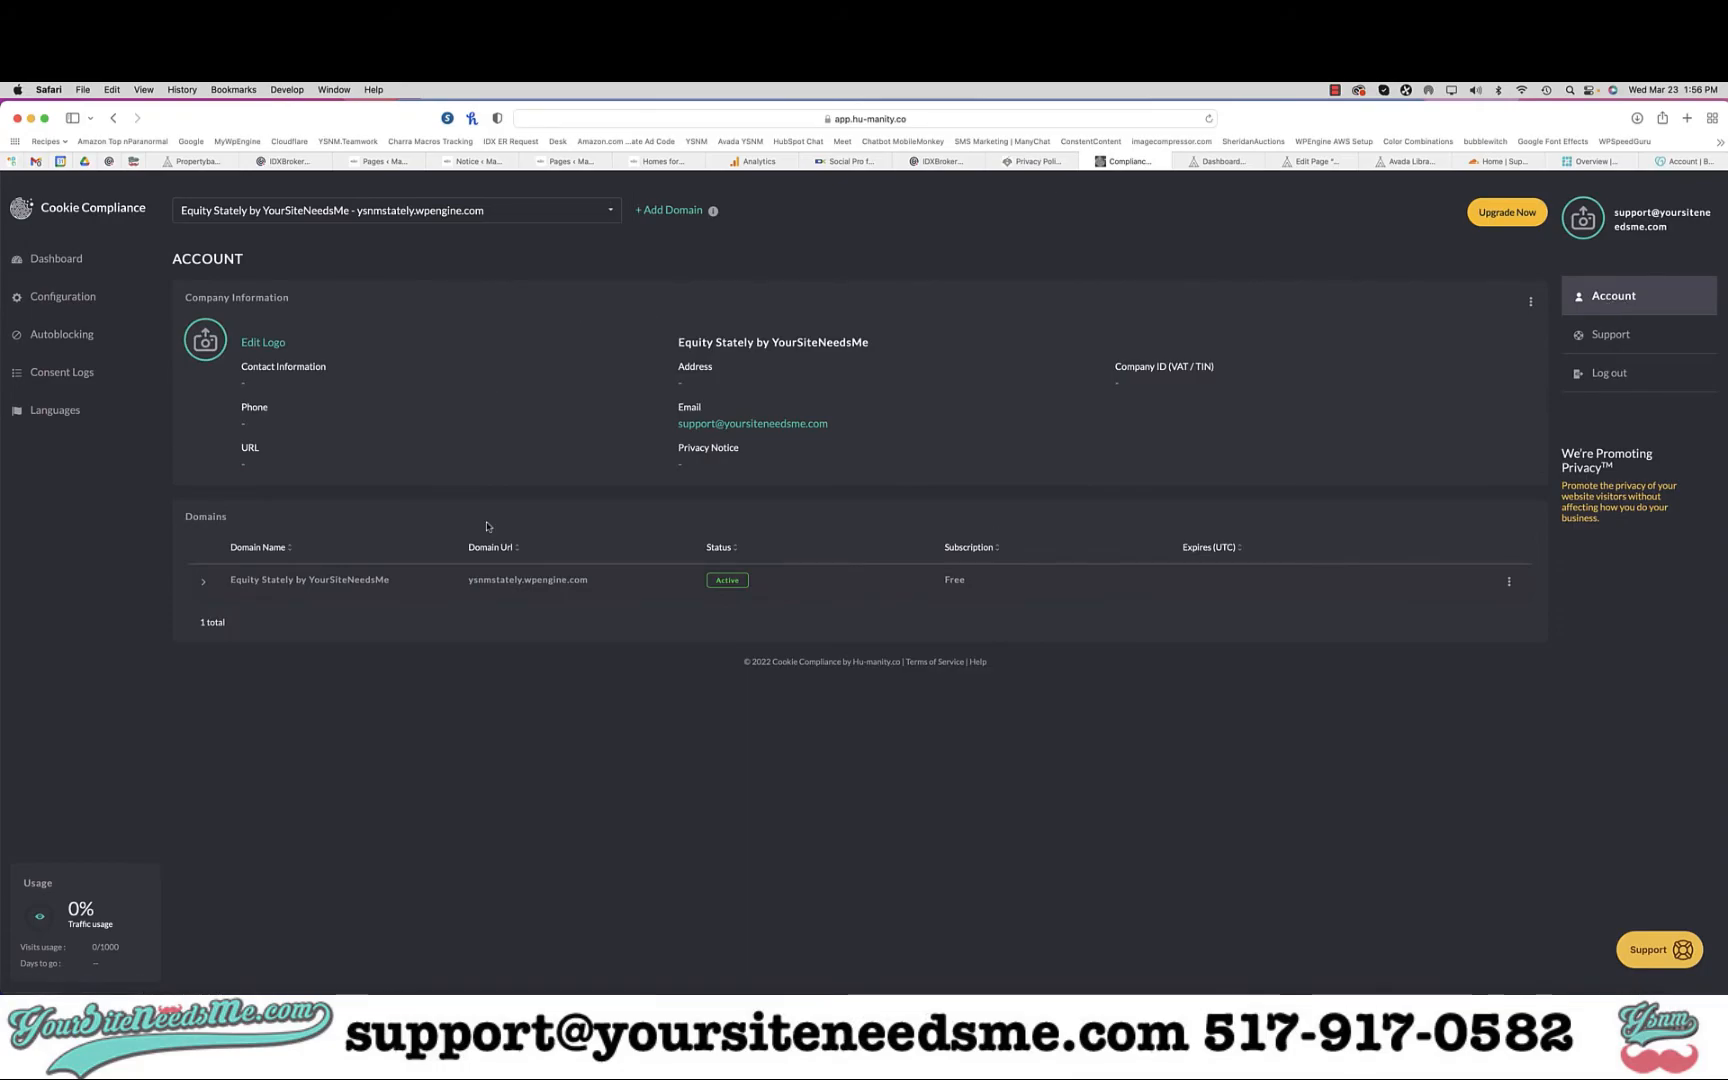
{"action": "mouse_move", "coordinate": [996, 190]}
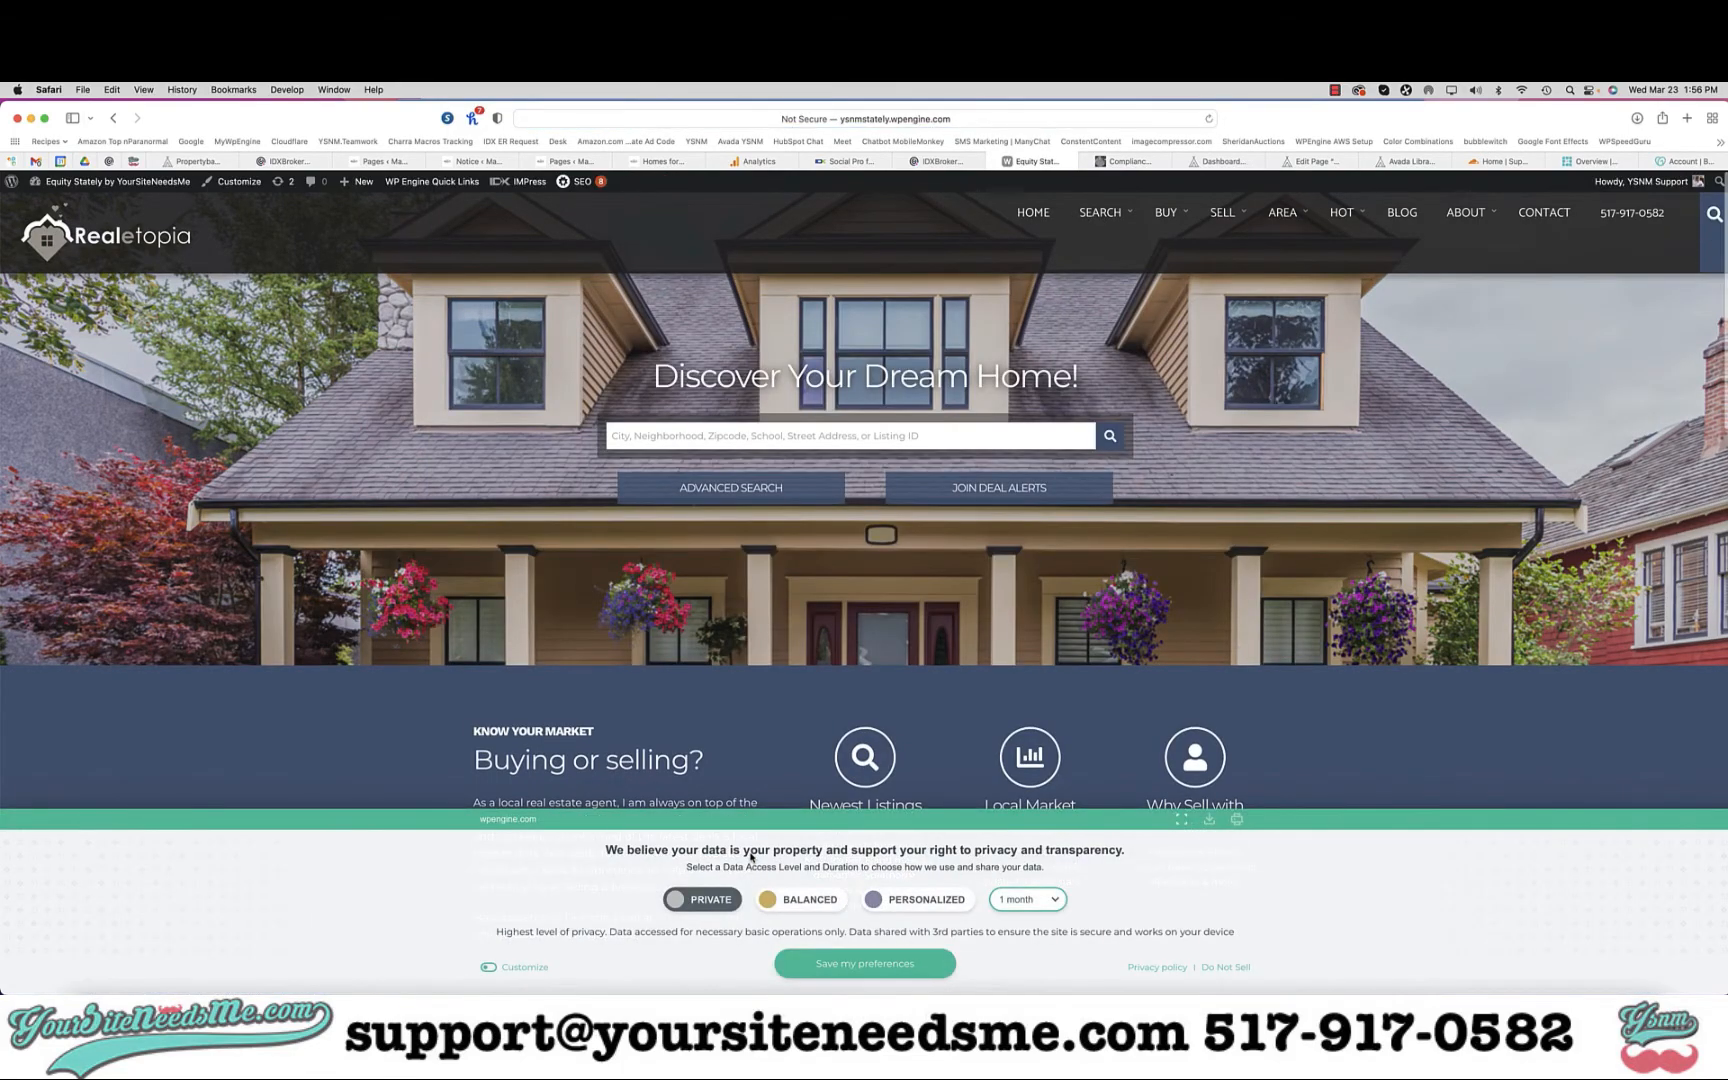
{"action": "mouse_move", "coordinate": [1158, 968]}
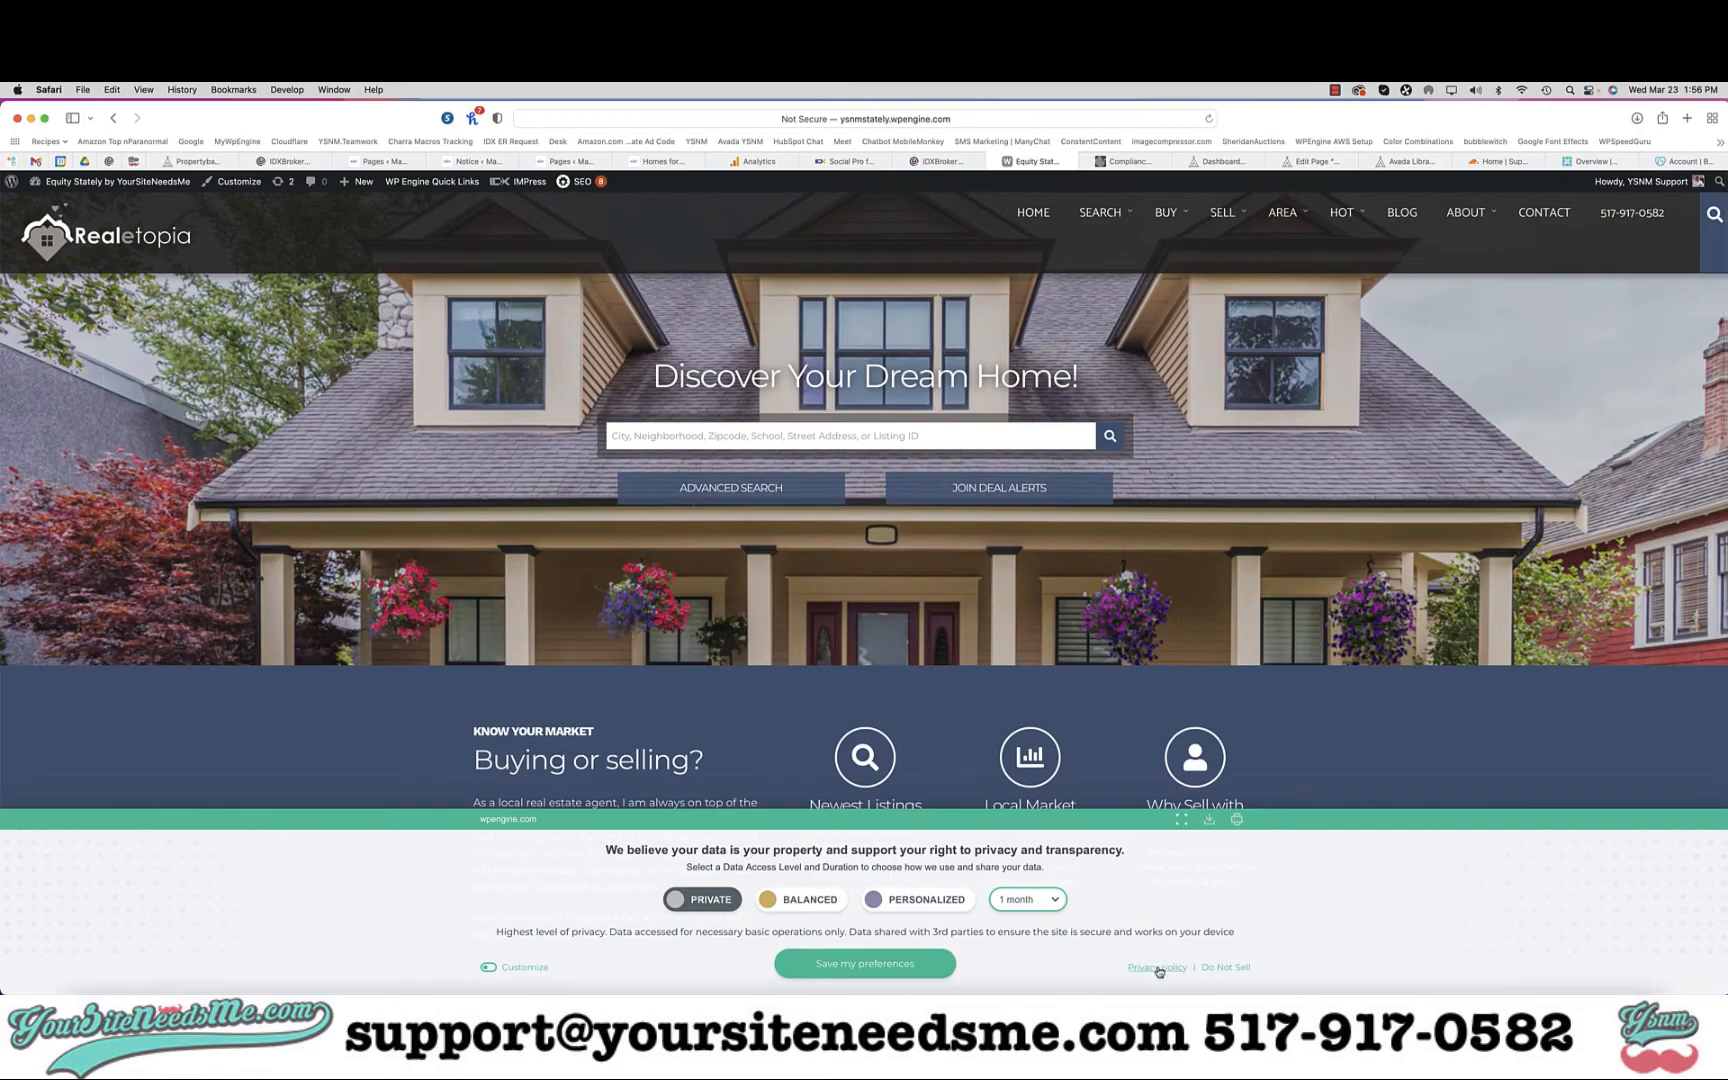
{"action": "left_click", "coordinate": [1156, 968]}
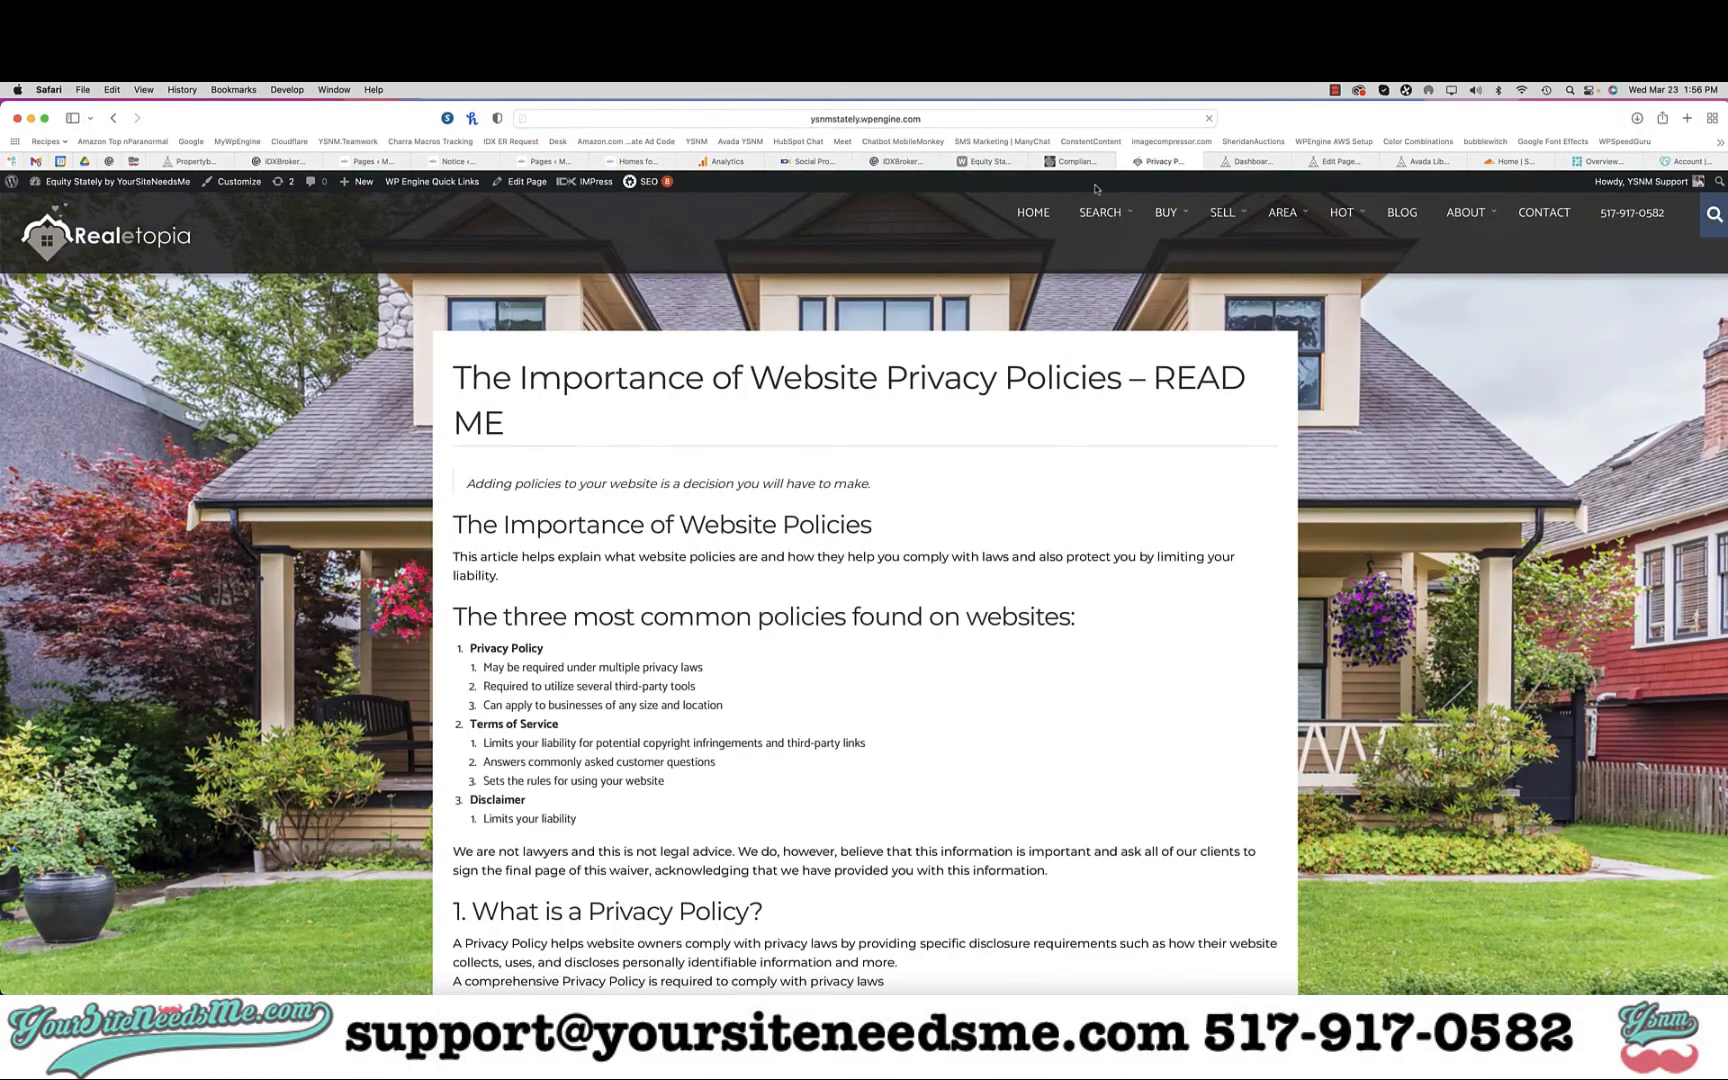
{"action": "left_click", "coordinate": [986, 160]}
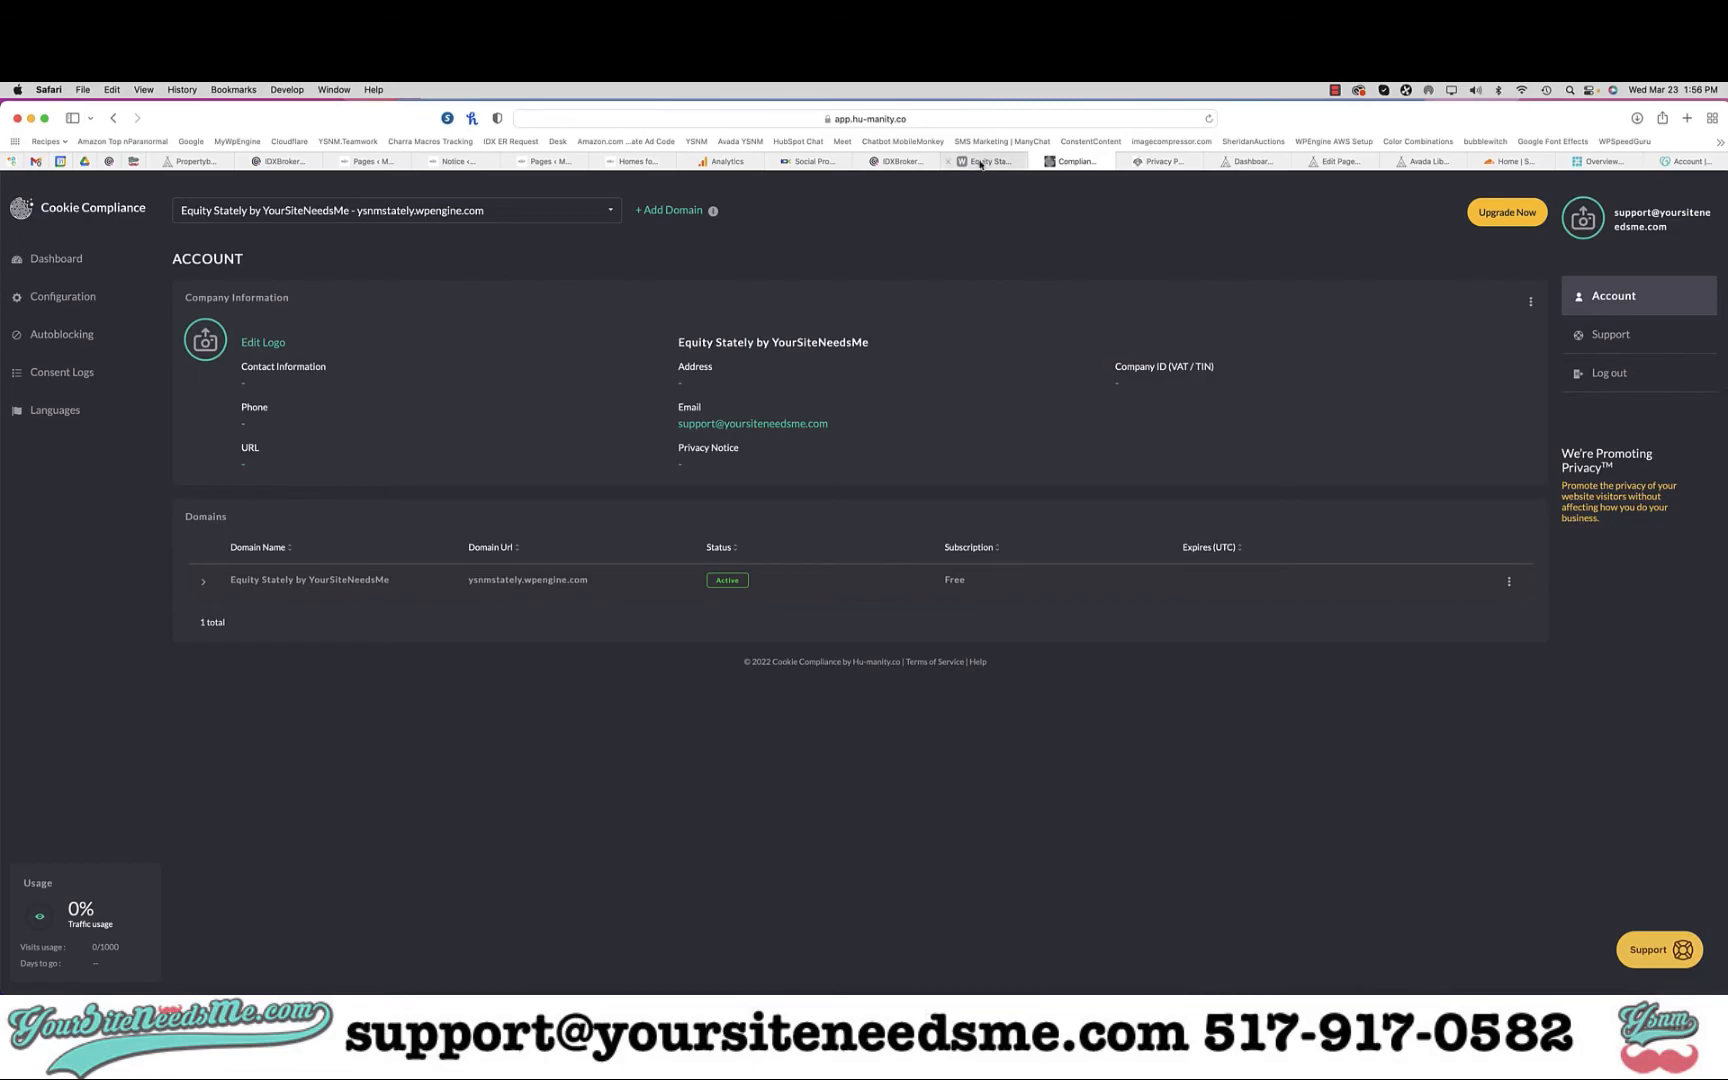